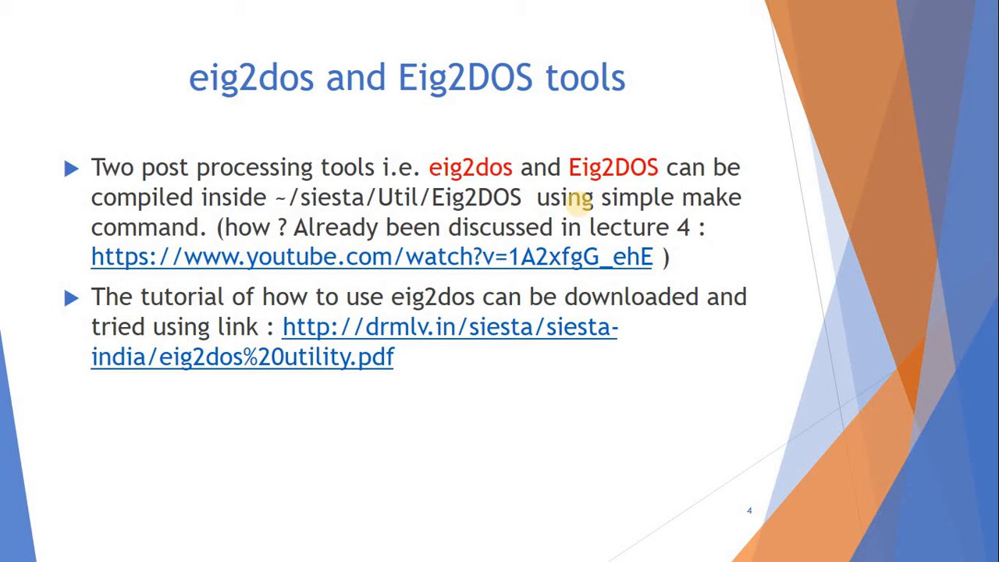
mouse_move(515, 459)
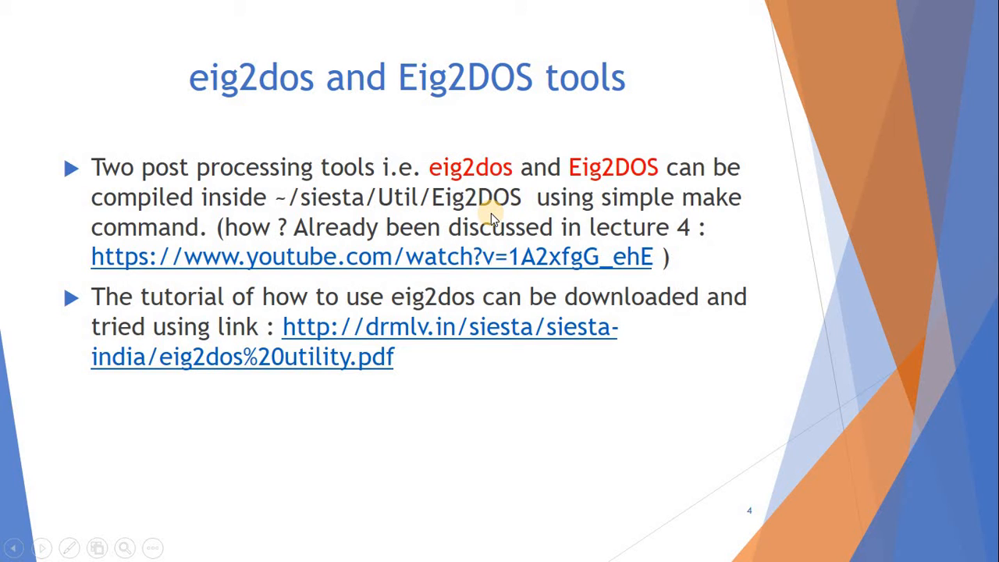
mouse_move(491, 206)
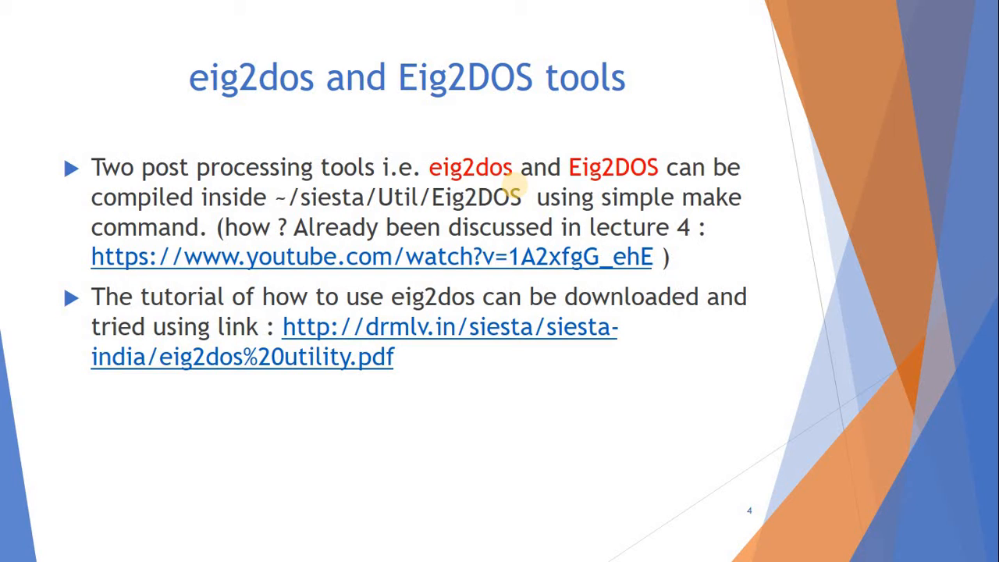
mouse_move(534, 334)
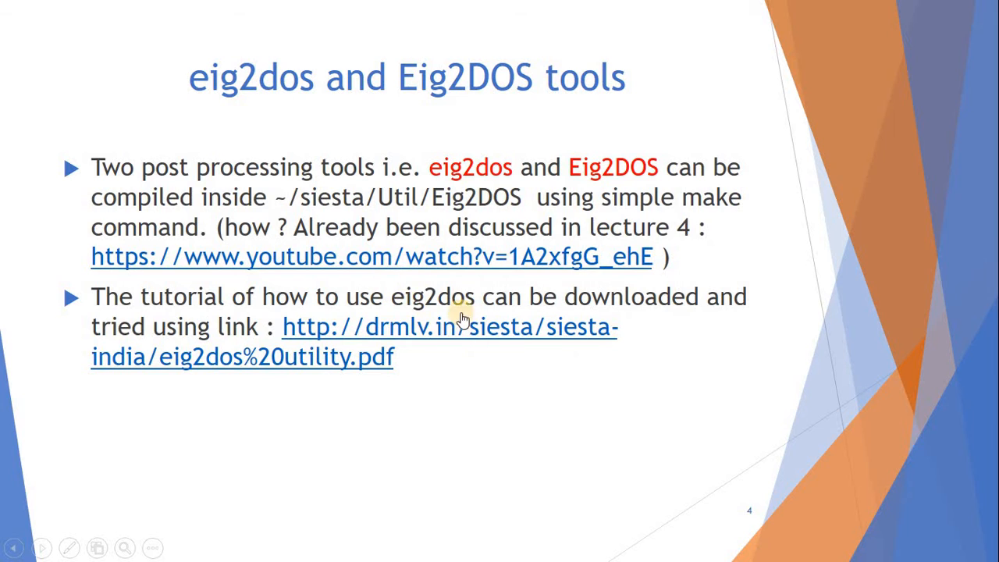
mouse_move(440, 370)
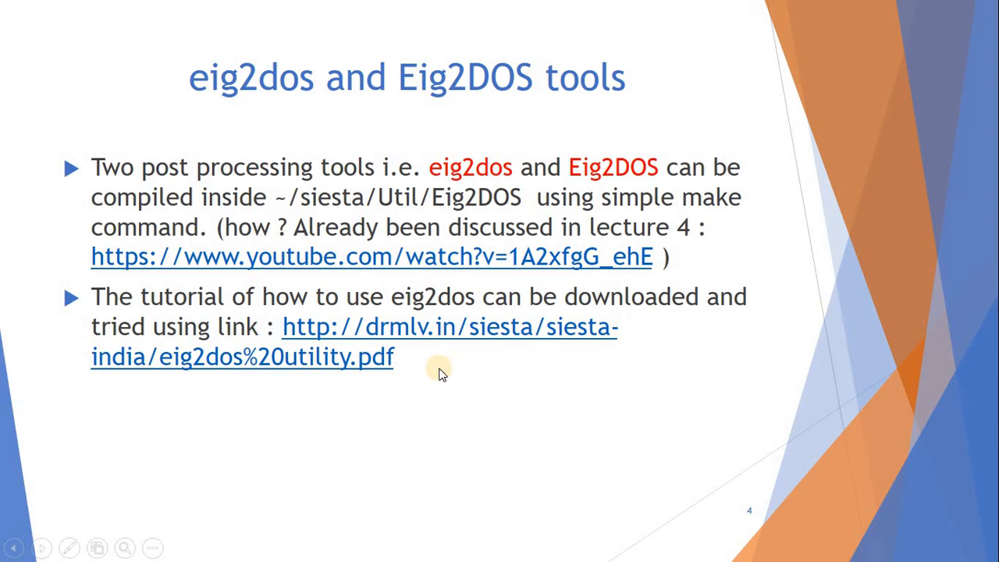
mouse_move(468, 374)
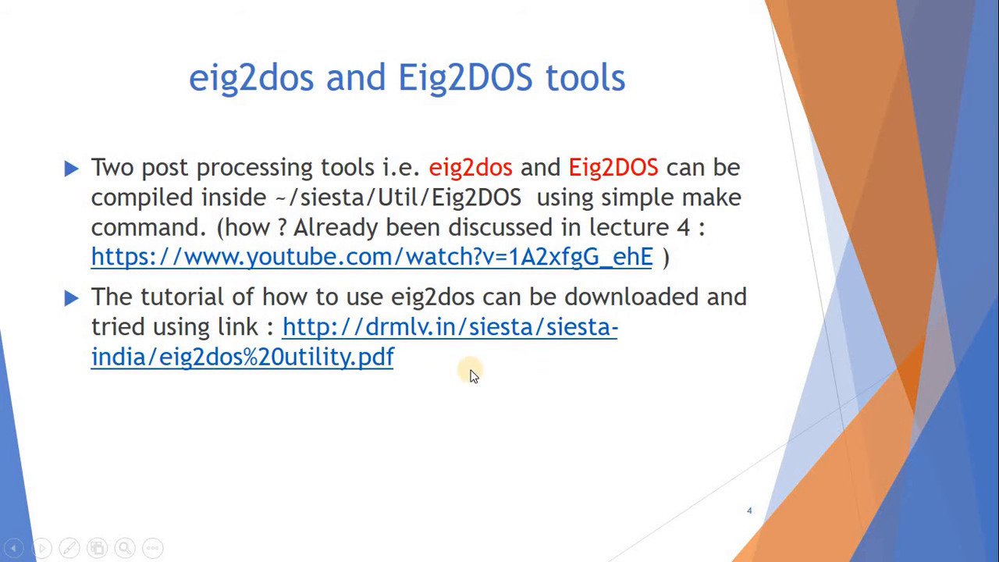
mouse_move(347, 352)
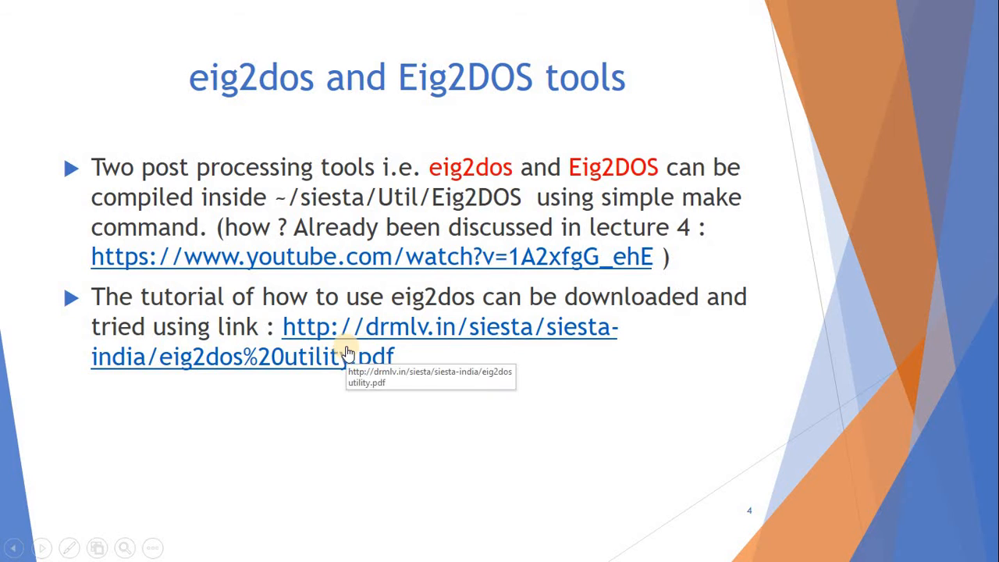
- End the slide show and bring up the Li2FeP2O7 slide 5 in editing view
right_click(434, 380)
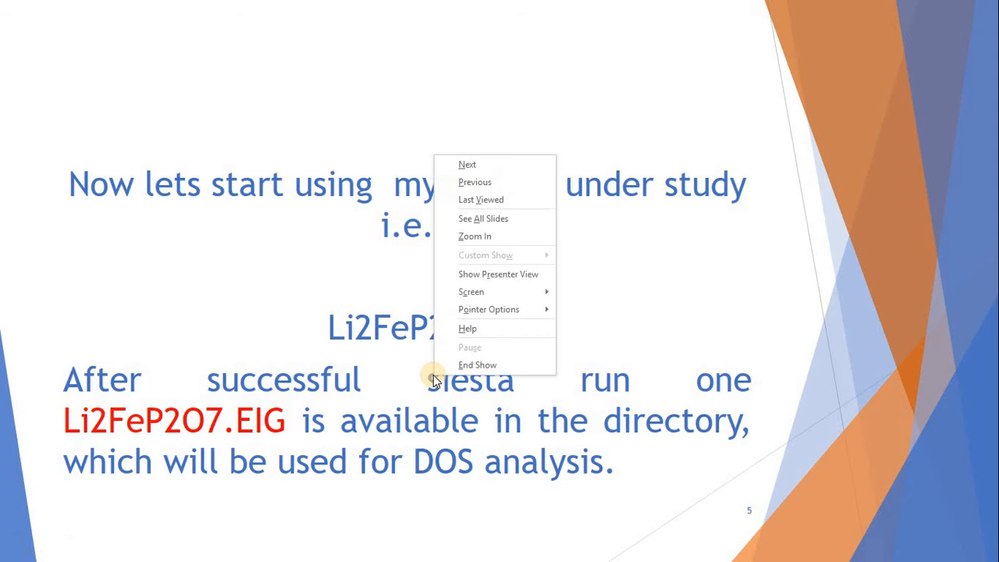
left_click(478, 365)
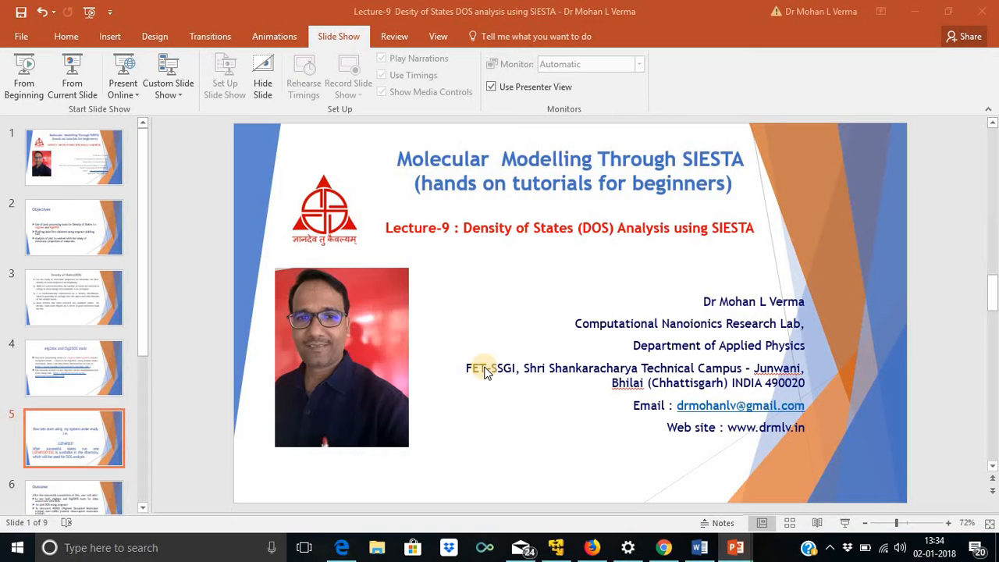
left_click(75, 437)
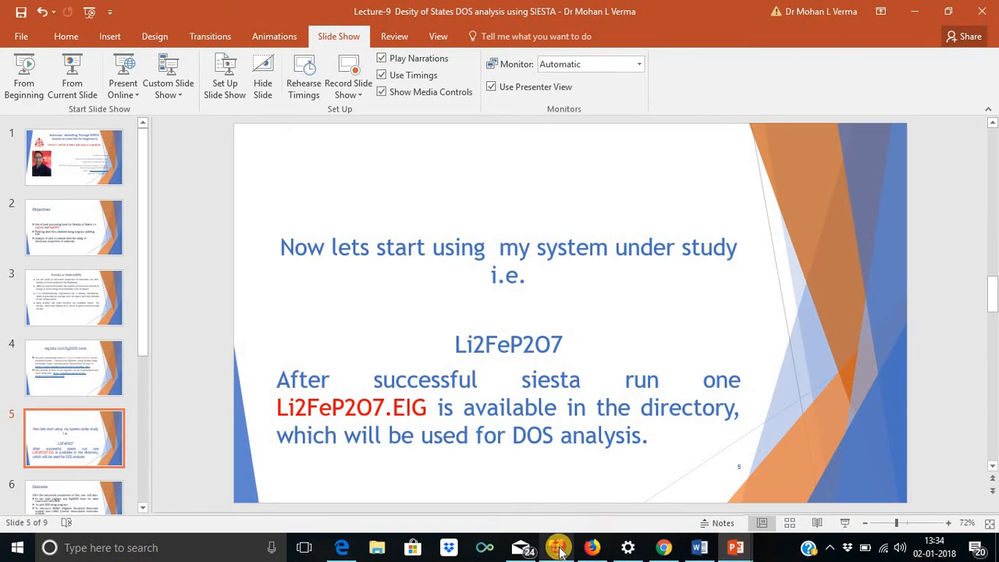
- In the CentOS VM, browse Home > demonstration_presentation > GGA+U_Li2FeP2O7-tri > optim
left_click(556, 546)
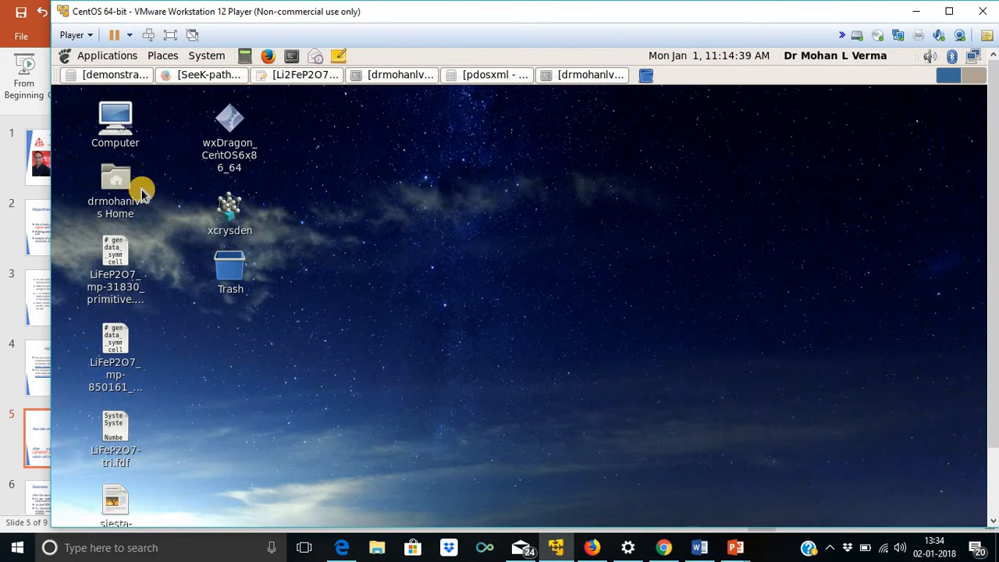
double_click(115, 179)
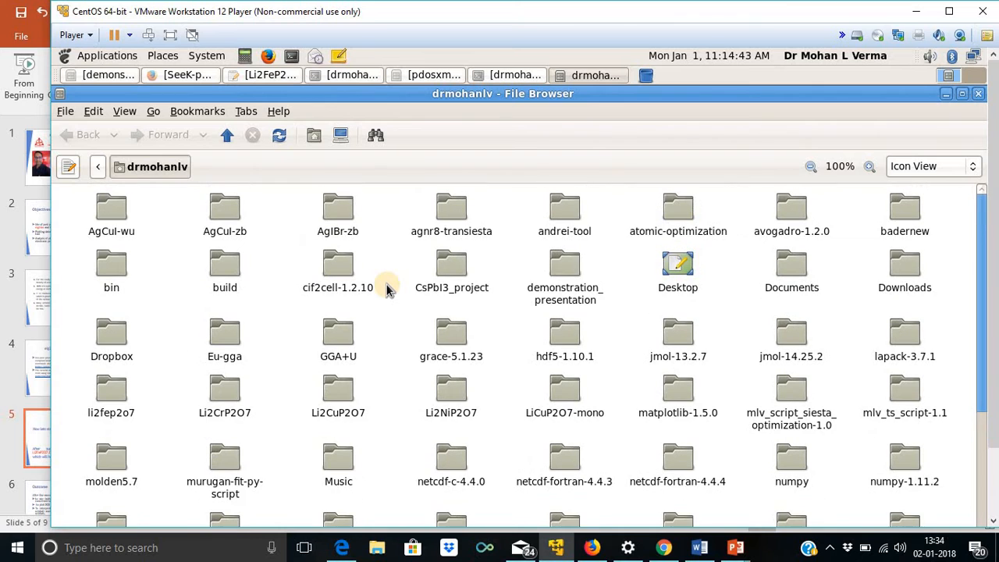
mouse_move(565, 269)
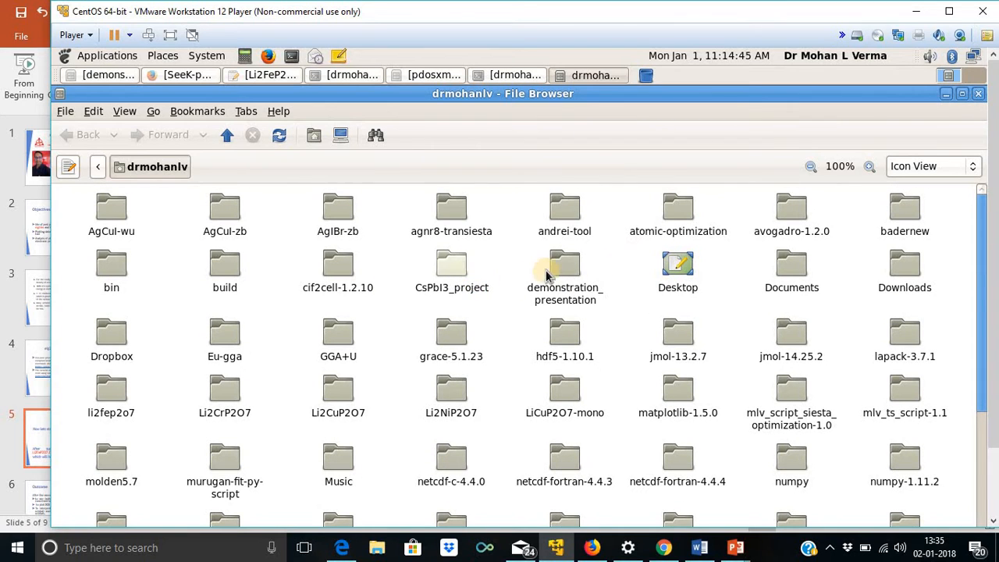
double_click(565, 269)
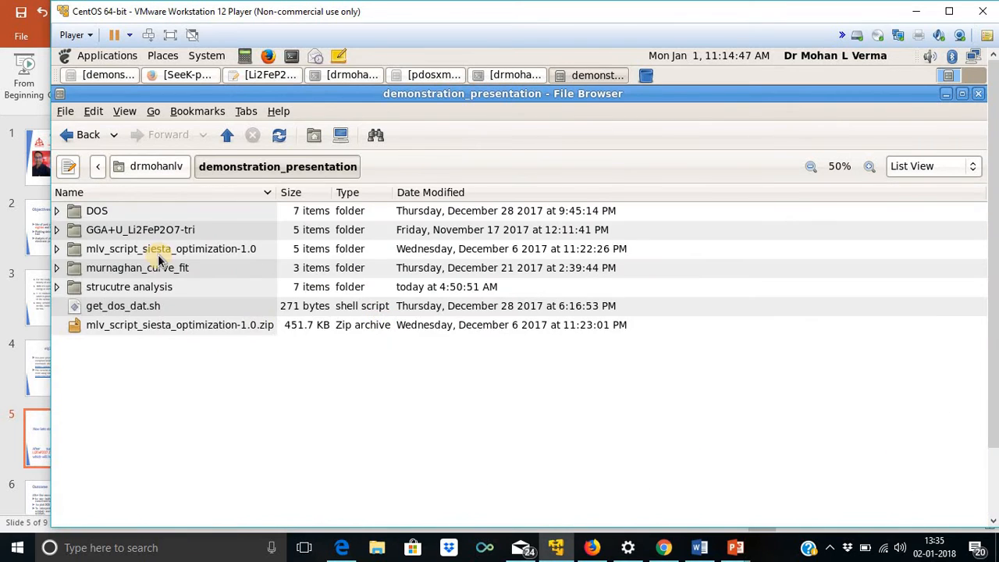
double_click(141, 229)
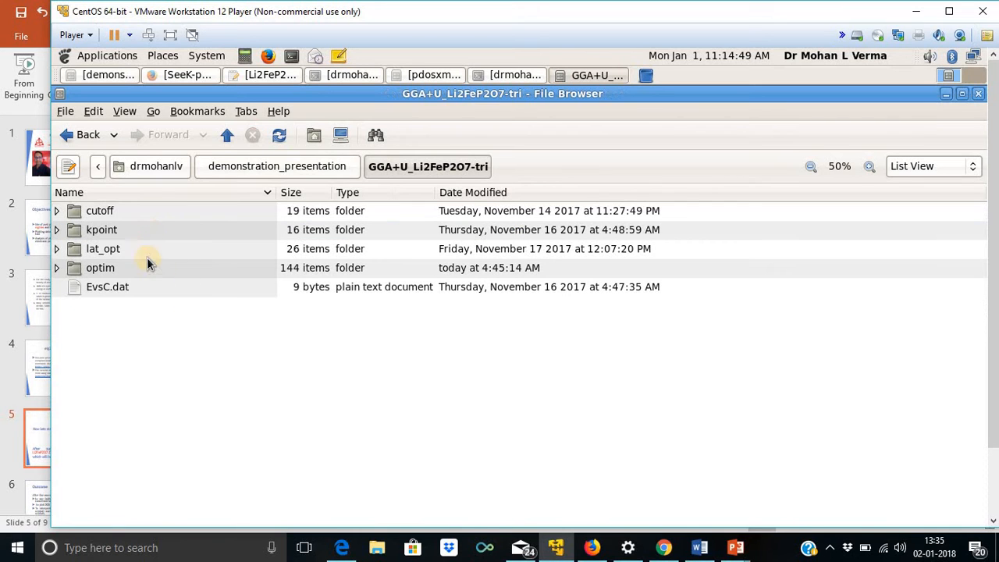
double_click(100, 267)
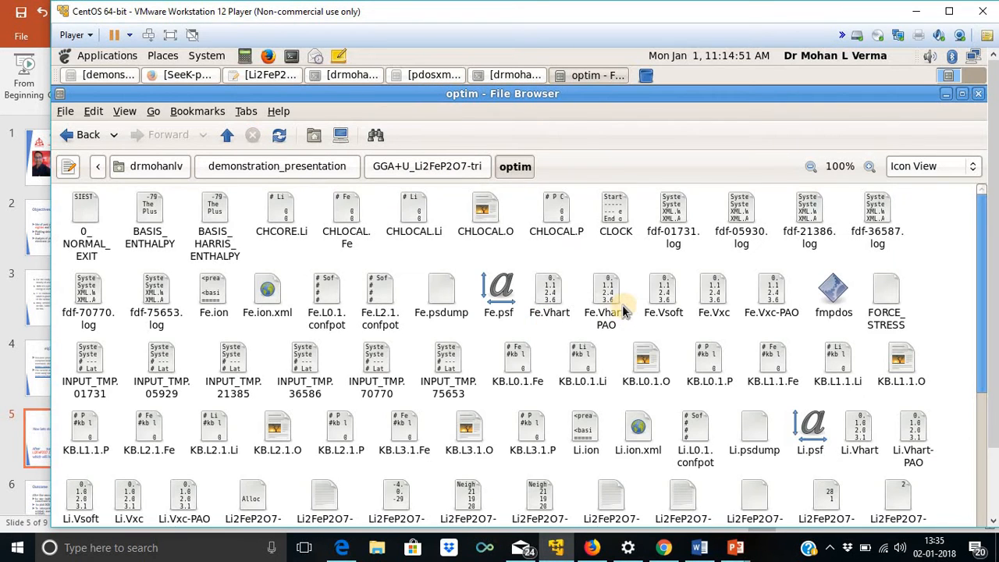
mouse_move(575, 320)
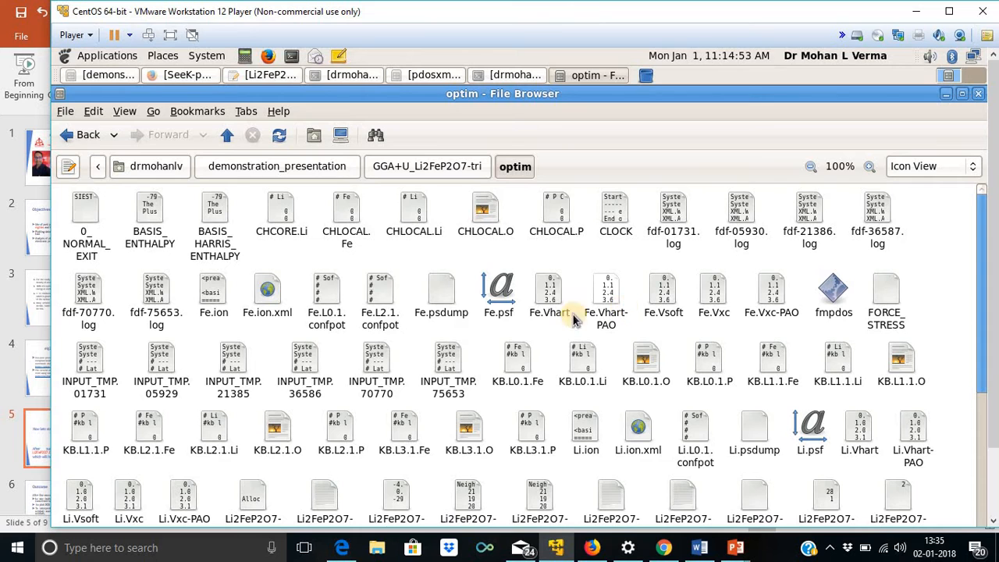
- Locate Li2FeP2O7-tri.EIG in optim, then go back and open the DOS folder
scroll("down", 3)
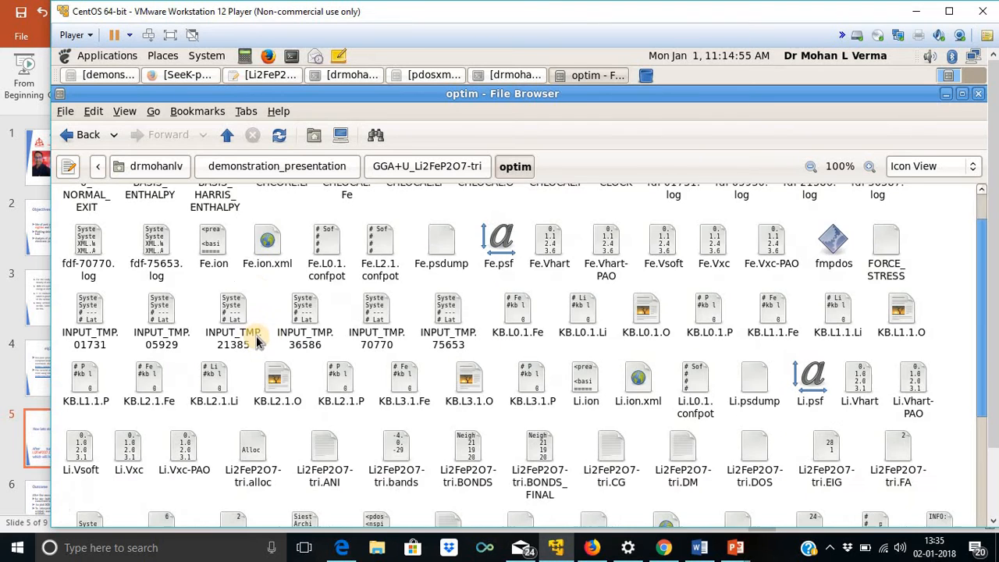
scroll("up", 3)
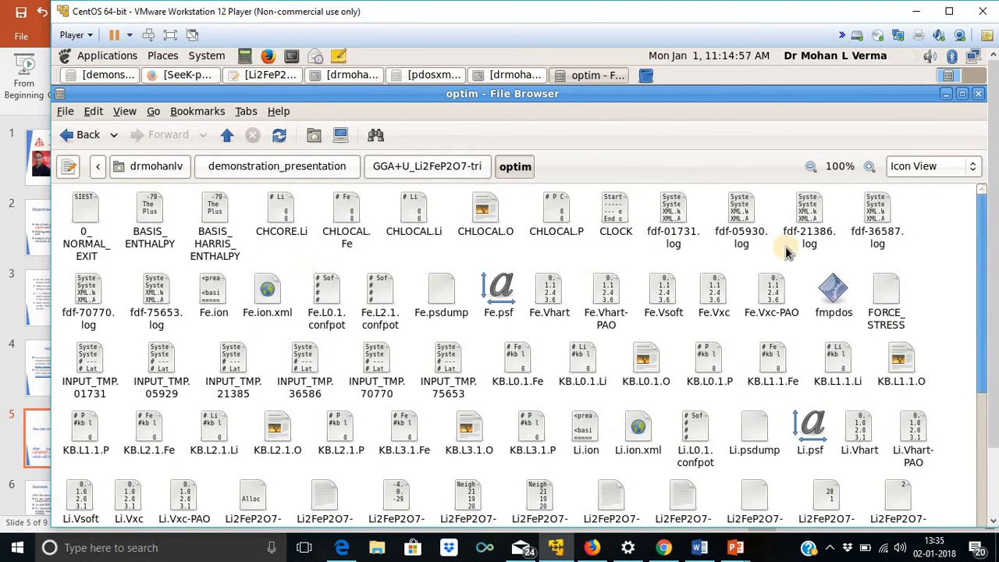
scroll("down", 3)
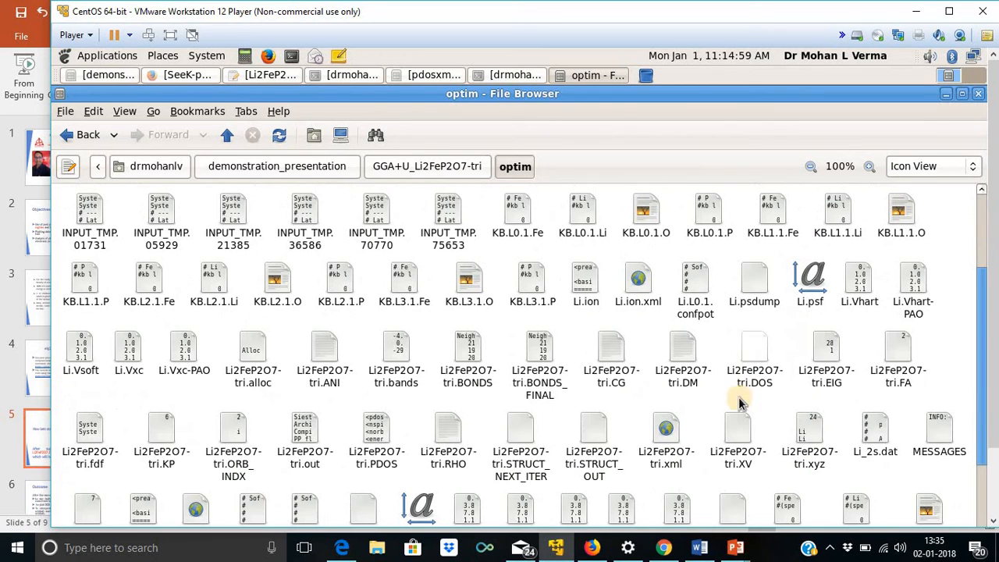
left_click(826, 351)
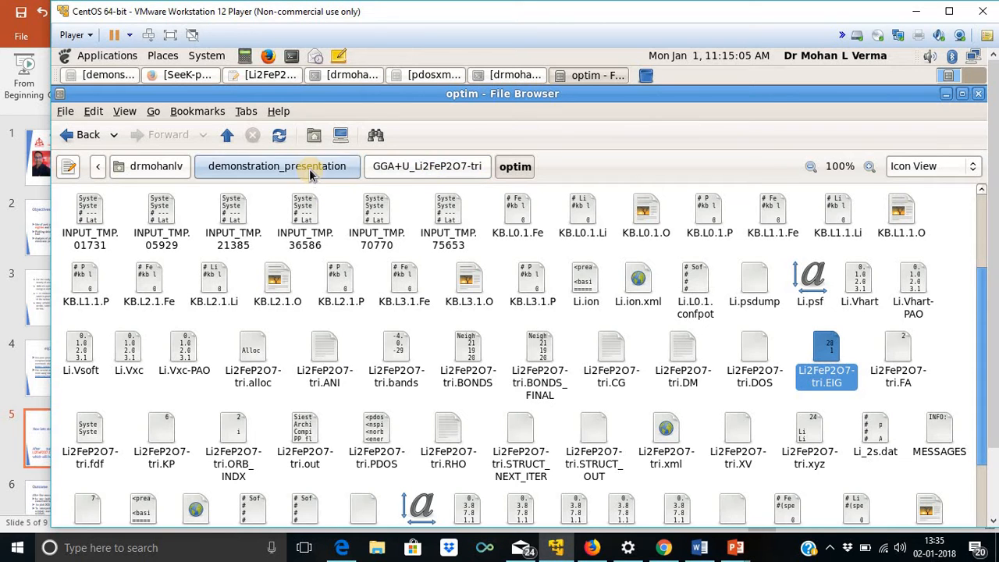
left_click(278, 165)
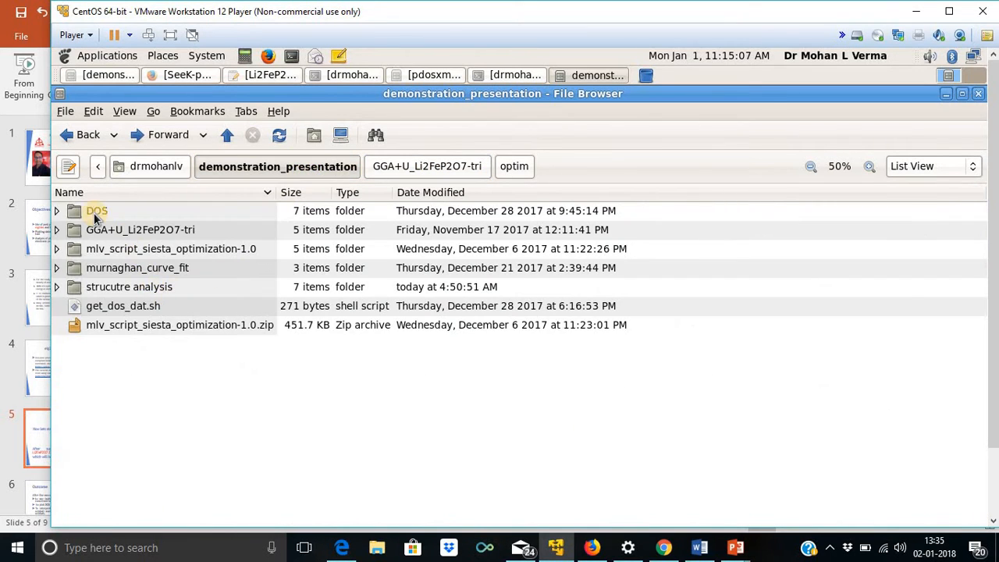
double_click(97, 209)
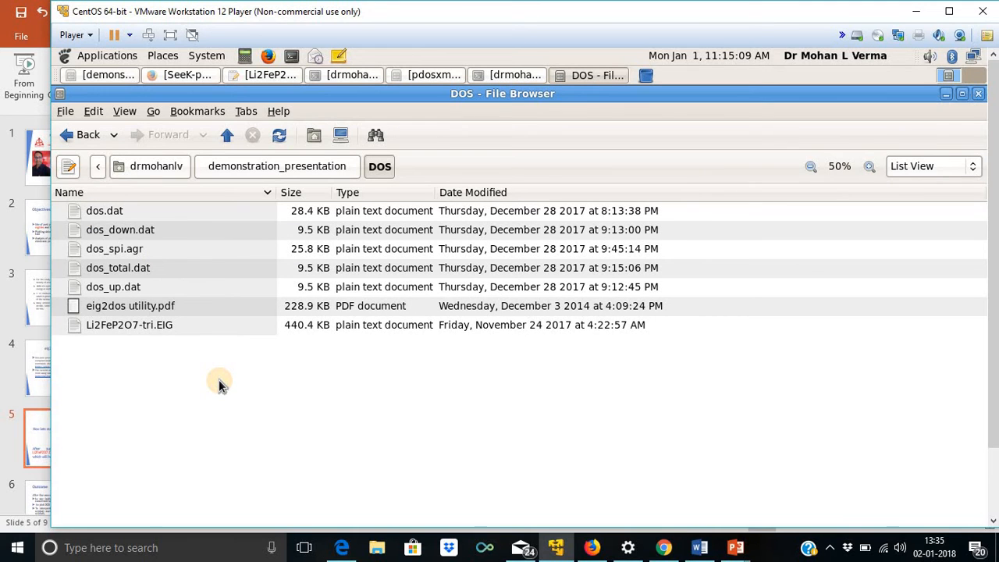
mouse_move(113, 325)
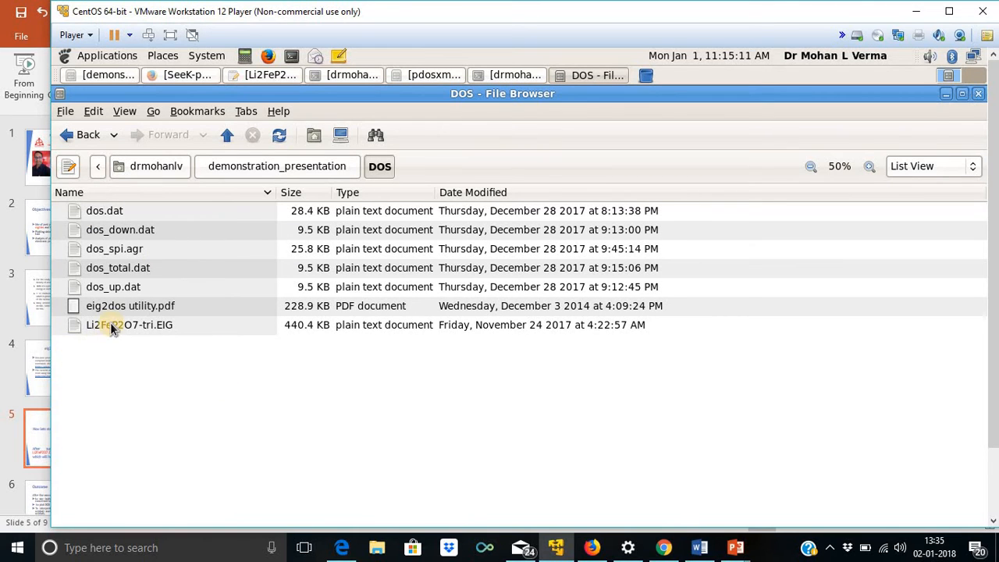
- Open Li2FeP2O7-tri.EIG in the text editor and close the other open documents
right_click(128, 325)
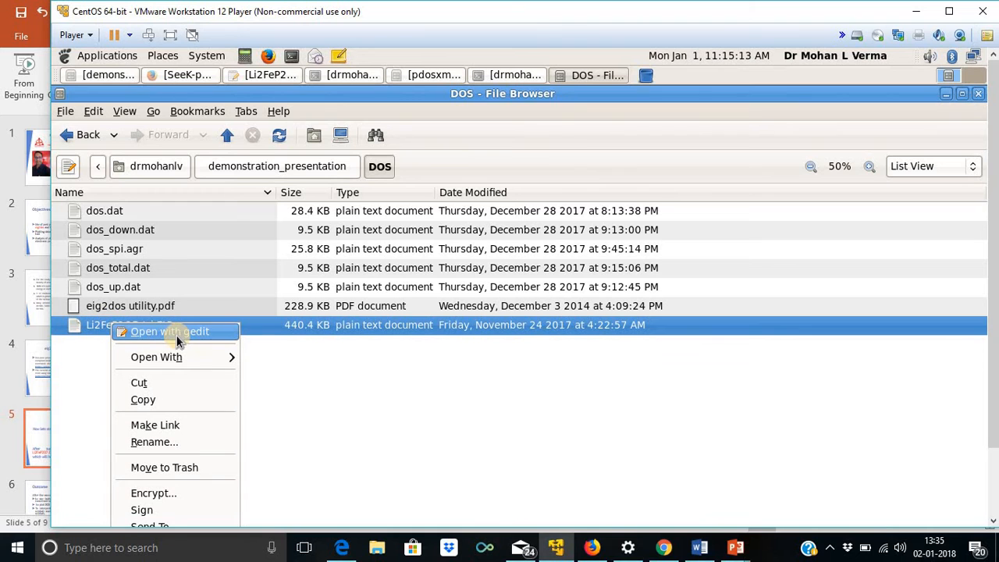
left_click(169, 331)
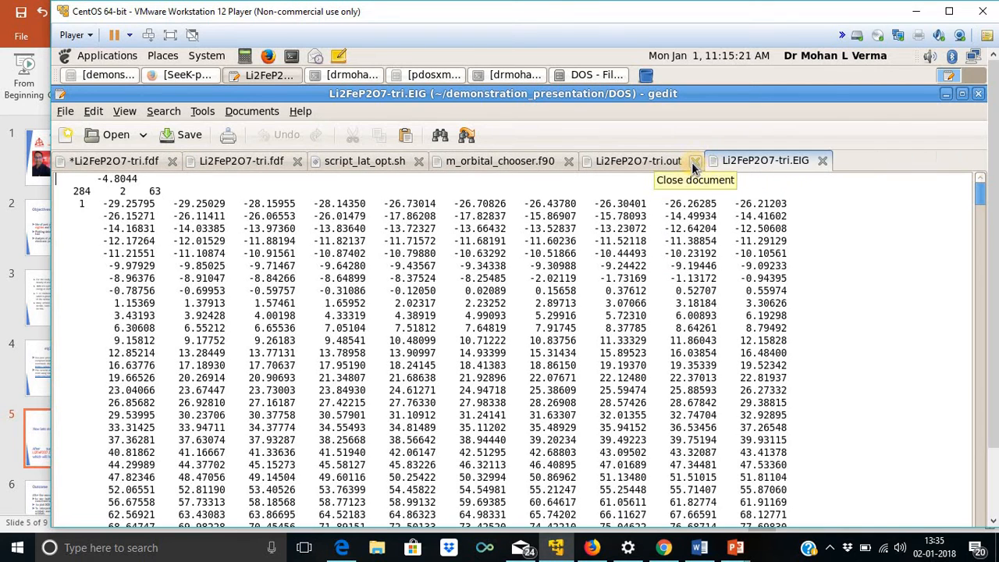
left_click(693, 161)
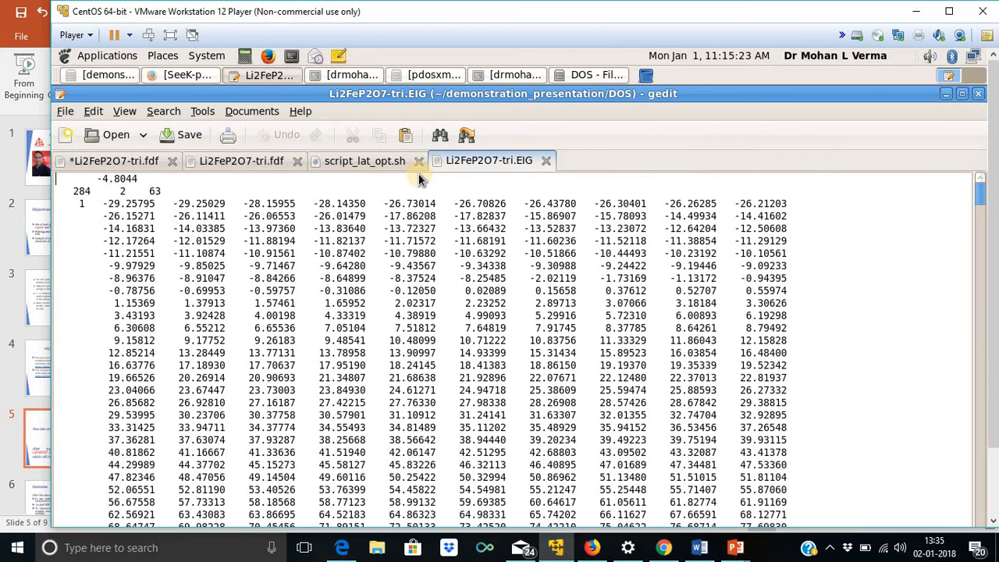
left_click(419, 161)
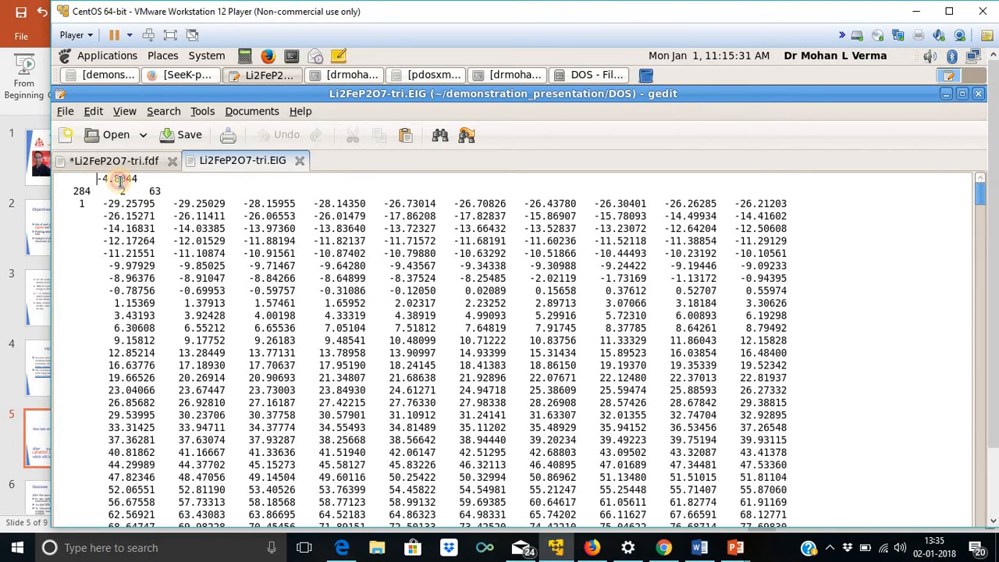
- Inspect the -4.8044 header value and return to the DOS folder listing
double_click(116, 178)
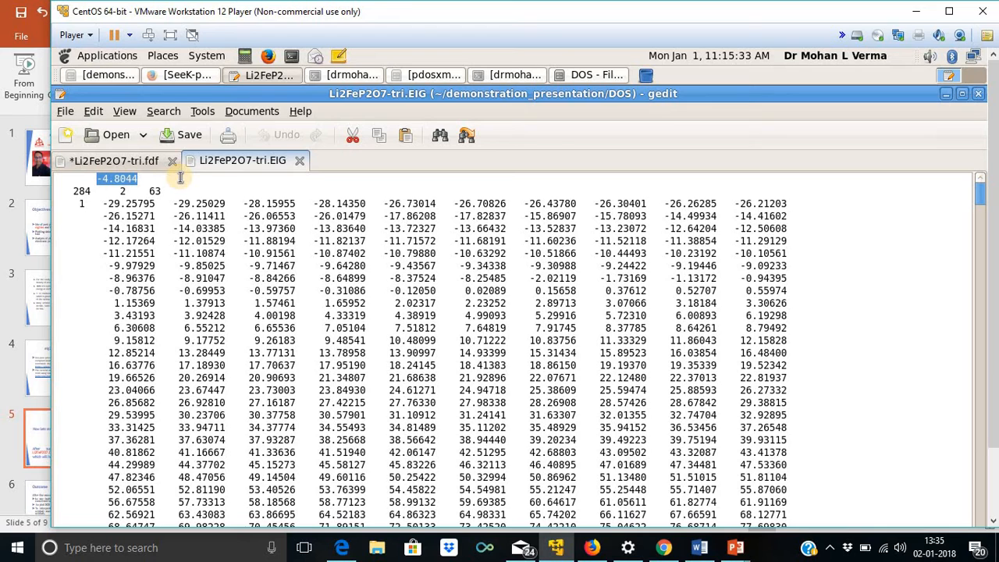
mouse_move(428, 312)
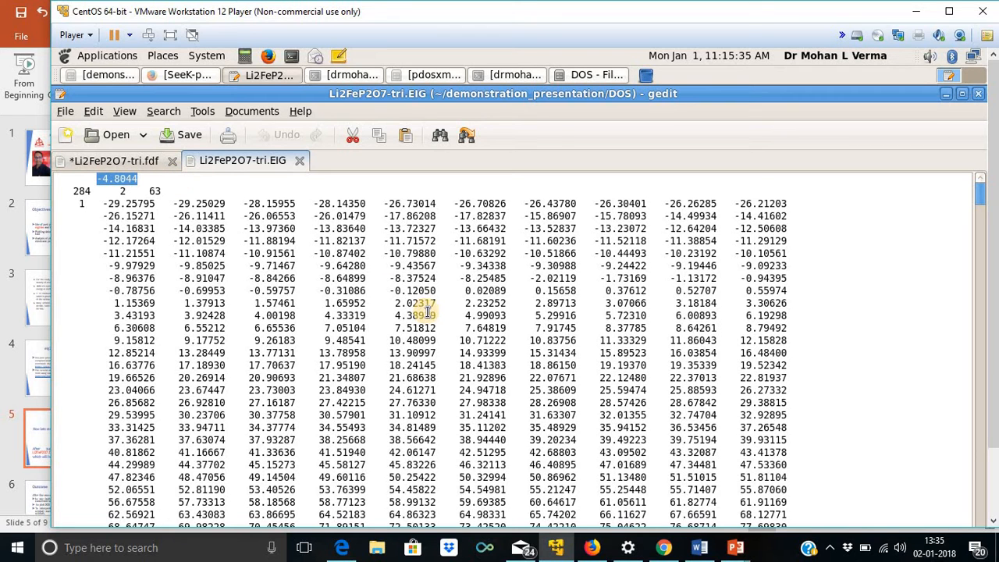
mouse_move(269, 206)
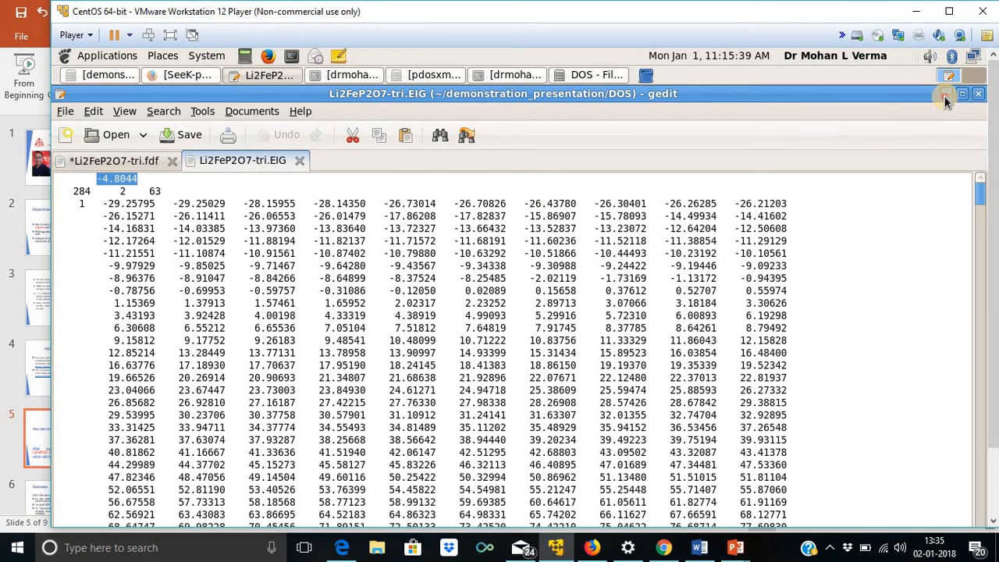
left_click(596, 75)
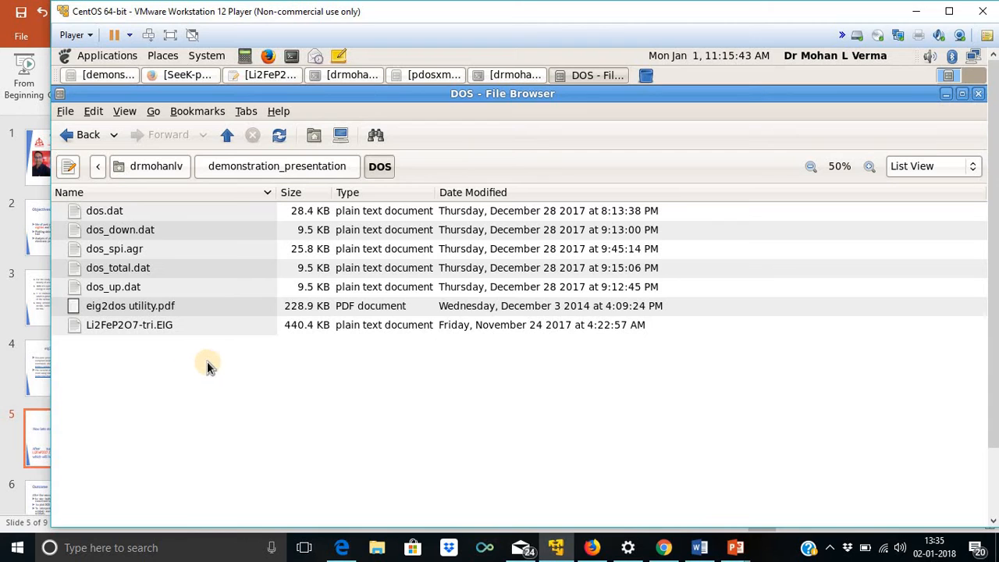
left_click(156, 166)
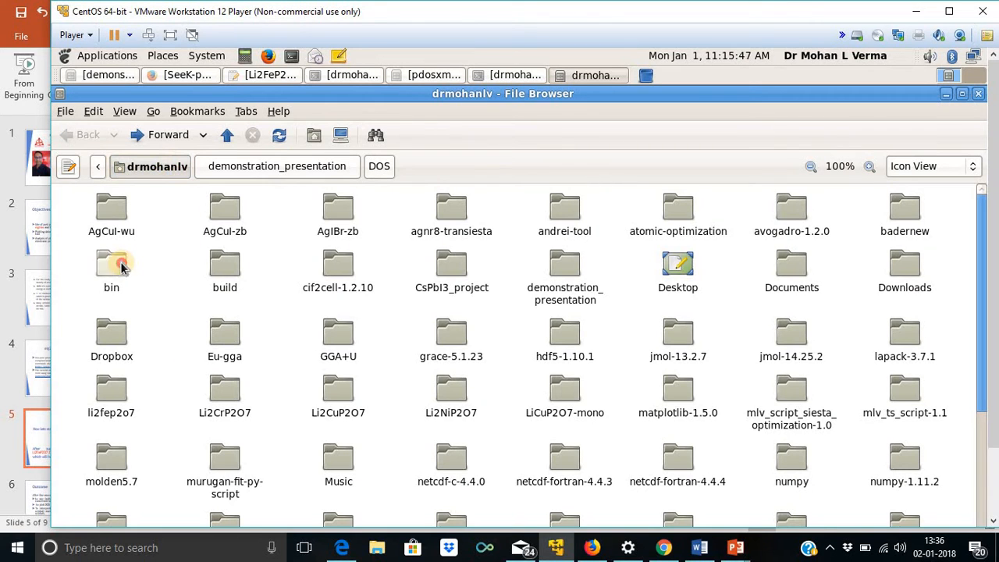
double_click(111, 268)
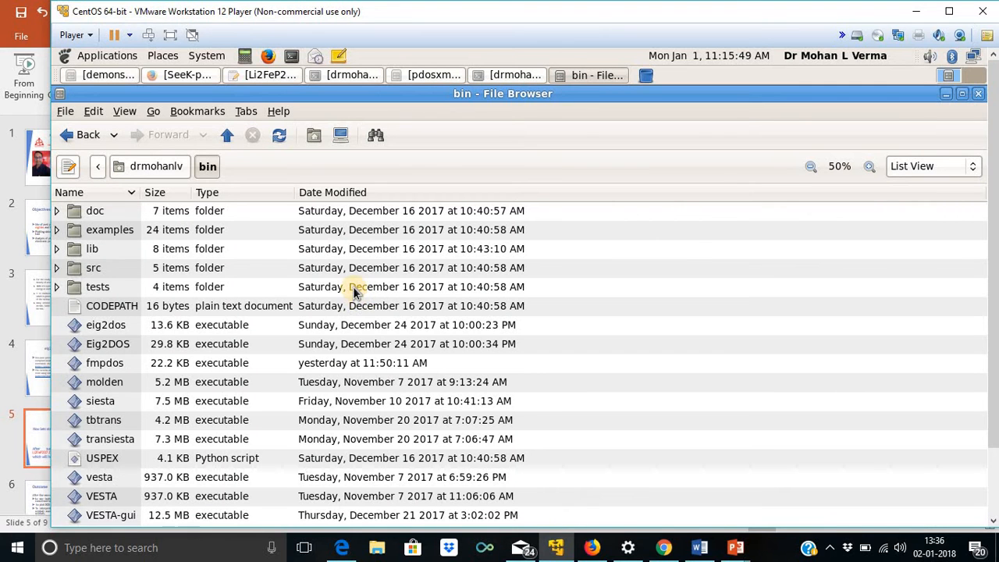
mouse_move(109, 340)
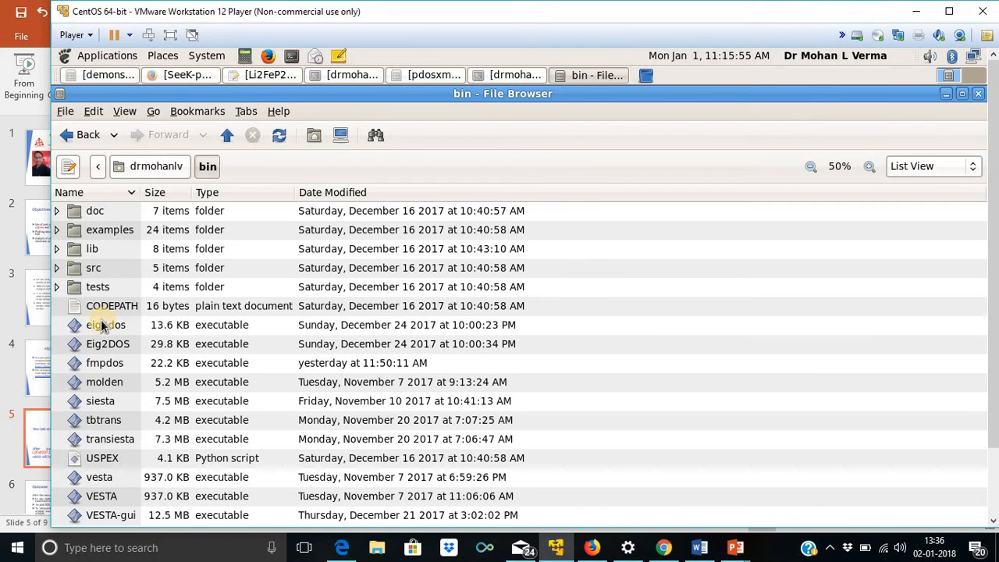
mouse_move(137, 325)
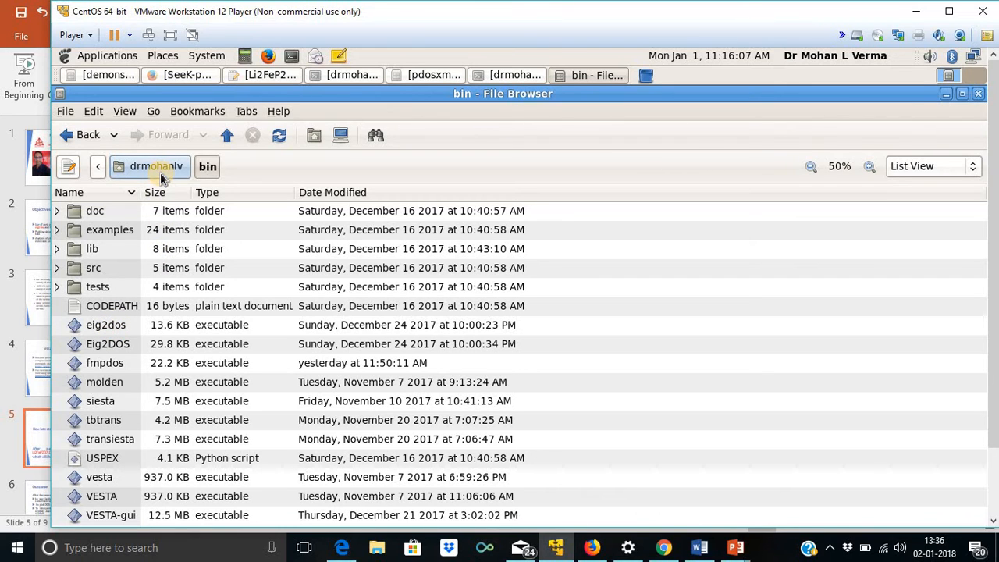
left_click(156, 166)
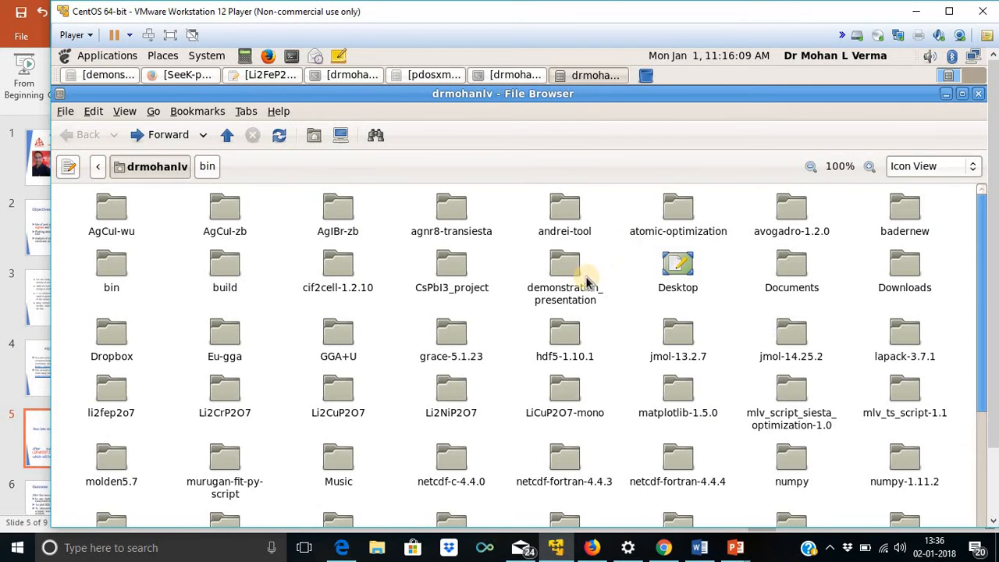
double_click(565, 268)
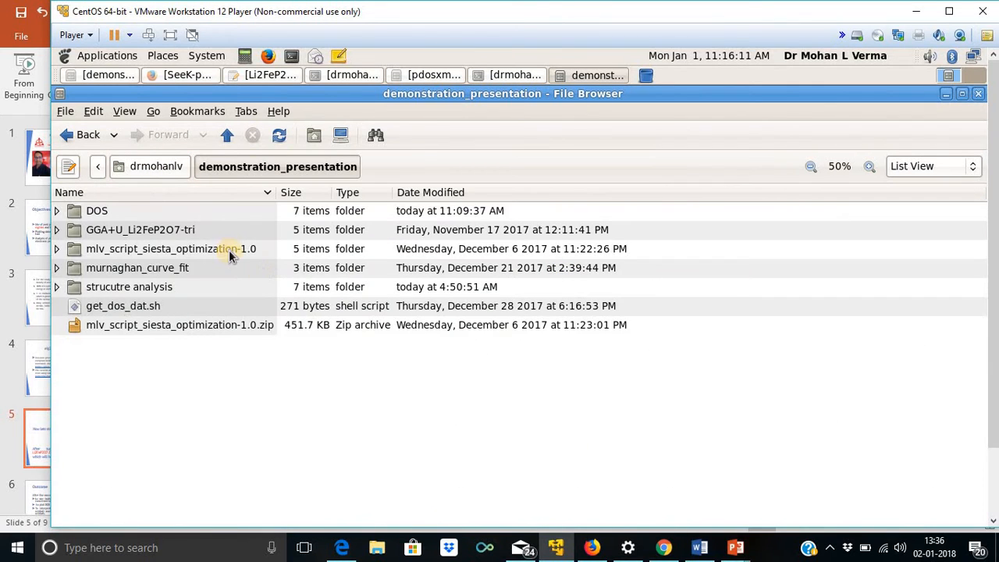
double_click(97, 210)
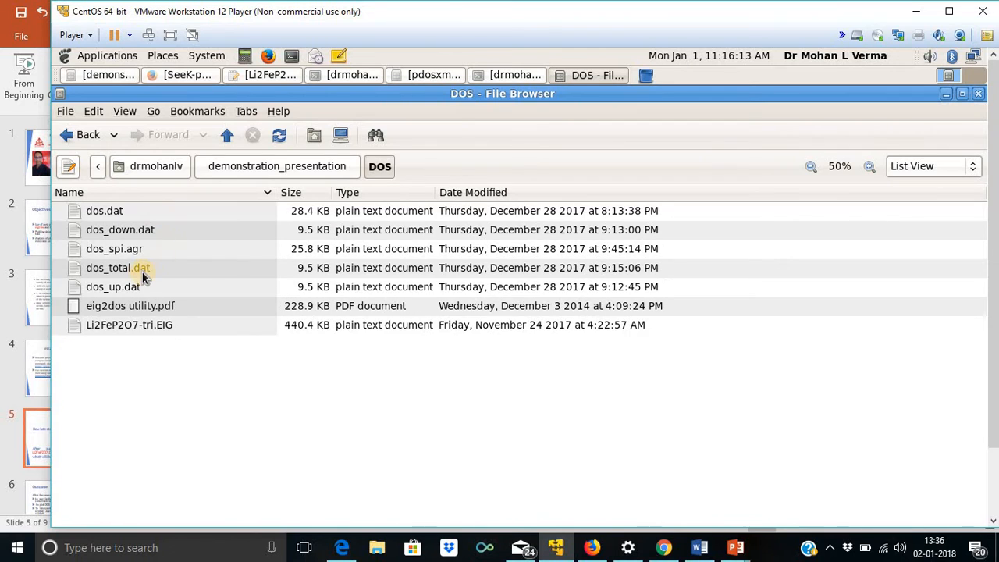
mouse_move(142, 328)
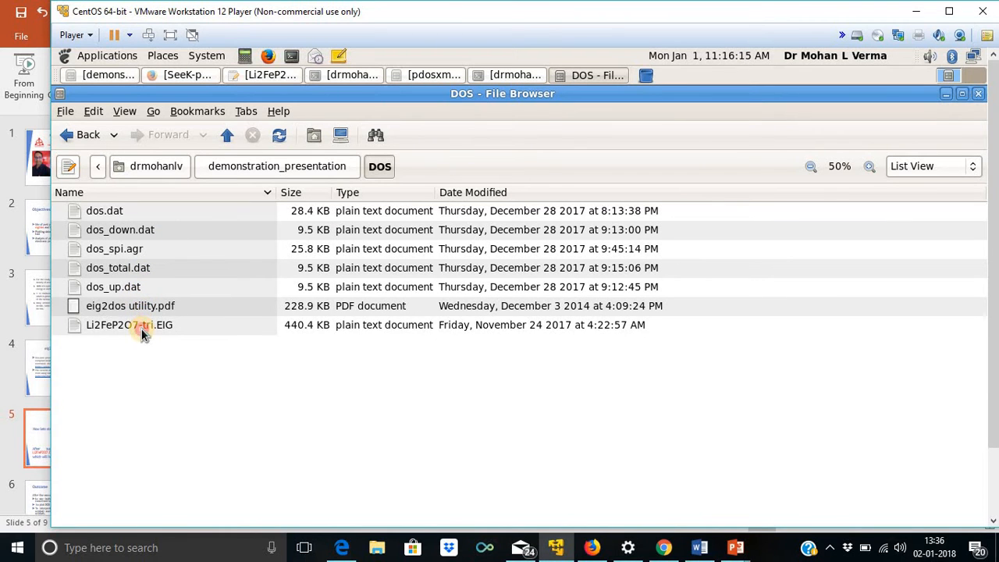
- Append 0.100 1000 -30.0 20.0 to the -4.8044 first line of Li2FeP2O7-tri.EIG and save
double_click(128, 325)
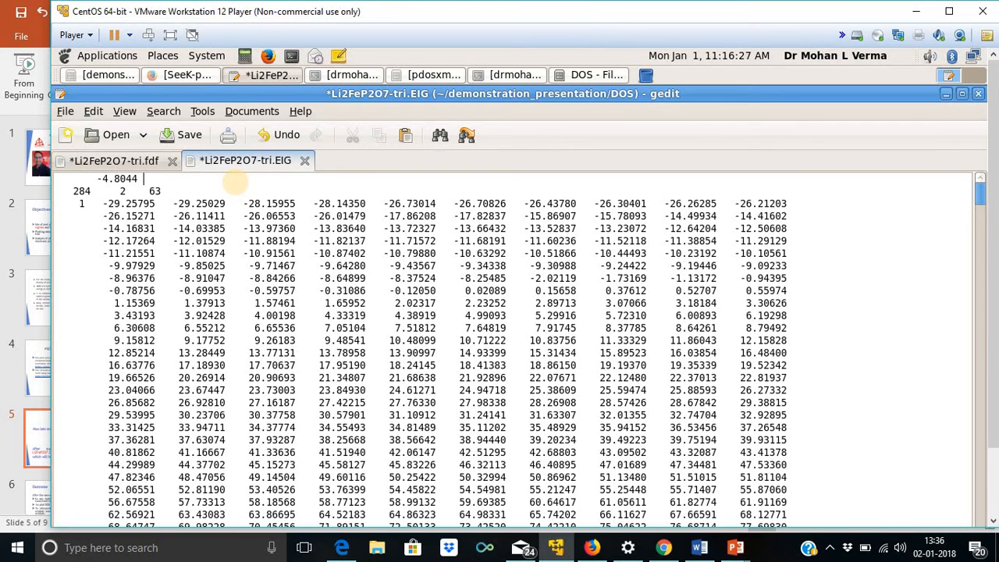
type("0.")
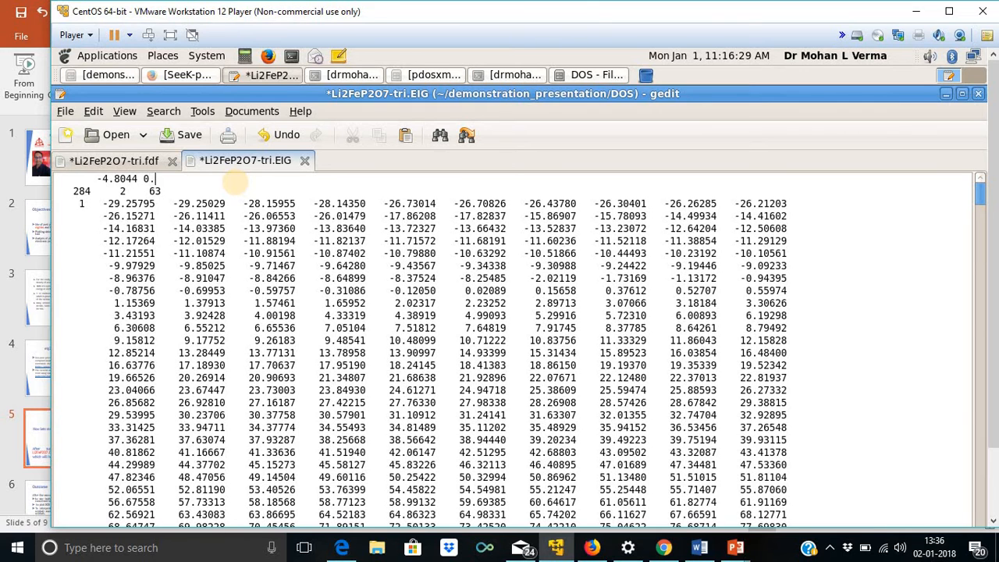
type("100")
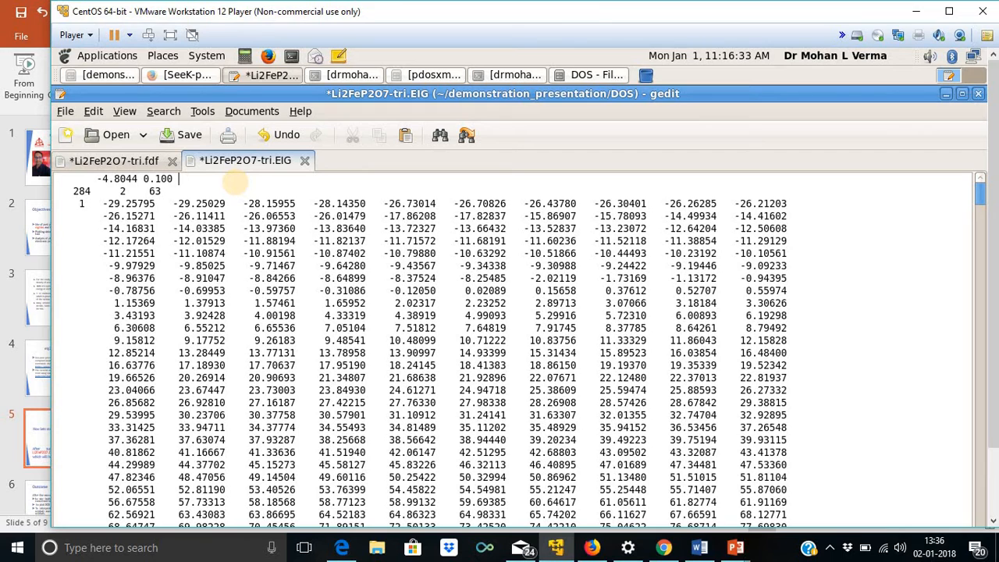
type("1000")
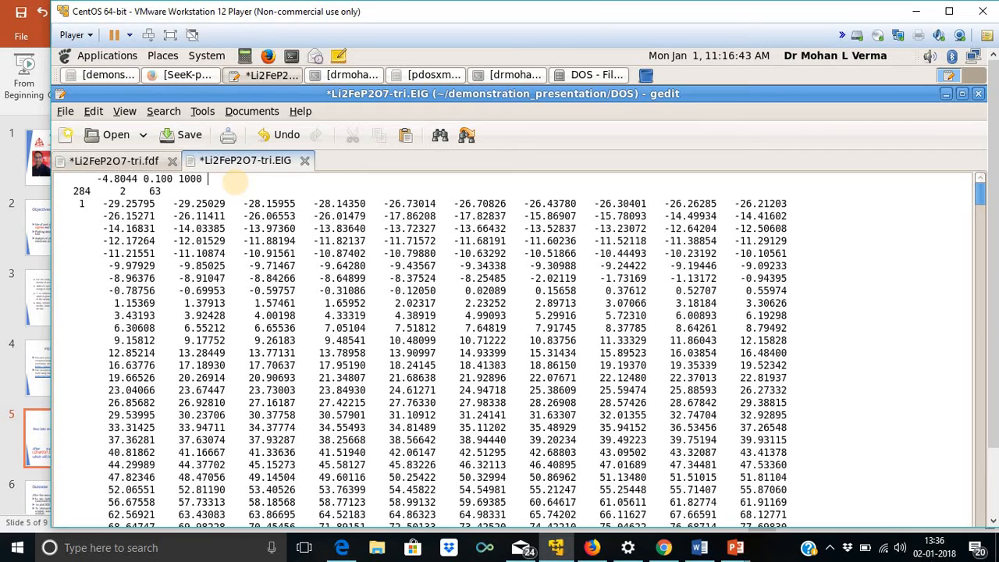
type("-30")
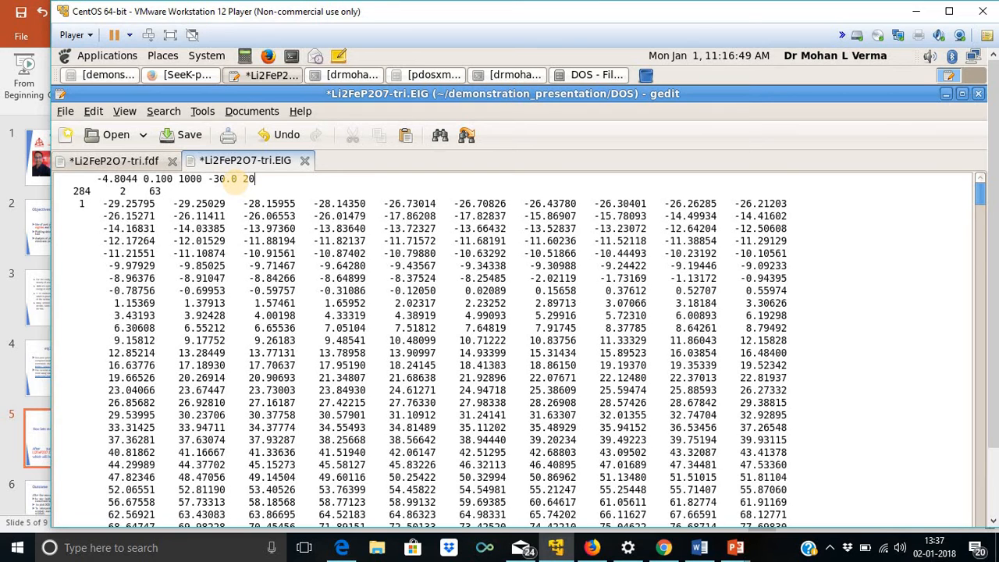
type(".0")
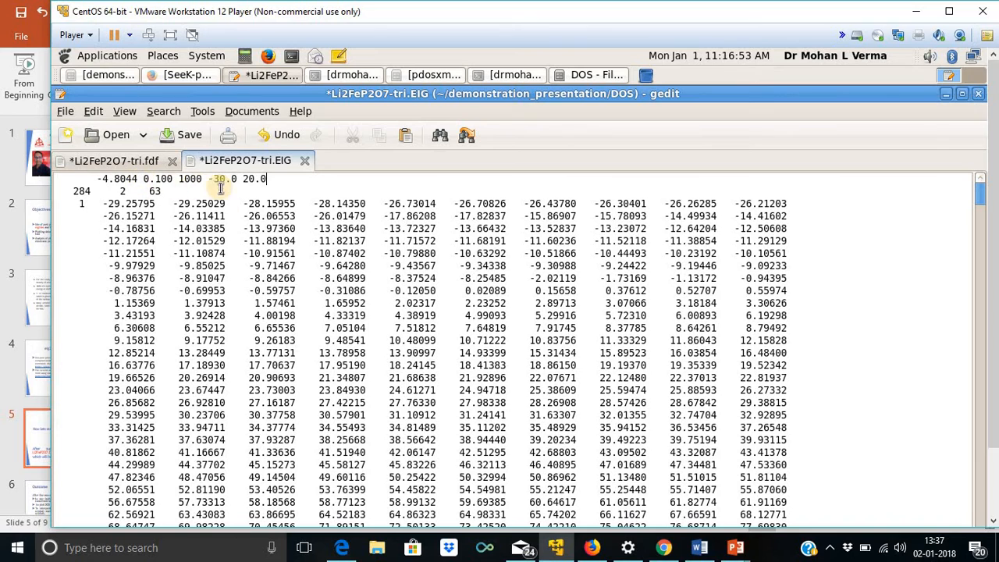
left_click(181, 134)
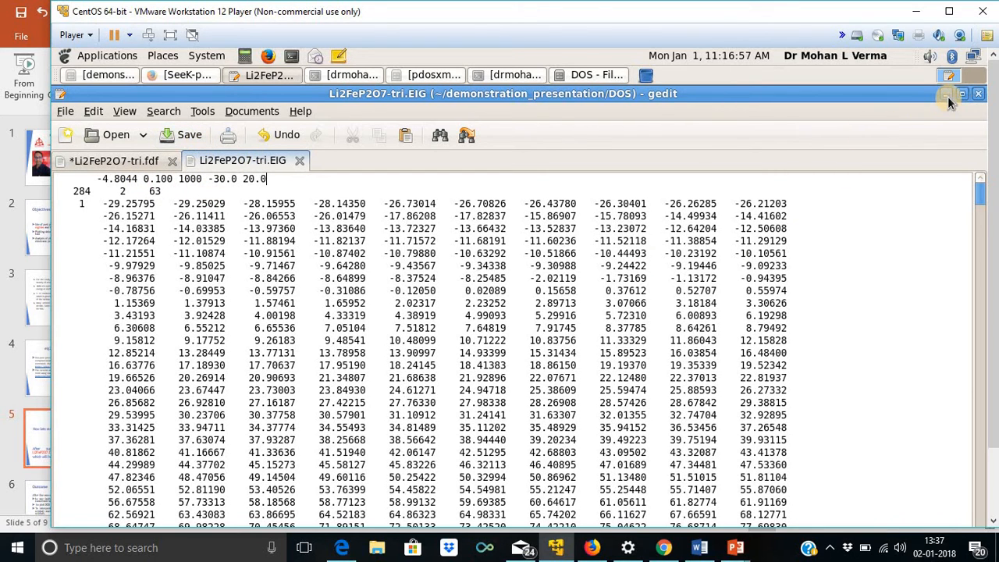
mouse_move(949, 97)
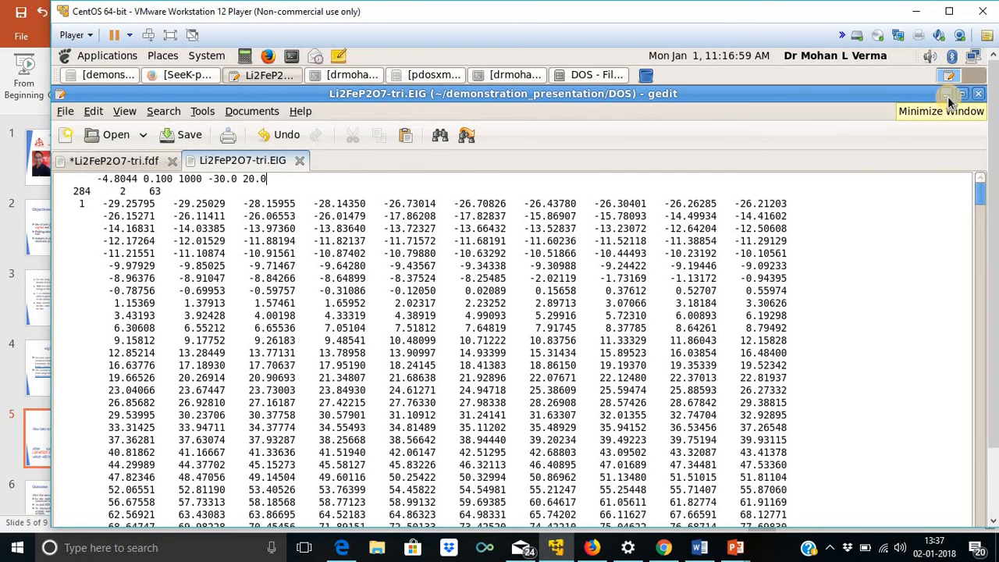
- Open a terminal in the DOS folder and list its files with ls
right_click(293, 374)
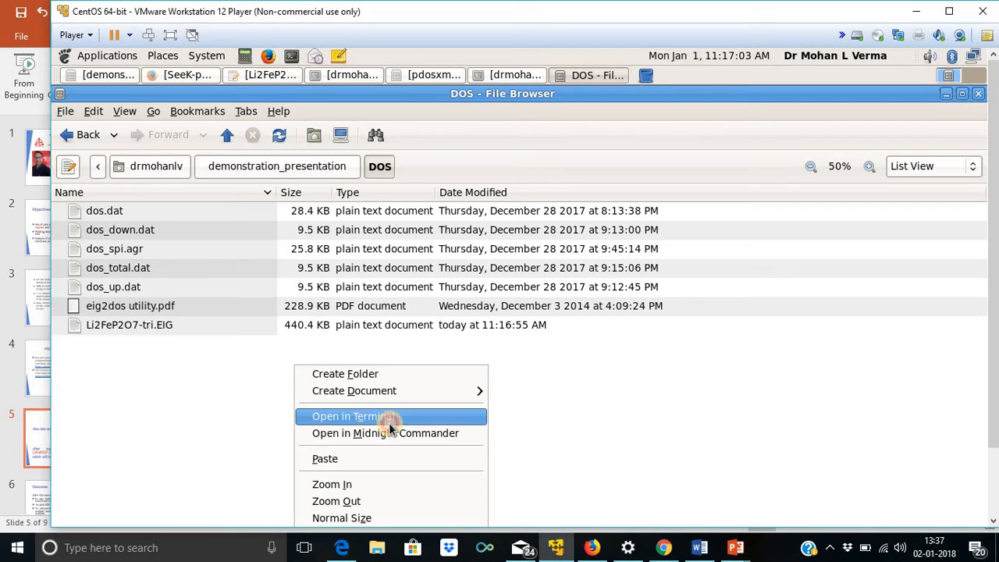
left_click(350, 416)
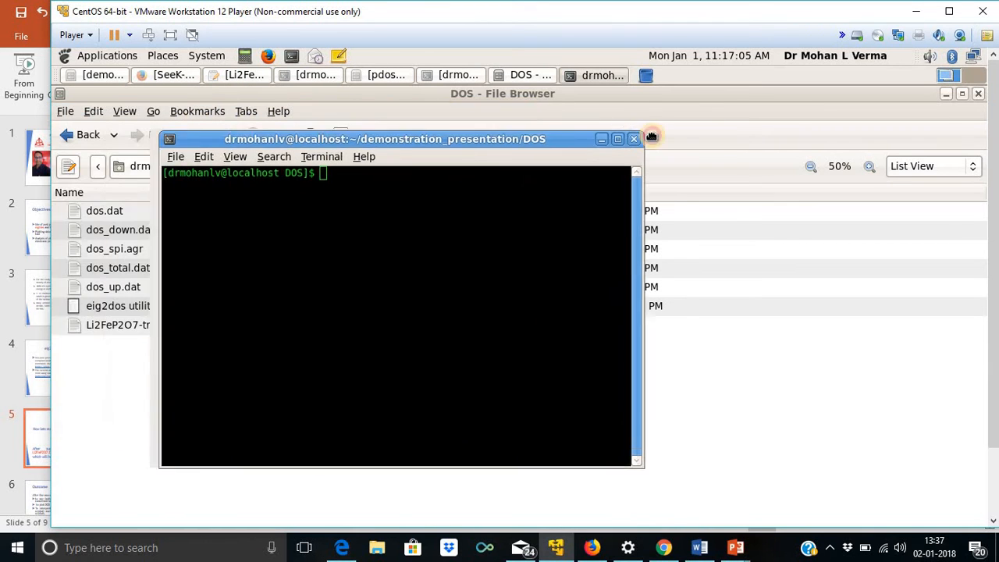
type("ls")
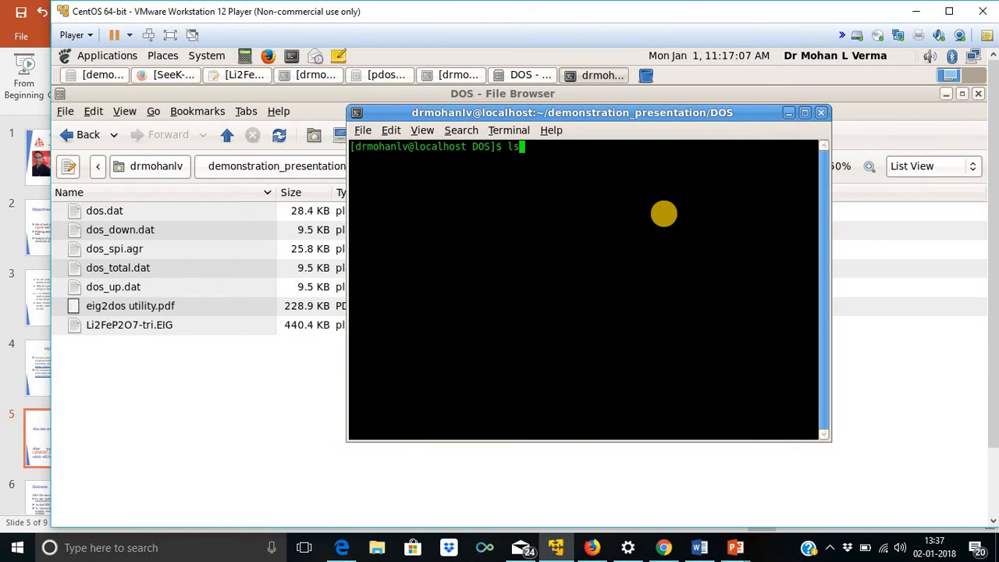
key("Return")
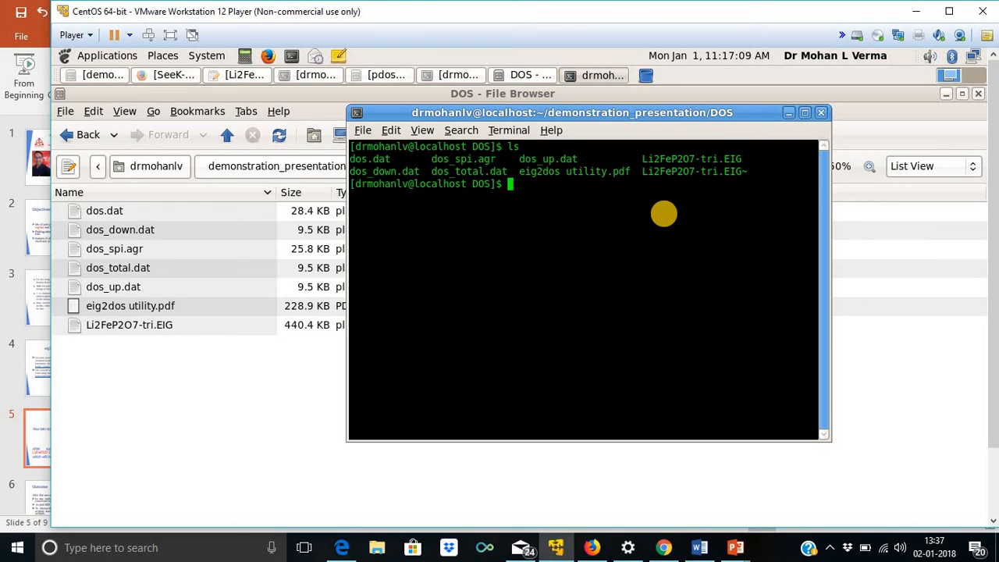
- Run eig2dos<Li2FeP2O7-tri.EIG>dos.dat to regenerate dos.dat
type("eig")
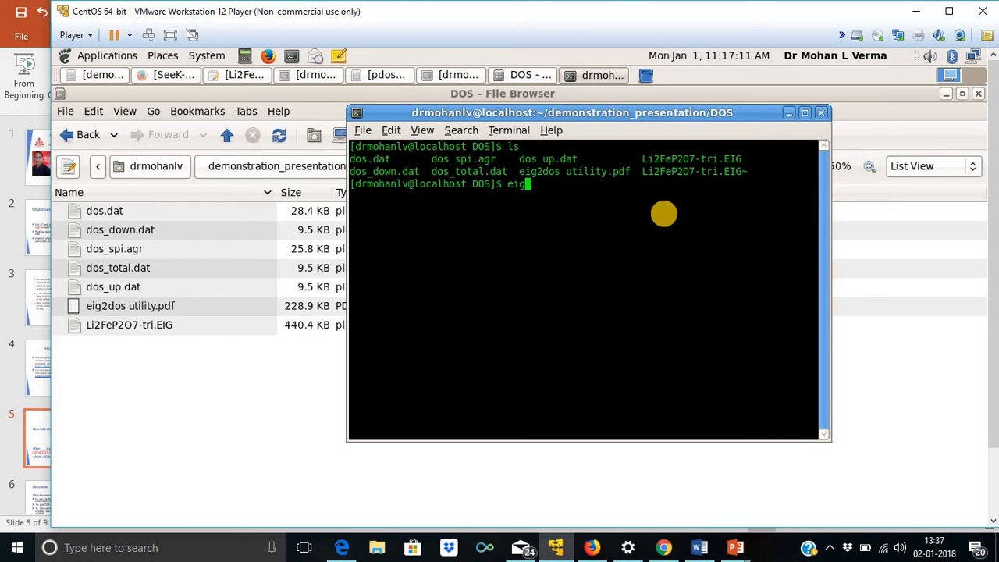
type("2dos")
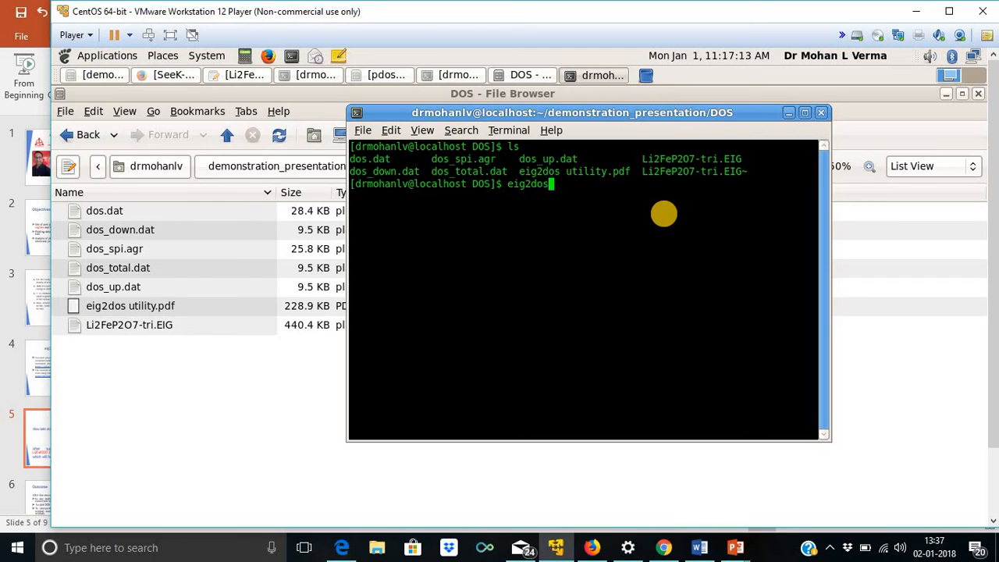
type("<")
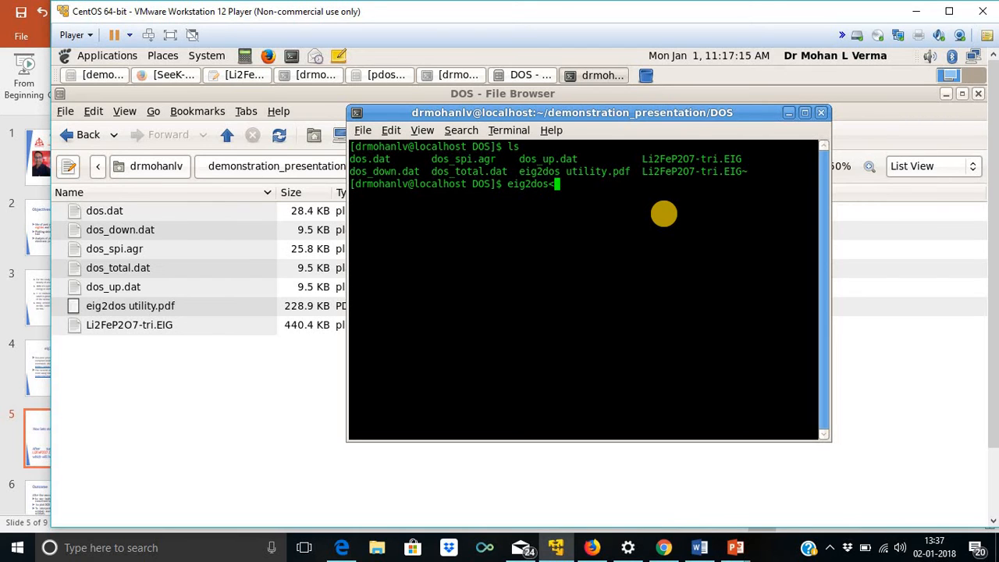
type("Li2FeP2O7-tri.EIG")
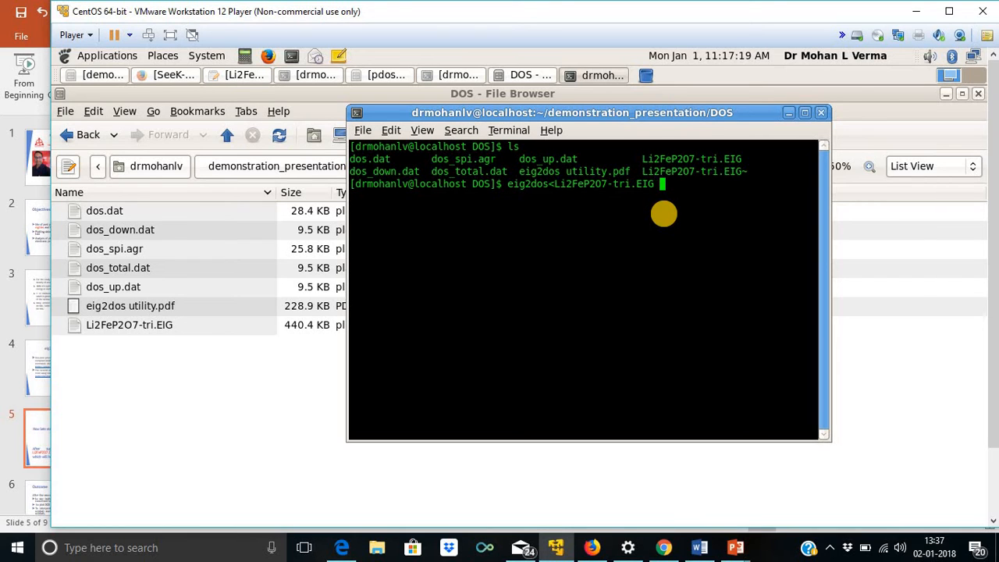
type(">")
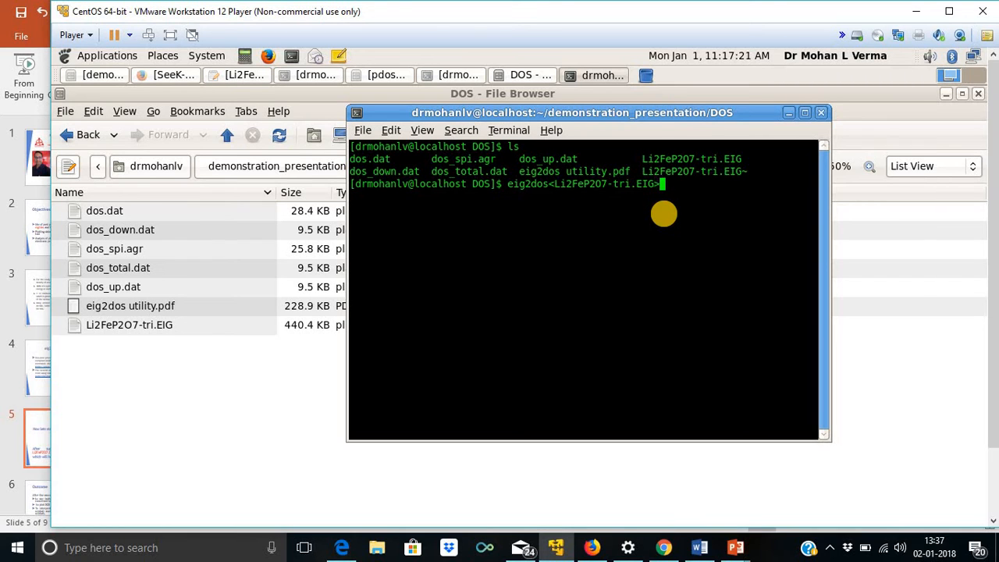
type("dos.dat")
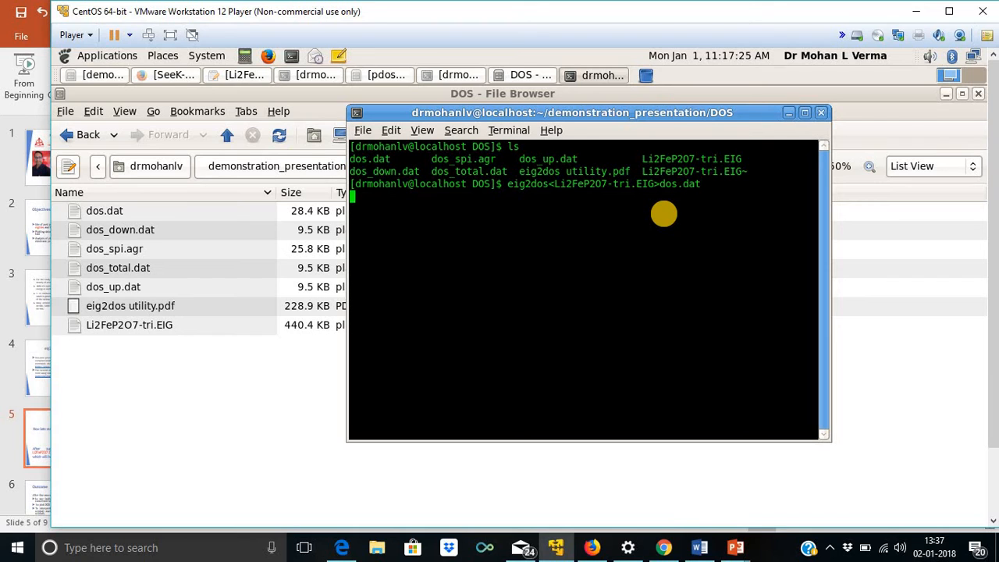
key("Return")
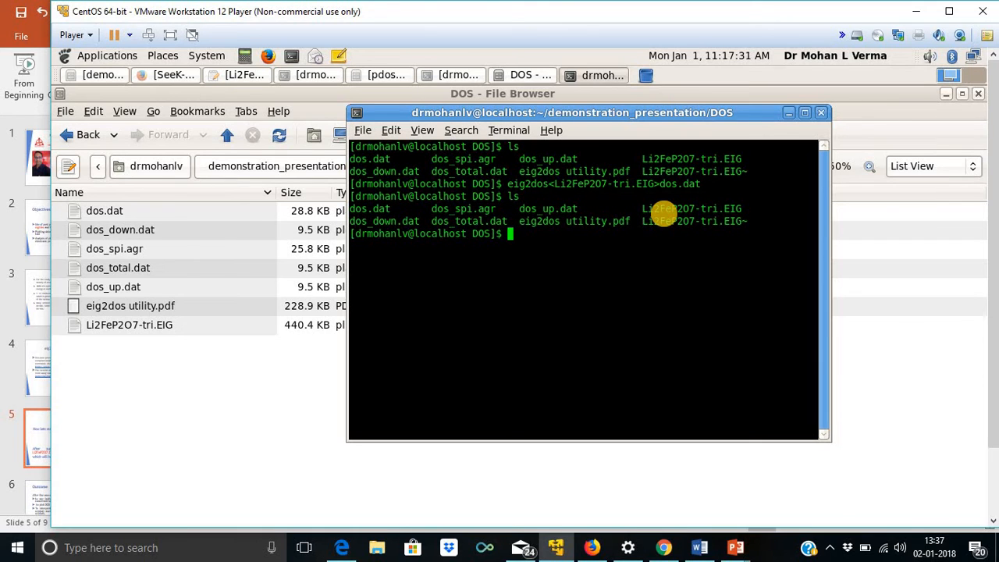
- Launch xmgrace on dos.dat to plot the density of states
type("xmgr")
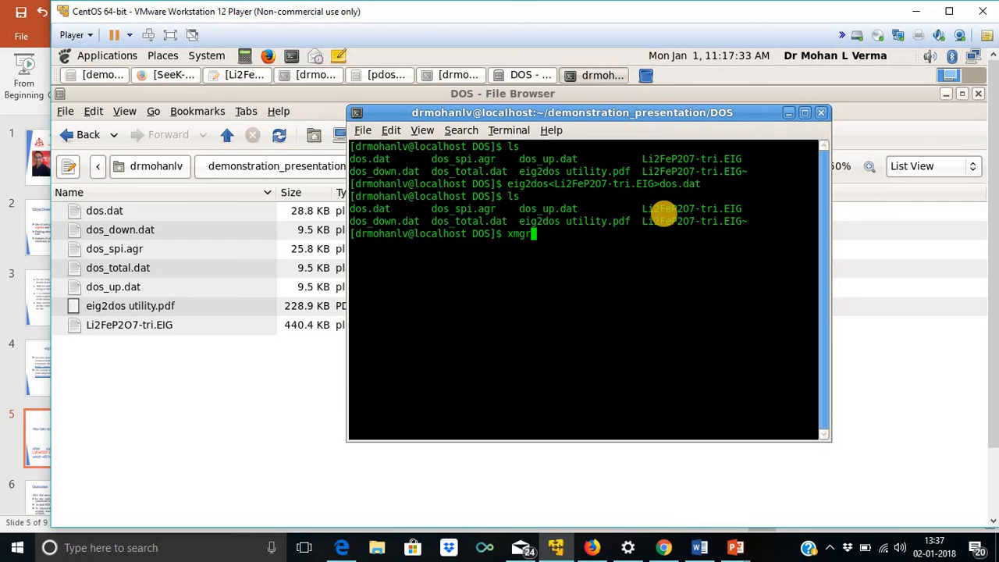
type("ace")
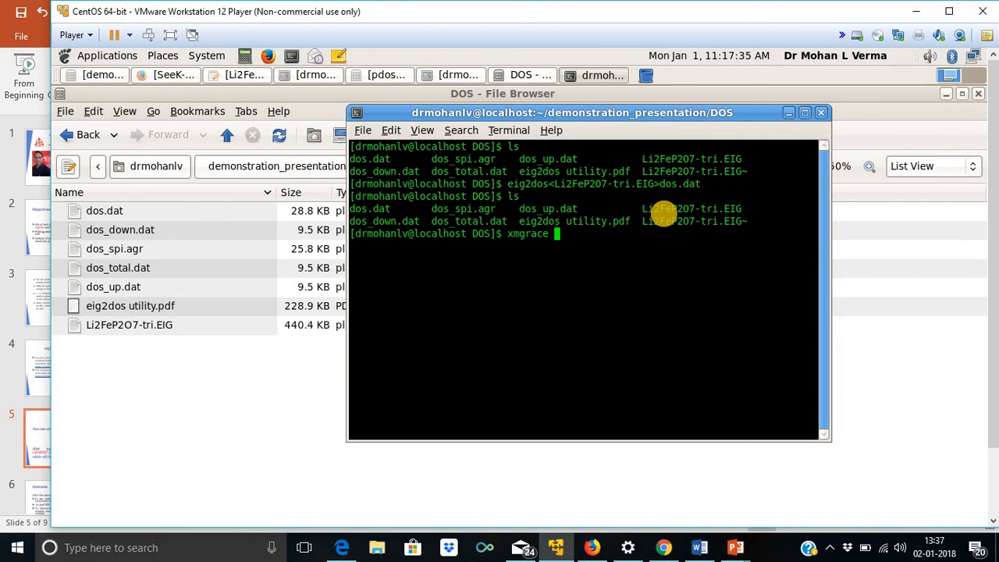
type("dos")
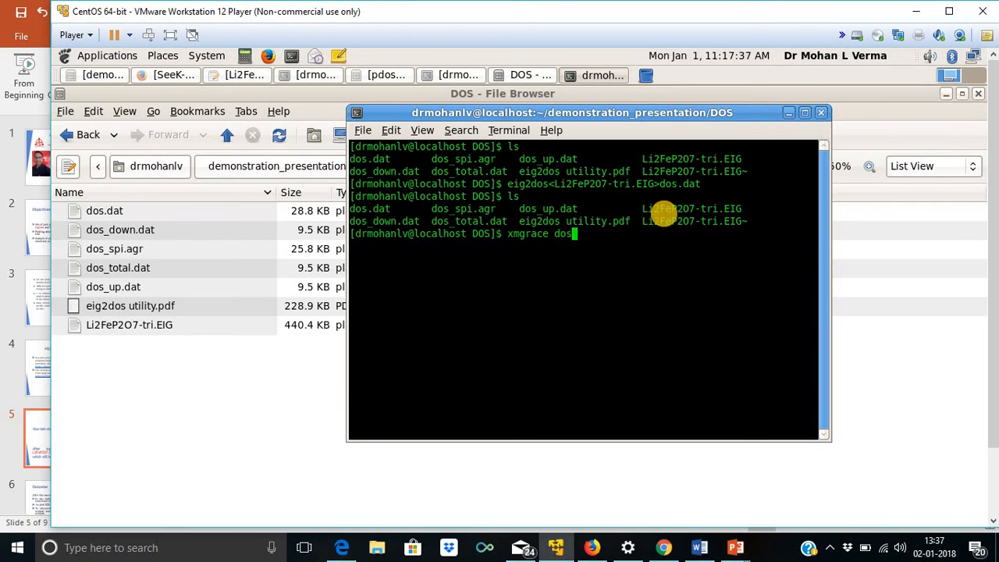
key("Return")
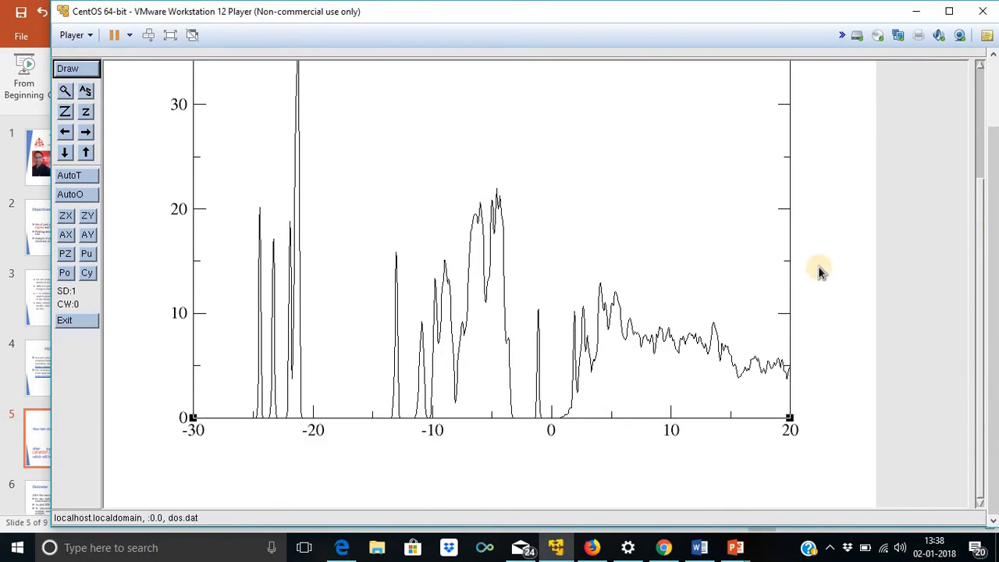
mouse_move(549, 418)
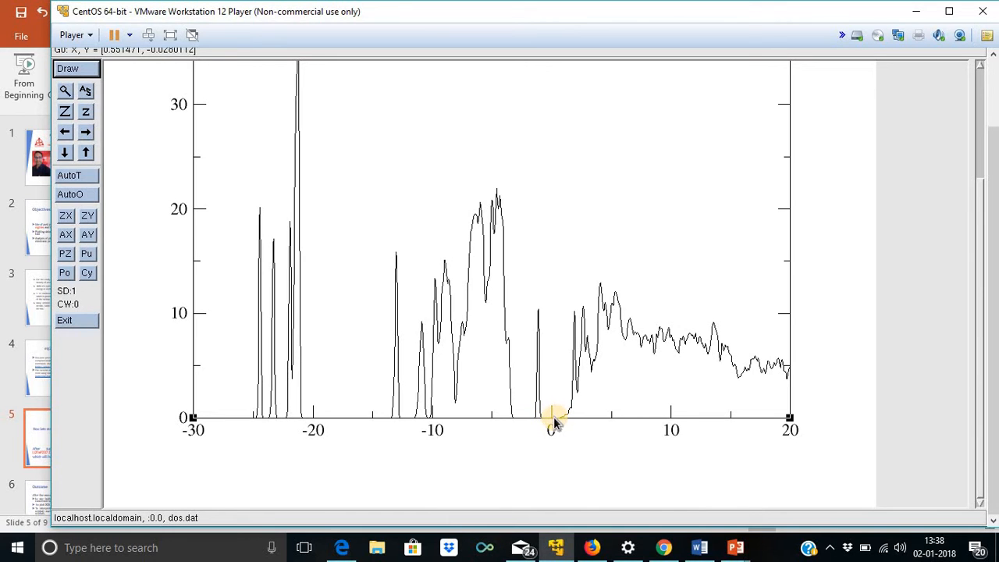
mouse_move(570, 422)
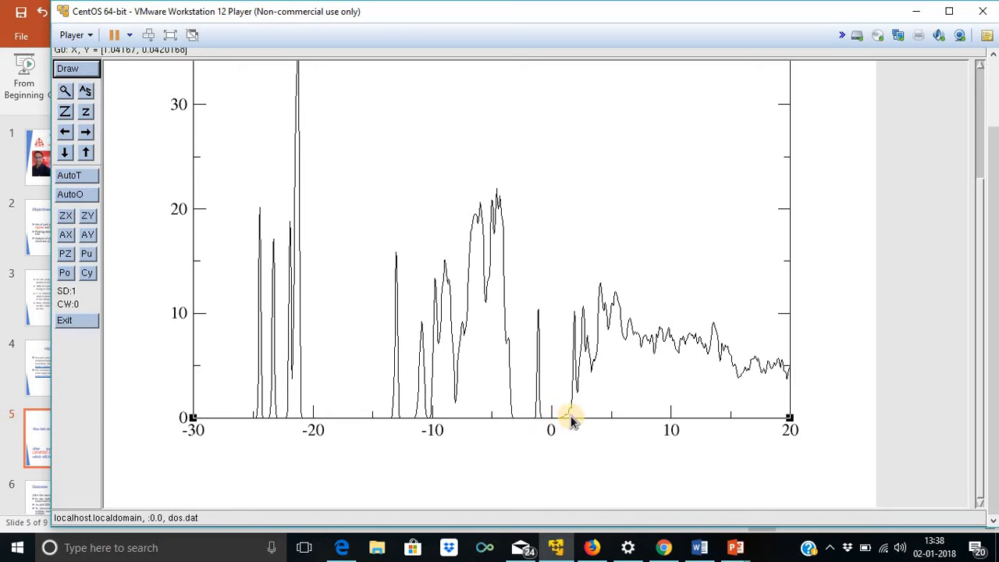
mouse_move(531, 421)
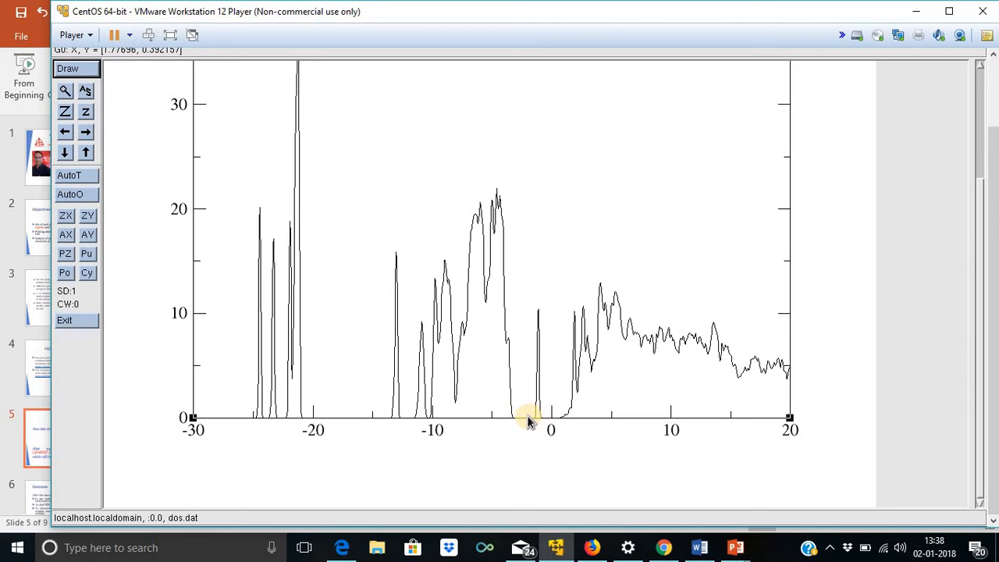
mouse_move(518, 418)
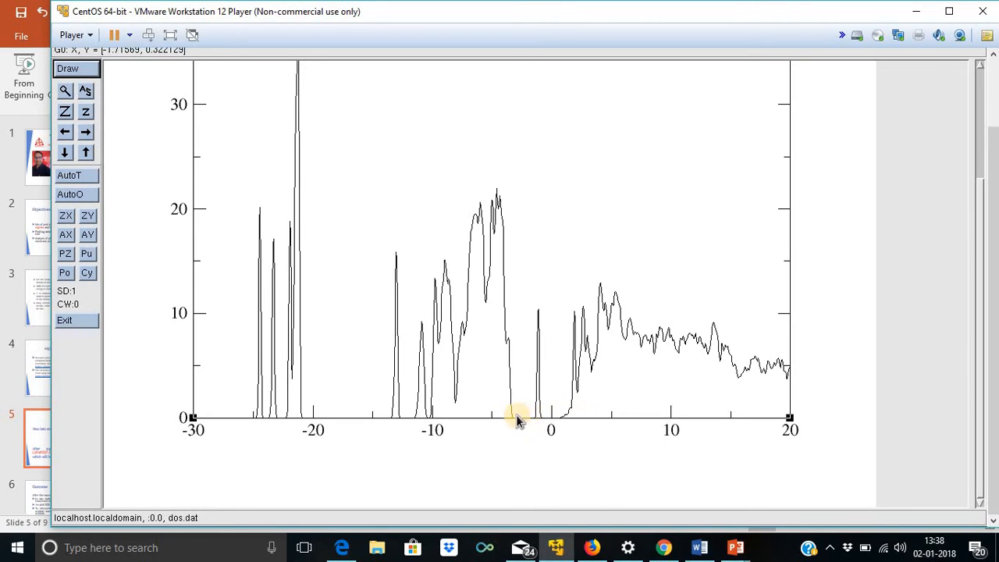
mouse_move(581, 356)
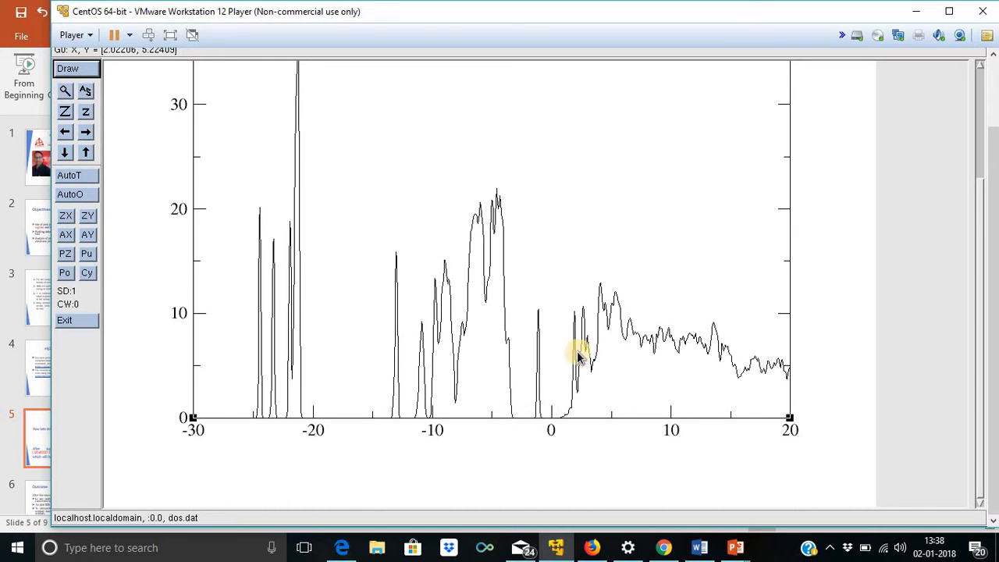
mouse_move(647, 390)
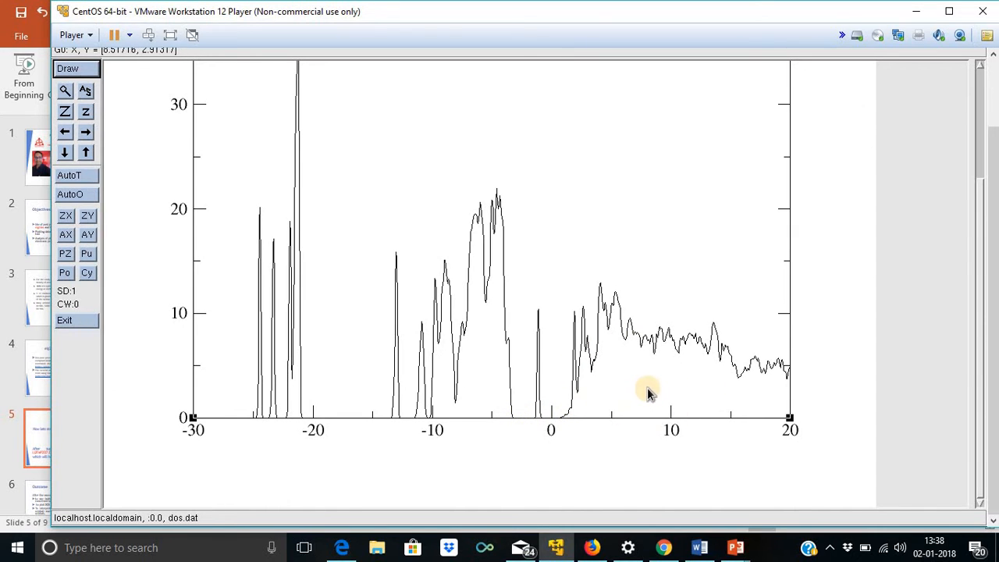
mouse_move(468, 320)
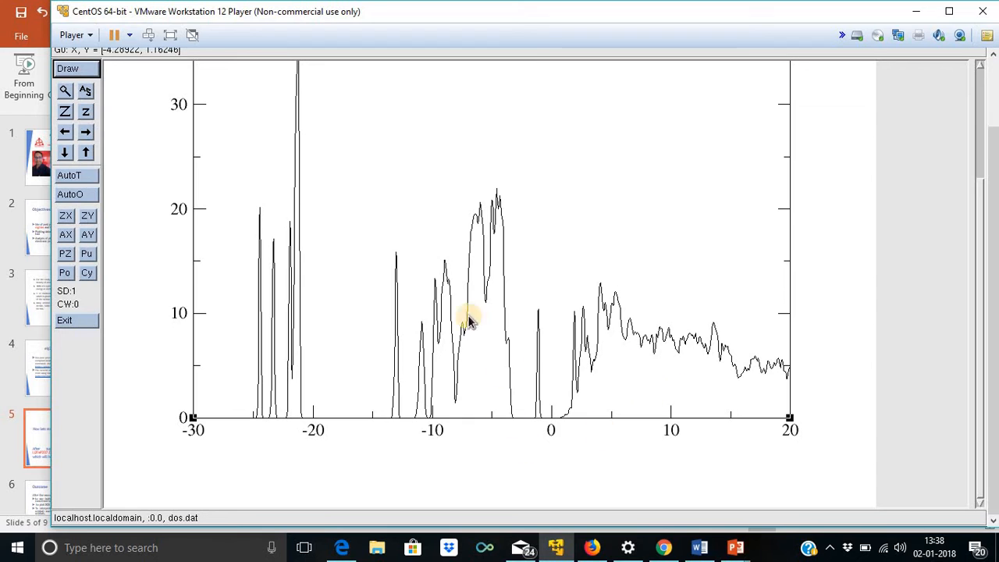
mouse_move(476, 371)
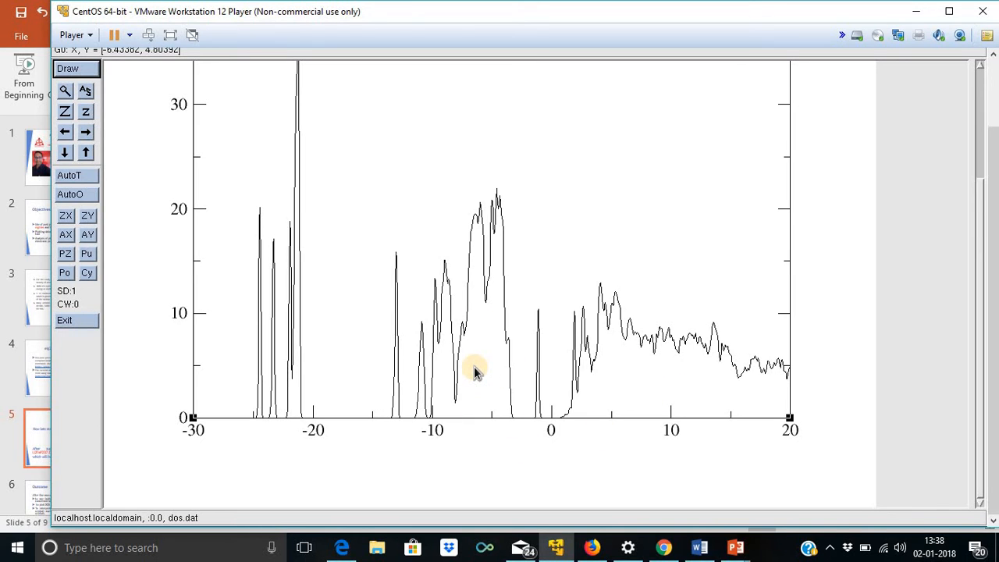
mouse_move(559, 431)
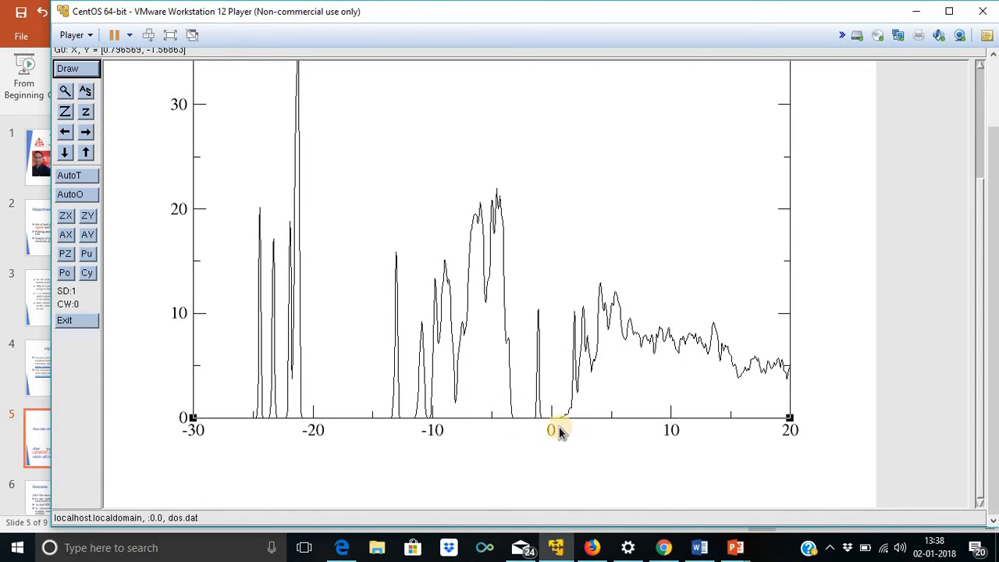
mouse_move(983, 312)
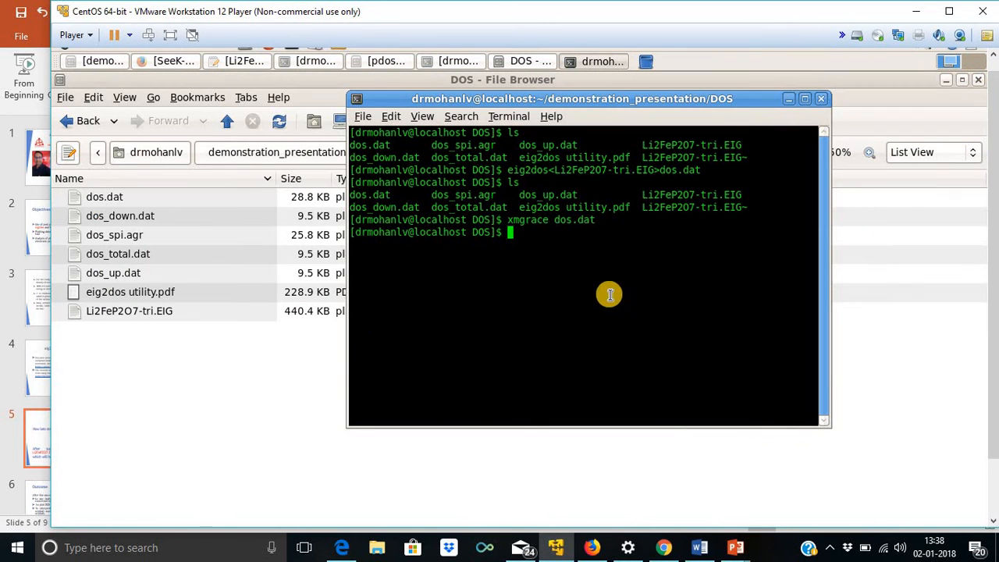
mouse_move(599, 277)
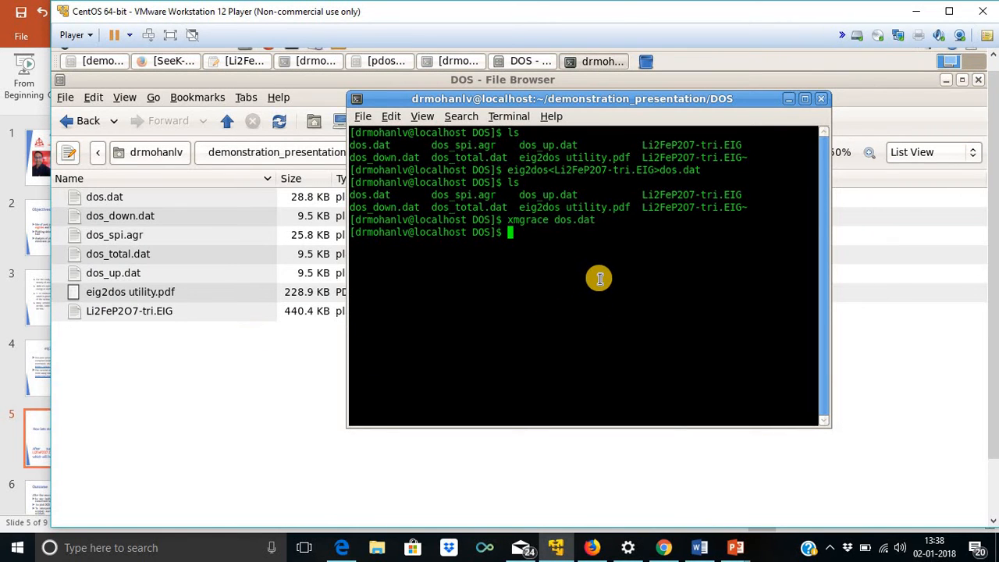
- Run Eig2DOS -h to print its usage help and option list
type("Ei")
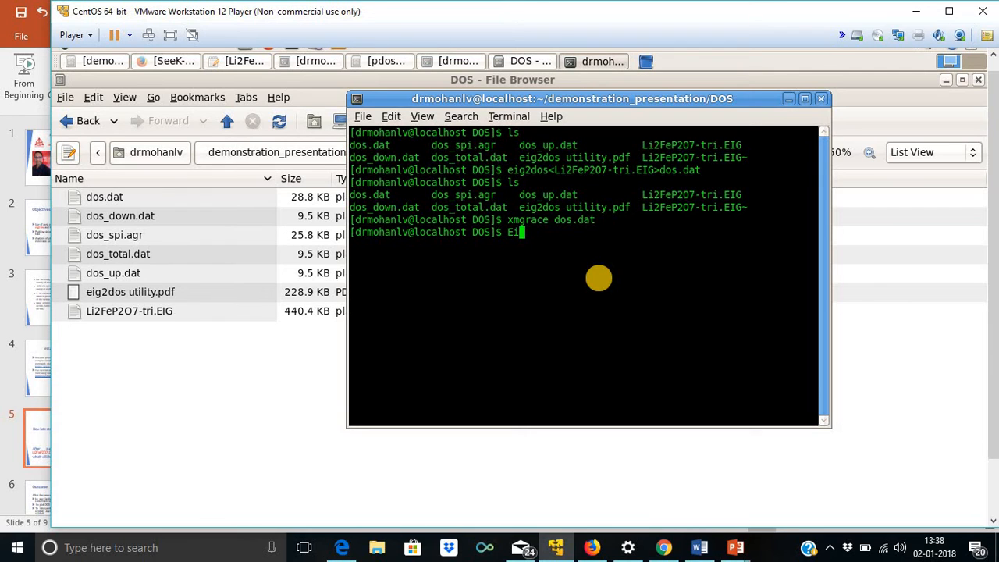
type("g2")
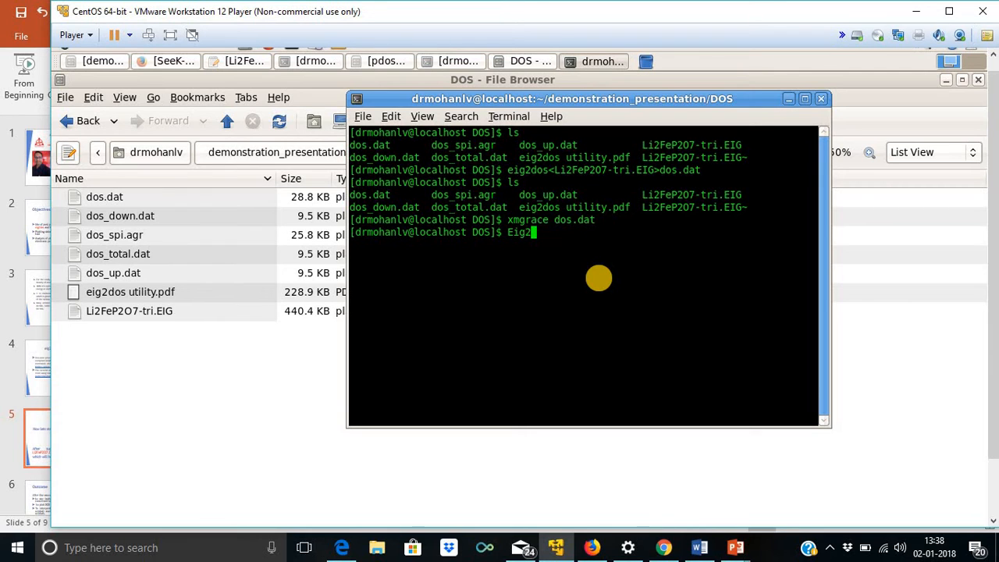
type("DOS")
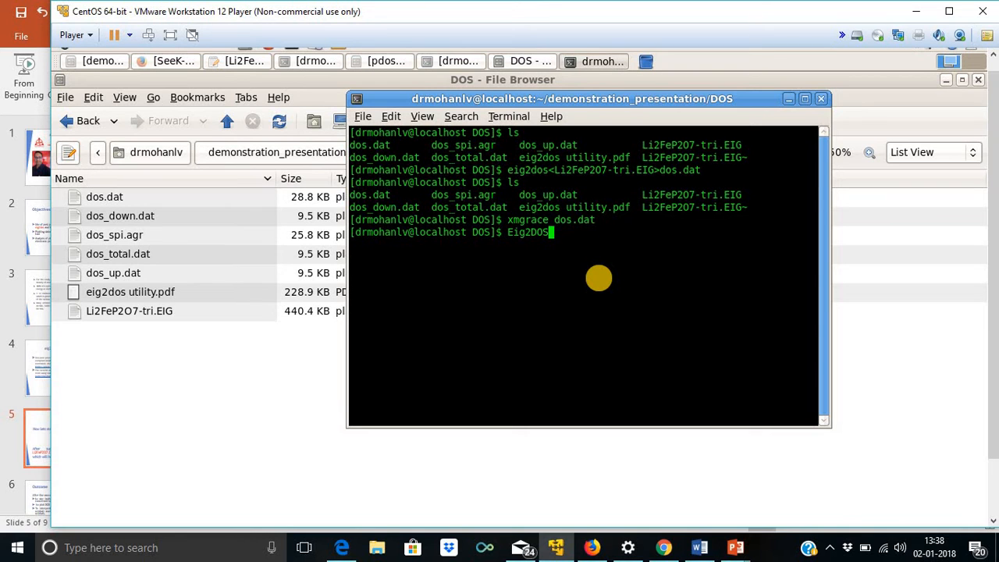
key("Return")
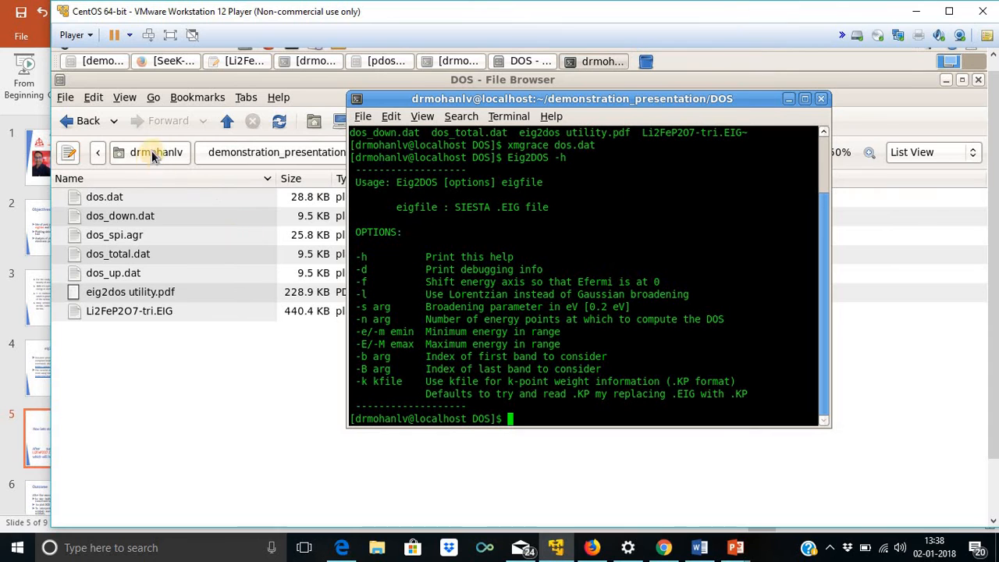
- Browse from Home to siesta-4.1-b3/Util/Eig2DOS to see the eig2dos and Eig2DOS executables
left_click(156, 153)
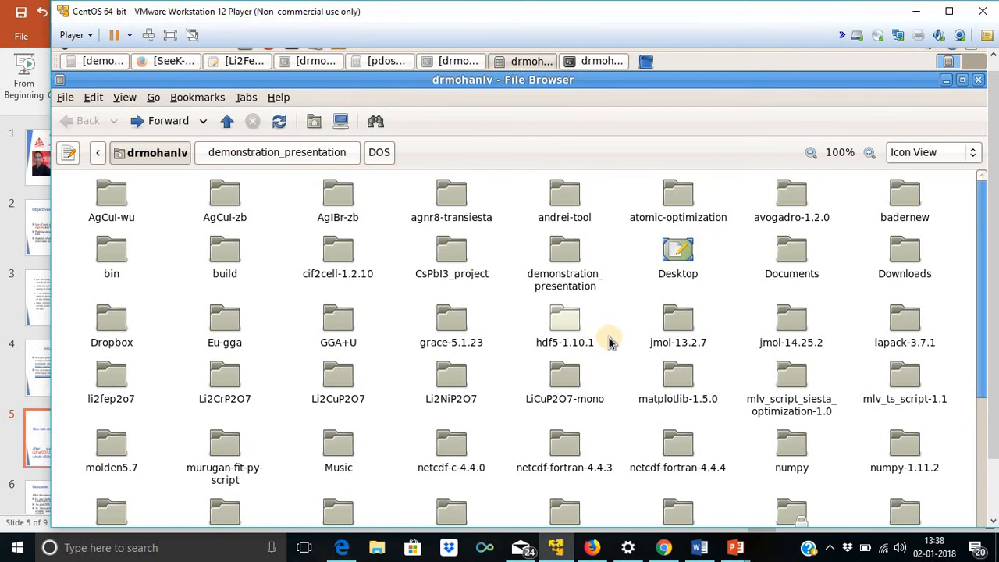
scroll("down", 3)
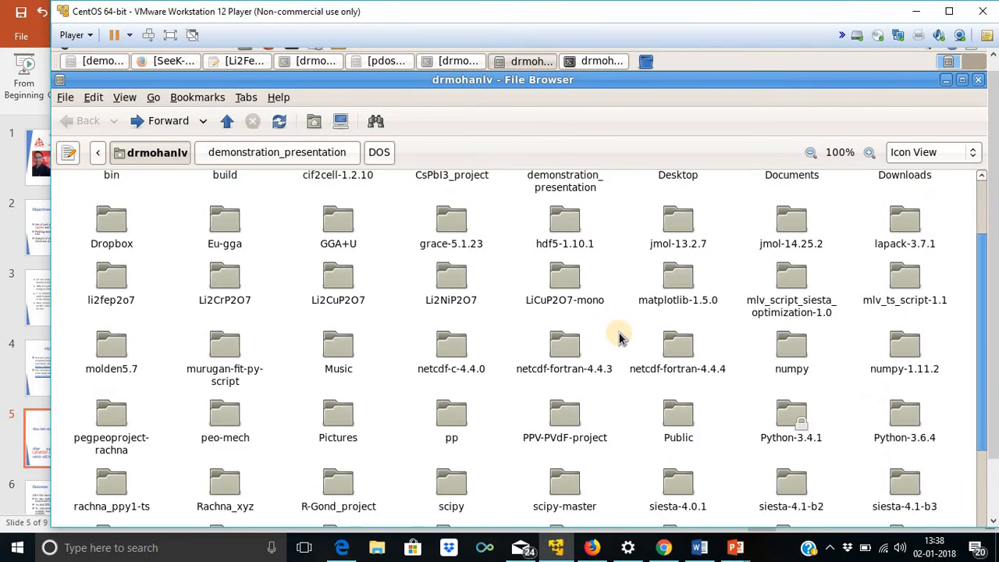
scroll("down", 3)
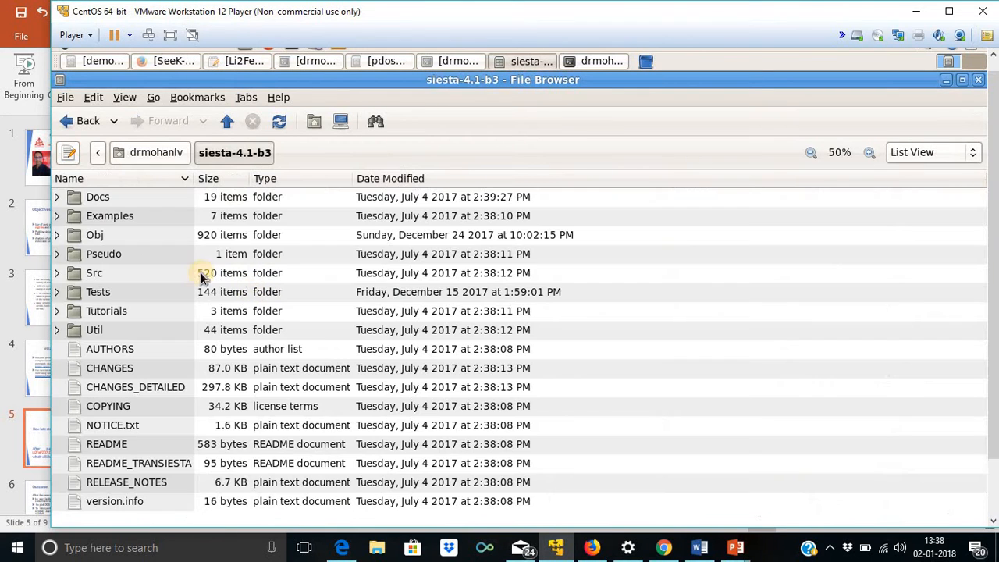
mouse_move(107, 329)
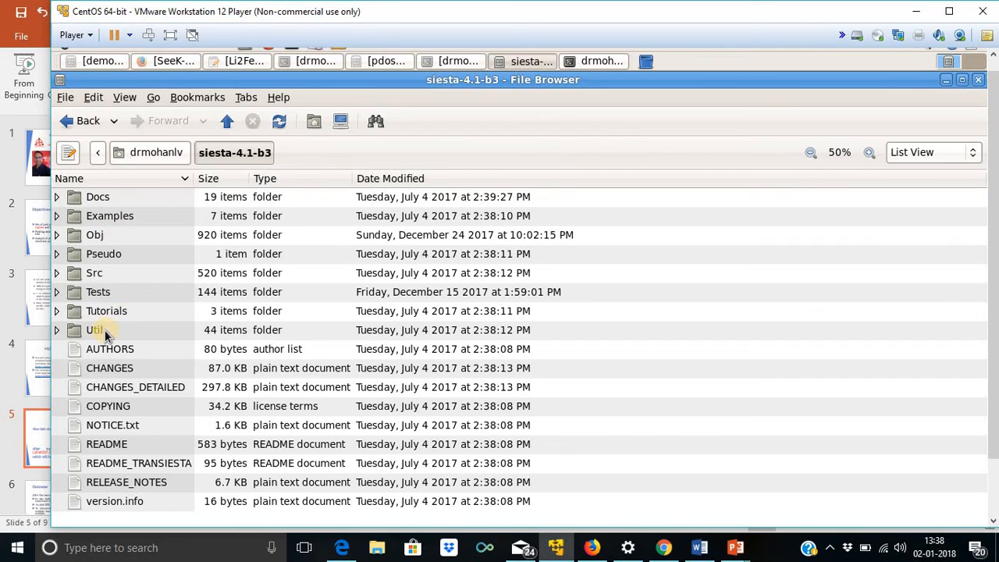
double_click(96, 329)
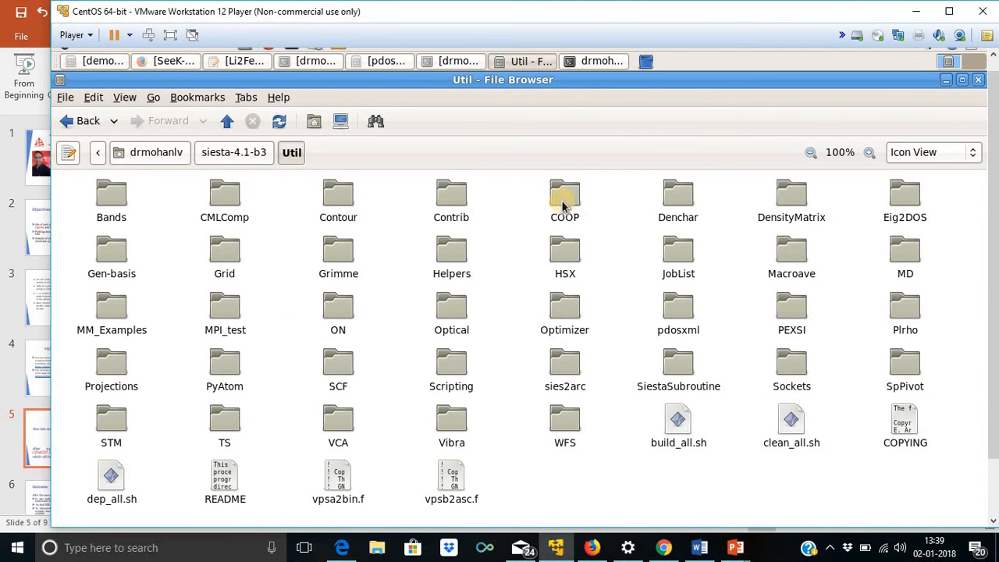
left_click(905, 195)
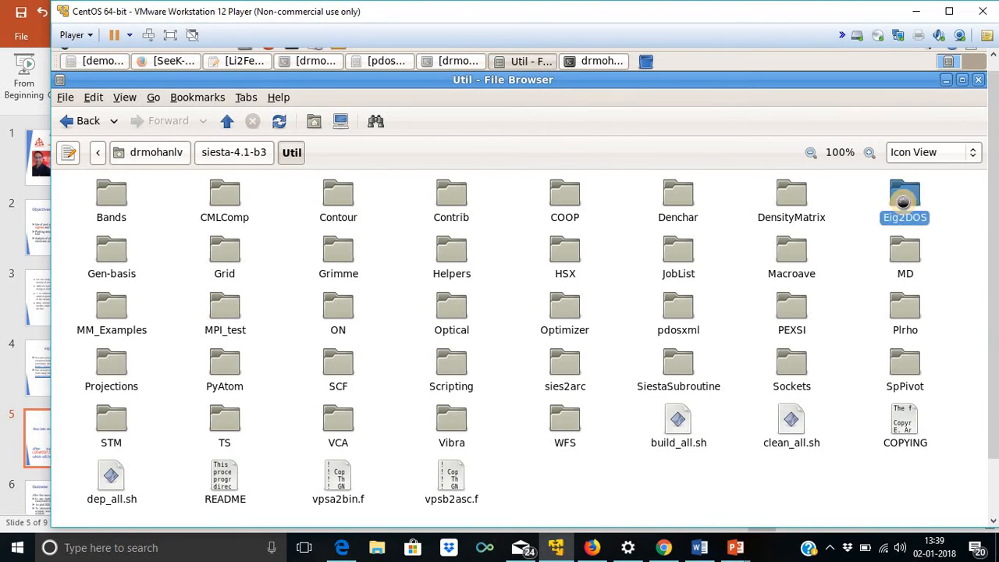
double_click(905, 194)
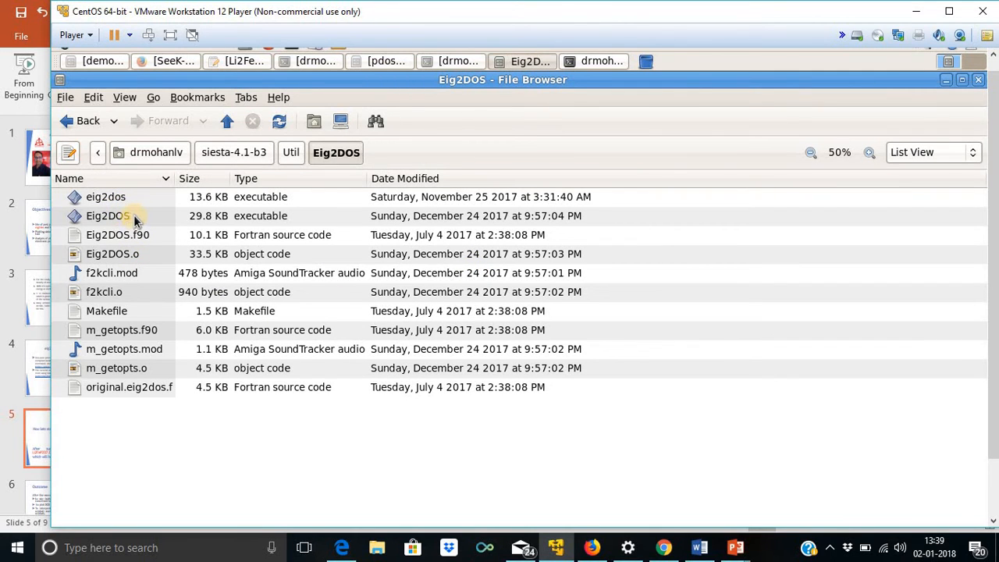
mouse_move(195, 206)
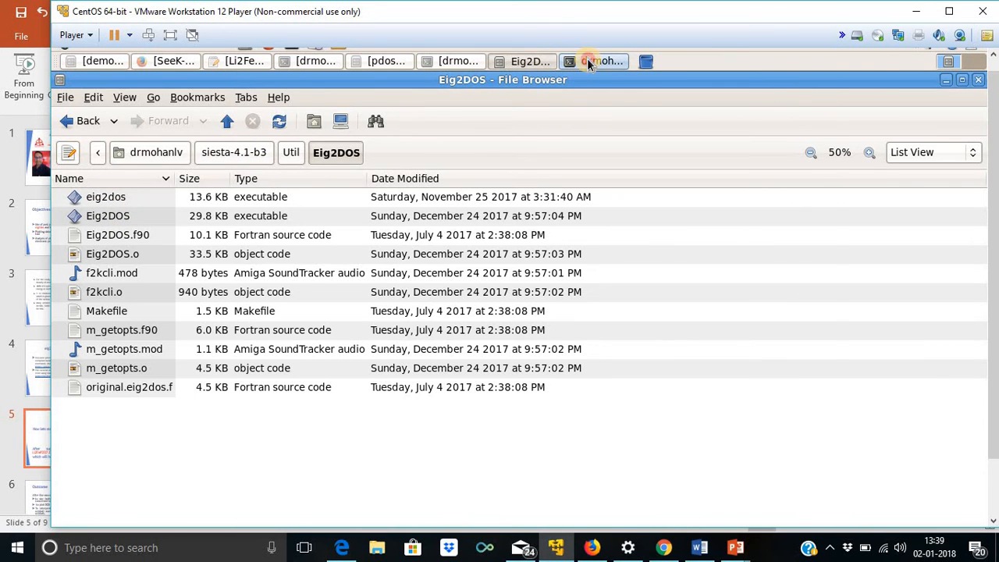
- Bring the terminal with the Eig2DOS usage help back to the front
left_click(601, 61)
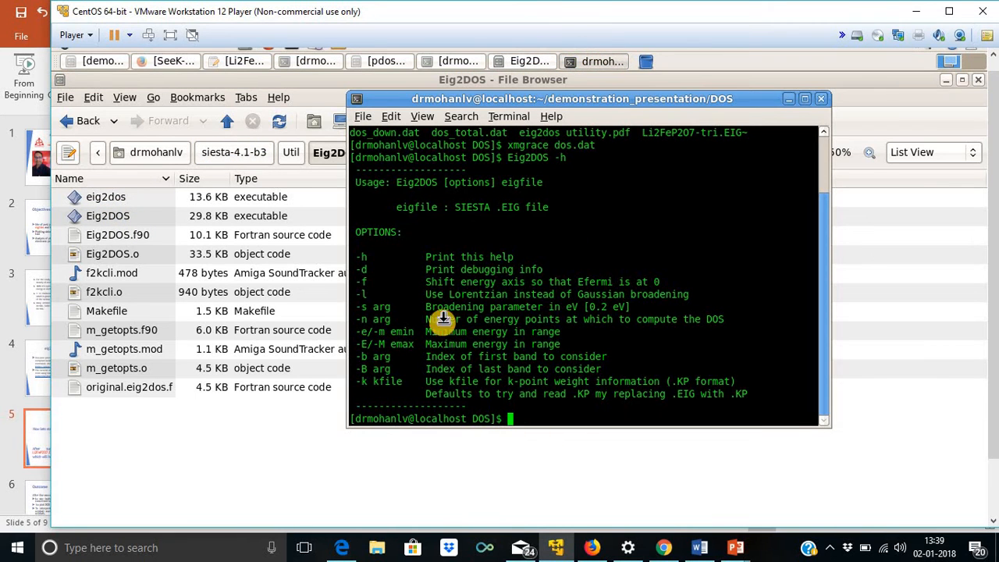
mouse_move(543, 272)
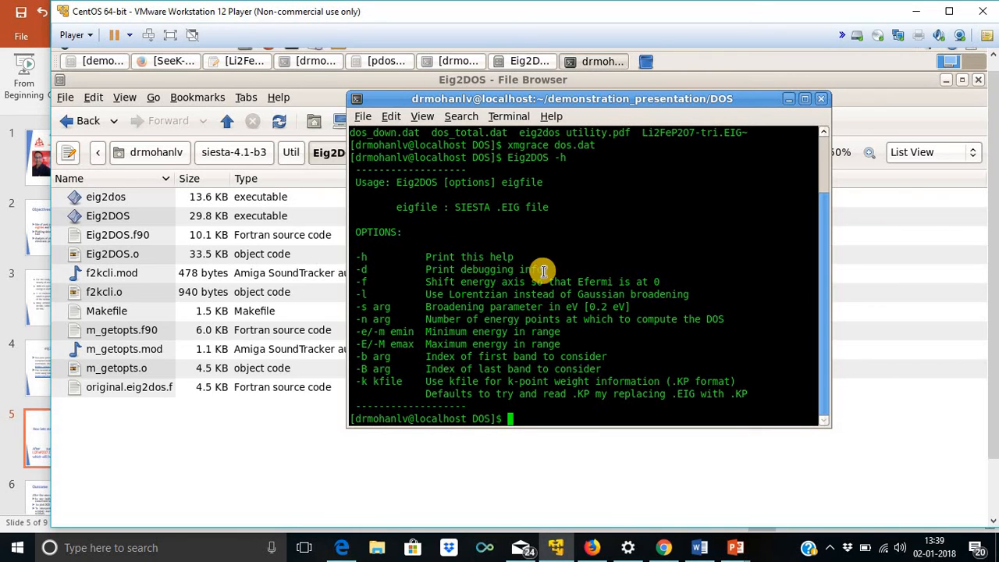
mouse_move(371, 284)
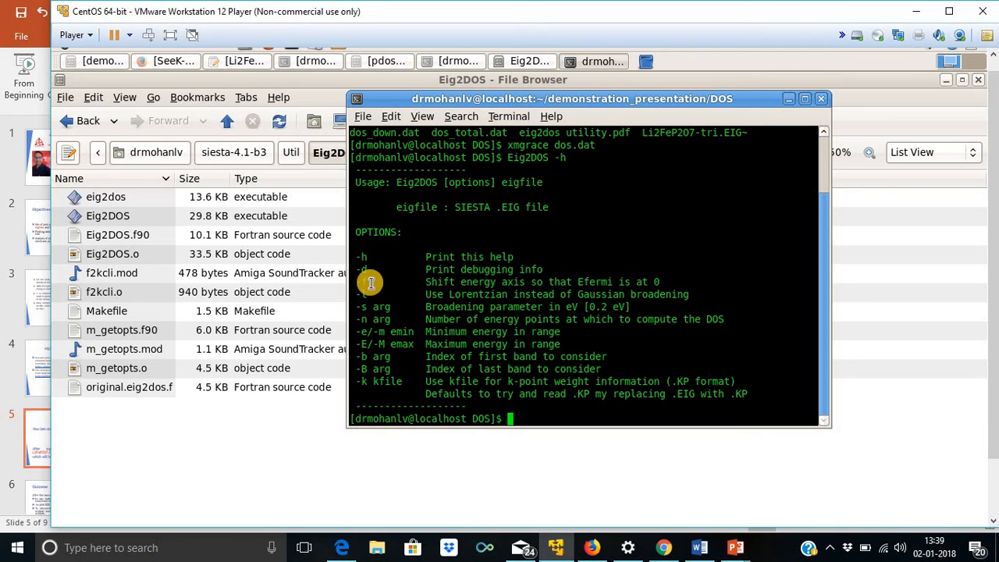
mouse_move(481, 315)
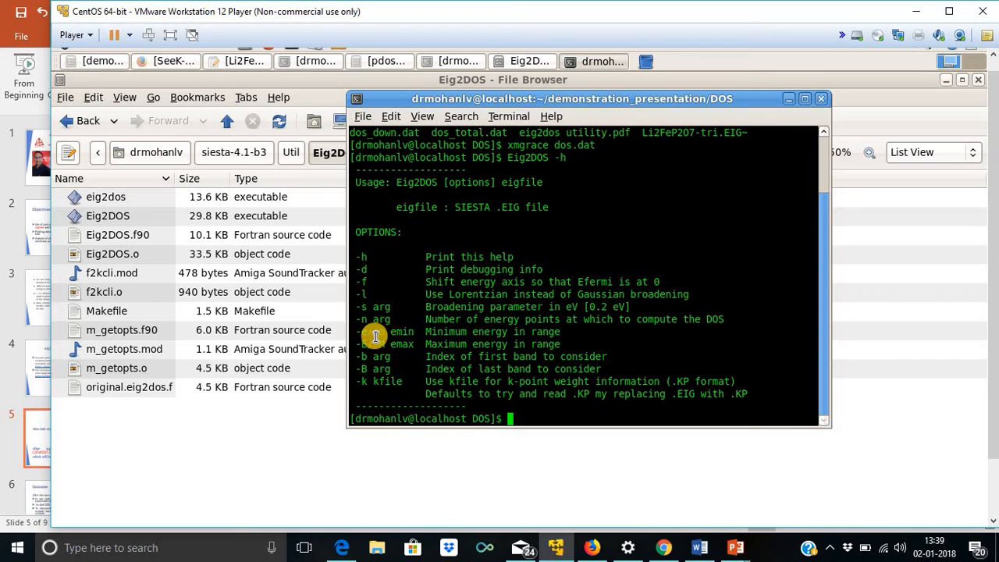
mouse_move(375, 323)
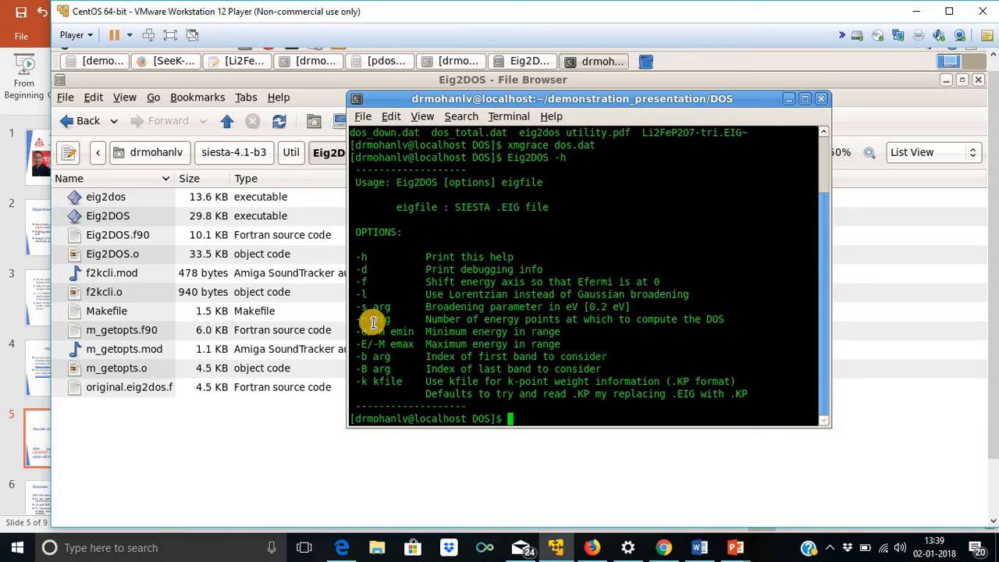
mouse_move(427, 320)
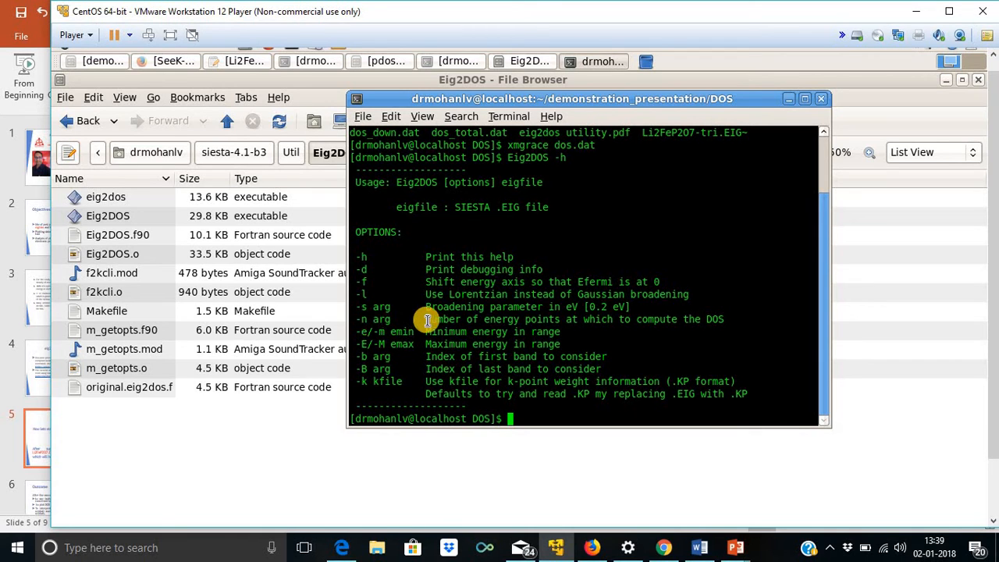
mouse_move(493, 321)
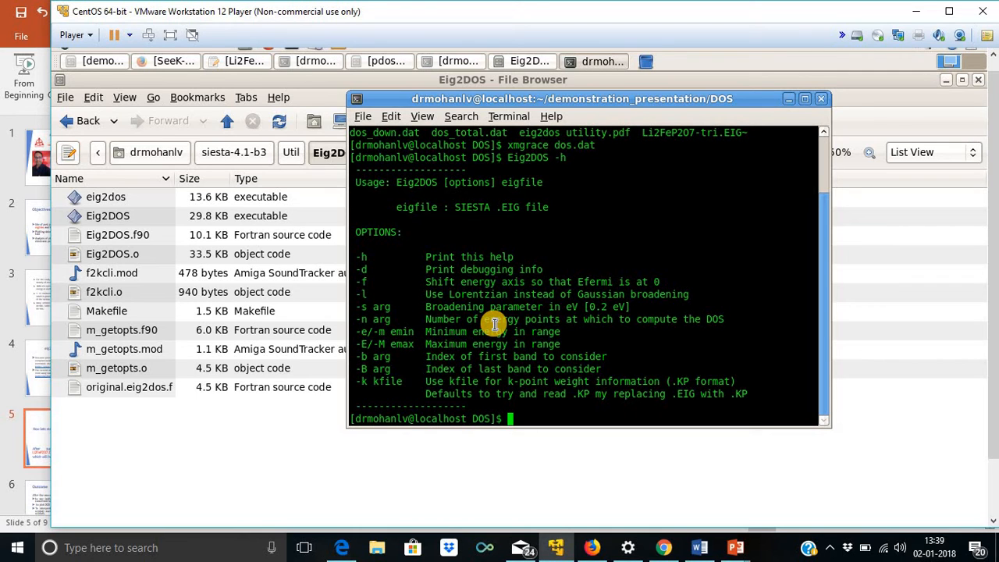
mouse_move(579, 349)
type("Eig2DOS")
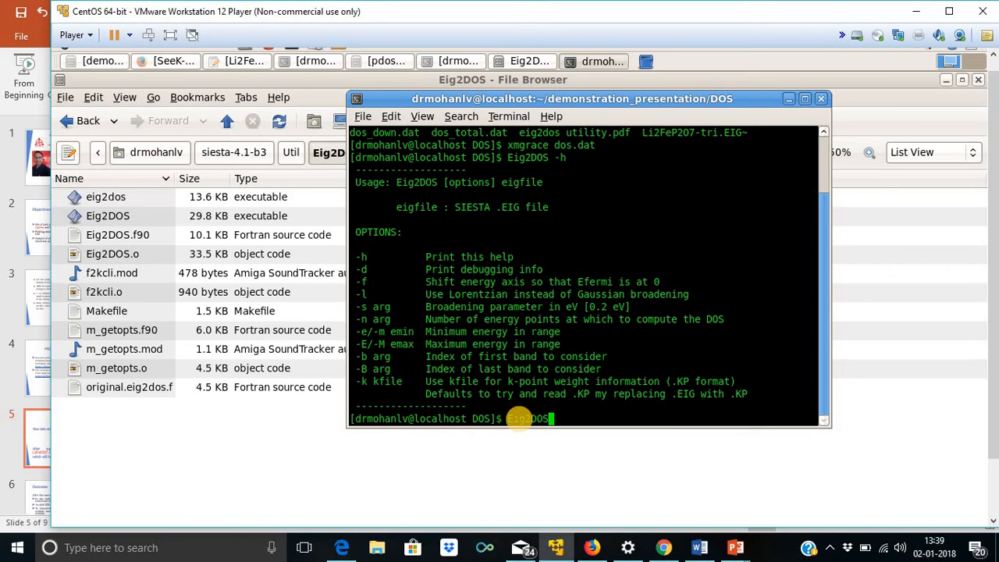
- Add the options -f -s 0.100 -n 1000 -e -30.0 -E 20.0 to the Eig2DOS command
type("-f")
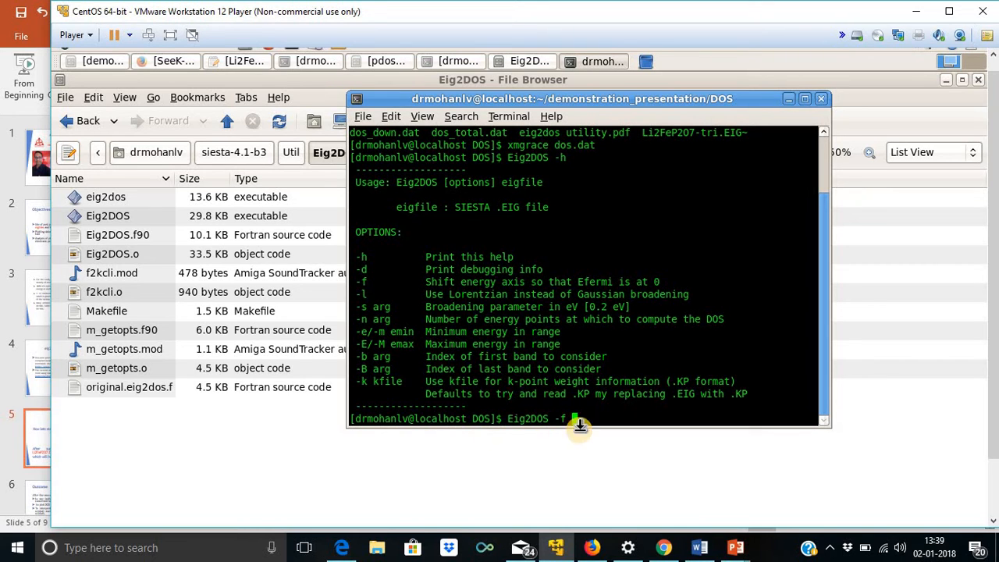
mouse_move(362, 312)
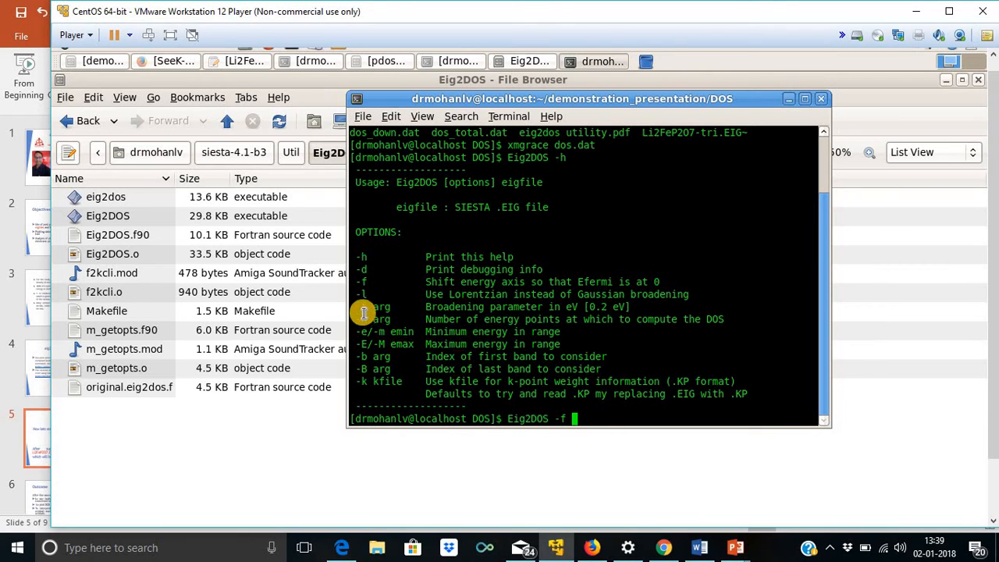
type("-")
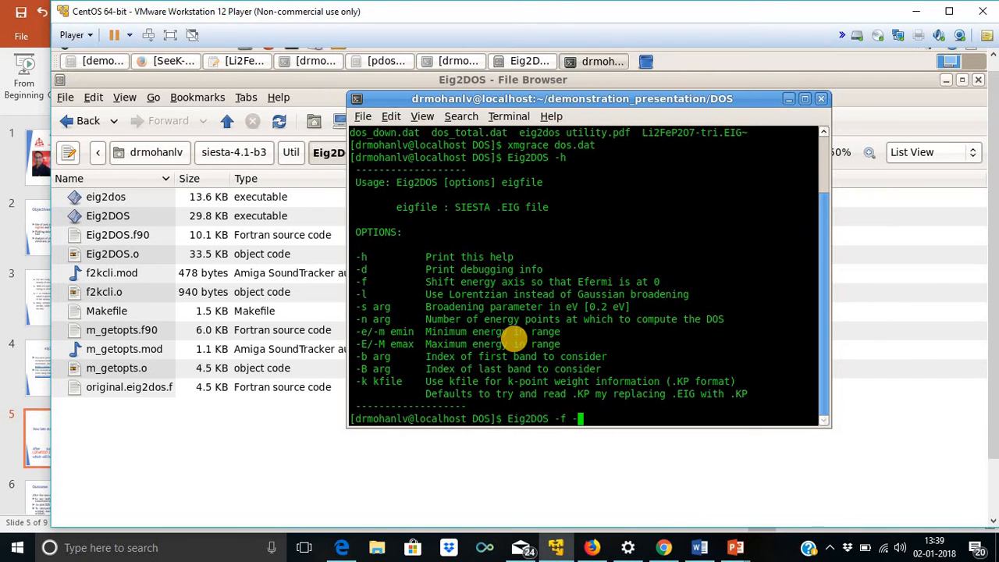
type("-s")
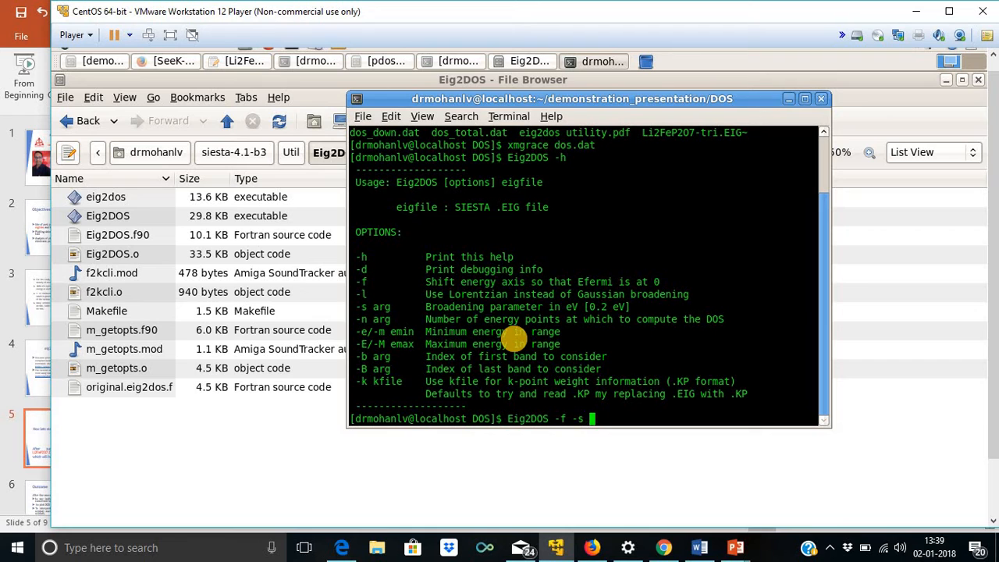
type("0.")
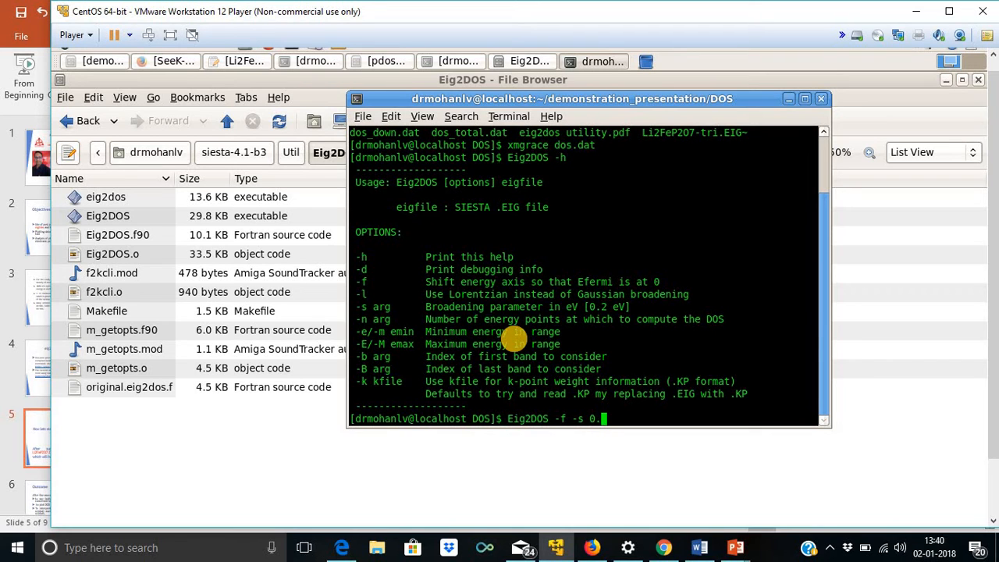
type("100")
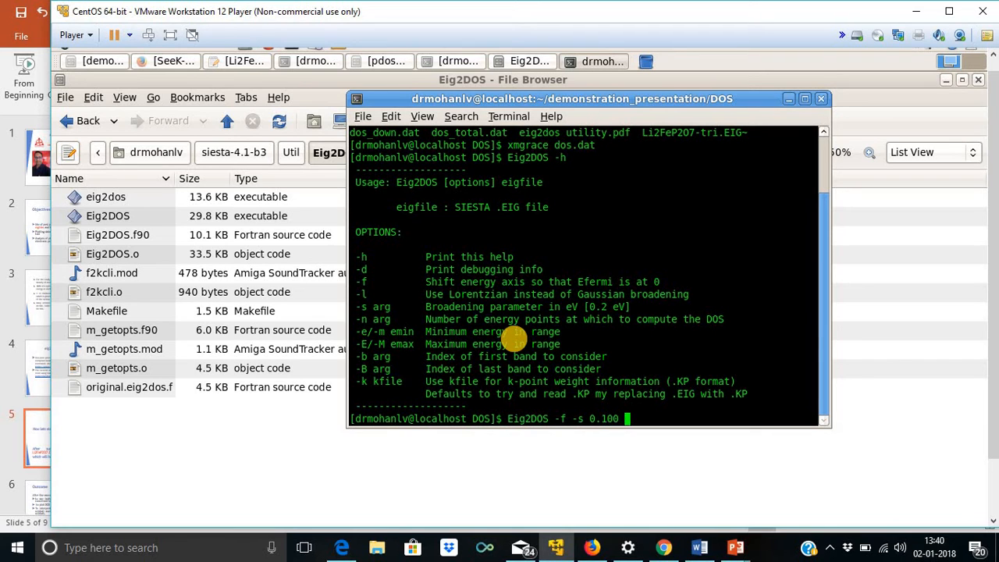
type("-n")
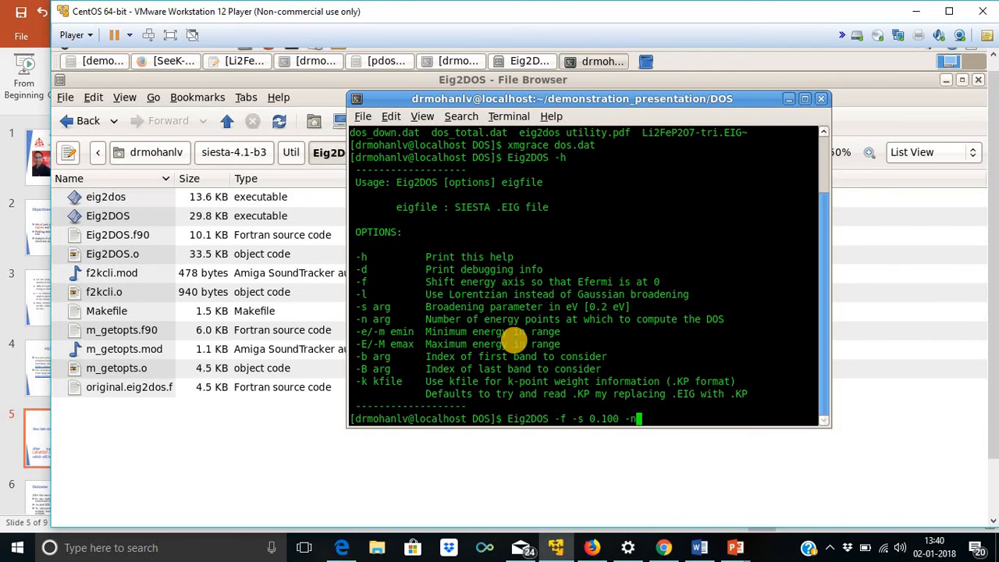
type("100")
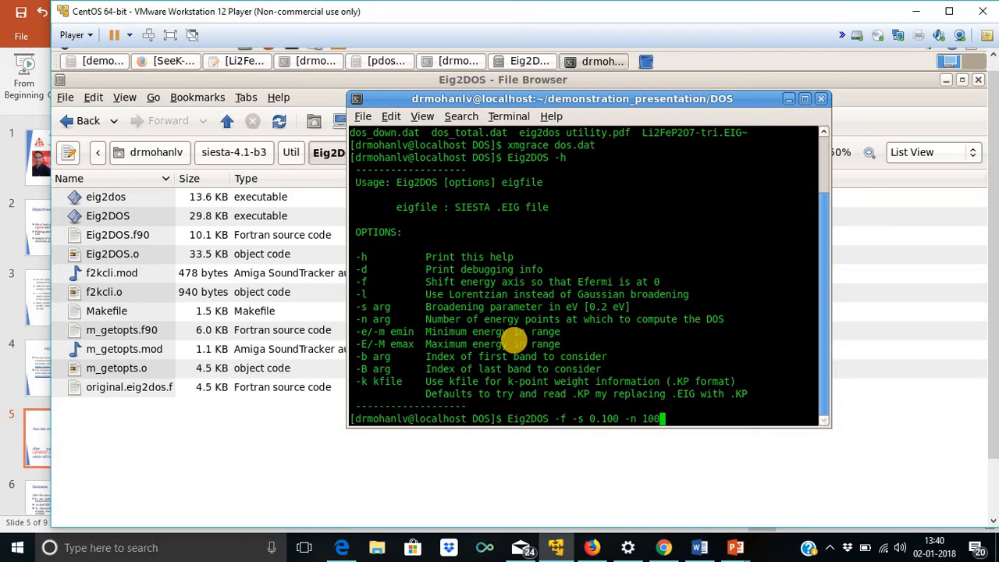
type("0")
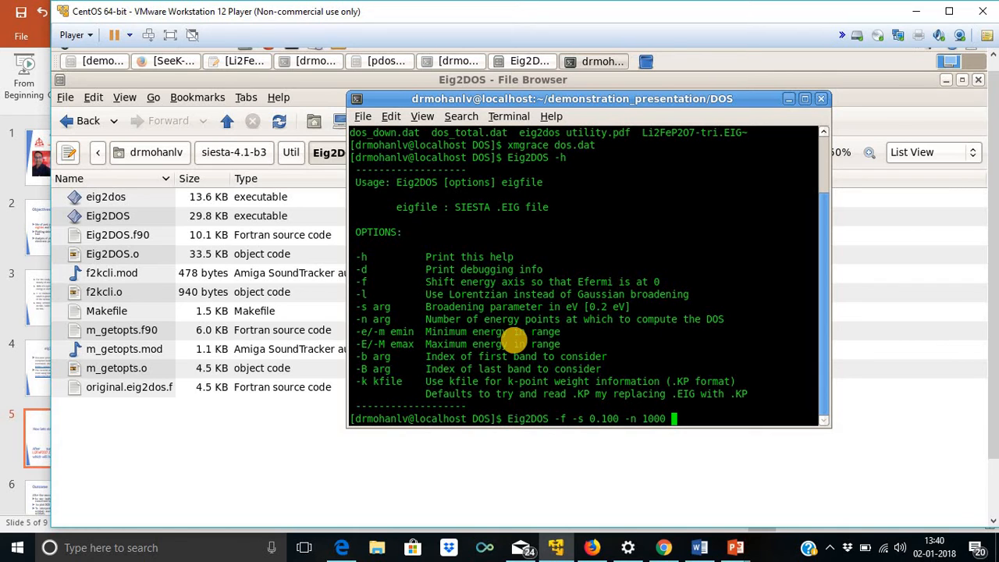
type("-")
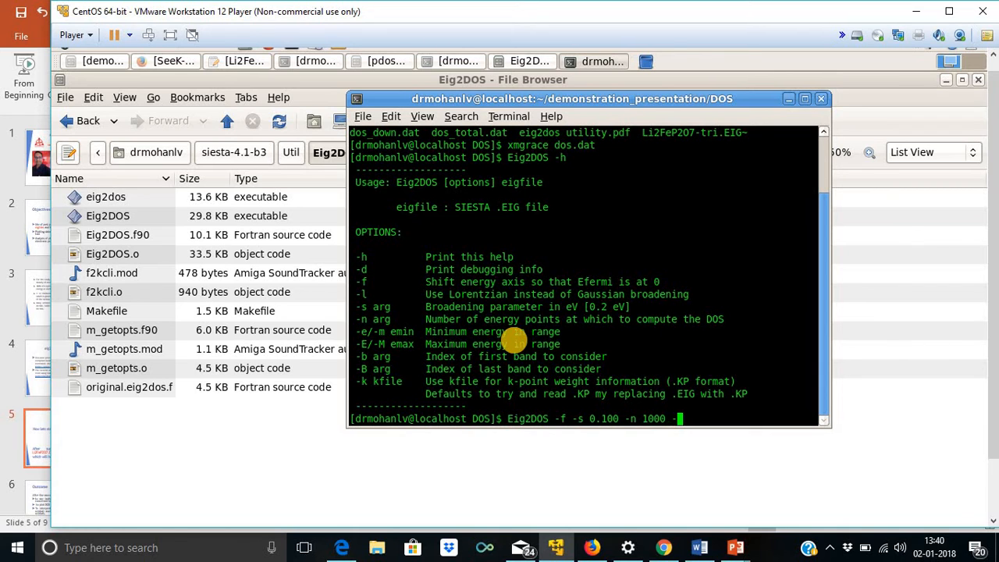
type("-e")
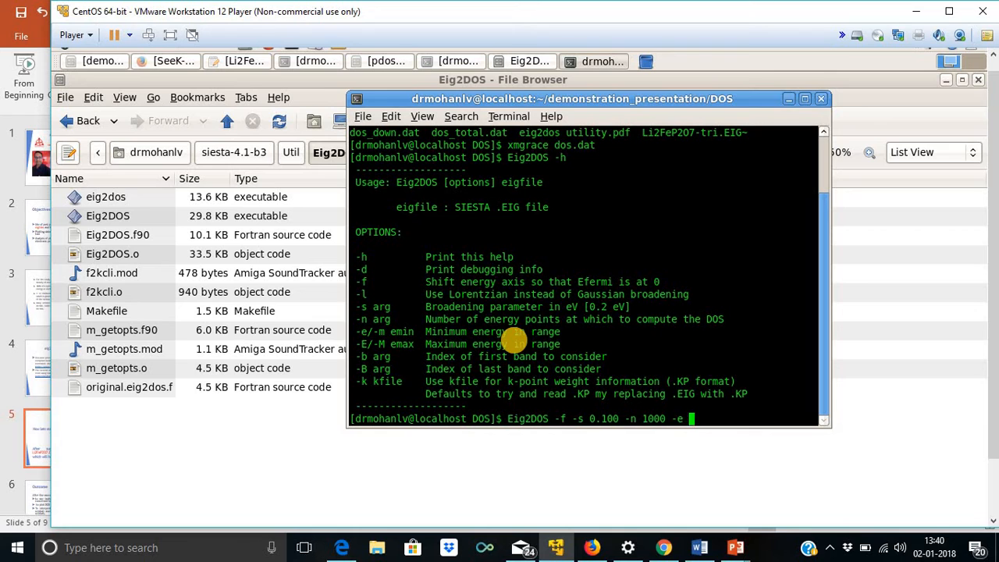
type("-30.0")
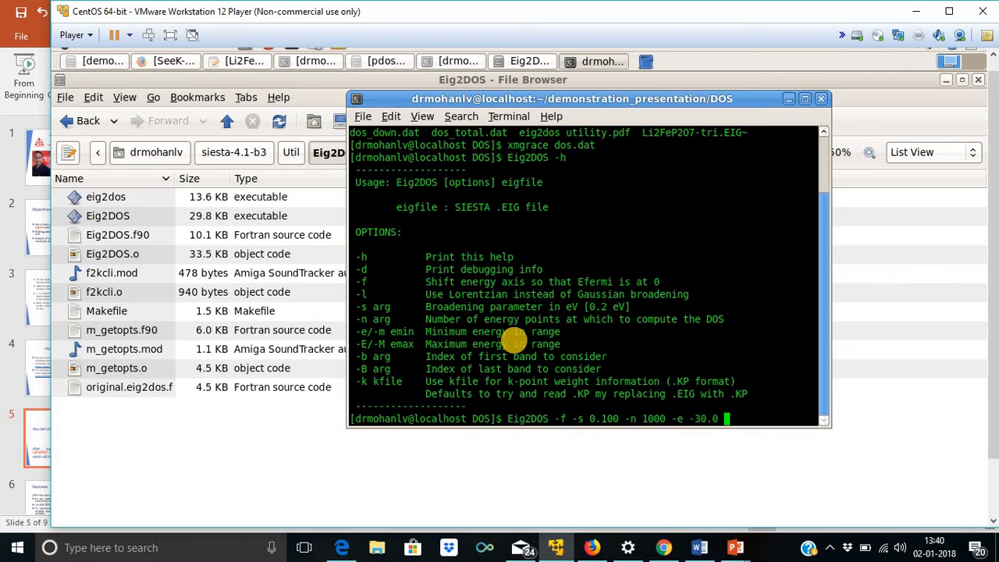
type("-")
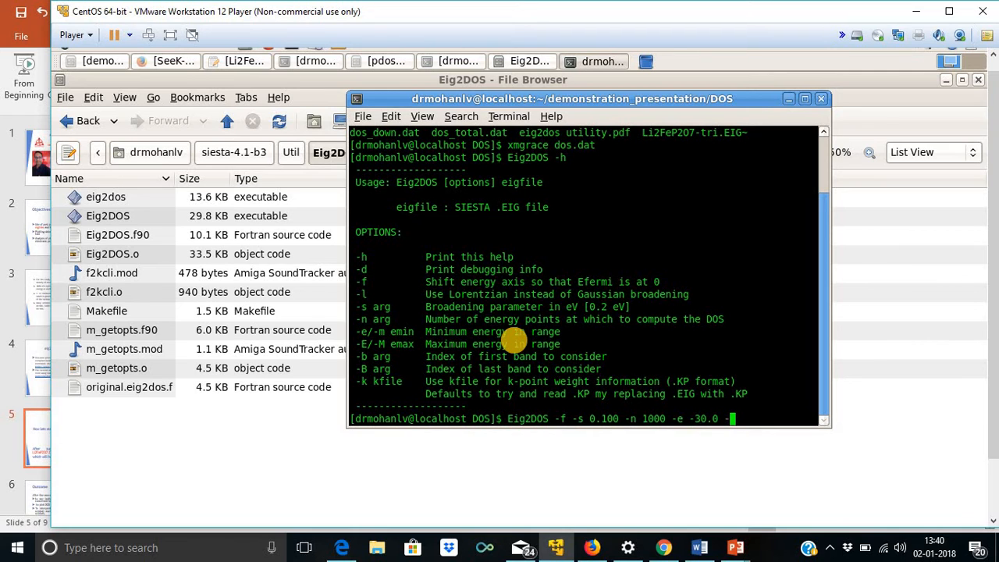
type("-E")
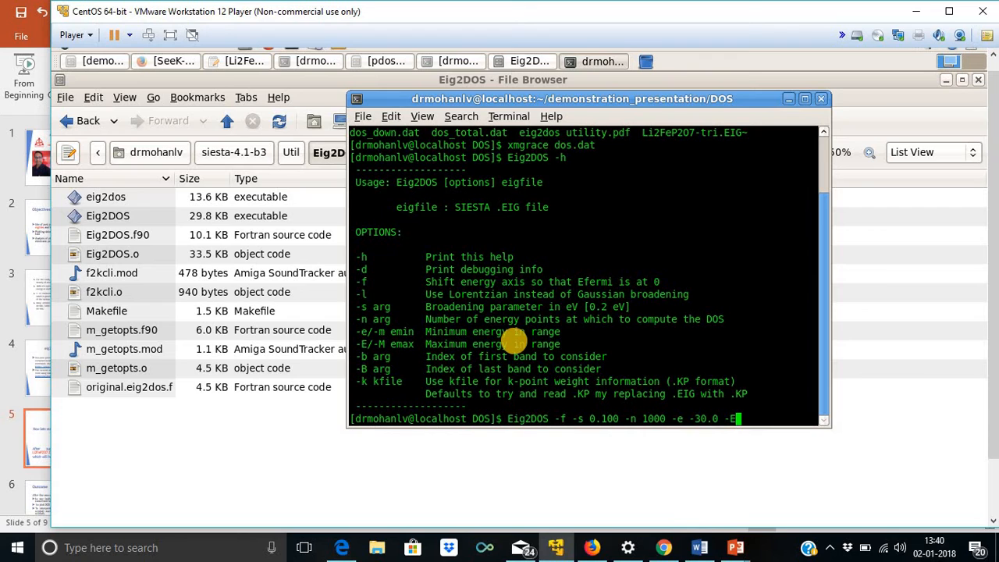
type("20")
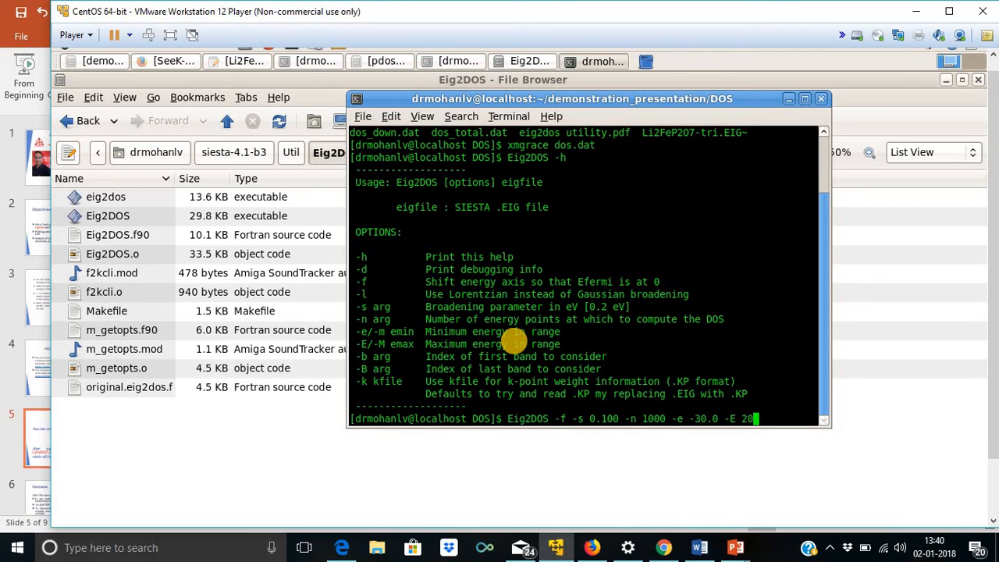
type(".0")
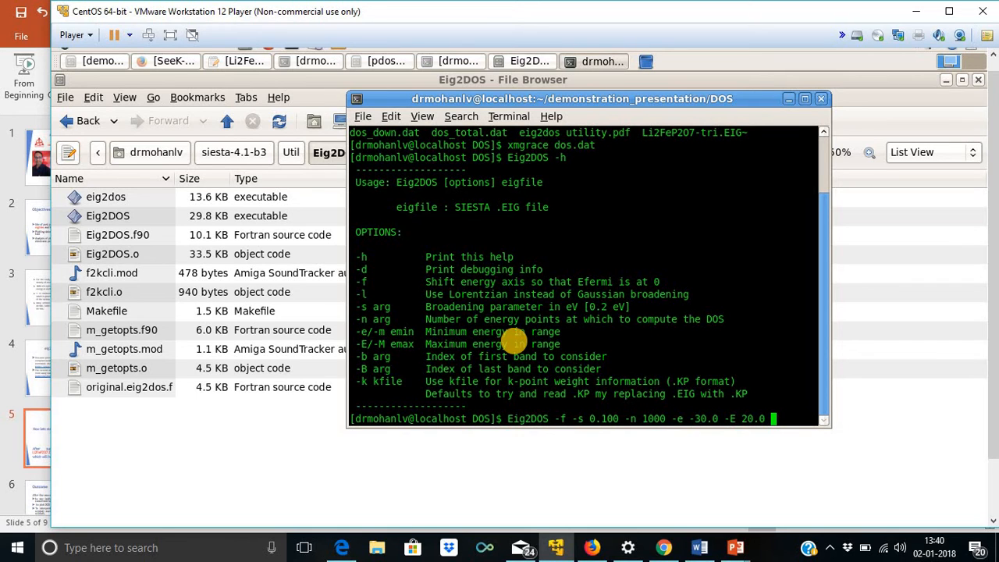
mouse_move(512, 195)
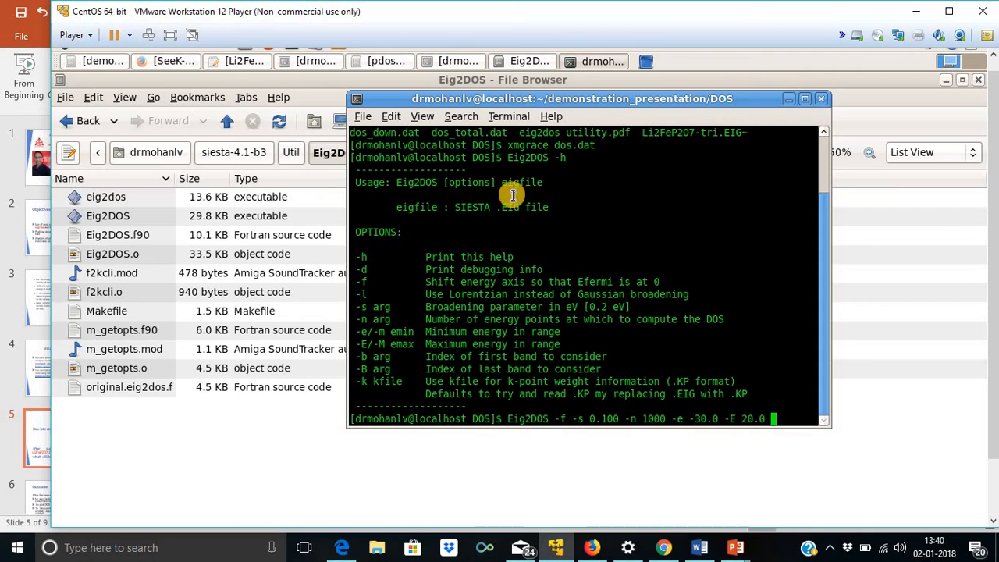
mouse_move(574, 225)
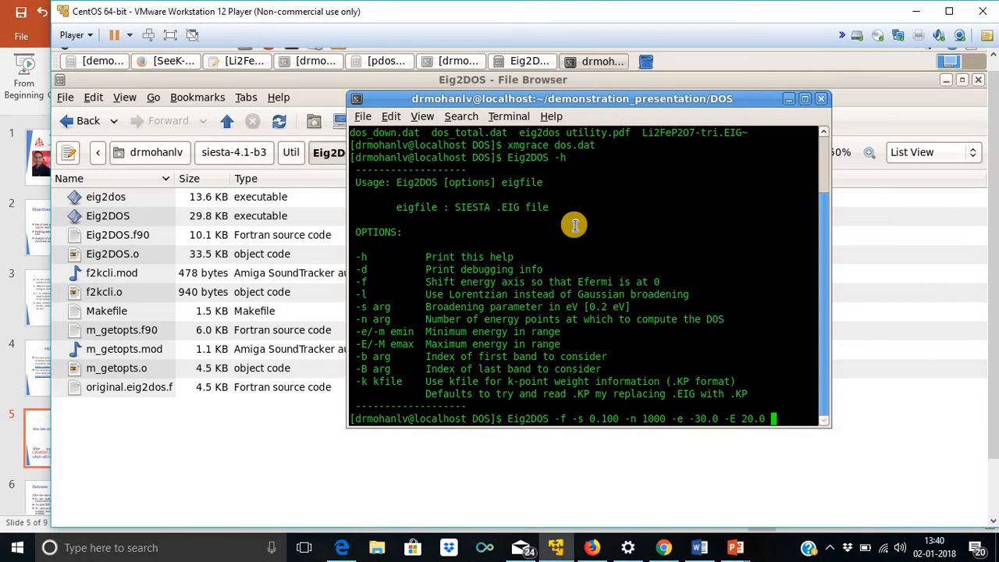
- Run Eig2DOS on Li2FeP2O7-tri.EIG with output redirected to dos_new.dat
type("Li2FeP2O7-tri.EIG")
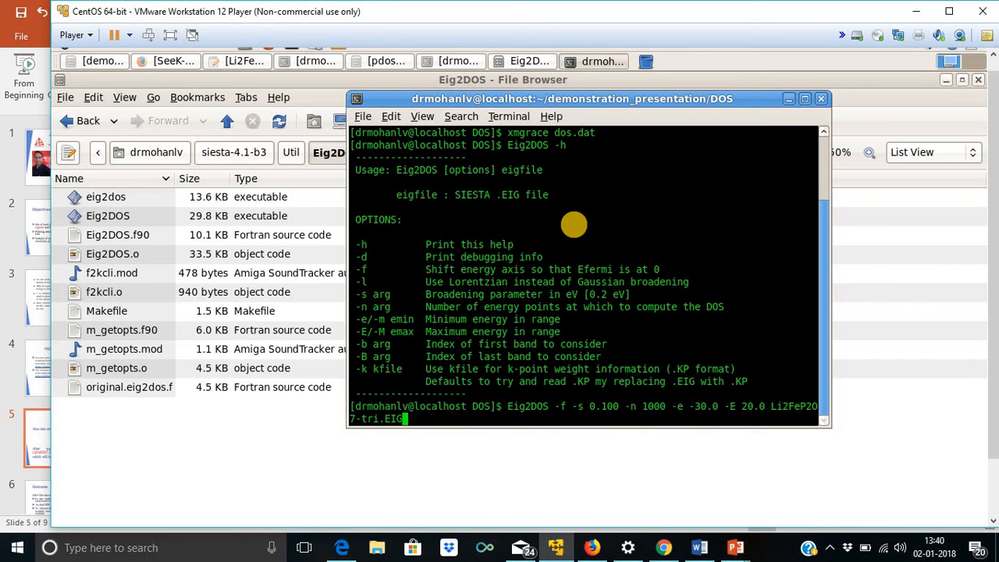
mouse_move(699, 337)
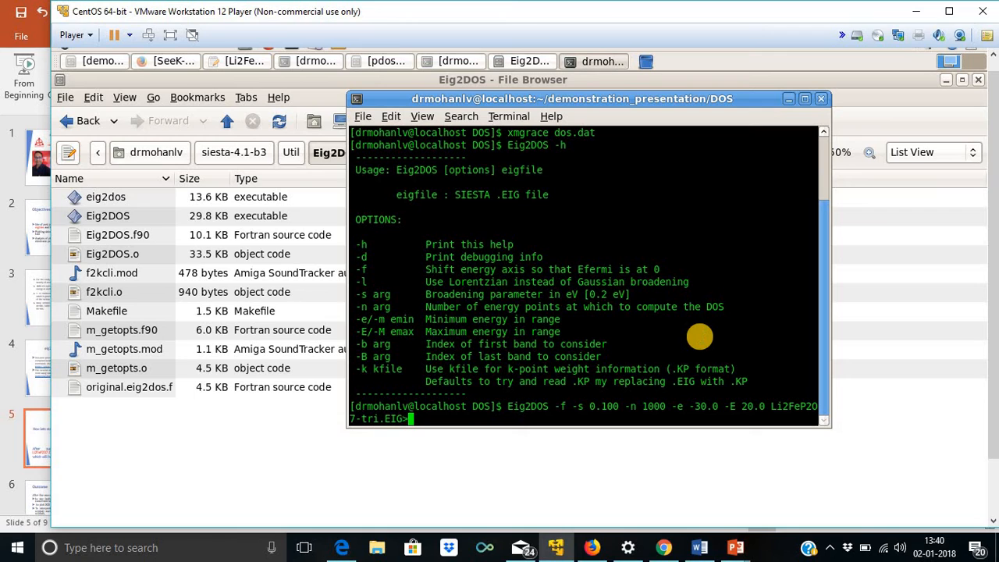
type("dos")
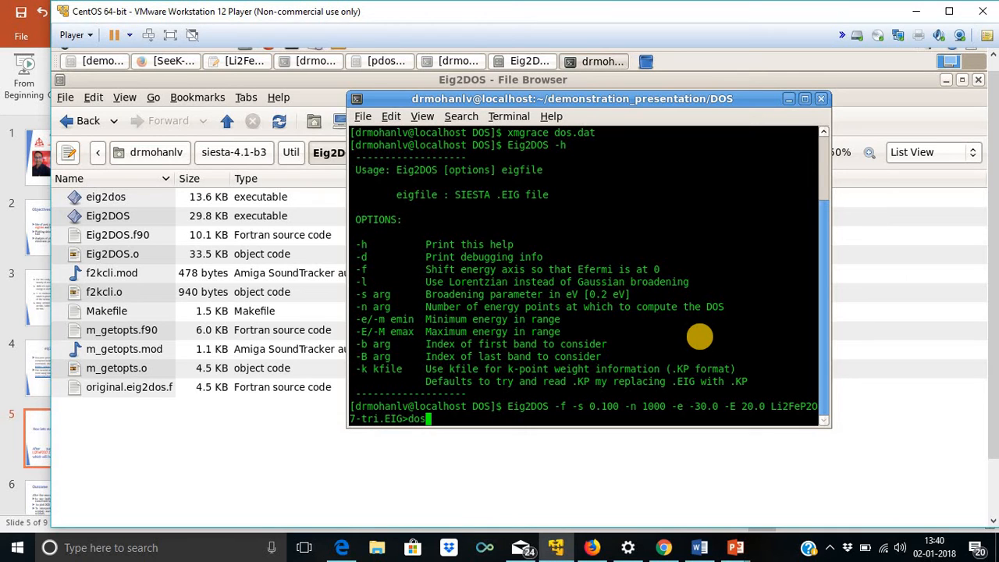
type("new")
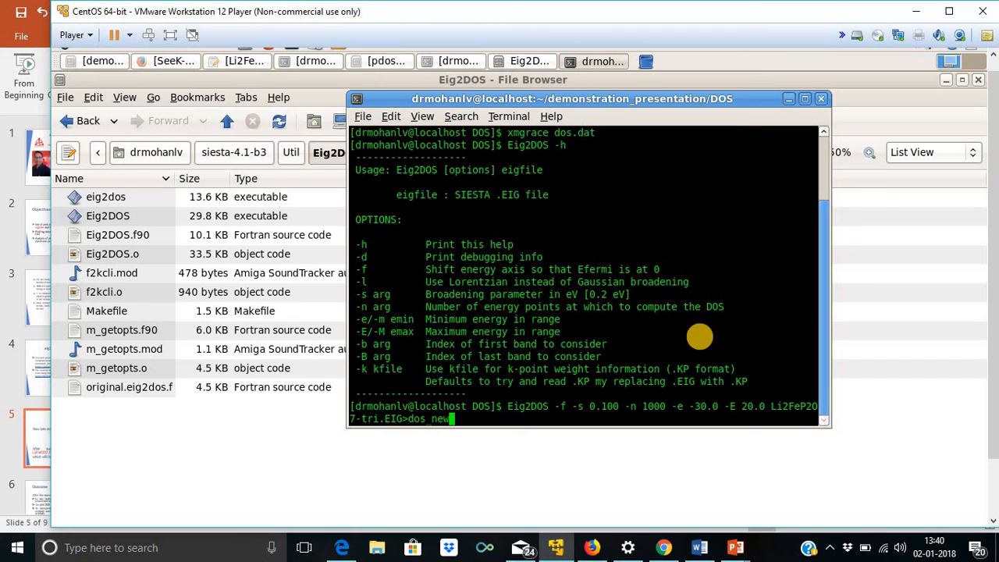
type(".dat")
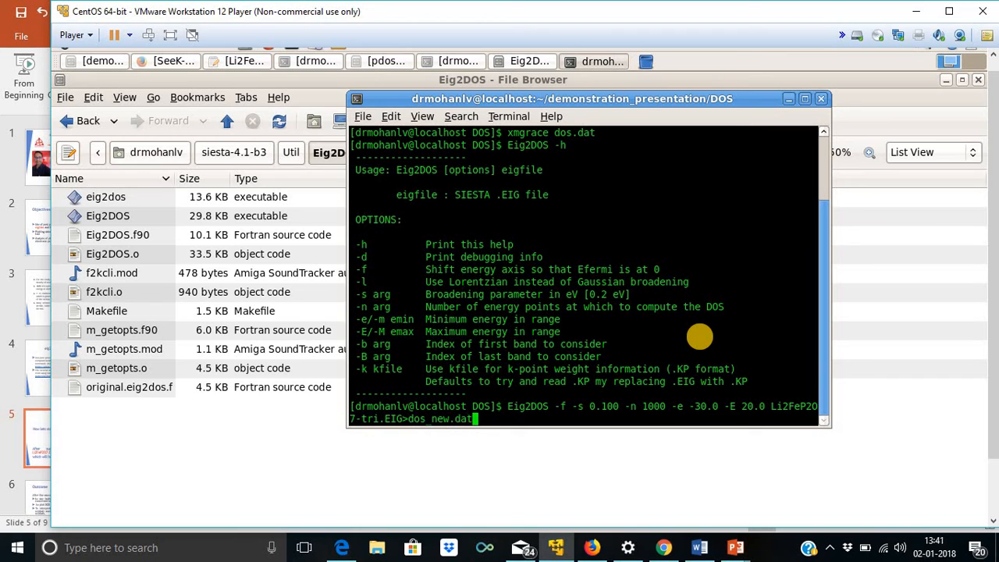
key("Return")
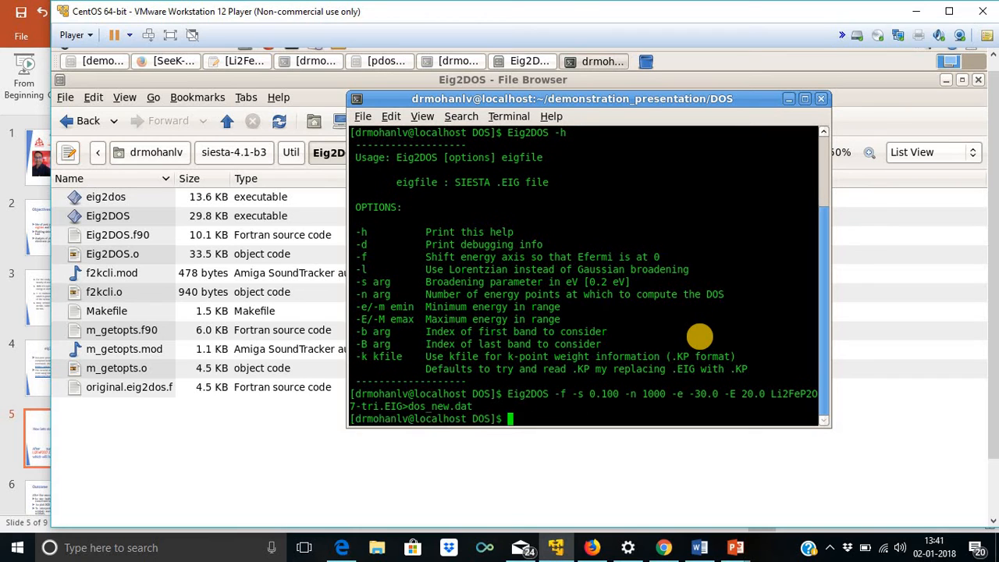
mouse_move(701, 278)
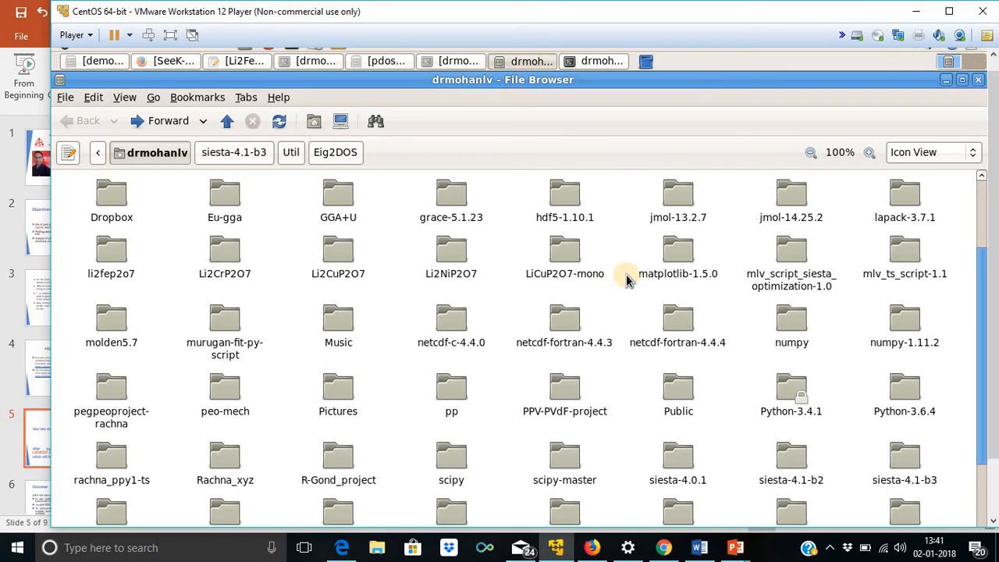
mouse_move(531, 321)
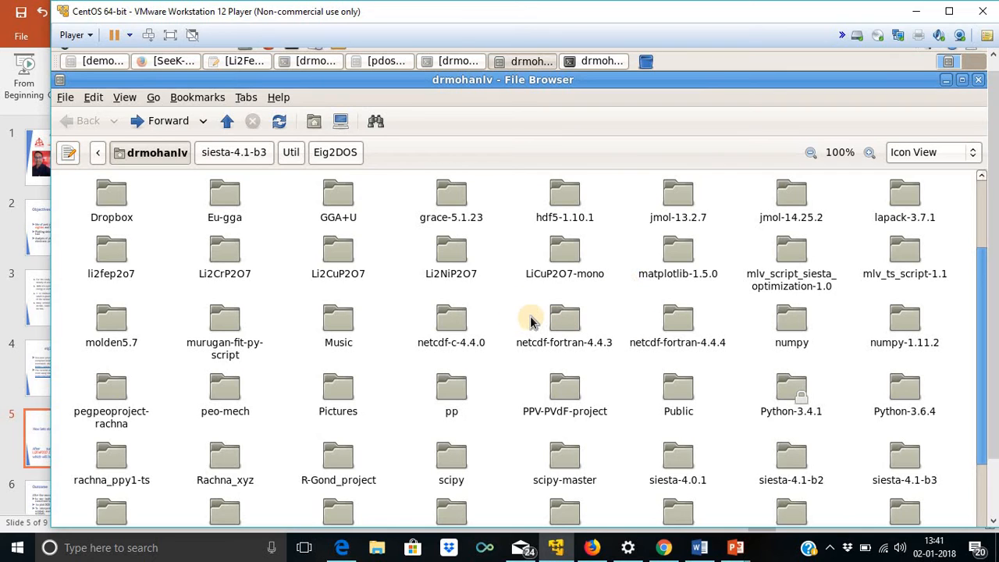
mouse_move(514, 310)
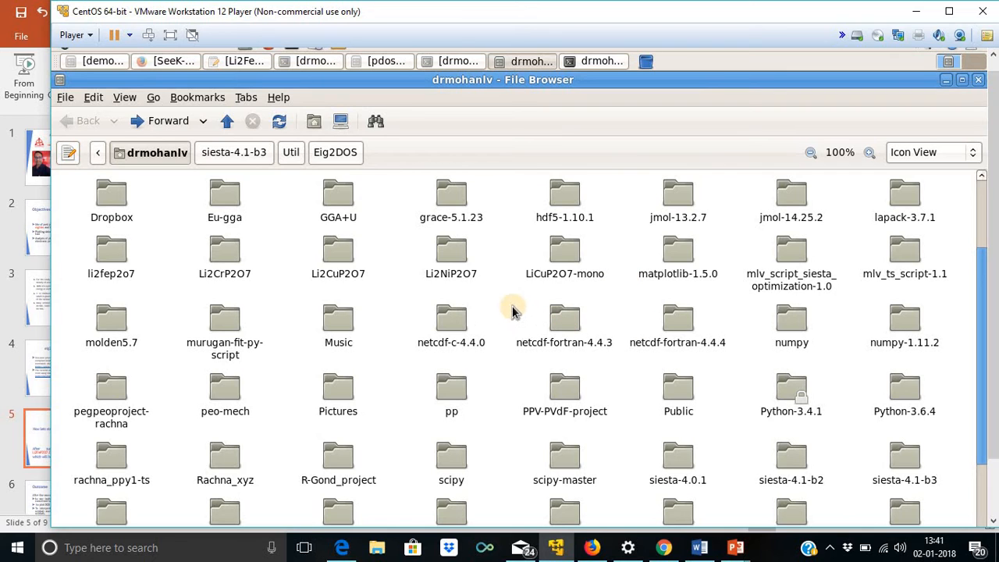
- Navigate into the DOS folder and open dos_new.dat in gedit
scroll("down", 3)
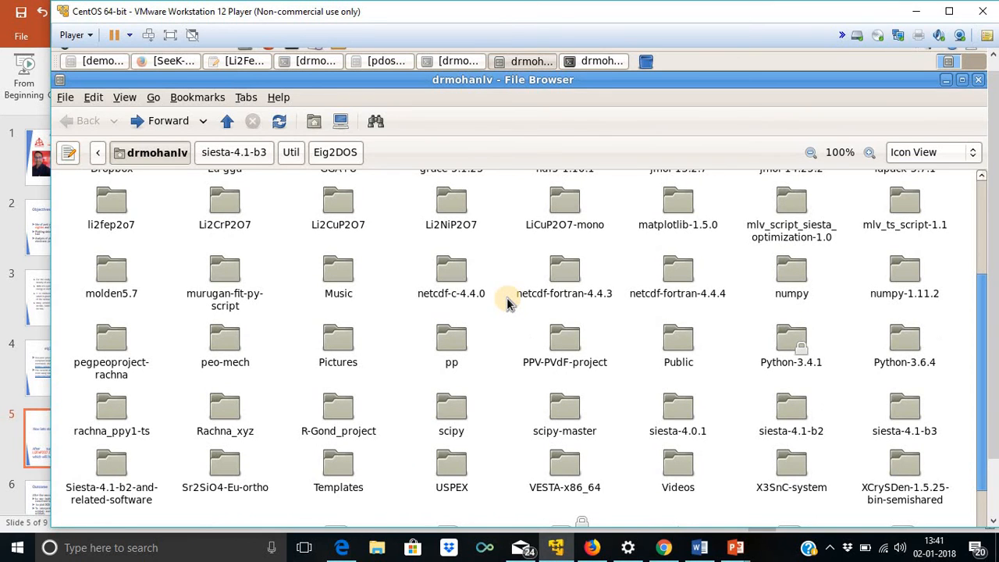
scroll("up", 3)
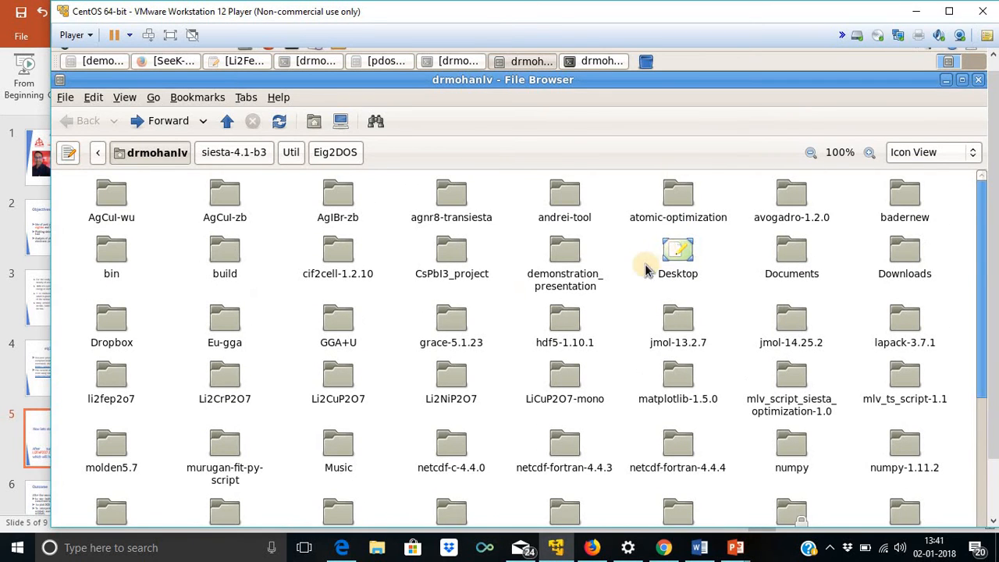
double_click(565, 259)
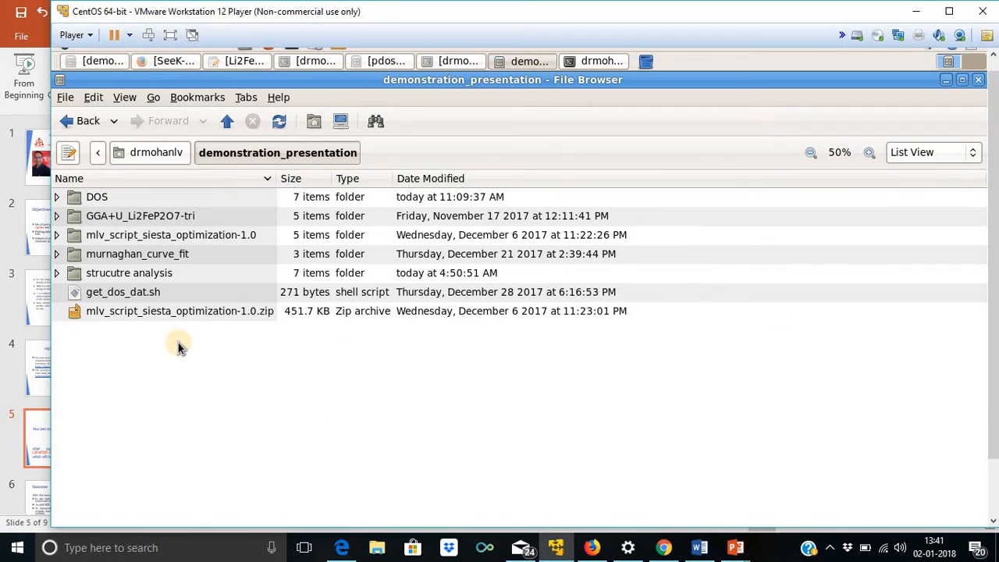
double_click(97, 197)
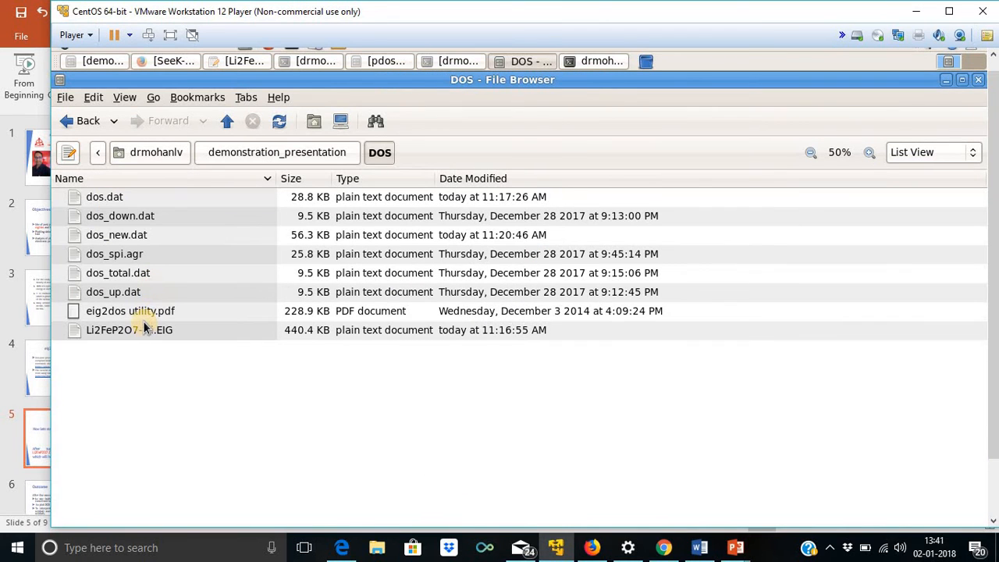
mouse_move(148, 241)
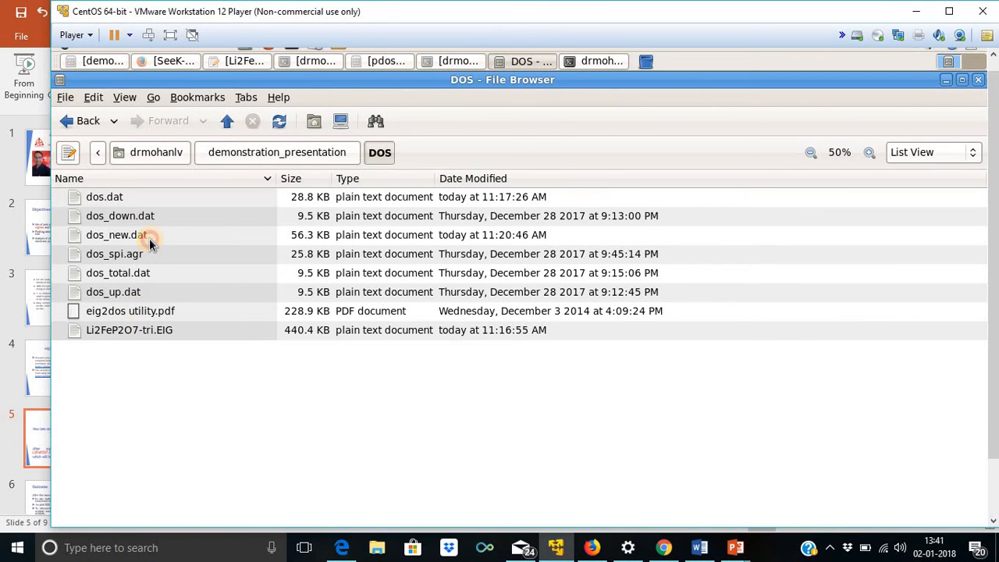
double_click(115, 234)
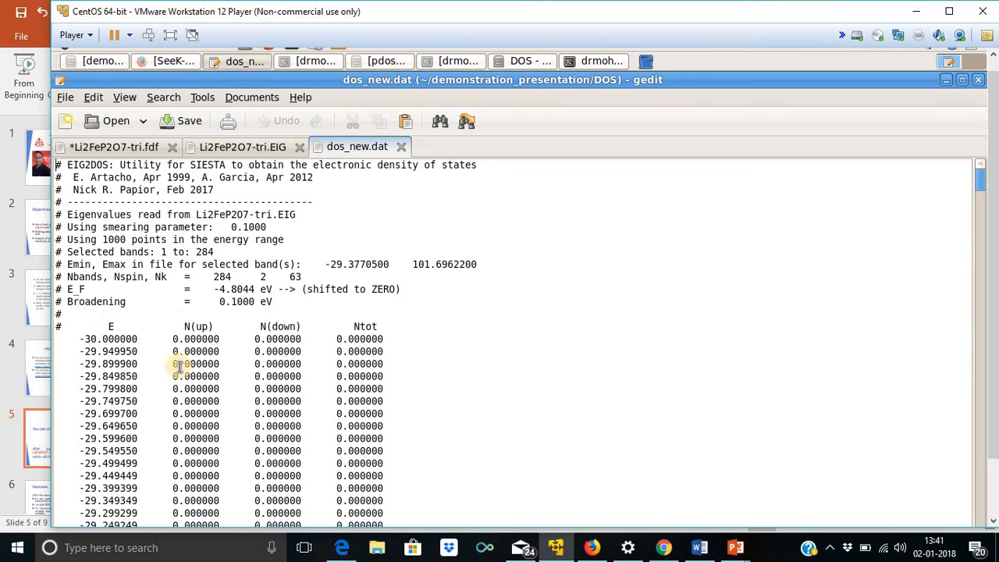
mouse_move(528, 320)
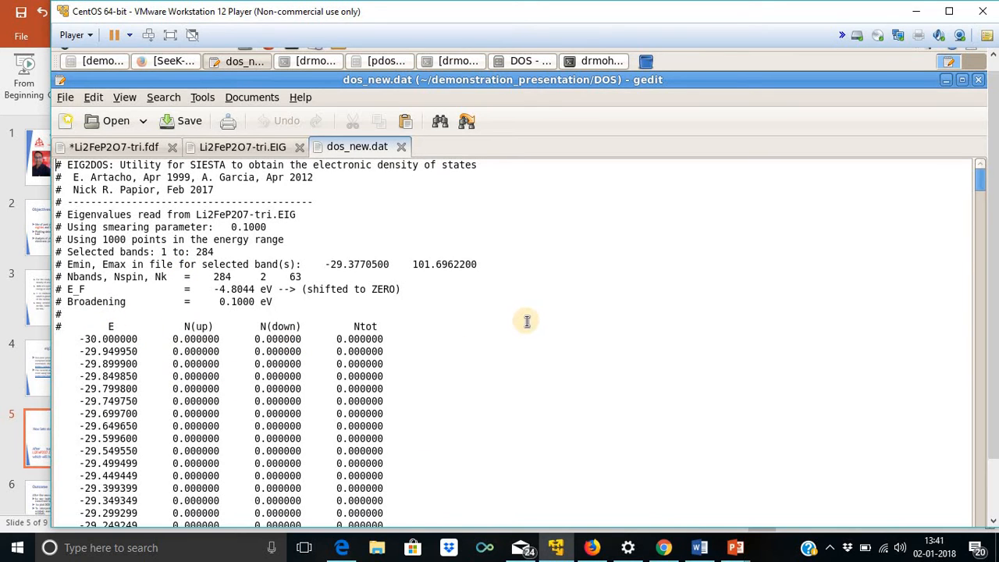
mouse_move(525, 315)
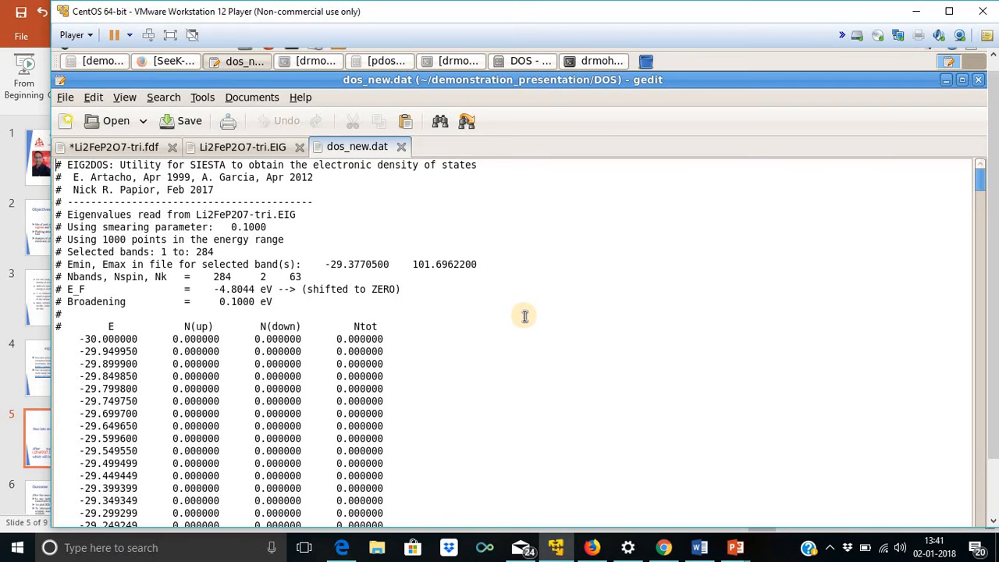
mouse_move(235, 234)
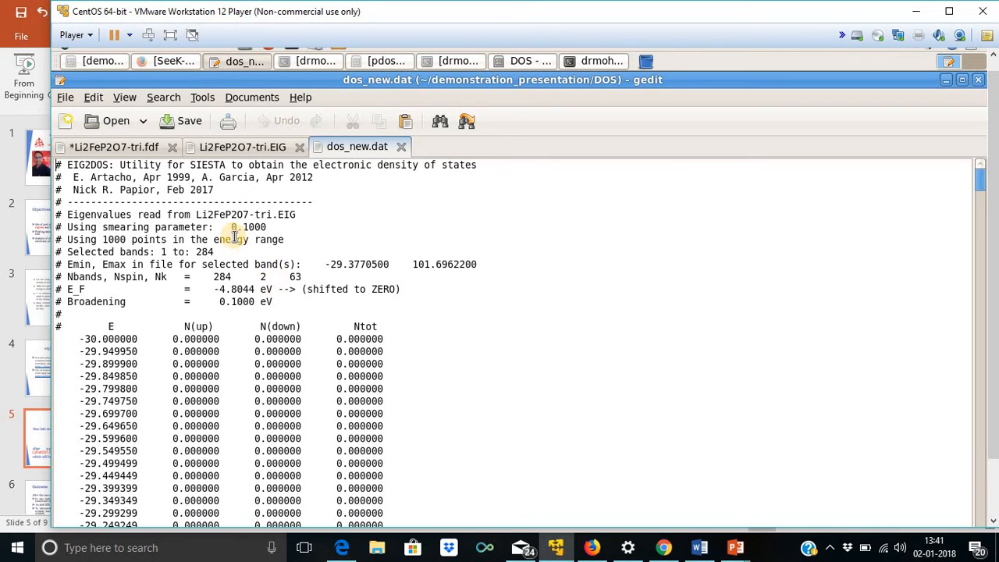
mouse_move(247, 272)
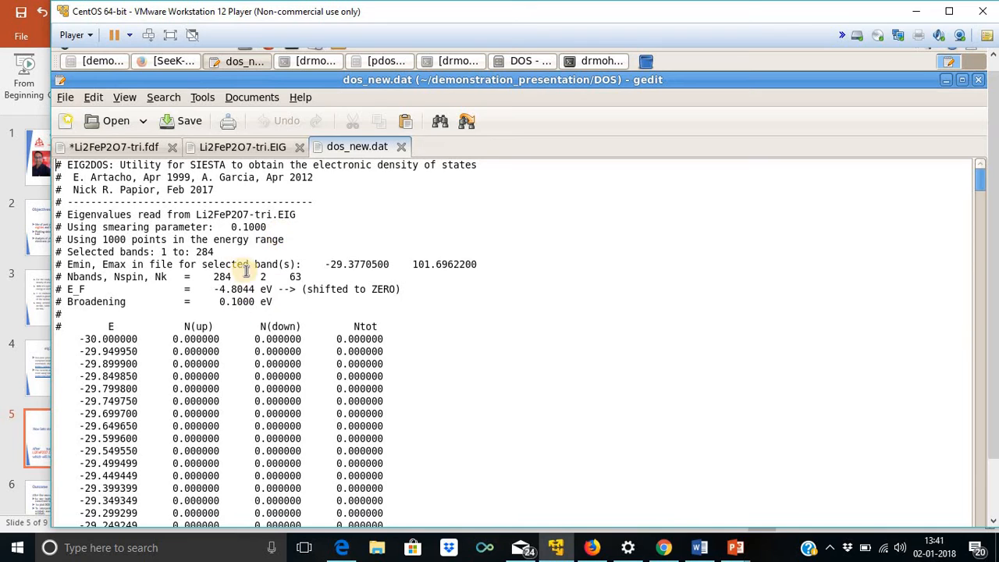
mouse_move(222, 297)
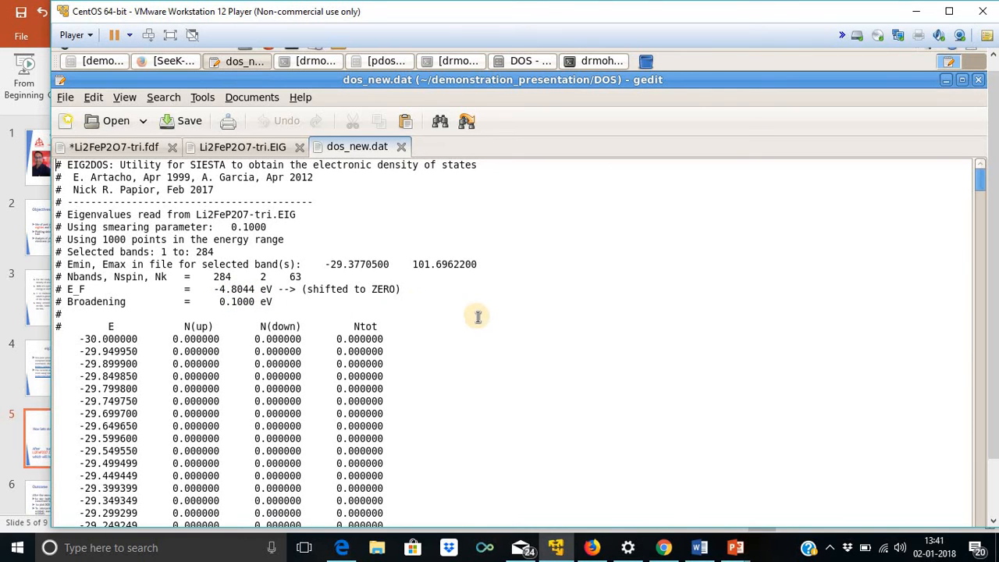
- Review the dos_new.dat columns in gedit and return to the DOS folder window
scroll("down", 3)
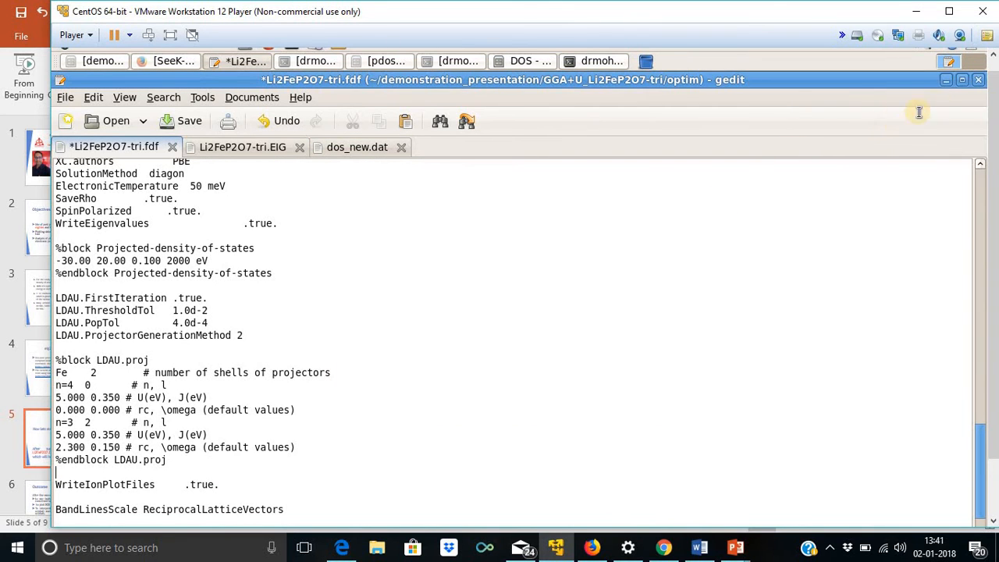
left_click(521, 61)
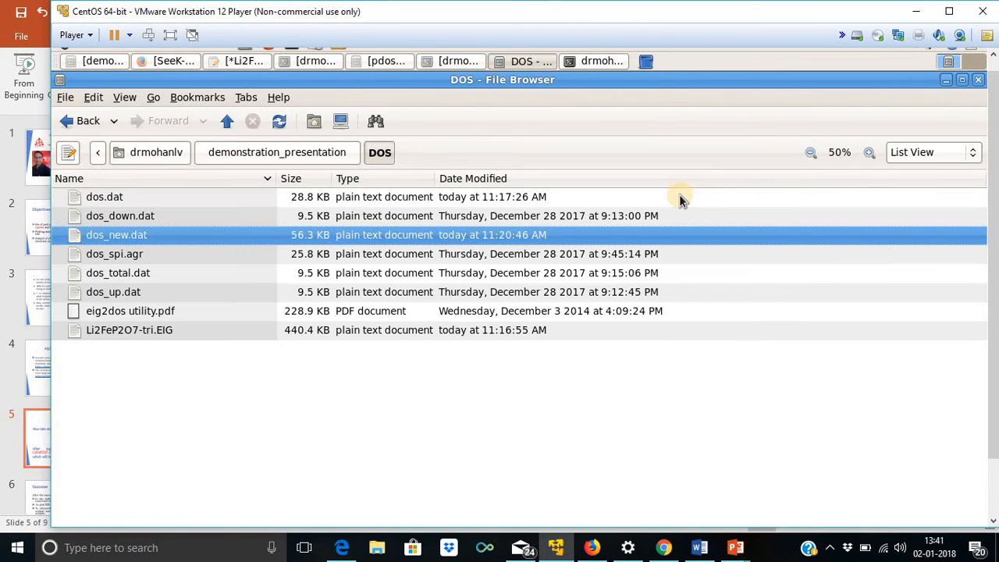
- Open a terminal in the DOS folder and list its files
right_click(287, 398)
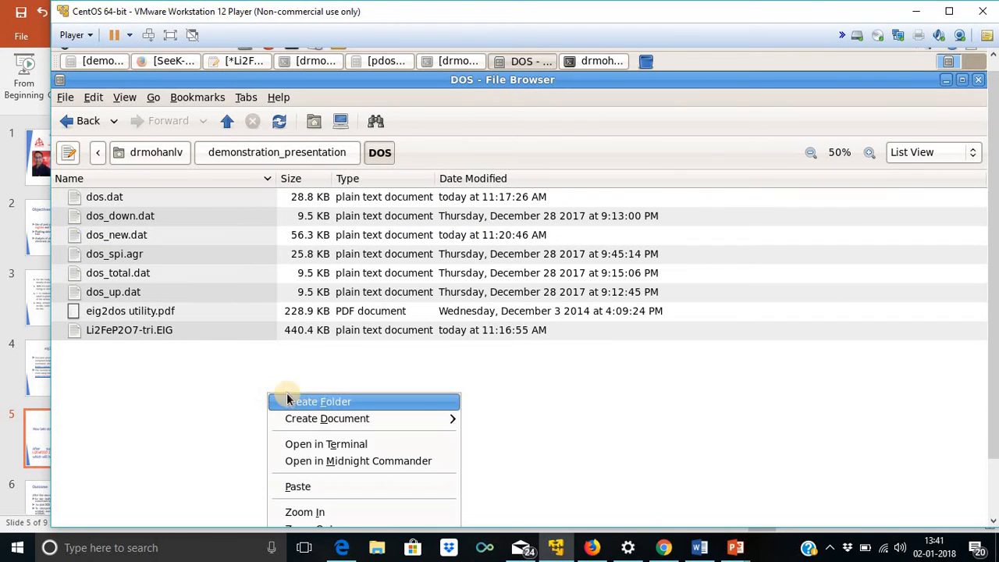
left_click(325, 443)
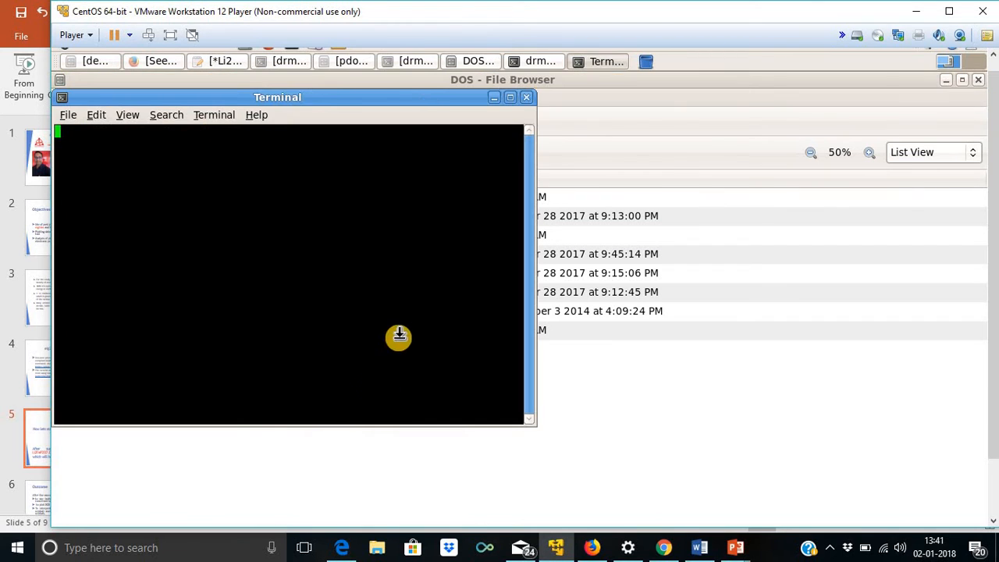
key("Return")
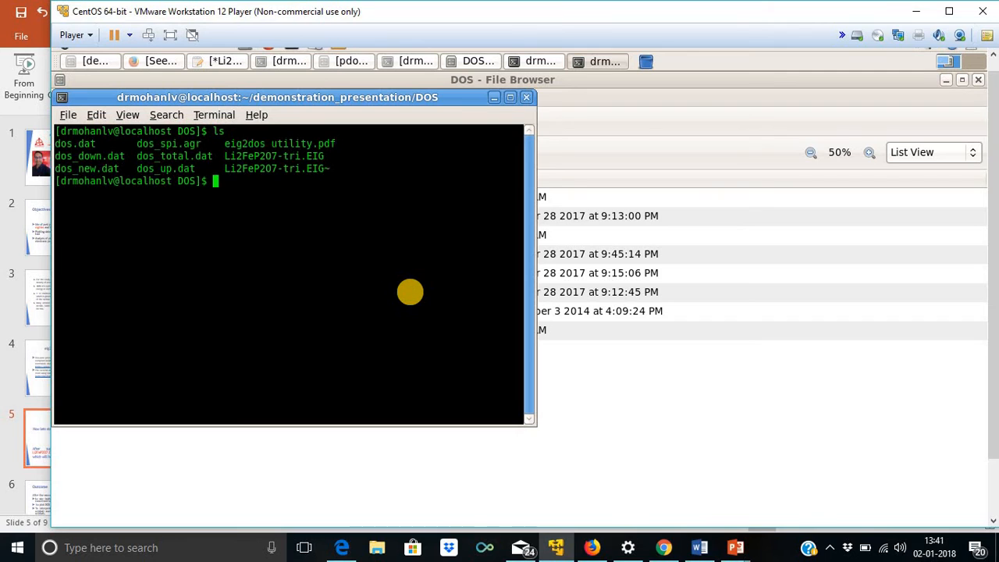
- Launch Grace on dos_new.dat with xmgrace
type("xm")
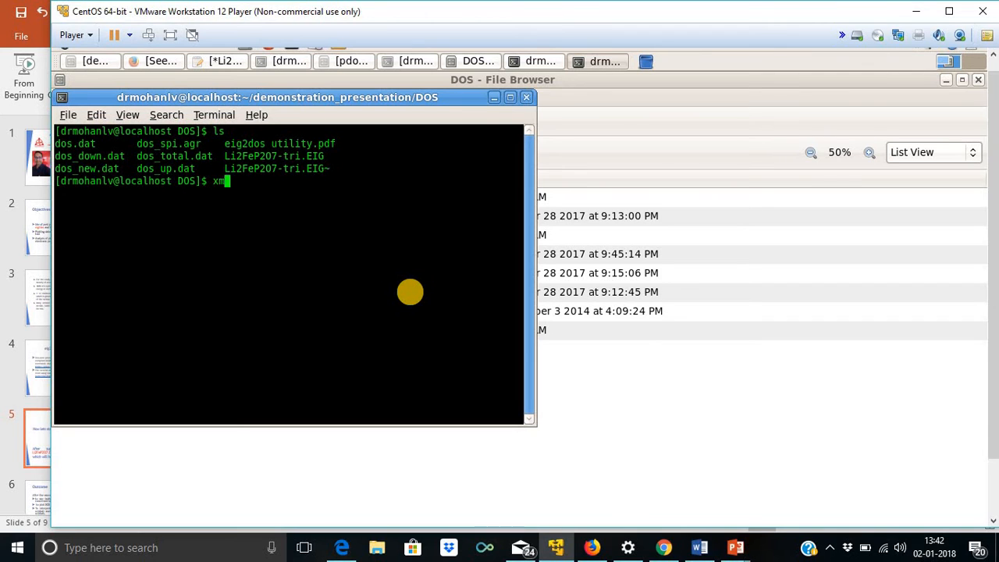
type("grace dos")
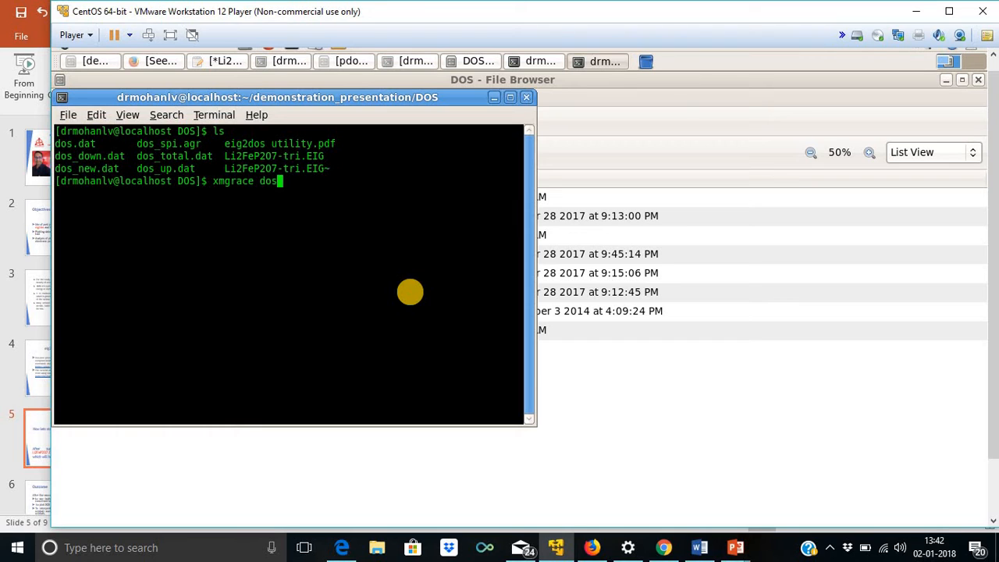
type("_")
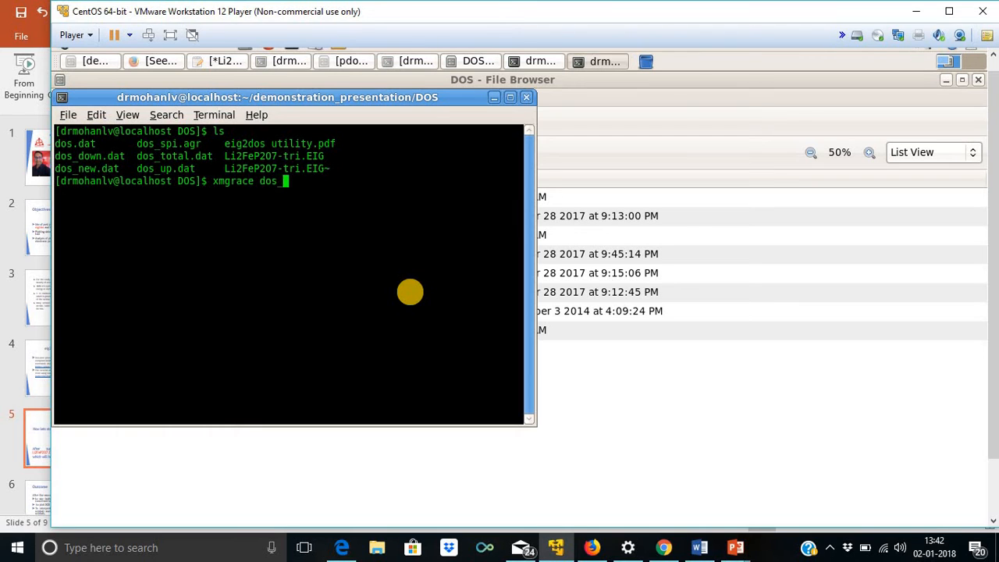
type("new.dat")
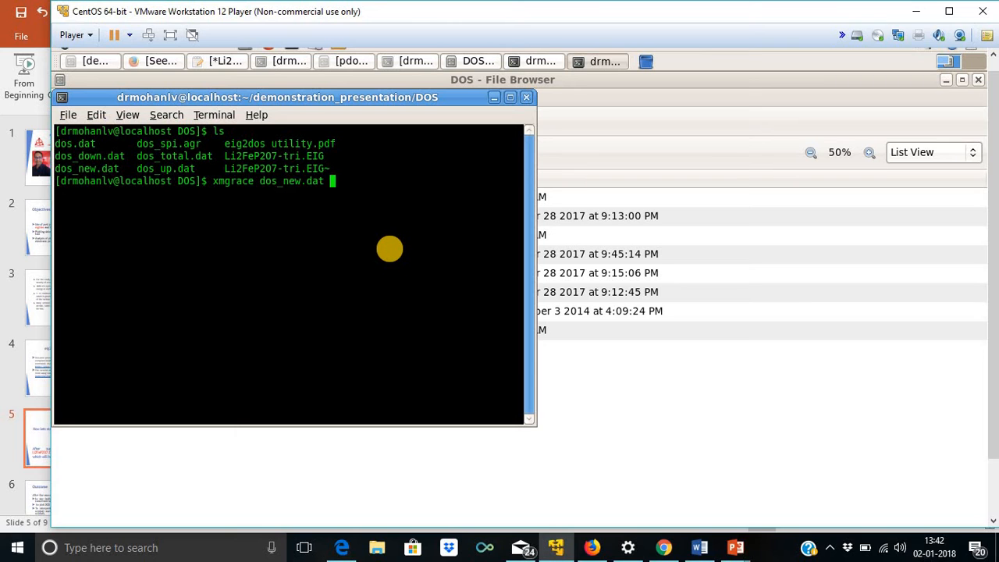
key("Return")
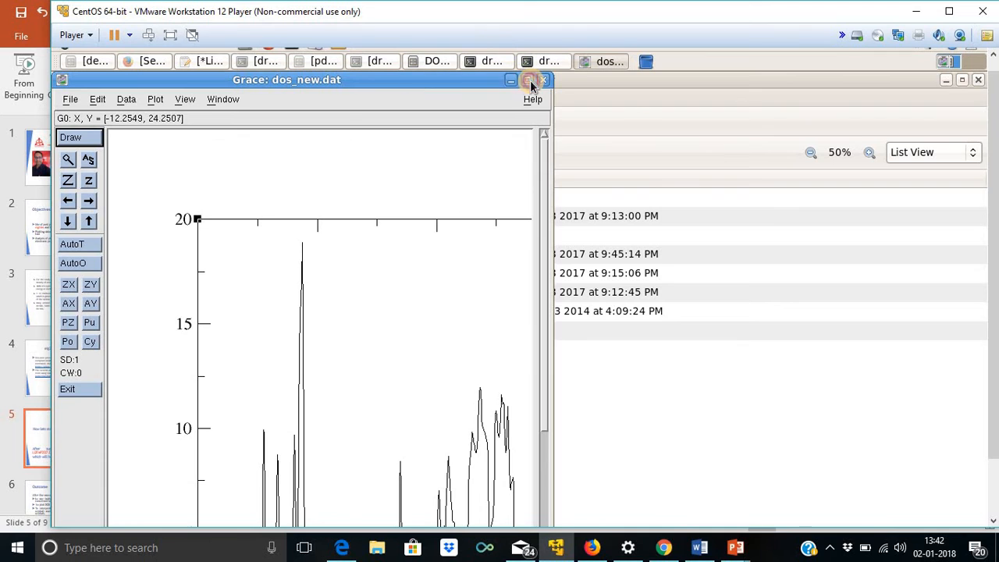
- Maximize Grace and apply a curve line width of 2.5 in Set appearance
left_click(527, 80)
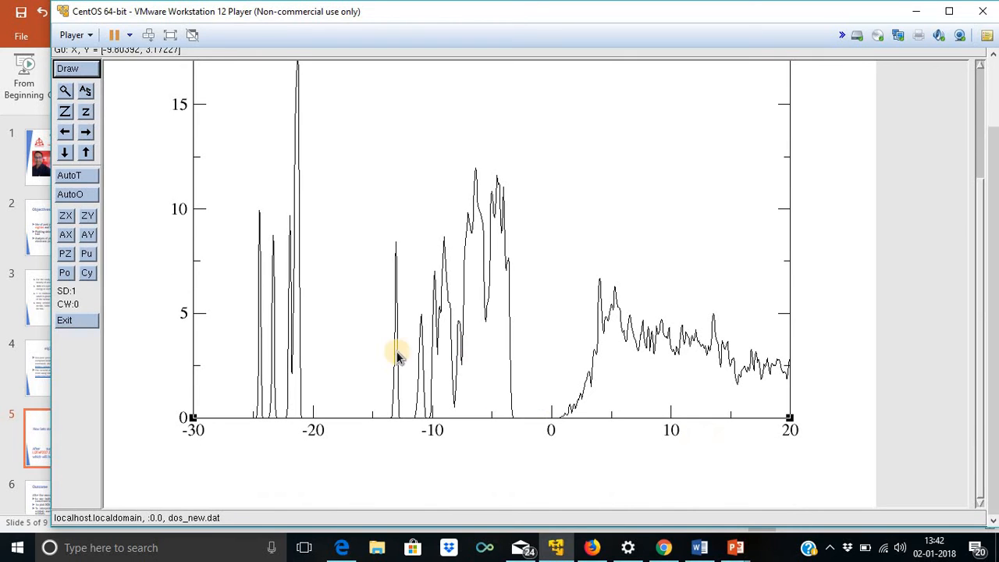
mouse_move(221, 388)
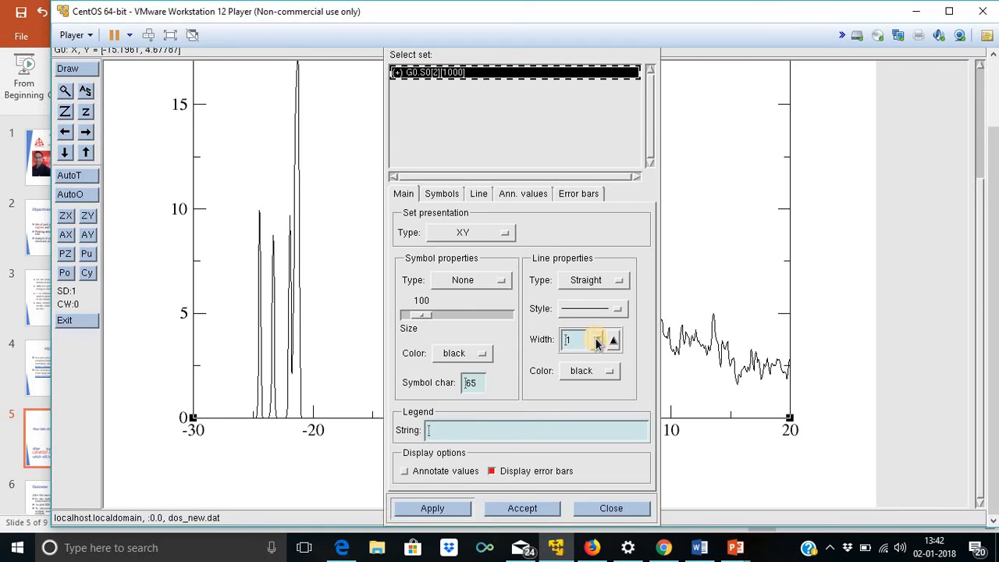
left_click(613, 336)
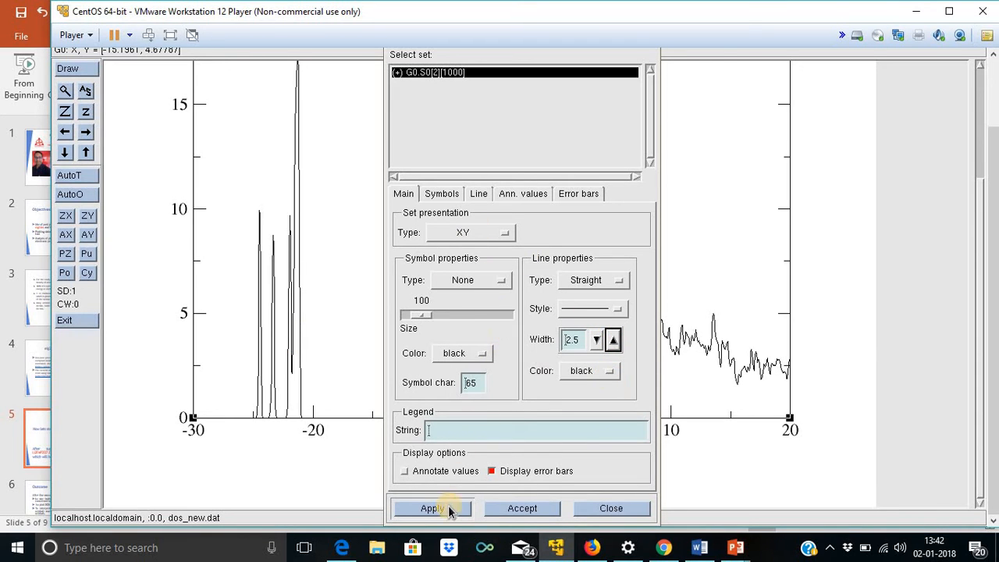
left_click(431, 509)
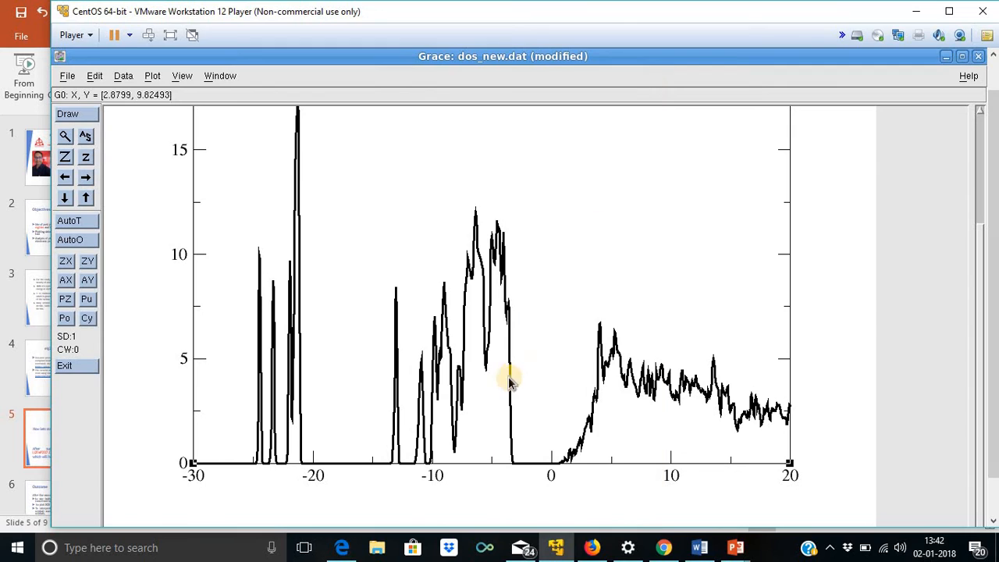
mouse_move(193, 275)
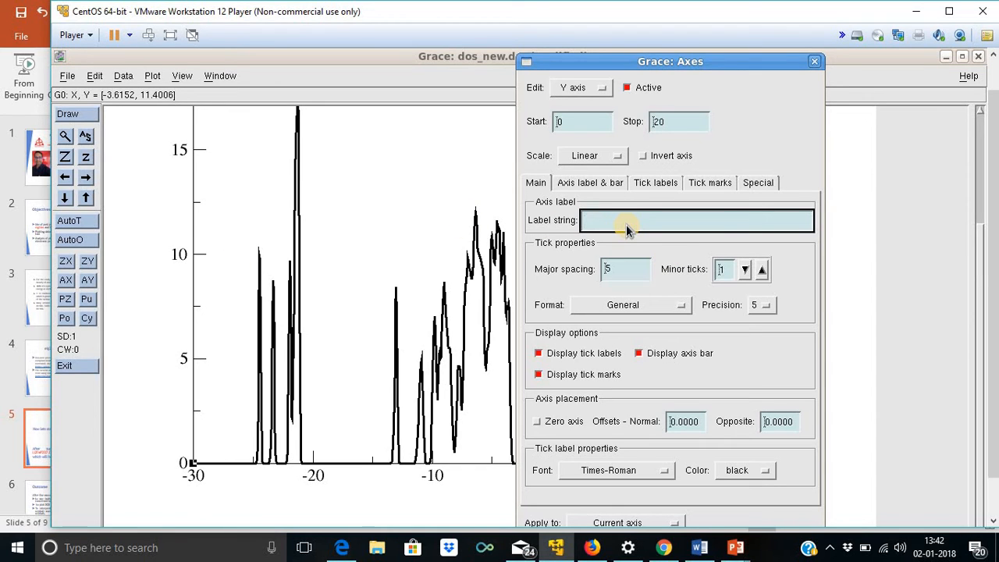
- Label the Y axis 'Density of States (states/eV)' and set minor ticks to 2
type("D")
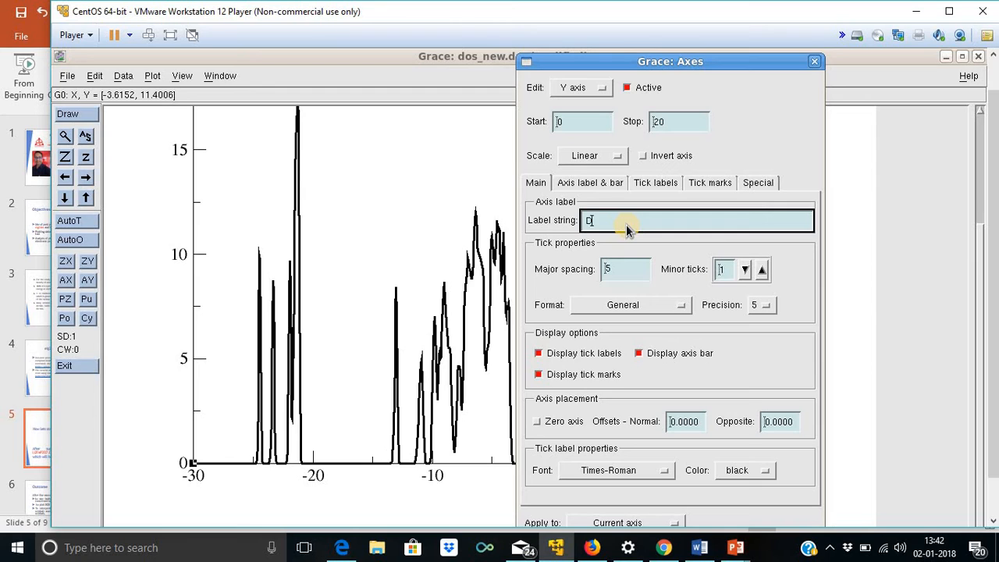
type("ensity")
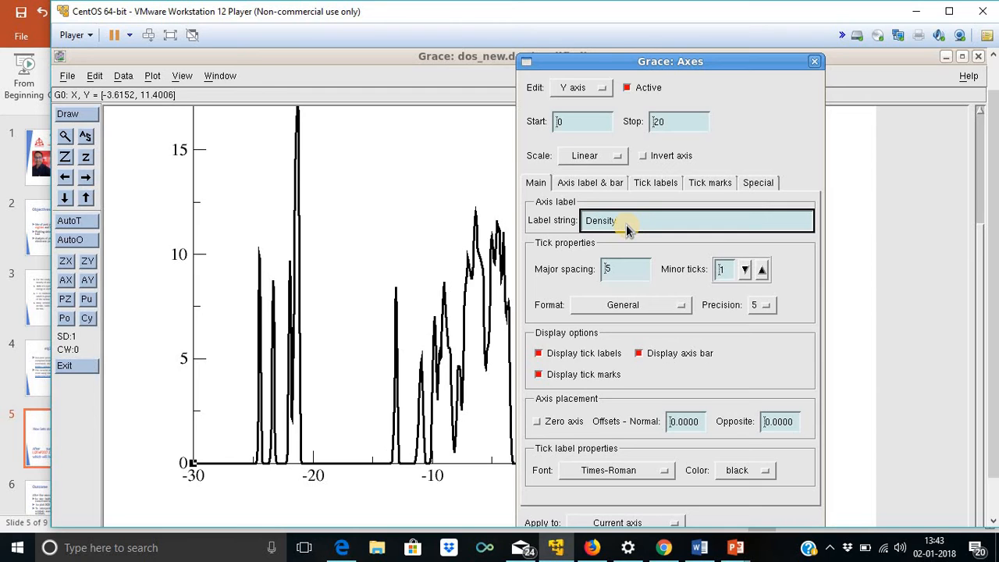
type("of State")
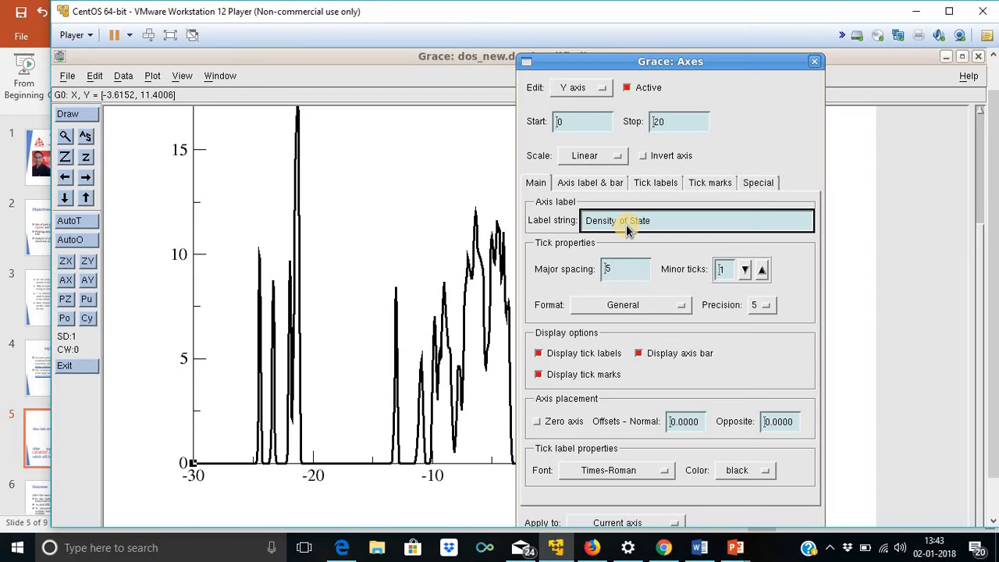
type("s")
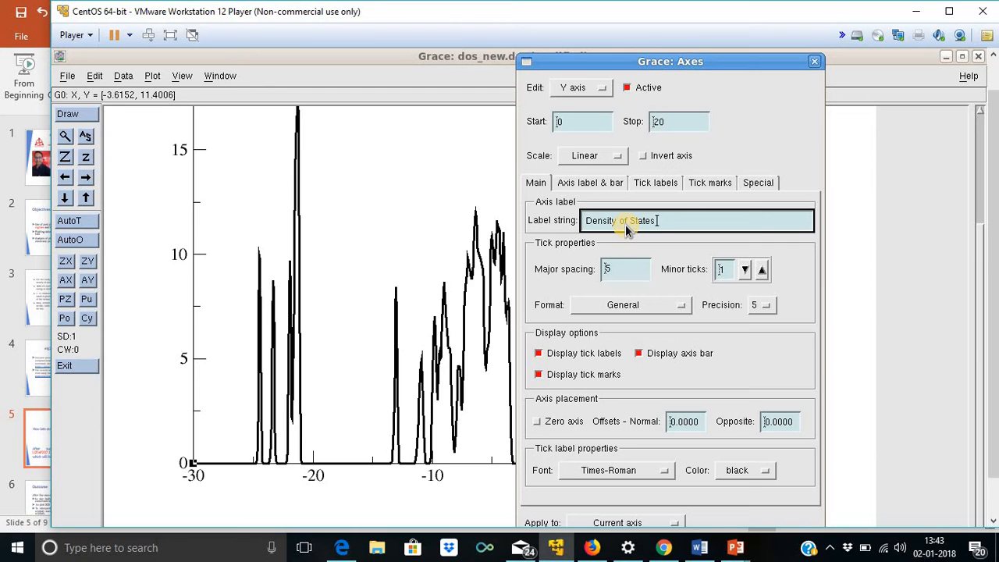
type("(staes")
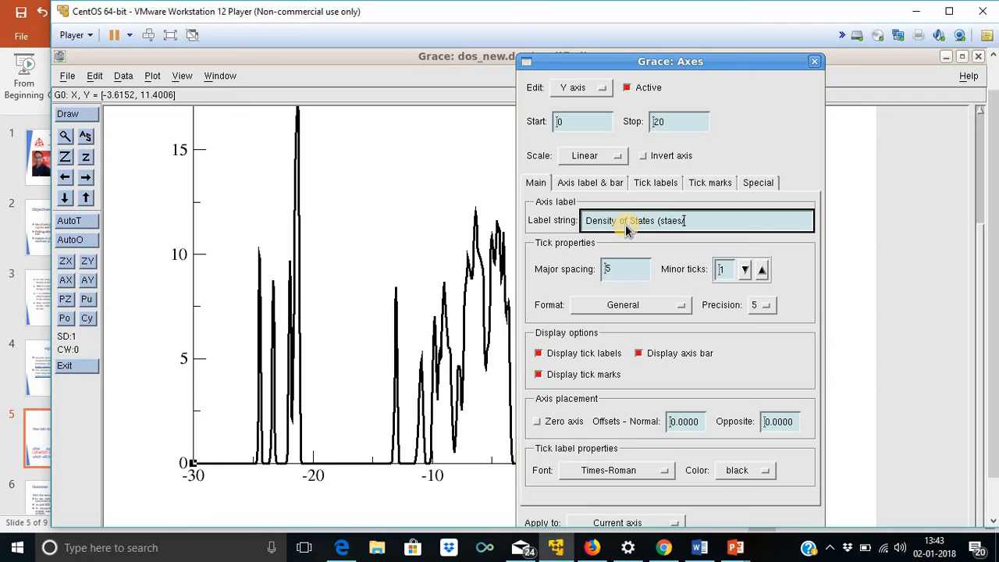
type("/eV")
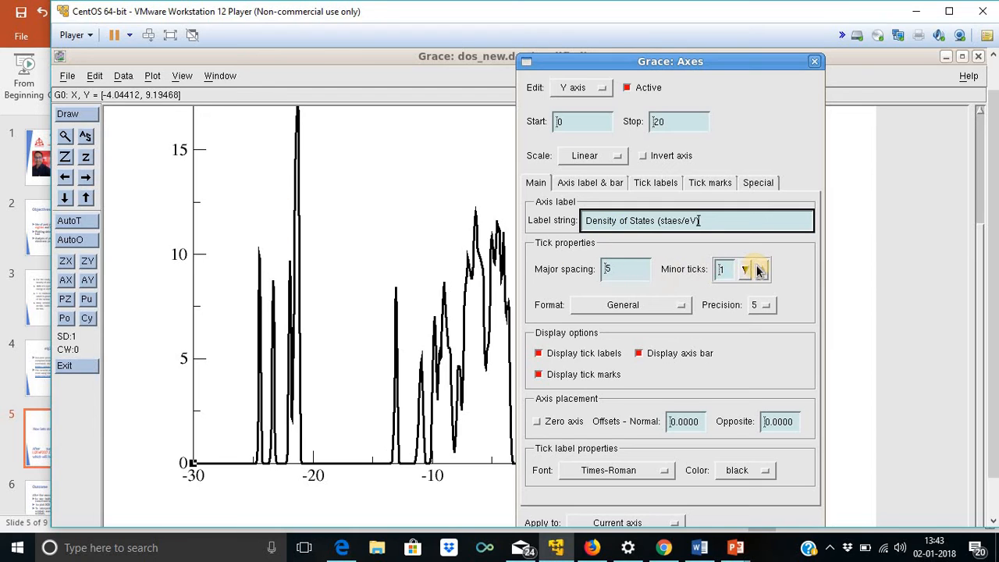
left_click(762, 269)
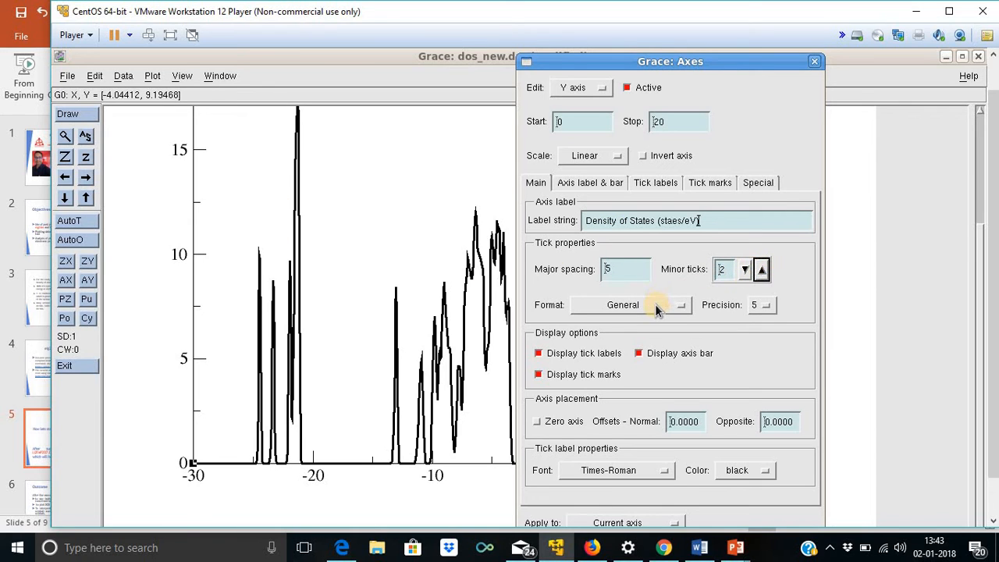
mouse_move(643, 304)
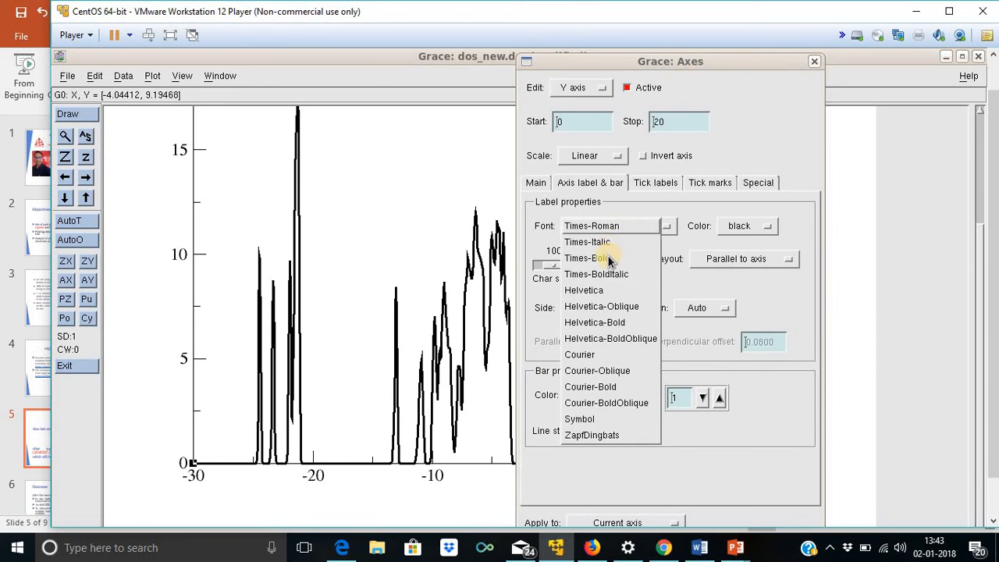
- Set the Y-axis label font to Times-Bold and the axis bar width to 2
left_click(586, 259)
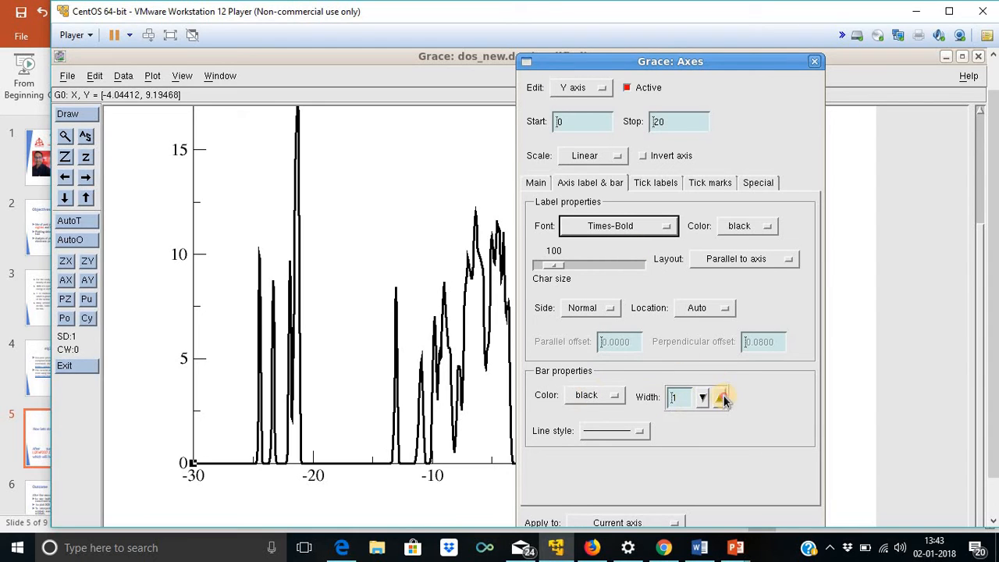
left_click(718, 393)
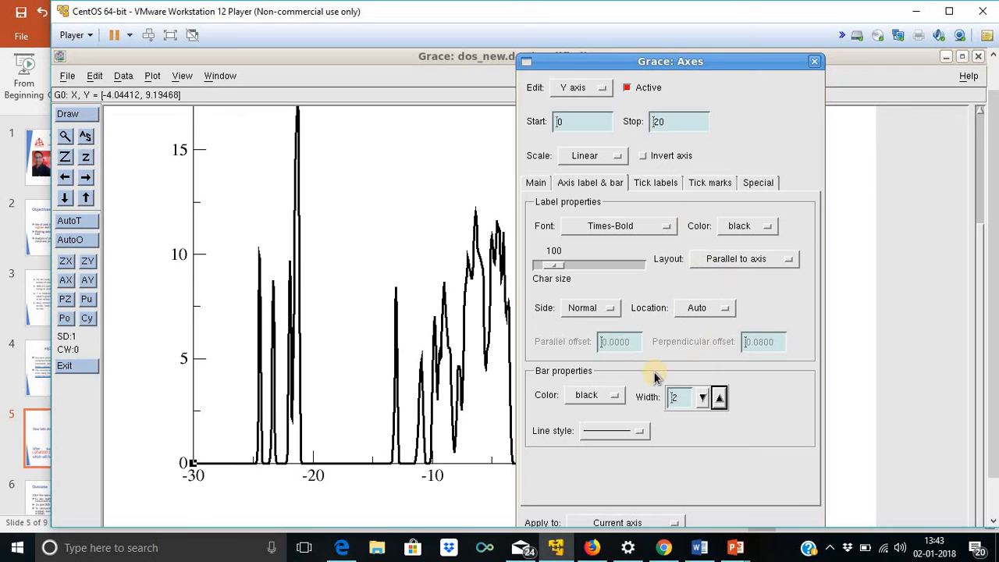
mouse_move(954, 361)
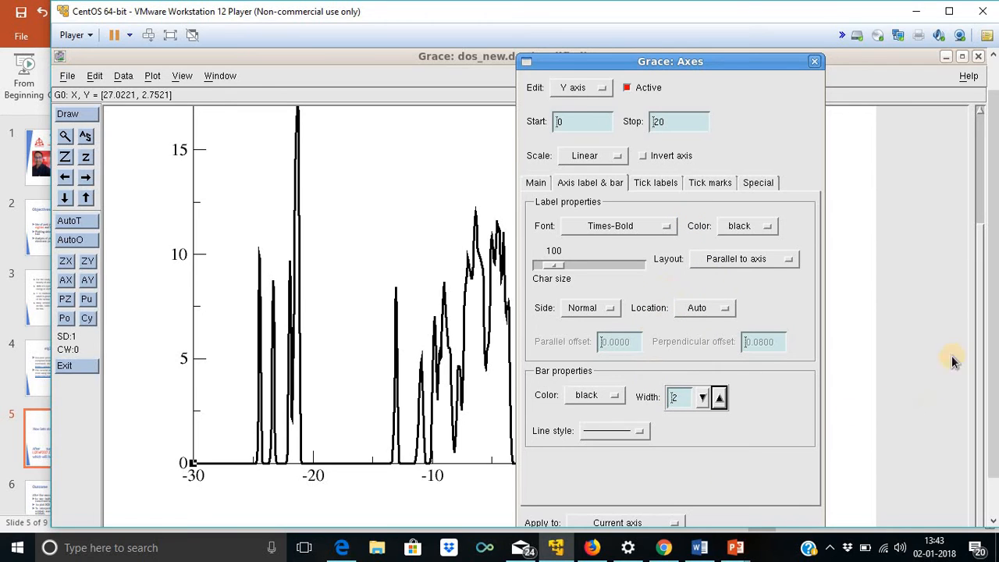
- Set Y-axis major and minor tick widths to 2 on the normal side, then return to the main settings
left_click(709, 181)
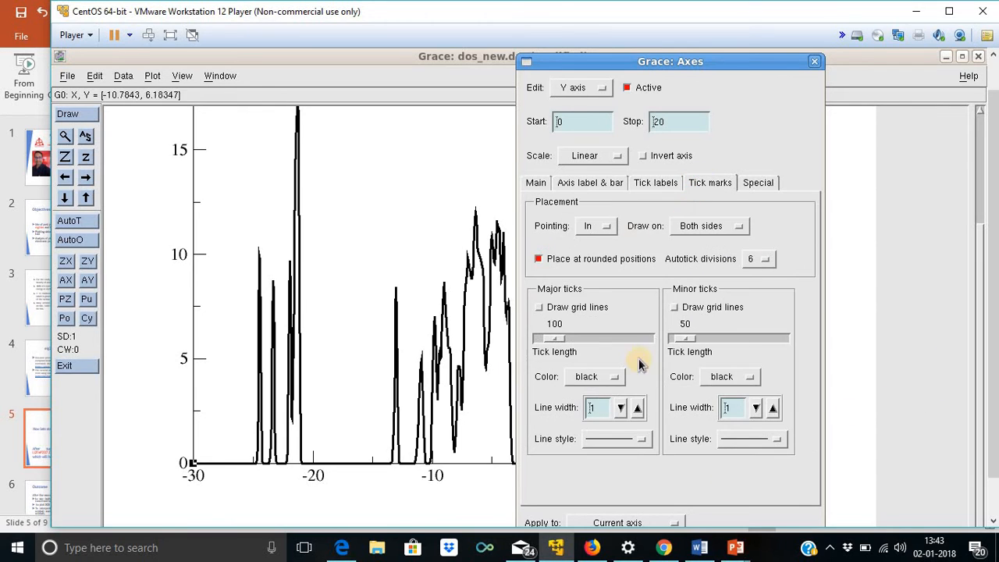
left_click(636, 407)
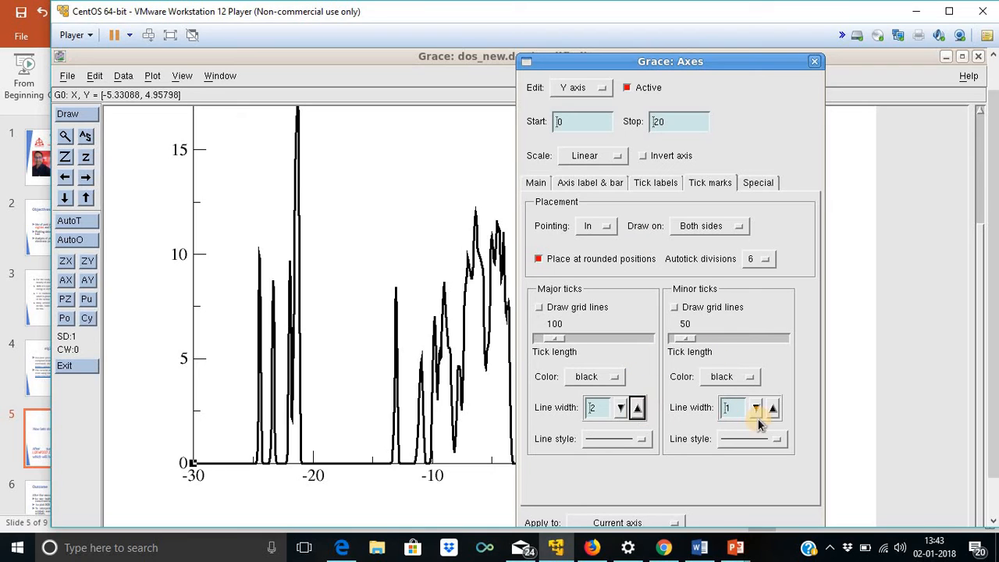
left_click(772, 408)
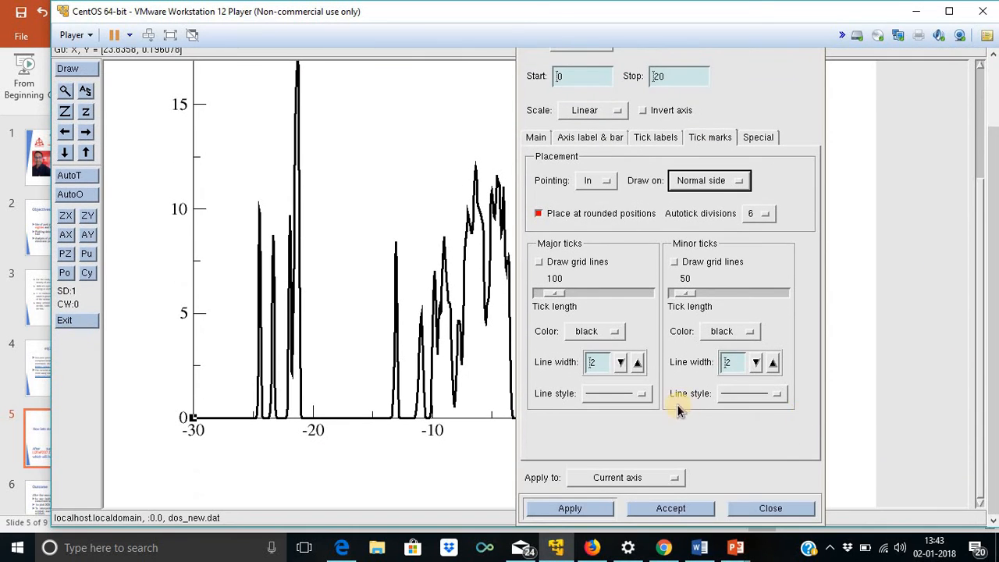
left_click(655, 137)
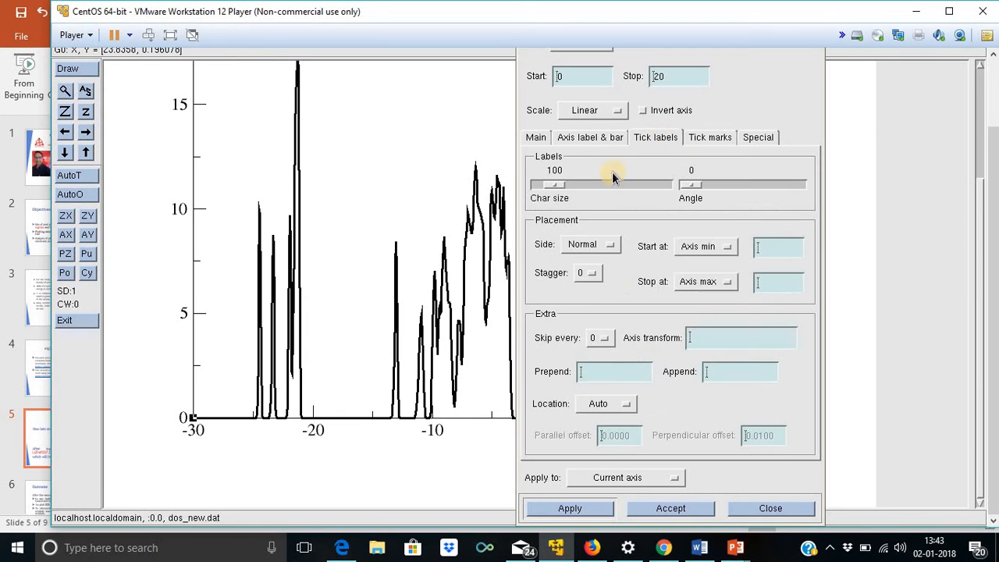
mouse_move(621, 166)
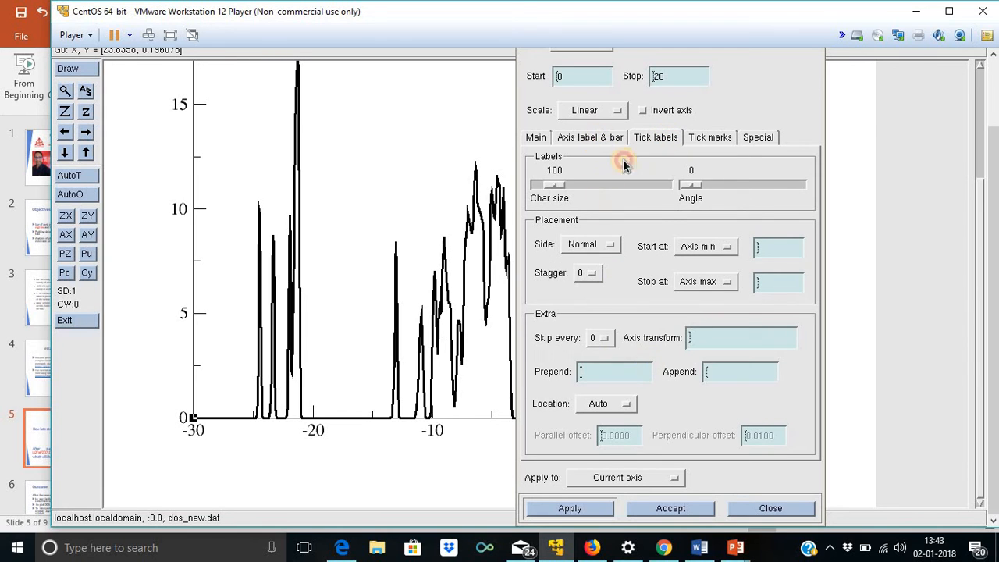
left_click(590, 138)
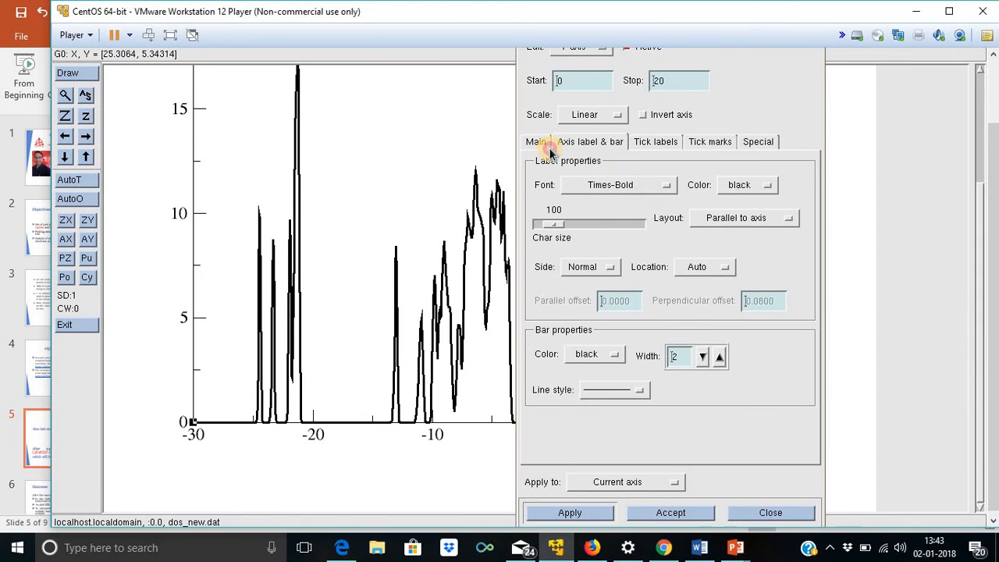
left_click(664, 430)
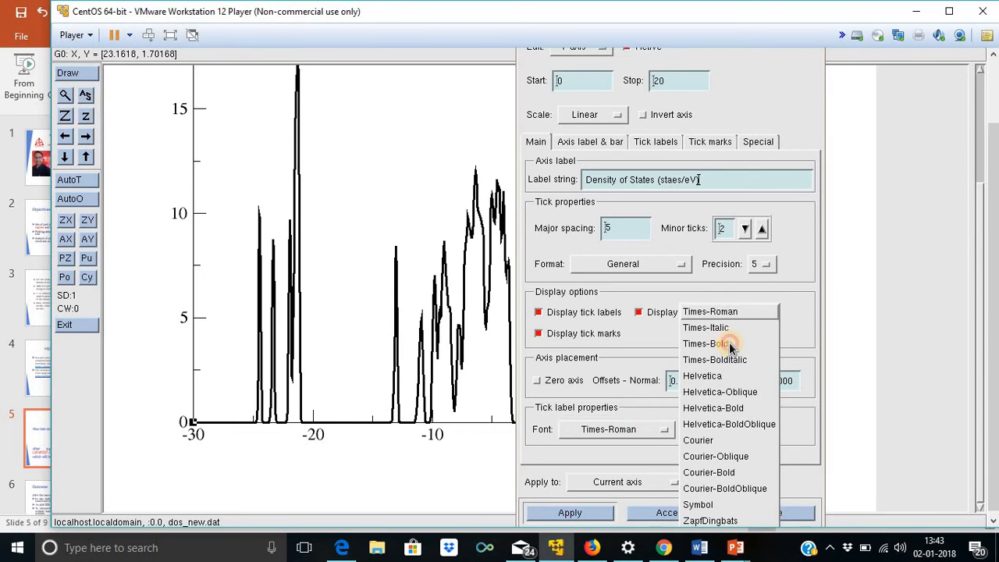
- Make the Y-axis tick labels Times-Bold and apply the changes to the plot
left_click(705, 343)
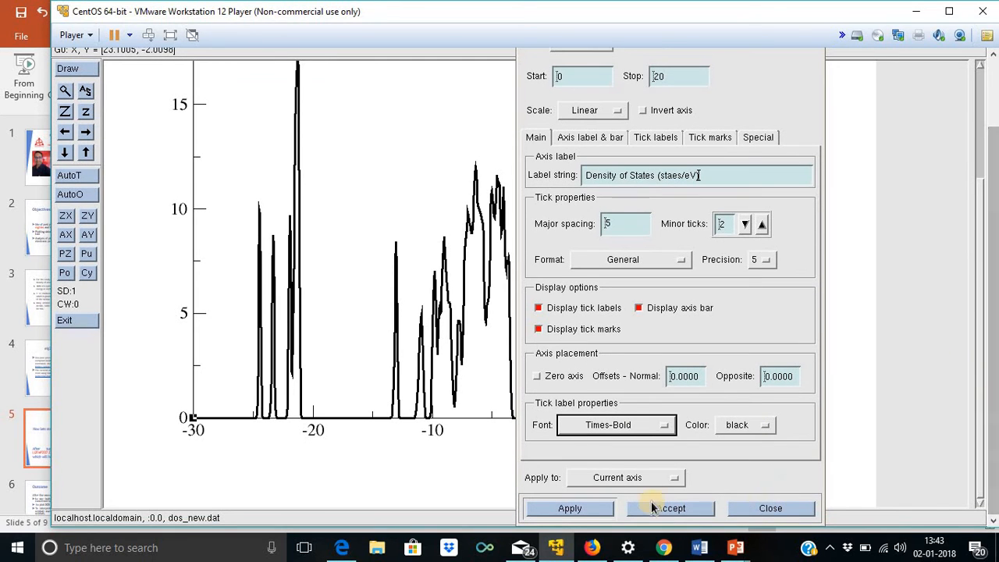
left_click(570, 509)
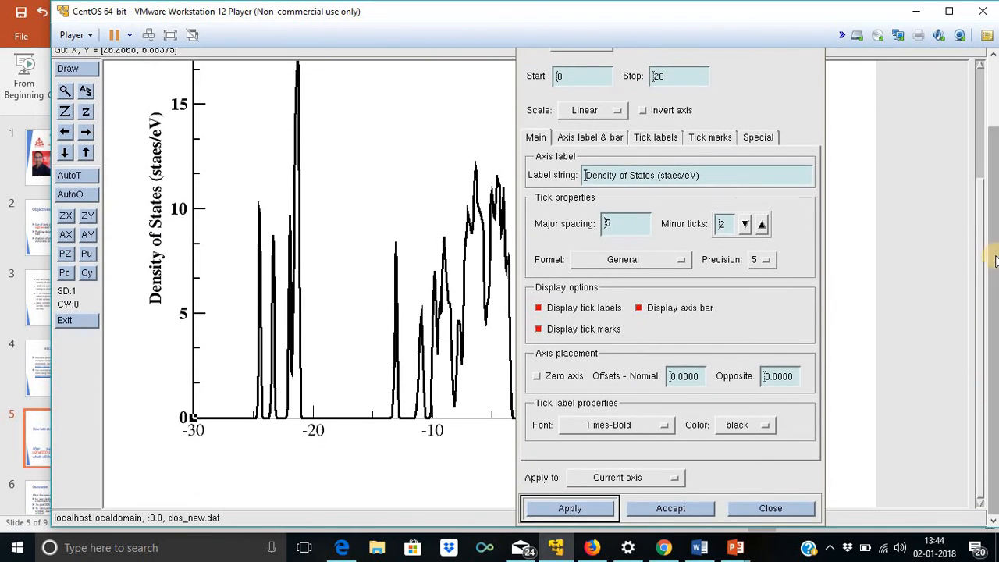
left_click(602, 122)
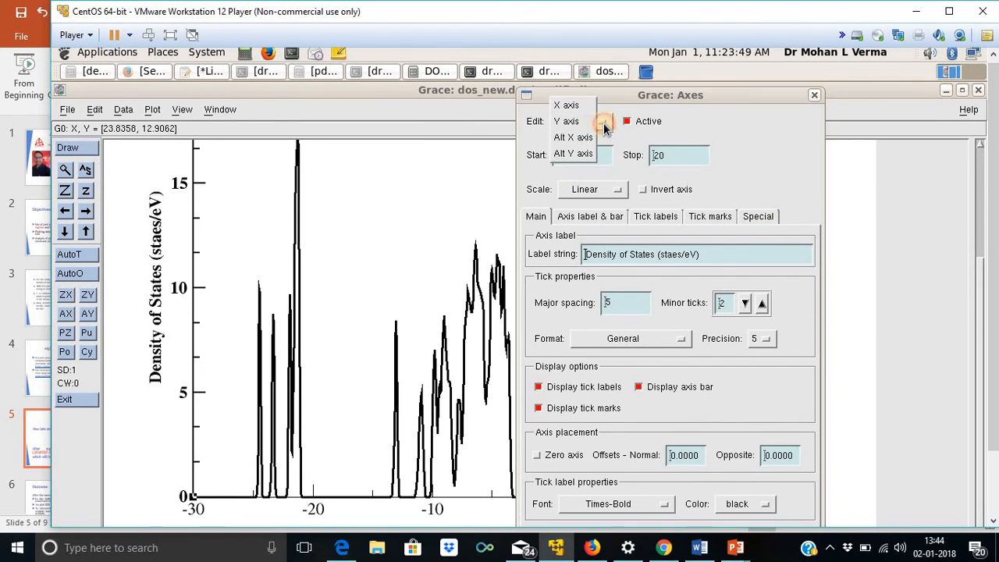
- Switch the axes editor to the X axis
left_click(568, 104)
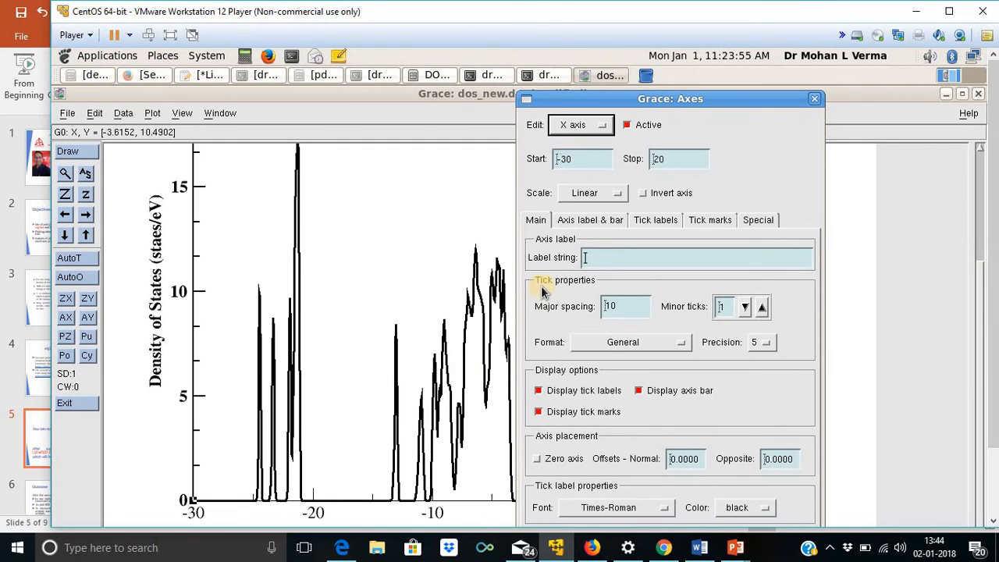
mouse_move(819, 440)
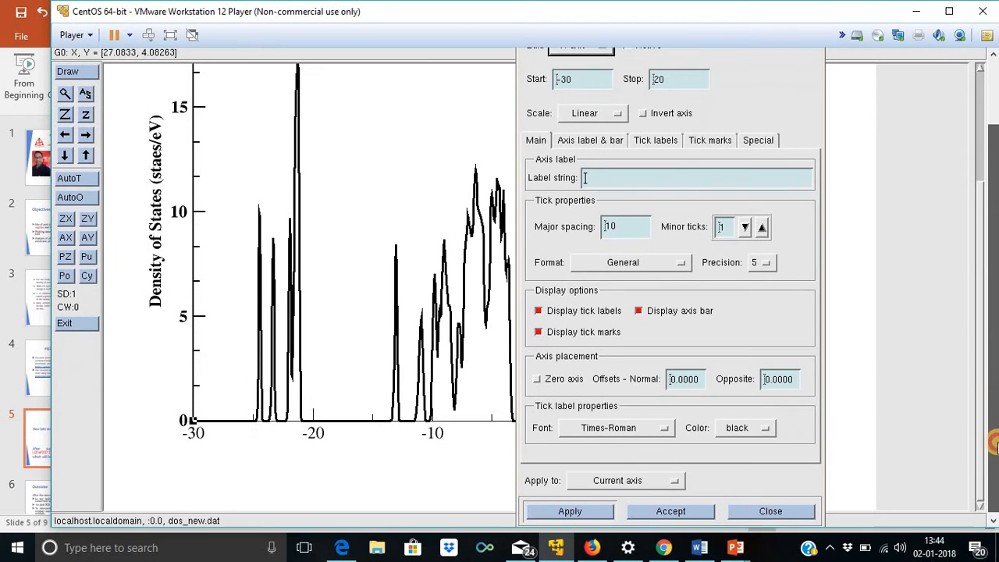
mouse_move(257, 421)
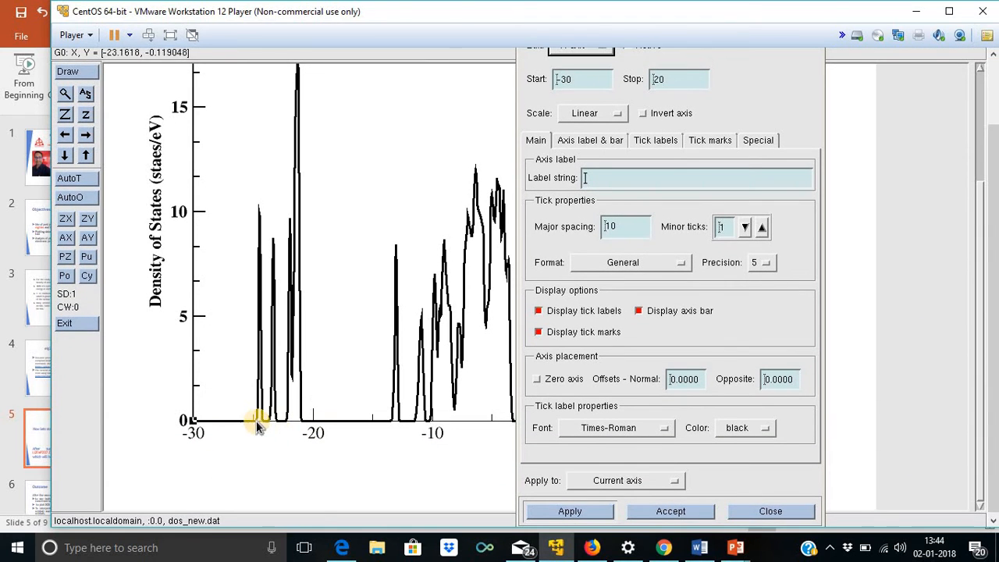
mouse_move(983, 284)
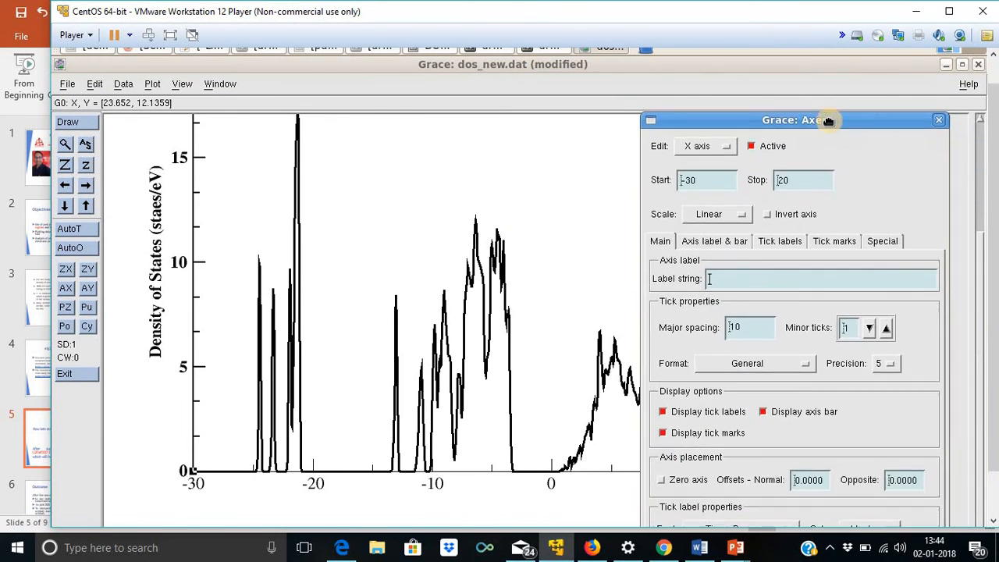
mouse_move(562, 468)
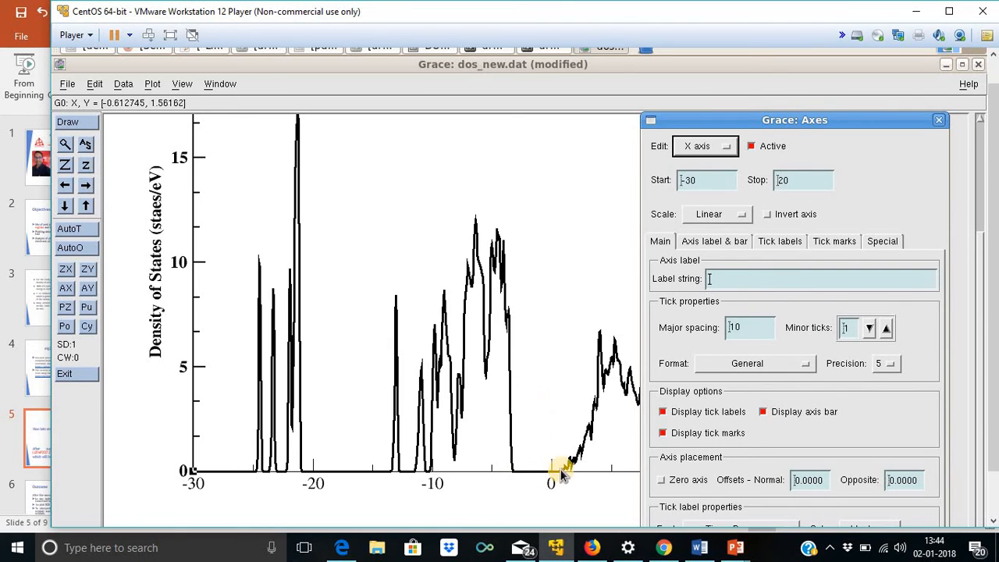
mouse_move(546, 451)
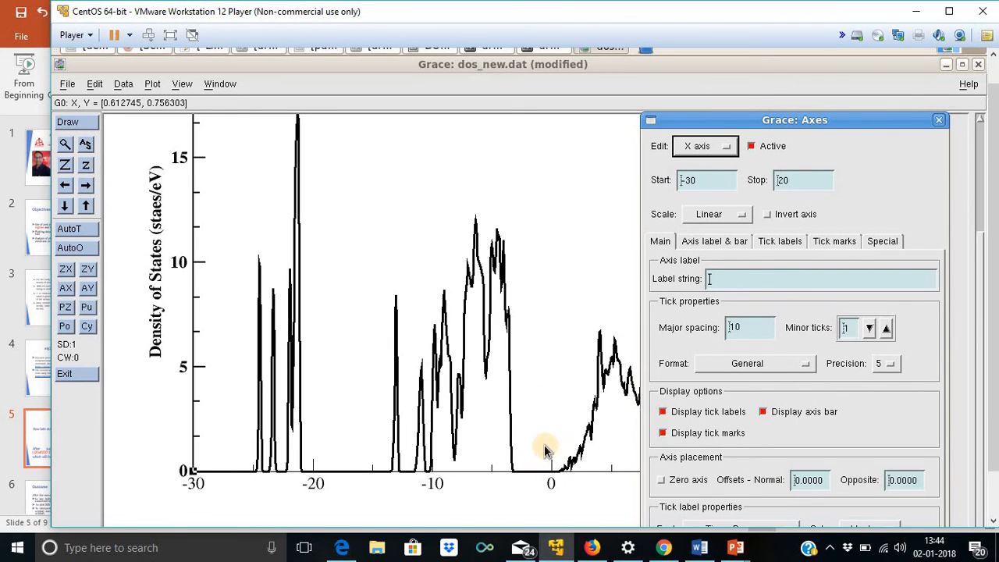
mouse_move(552, 447)
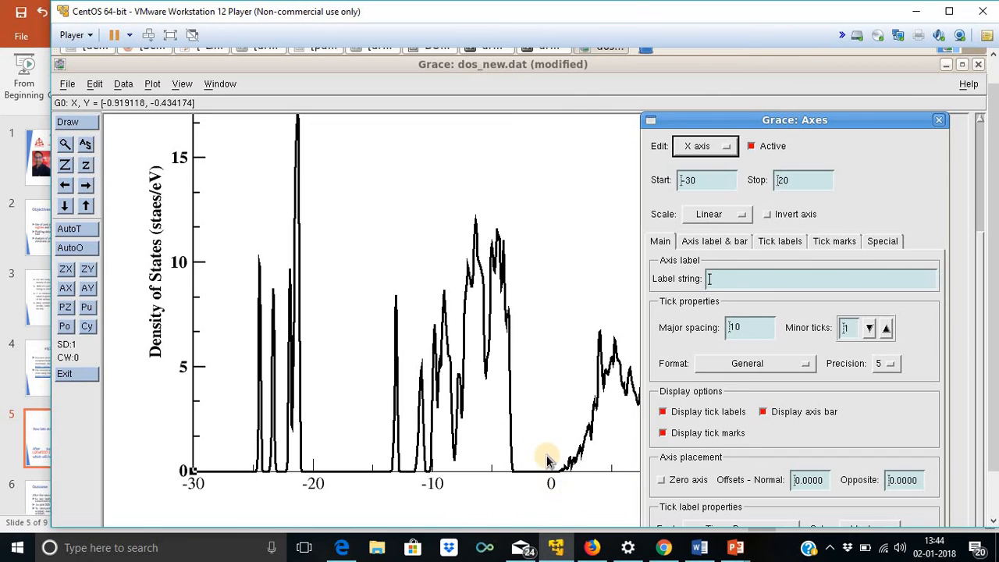
mouse_move(524, 321)
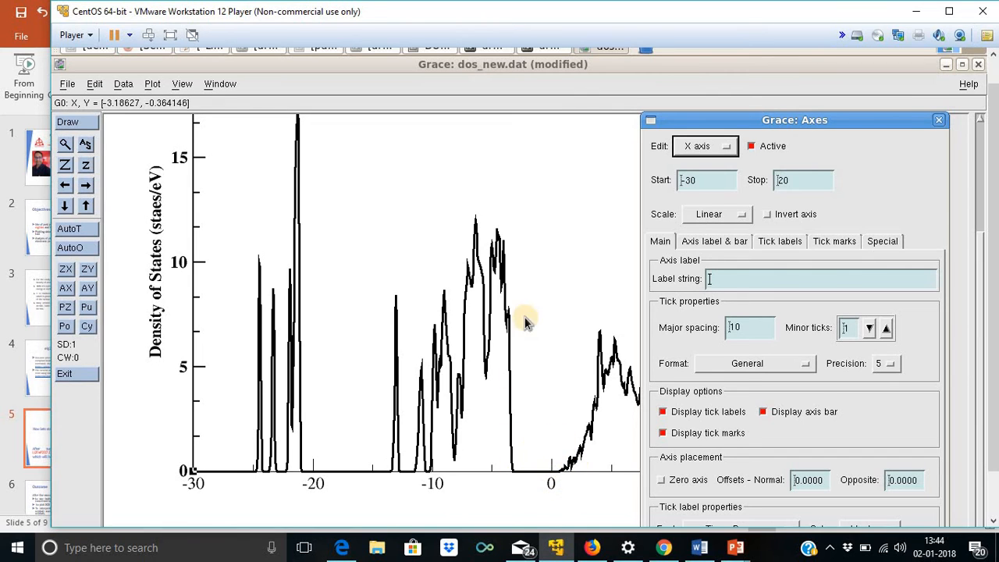
mouse_move(500, 451)
type("-15")
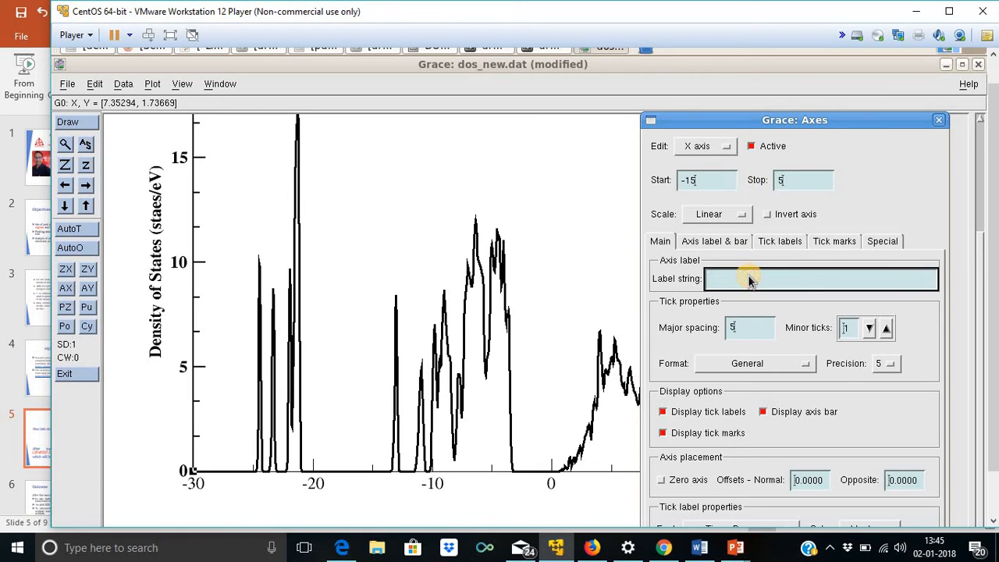
- Enter the X-axis label string E-EF (eV) and set tick labels to Times-Bold
type("E-")
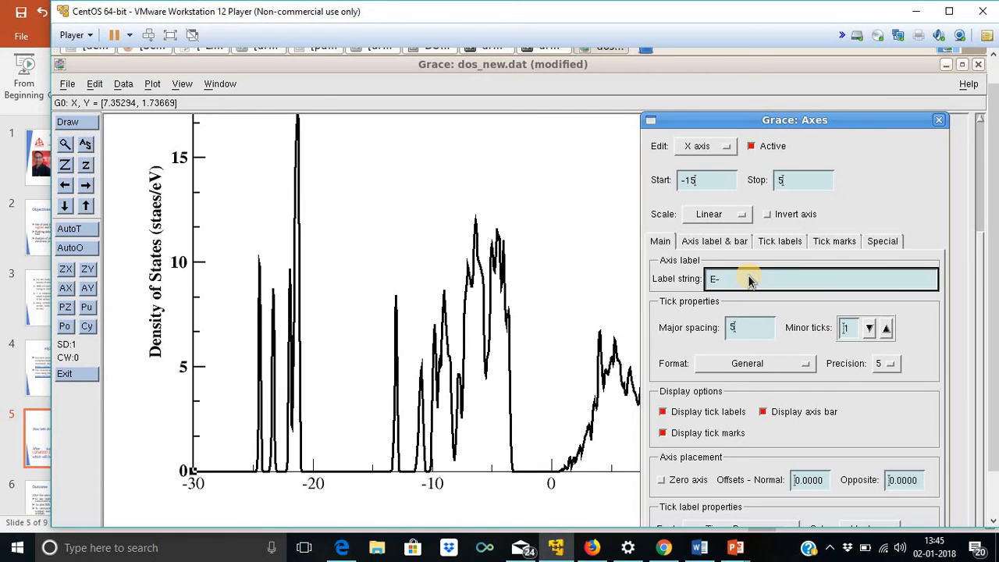
type("E")
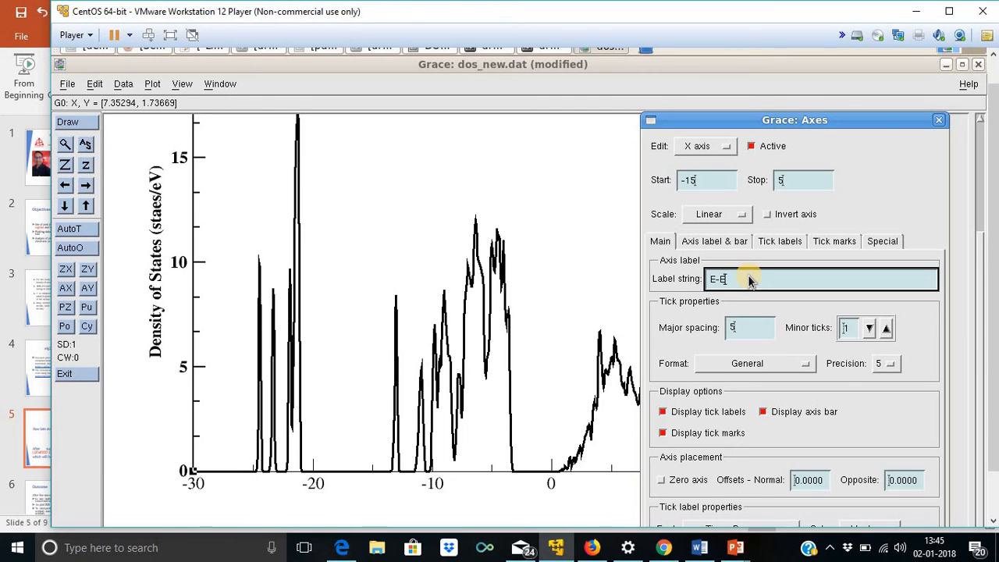
type("\\s")
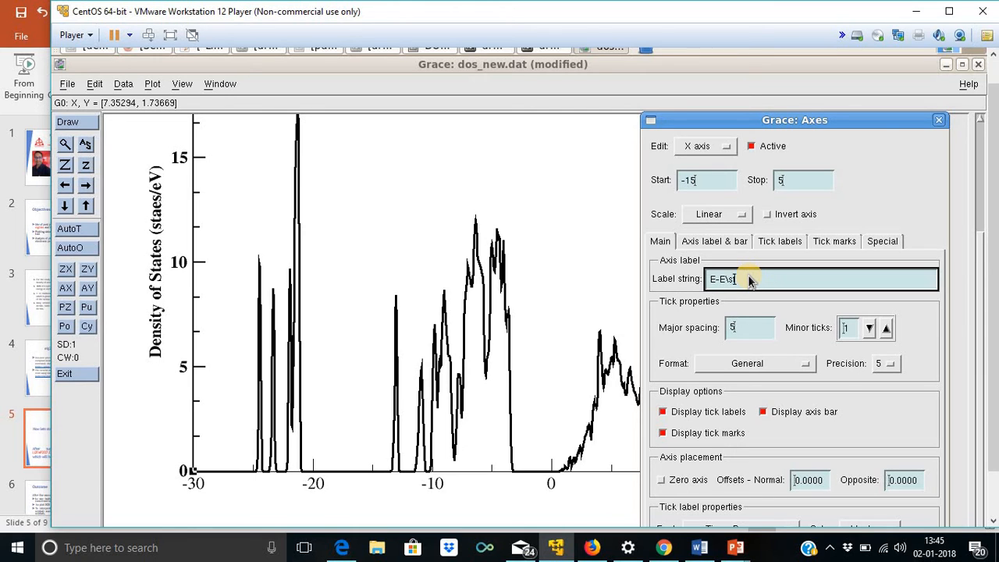
type("n")
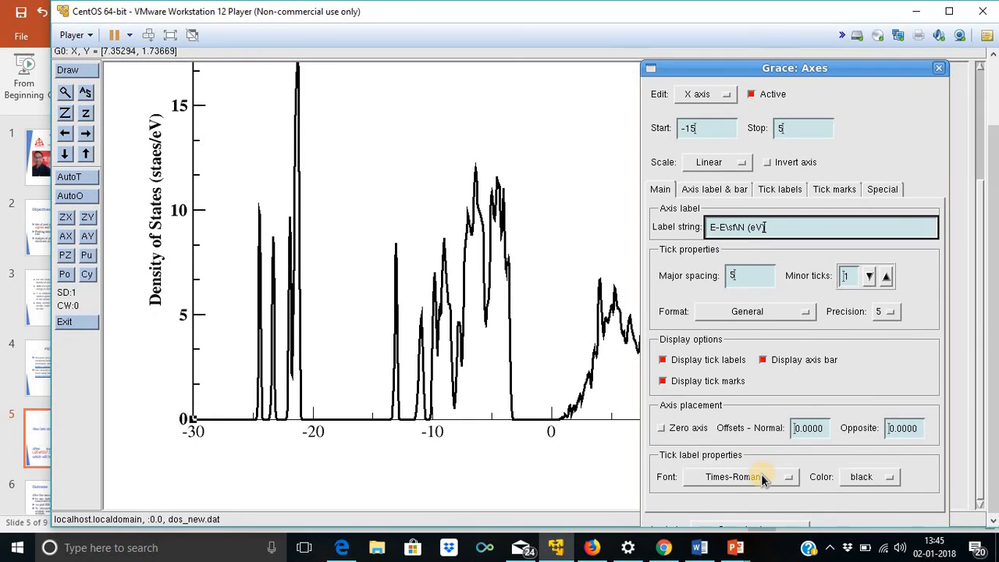
left_click(740, 476)
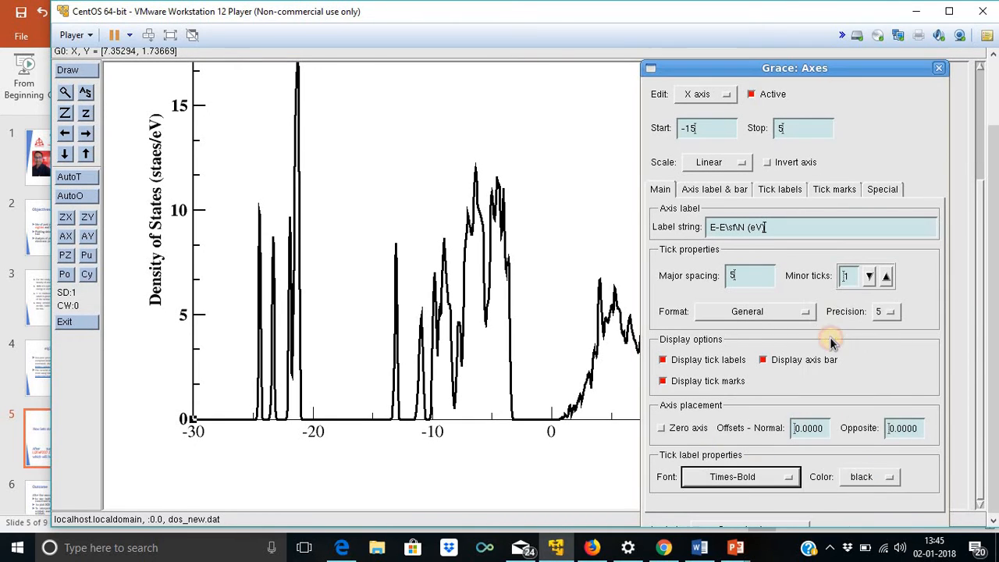
- Set the X-axis bar width to 2 and change which sides ticks are drawn on
left_click(713, 189)
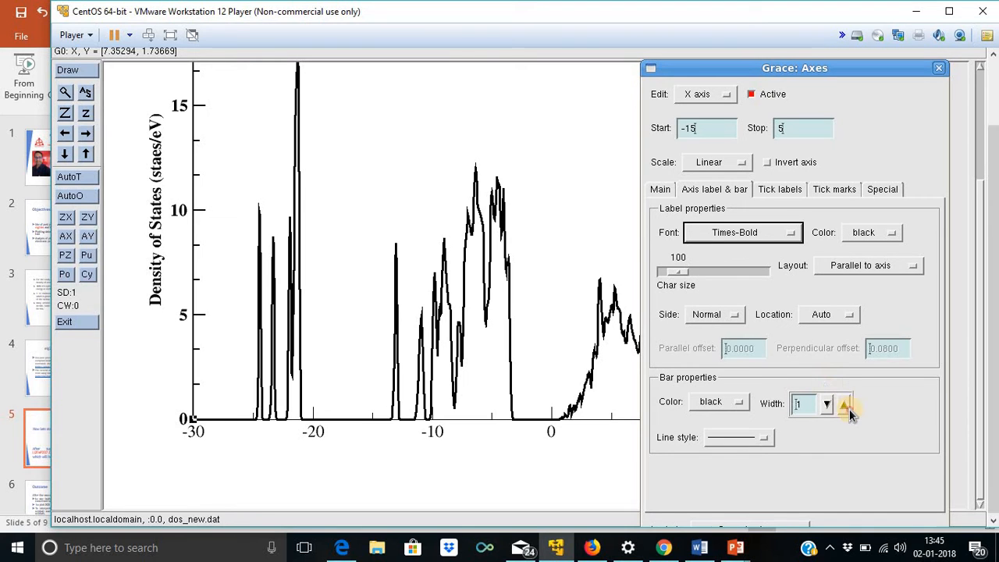
left_click(843, 403)
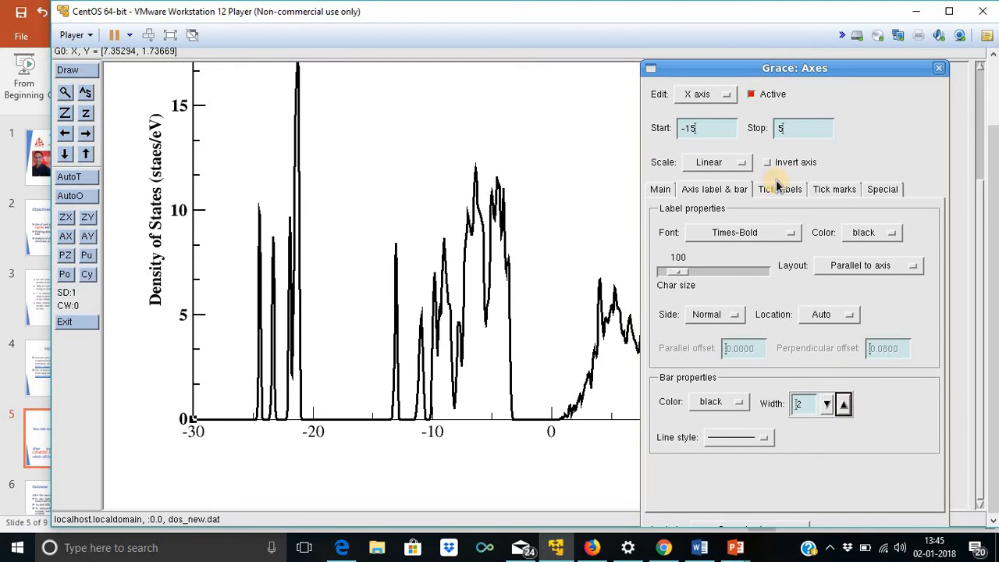
left_click(833, 189)
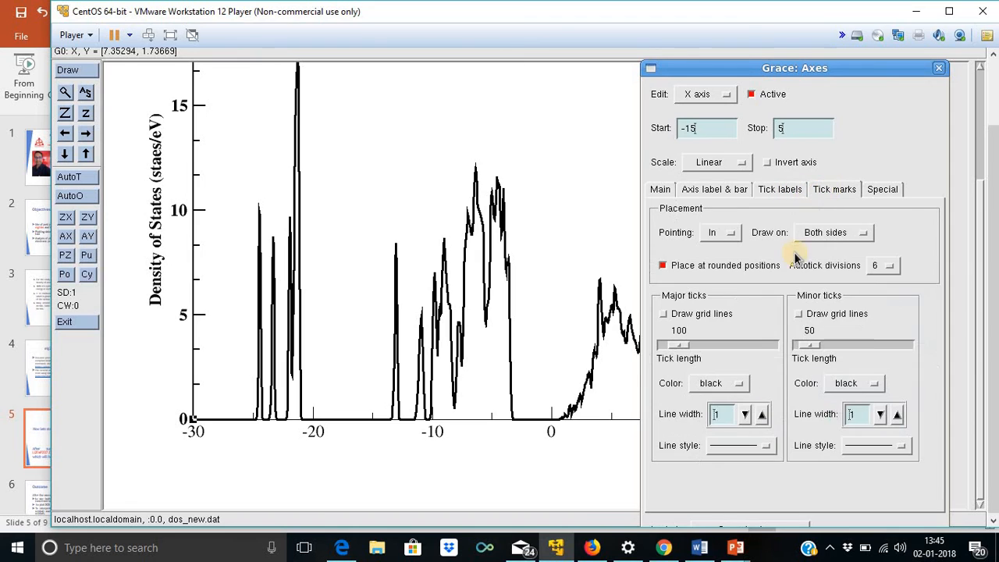
left_click(835, 231)
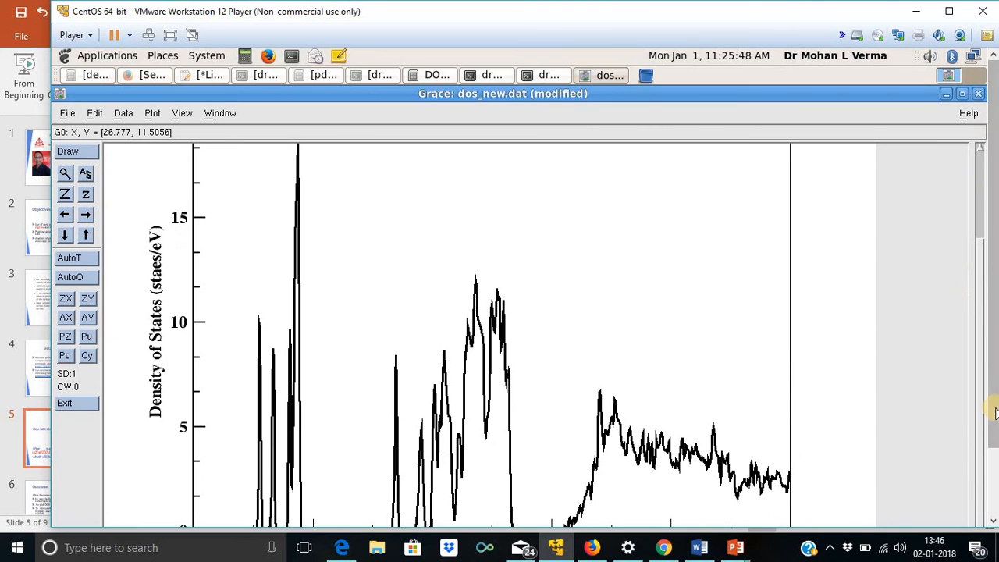
mouse_move(985, 206)
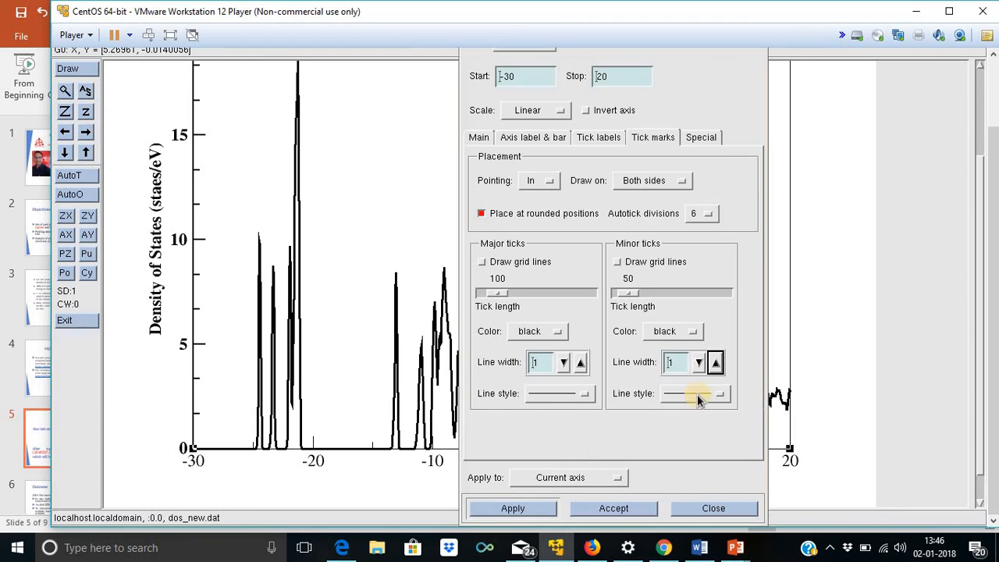
- Set major and minor tick line widths to 2 and return to the main axis settings
left_click(715, 362)
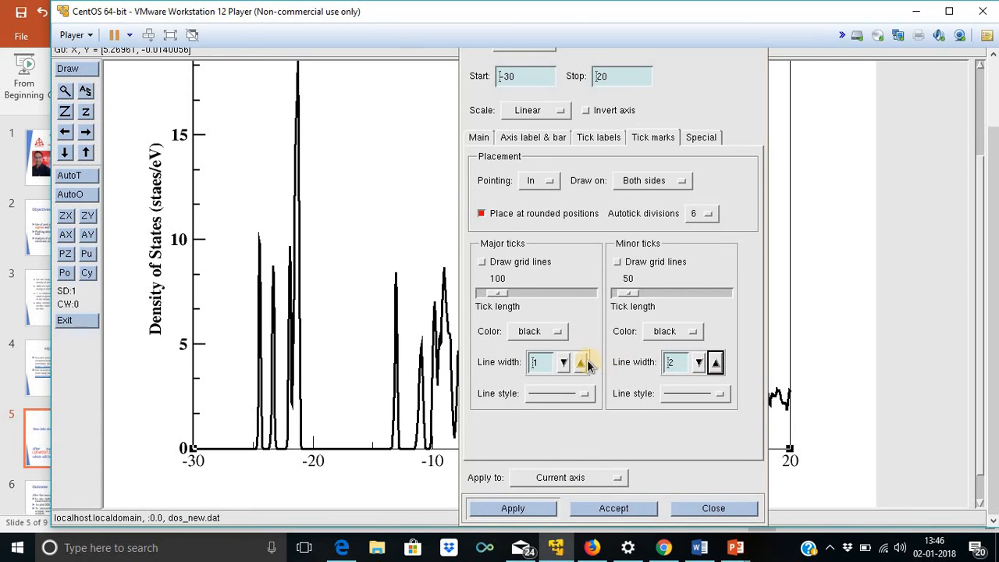
left_click(580, 362)
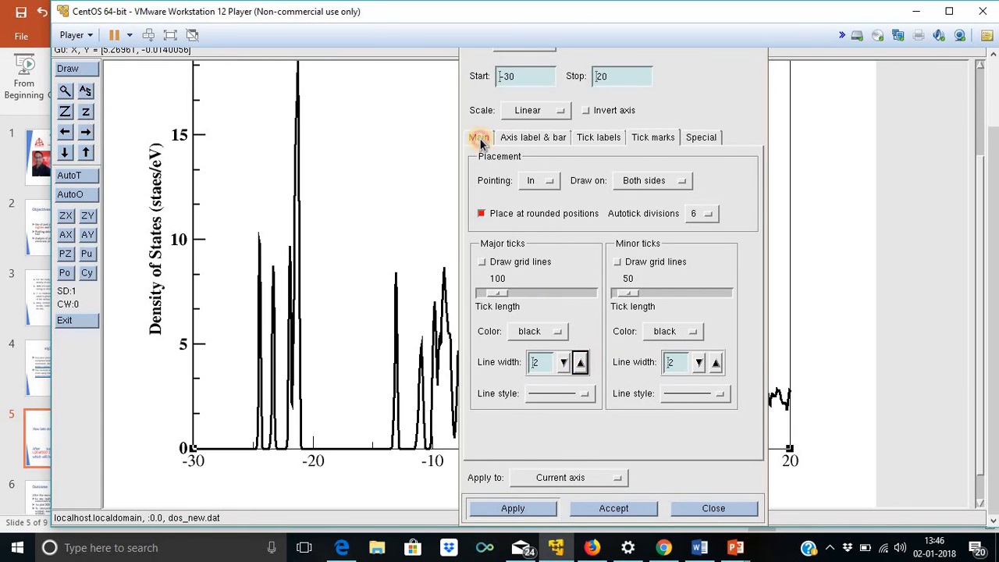
left_click(534, 138)
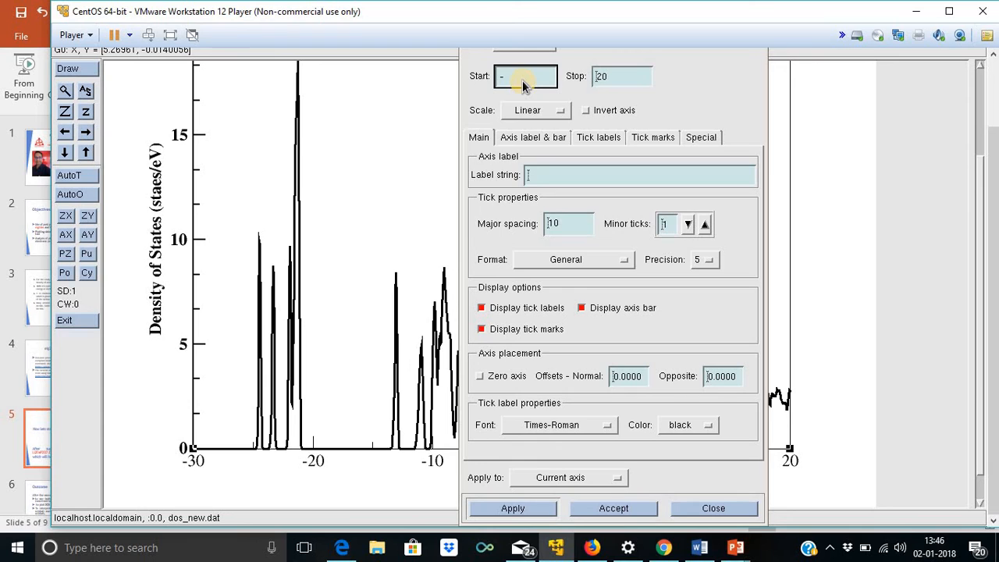
- Set the X-axis range from -15 to 5
type("-15")
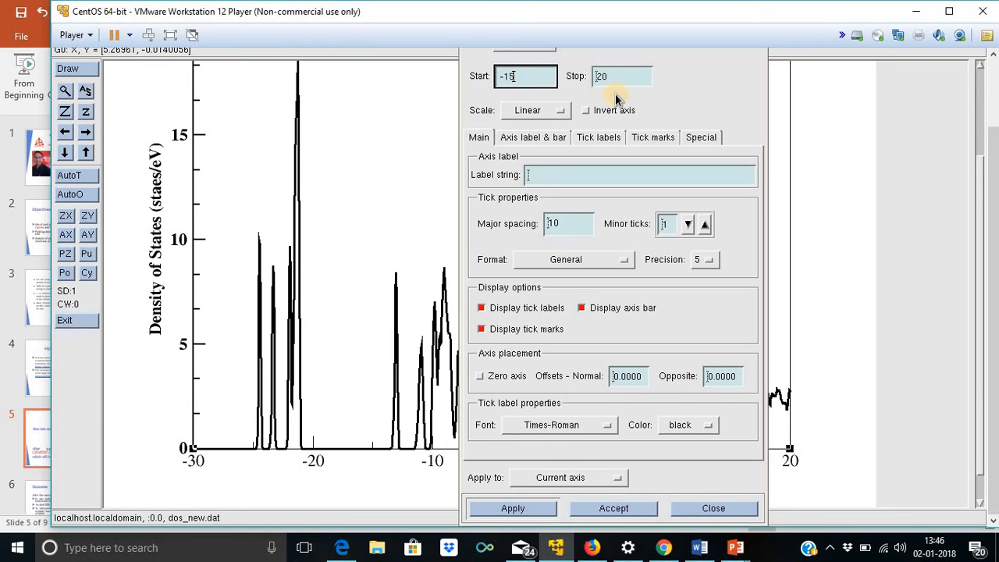
triple_click(621, 75)
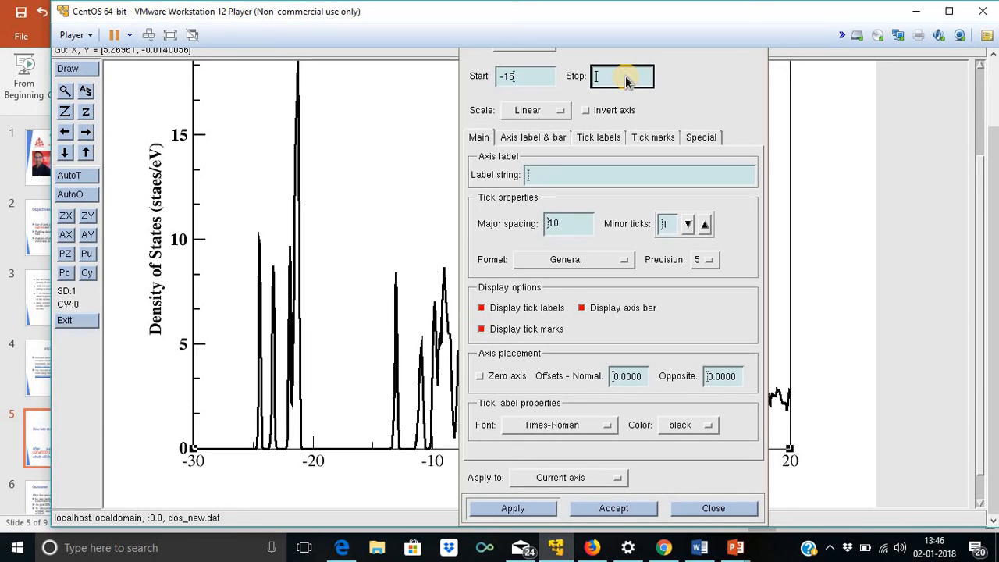
type("5")
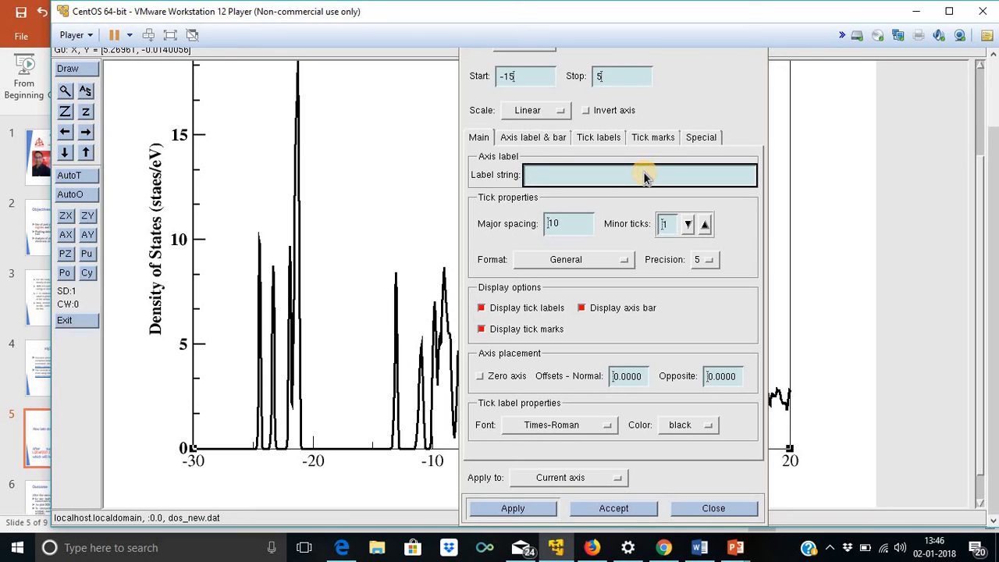
- Enter the axis label string E-E\sf\N (eV) with subscripted F
type("E-E")
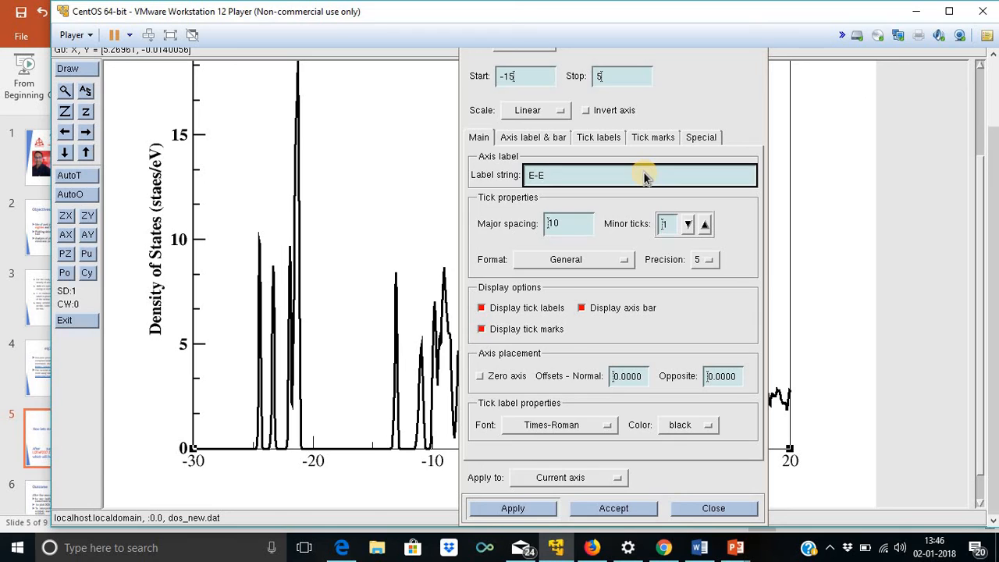
type("\\sf\\")
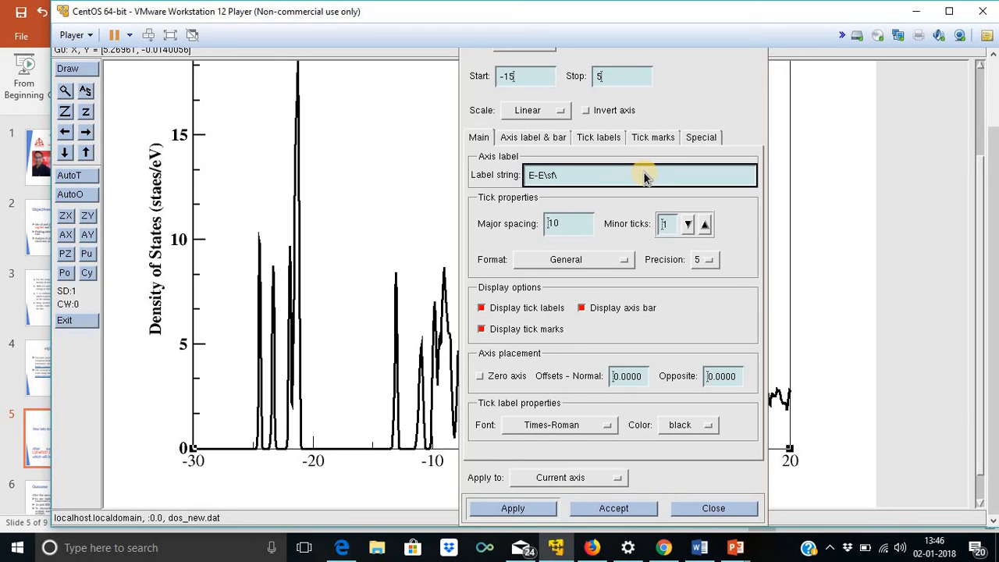
type("N")
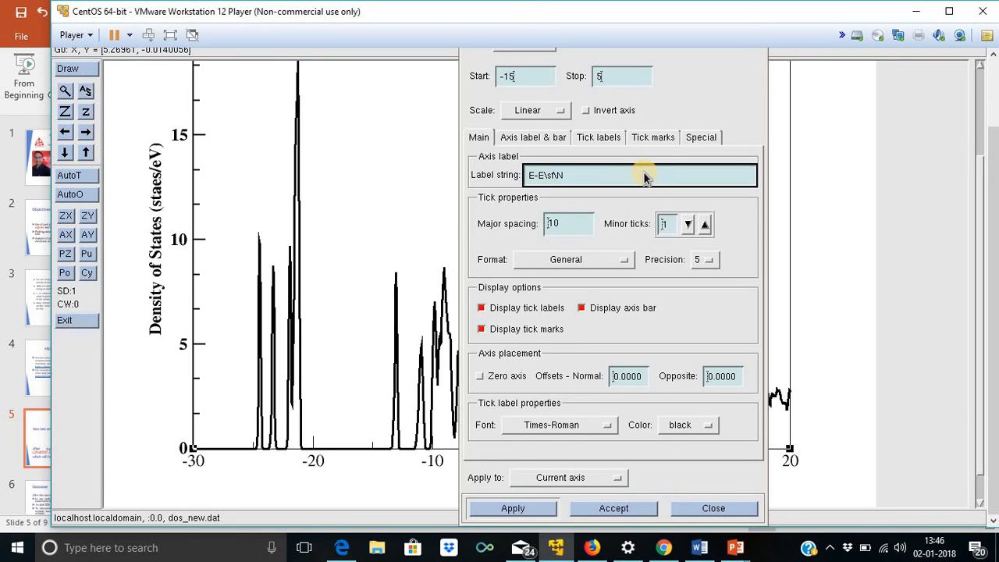
type("(eV")
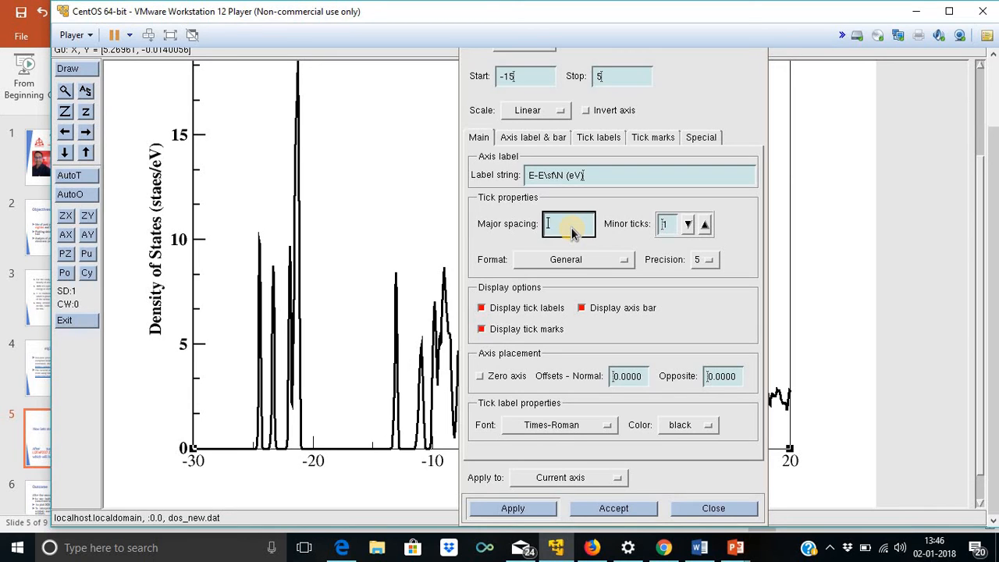
- Reduce minor ticks, make tick and axis label fonts bold, and set bar width 2
left_click(704, 219)
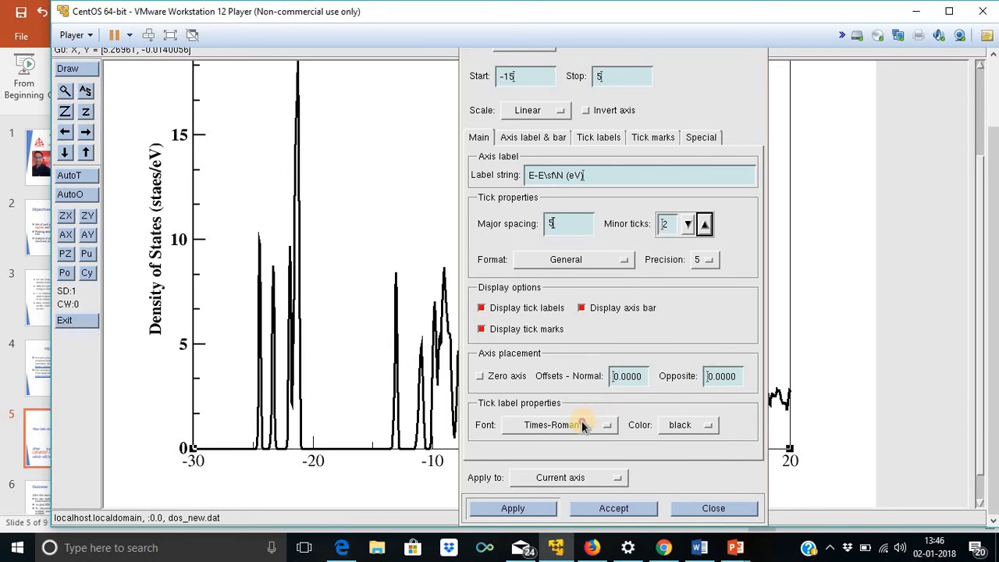
left_click(558, 425)
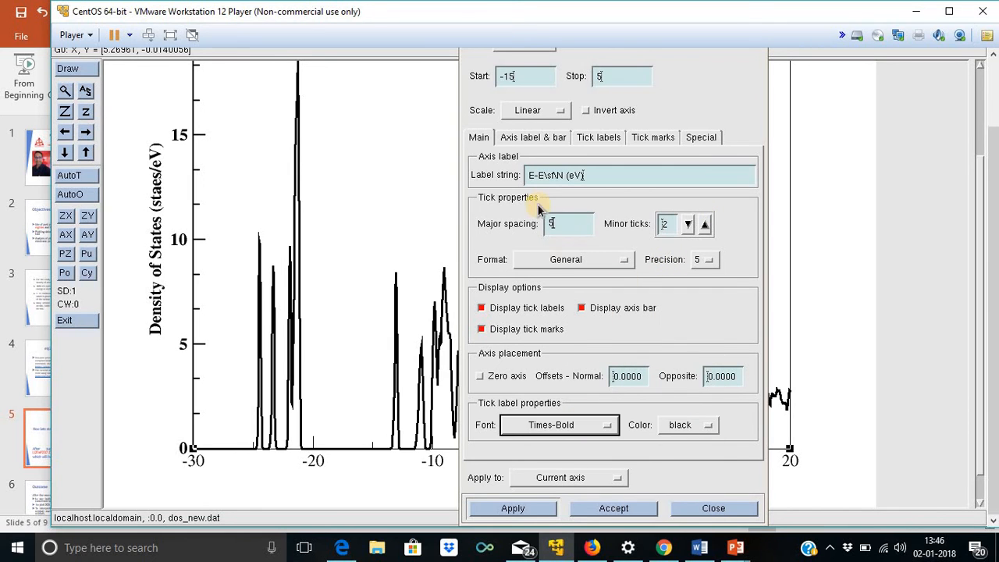
left_click(534, 137)
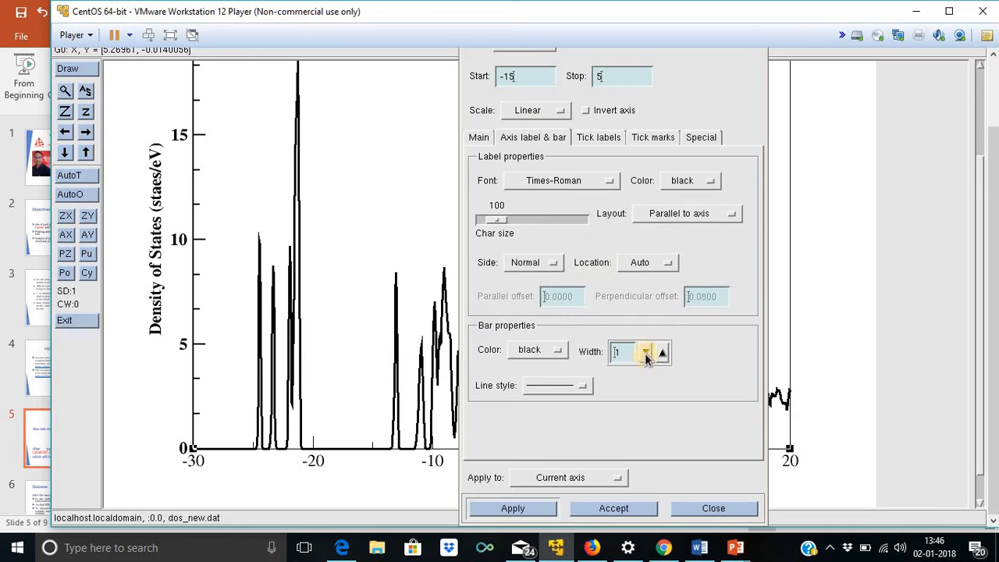
left_click(644, 346)
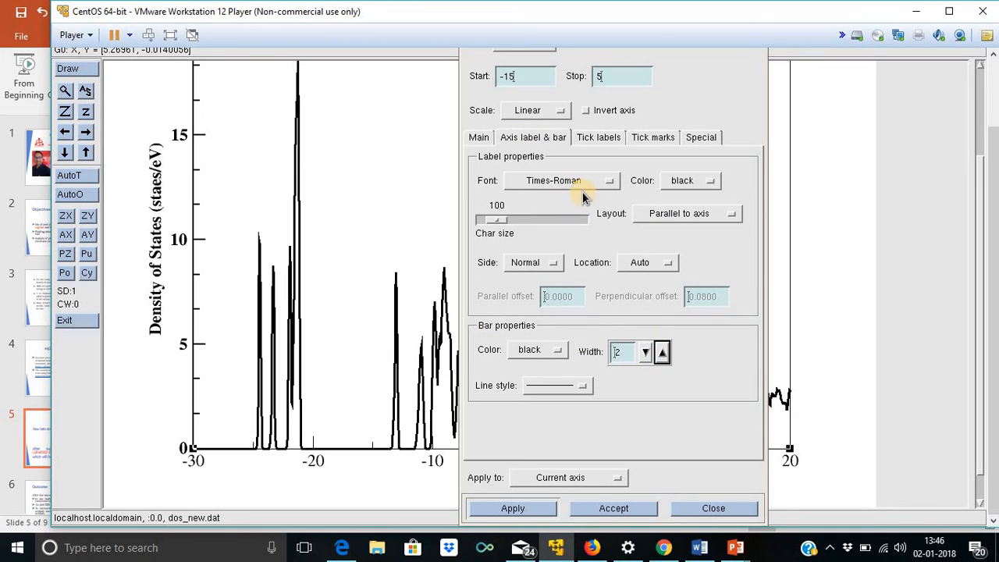
left_click(562, 181)
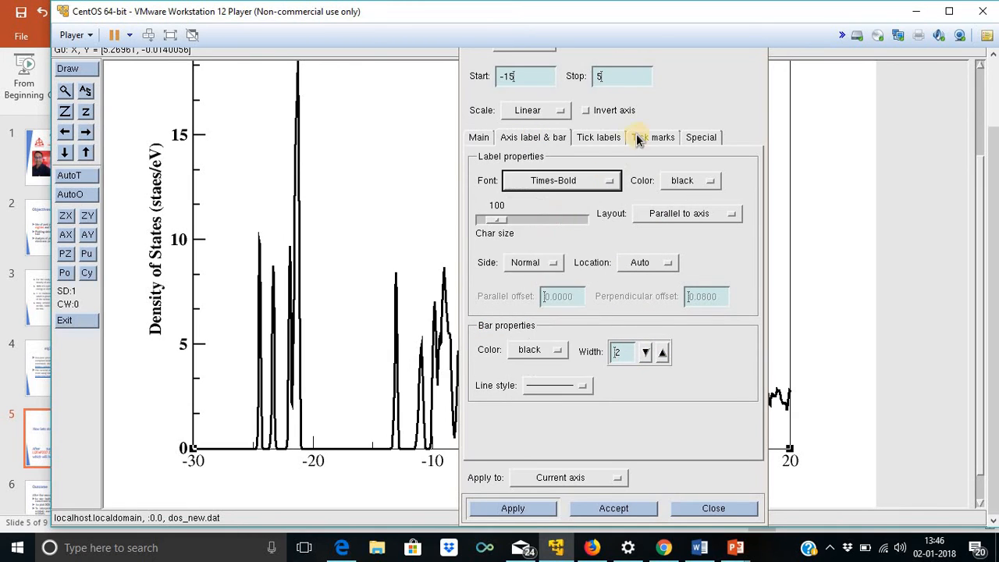
- Draw ticks on the normal side only and close the axis settings
left_click(653, 137)
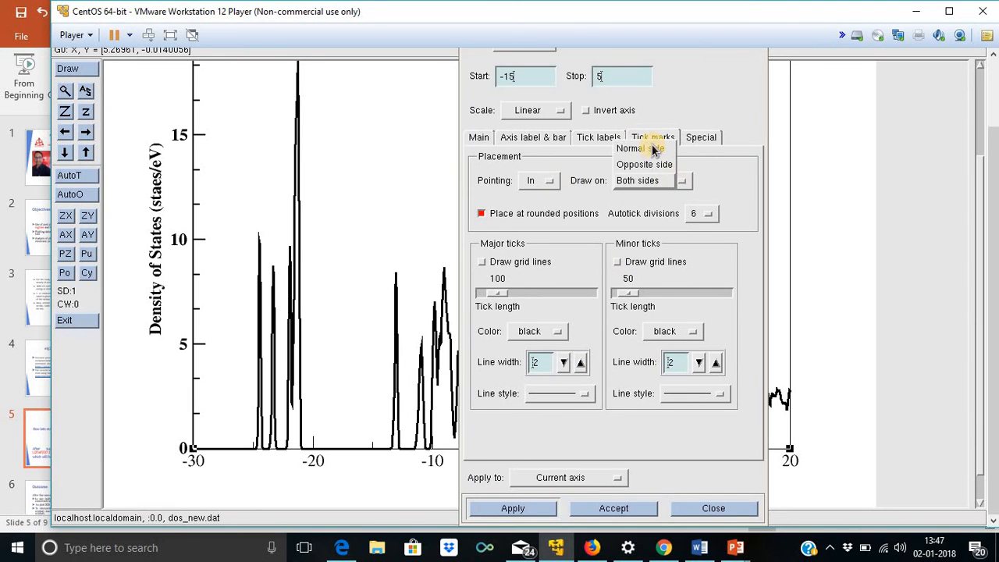
left_click(512, 509)
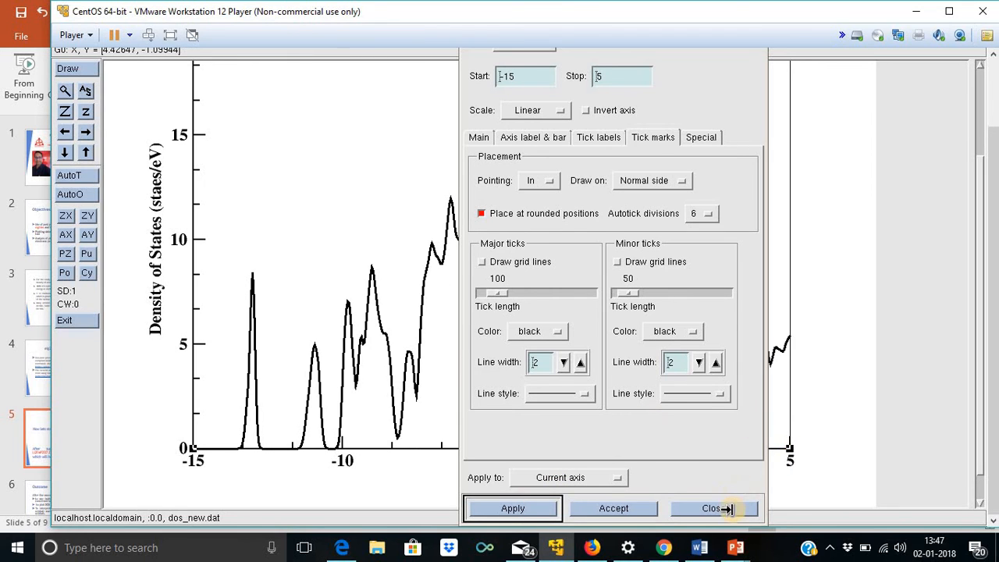
left_click(712, 509)
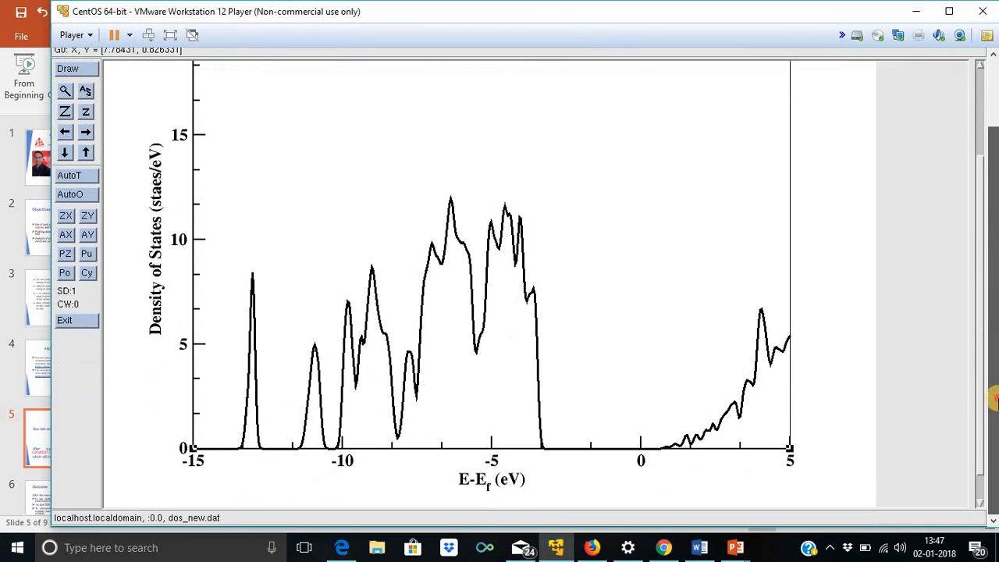
mouse_move(664, 273)
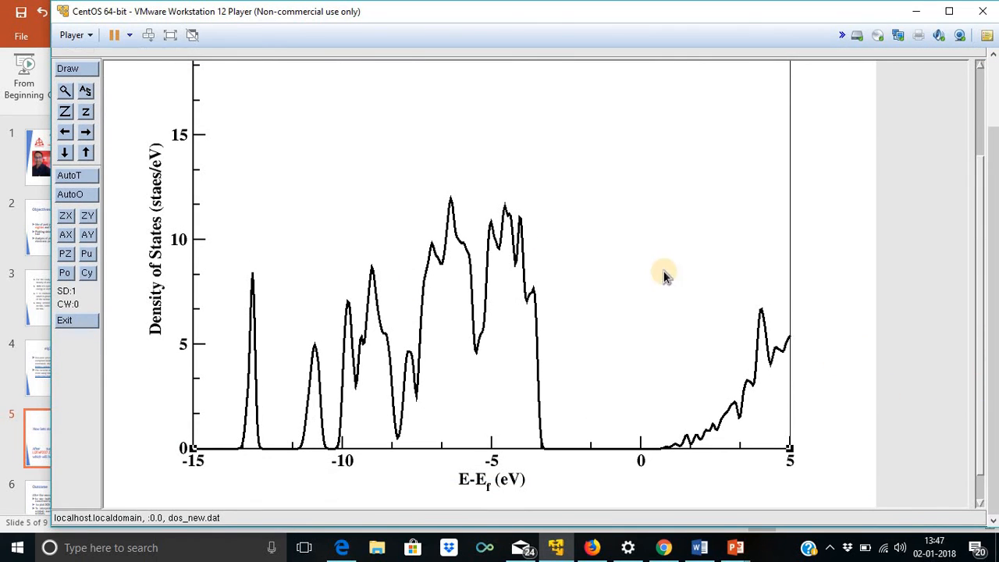
mouse_move(965, 139)
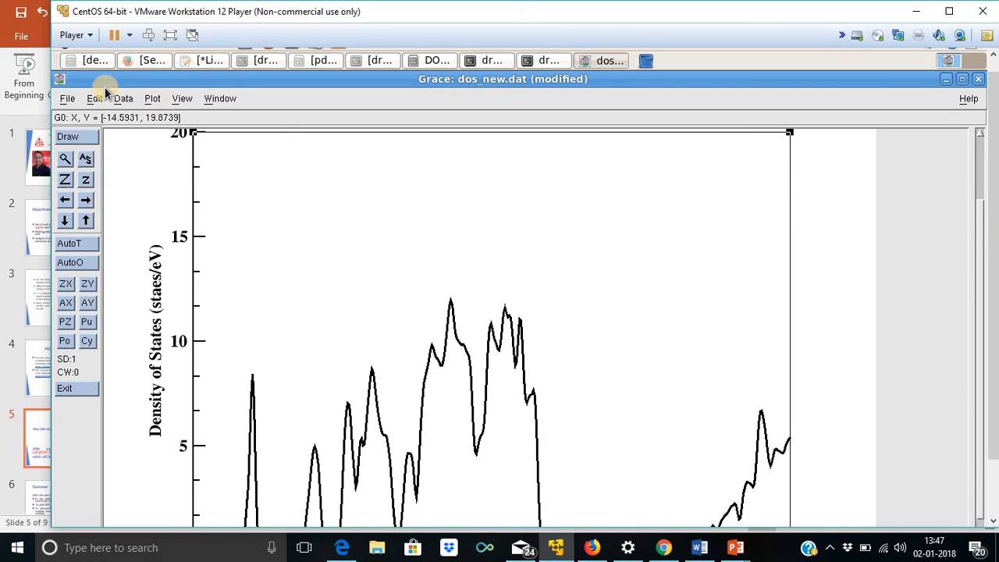
- Set the graph frame width to 2.5 in Graph appearance and close it
left_click(153, 98)
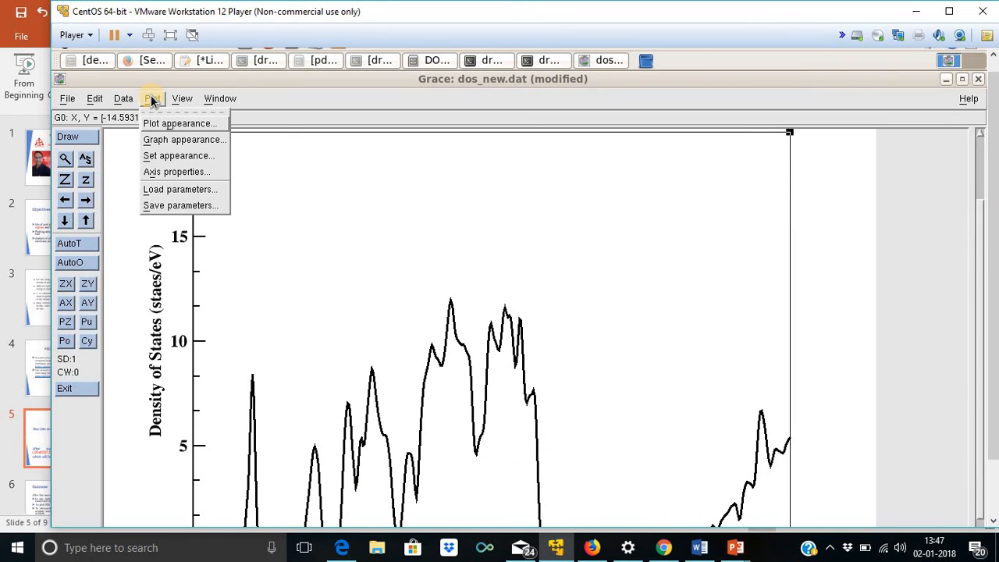
mouse_move(184, 140)
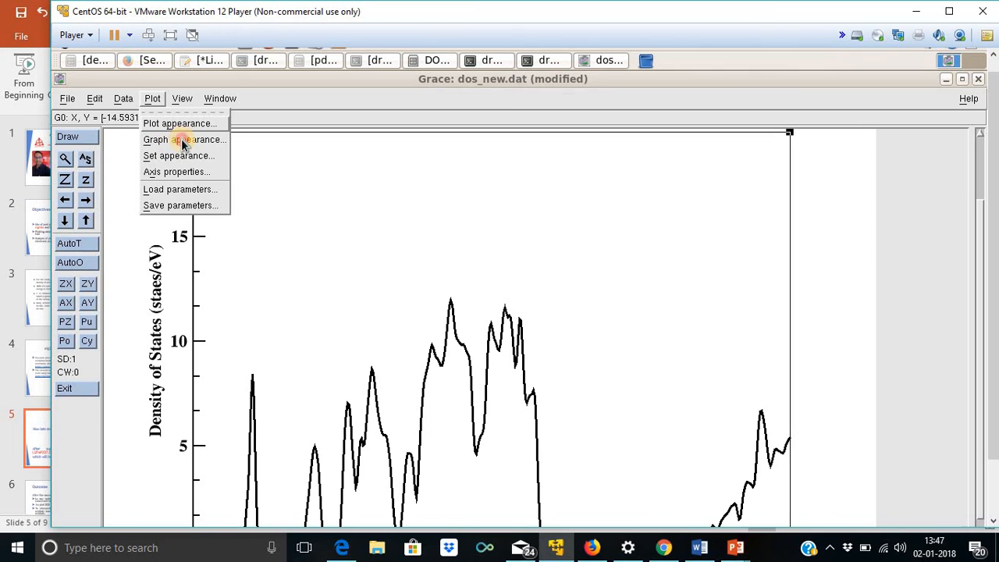
left_click(183, 141)
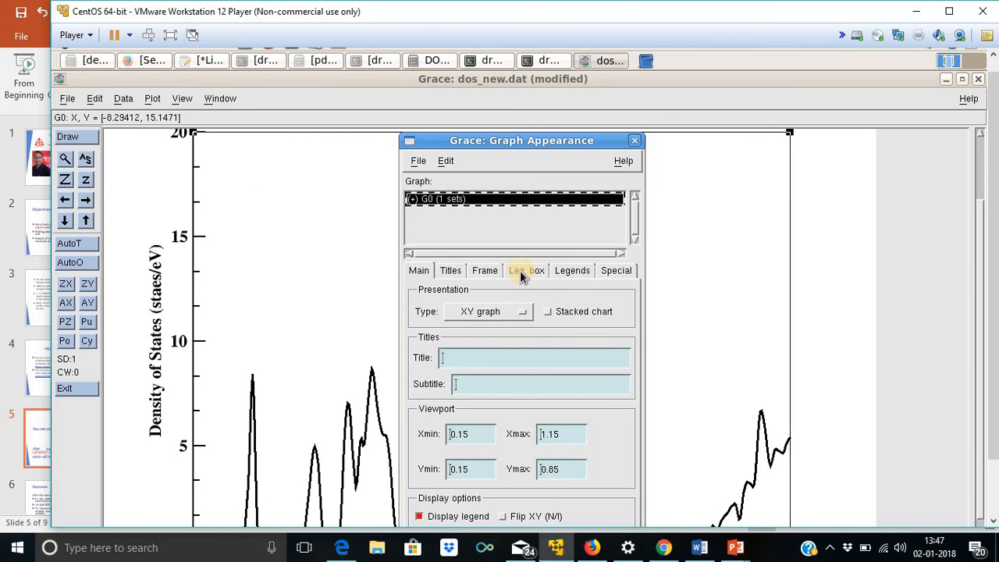
left_click(484, 270)
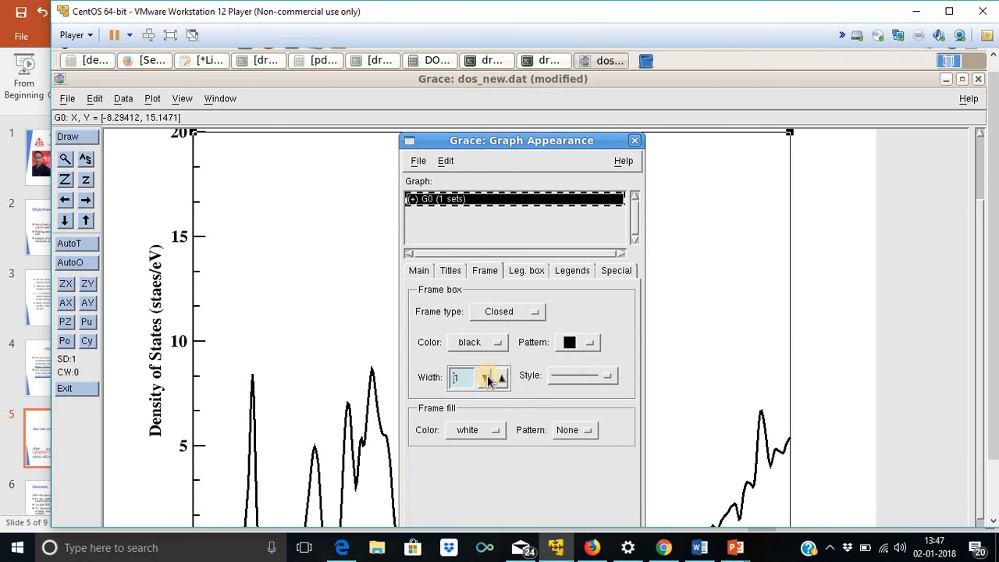
left_click(499, 377)
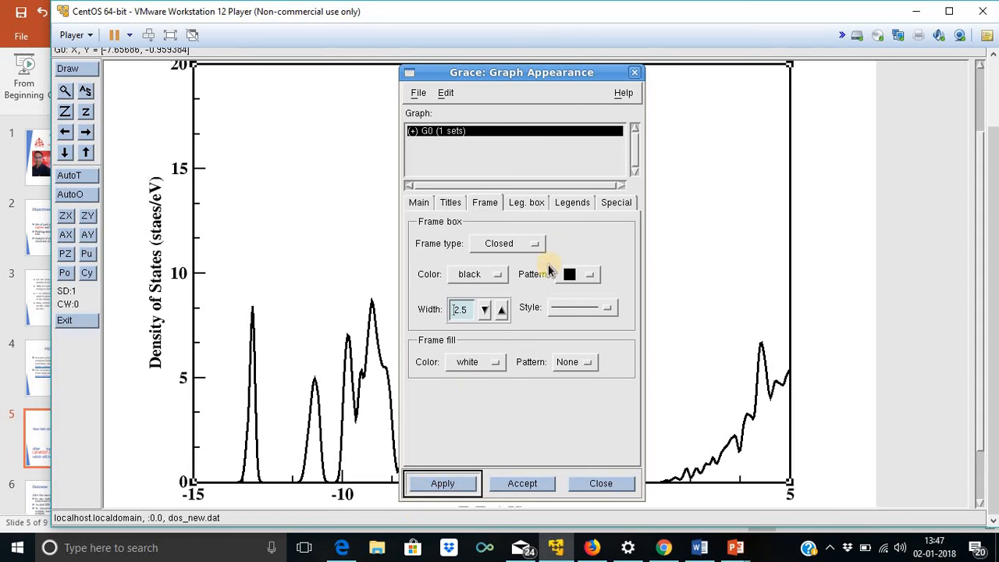
left_click(600, 484)
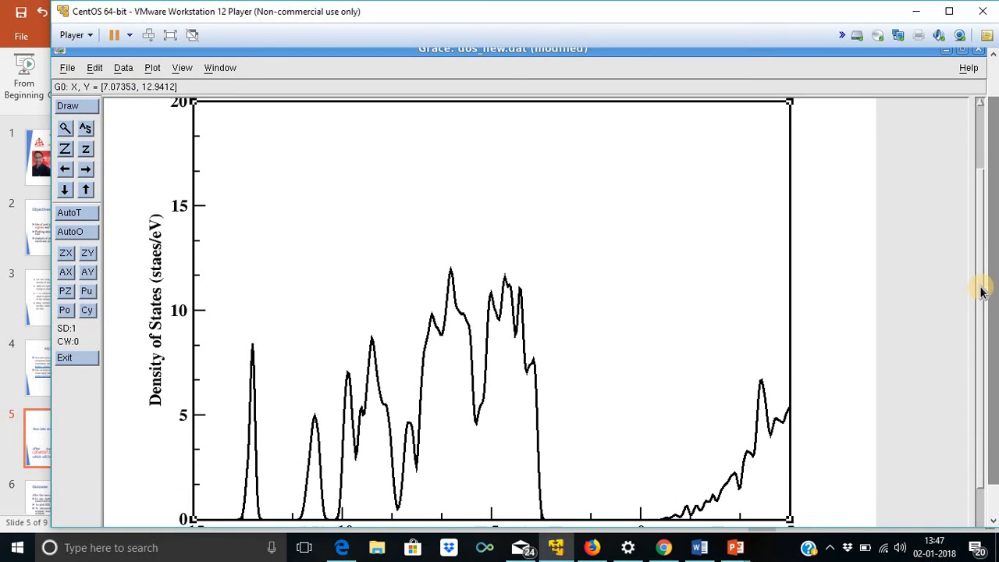
- Save the plot as the project dos.agr via Save as
scroll("down", 3)
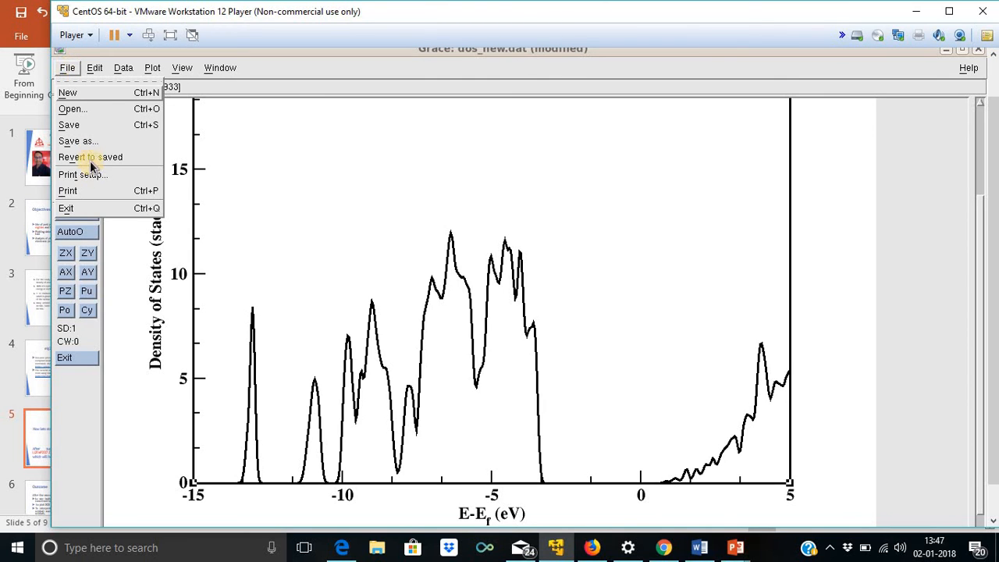
left_click(69, 125)
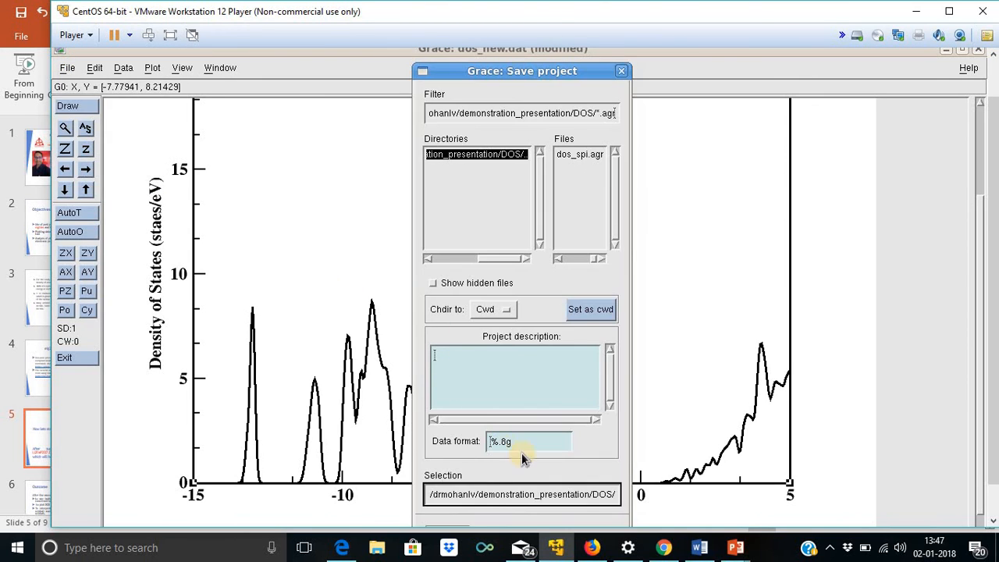
mouse_move(468, 490)
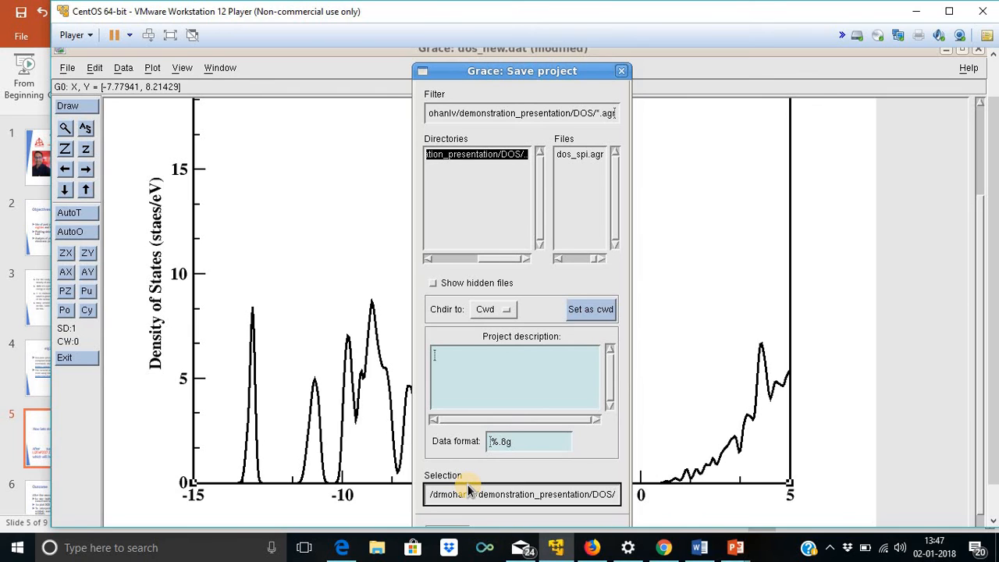
type("dos.agr")
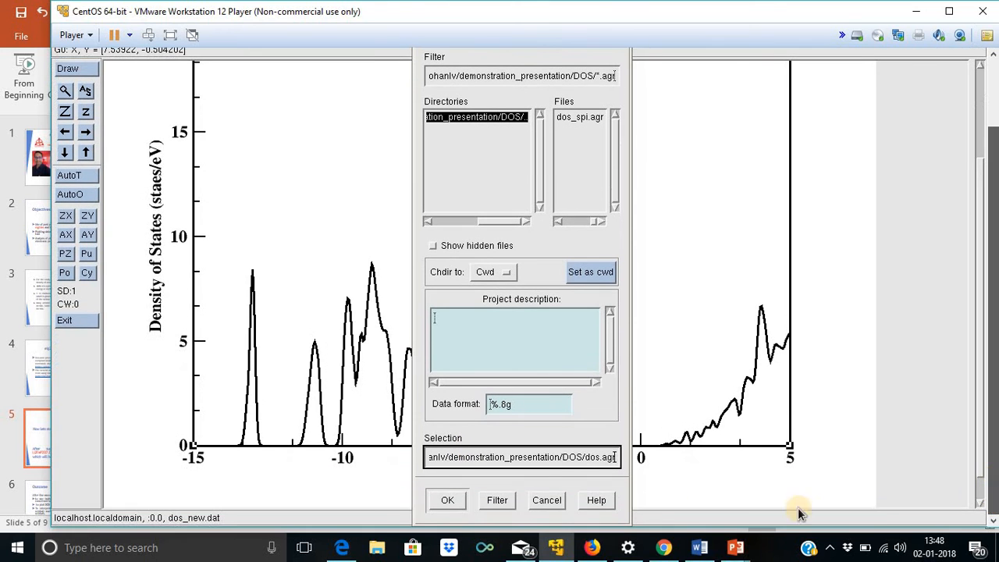
left_click(447, 500)
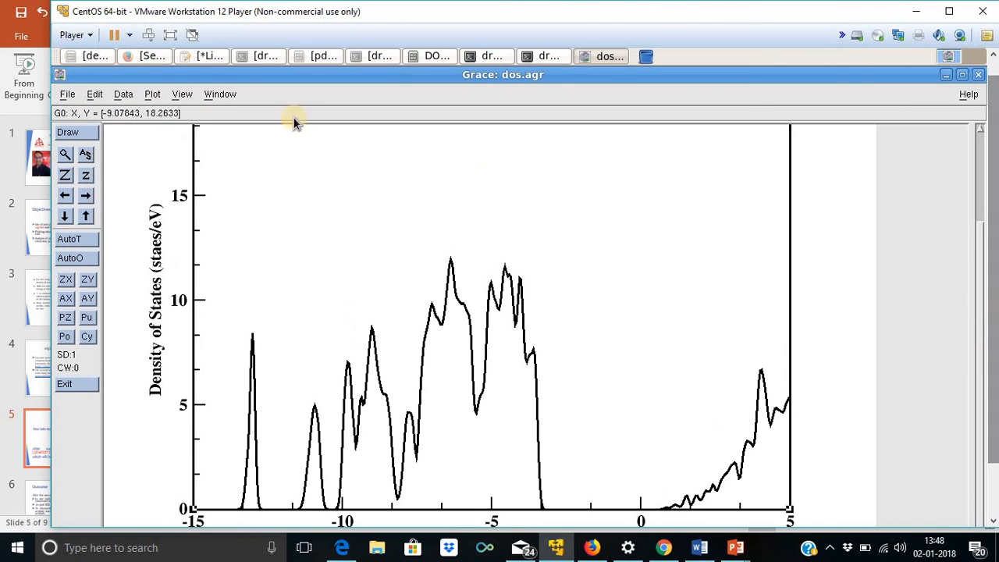
- Set the print device to EPS at 600 dpi for dos.eps, accept, and print the plot
left_click(67, 94)
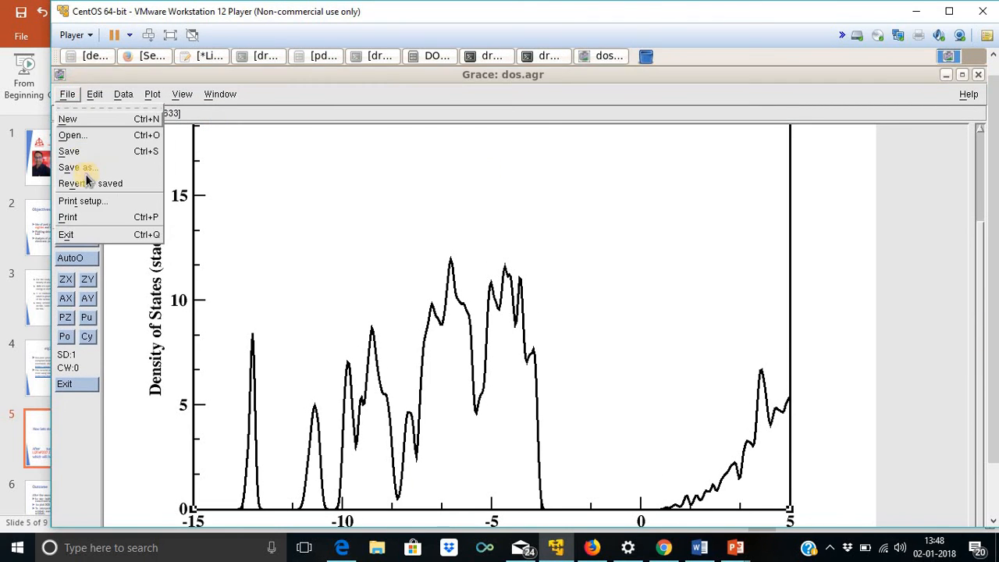
left_click(83, 200)
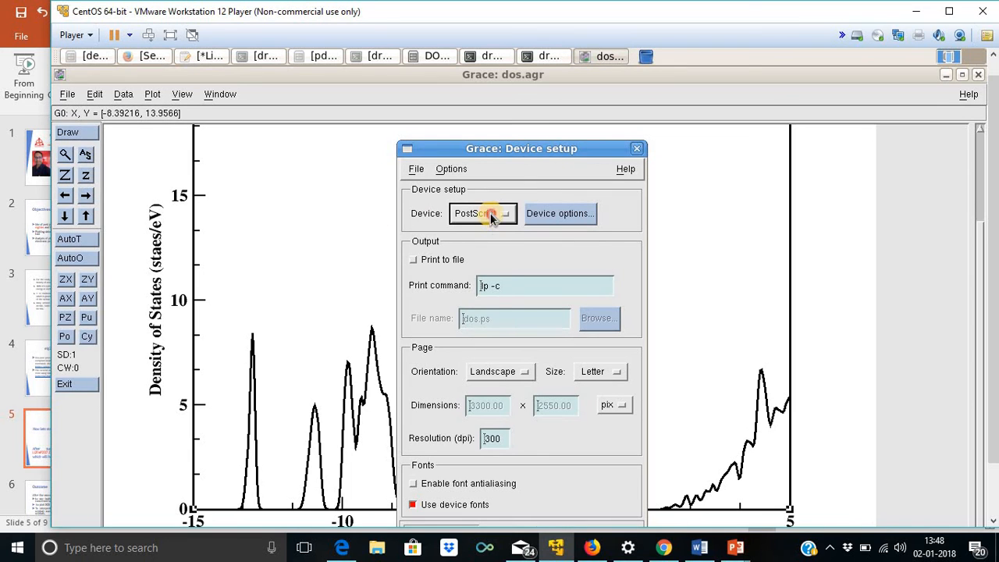
left_click(483, 212)
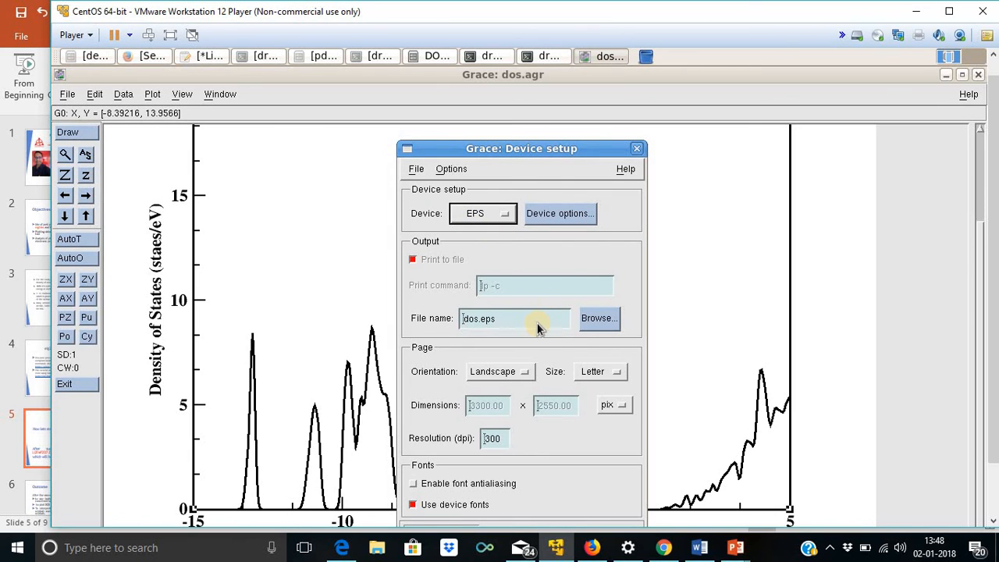
mouse_move(518, 371)
type("65")
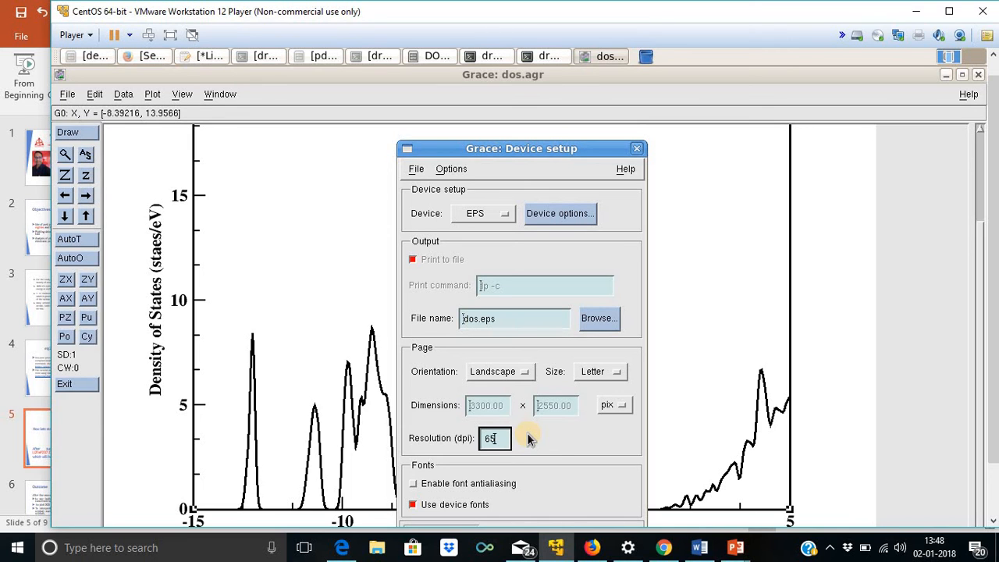
type("0")
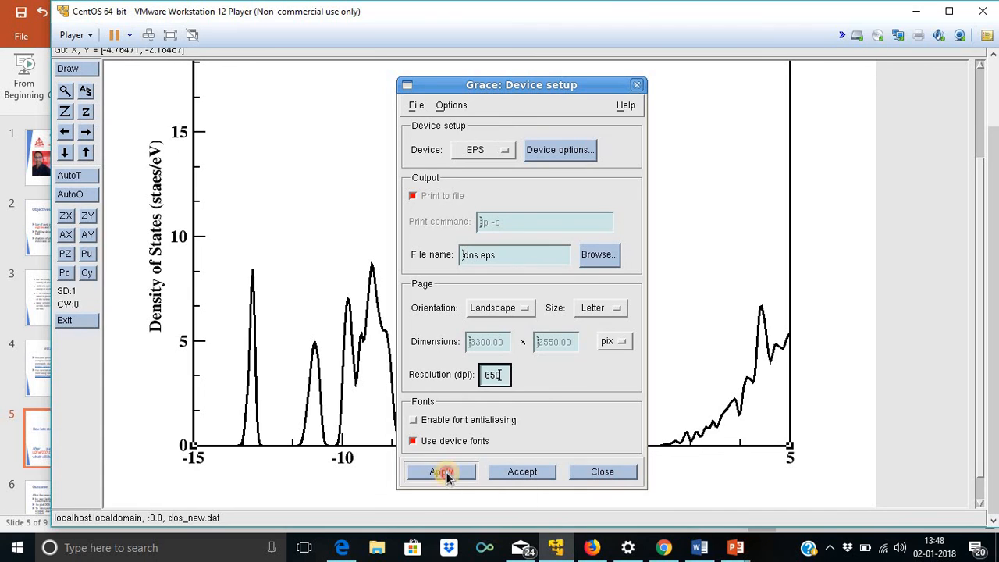
left_click(440, 471)
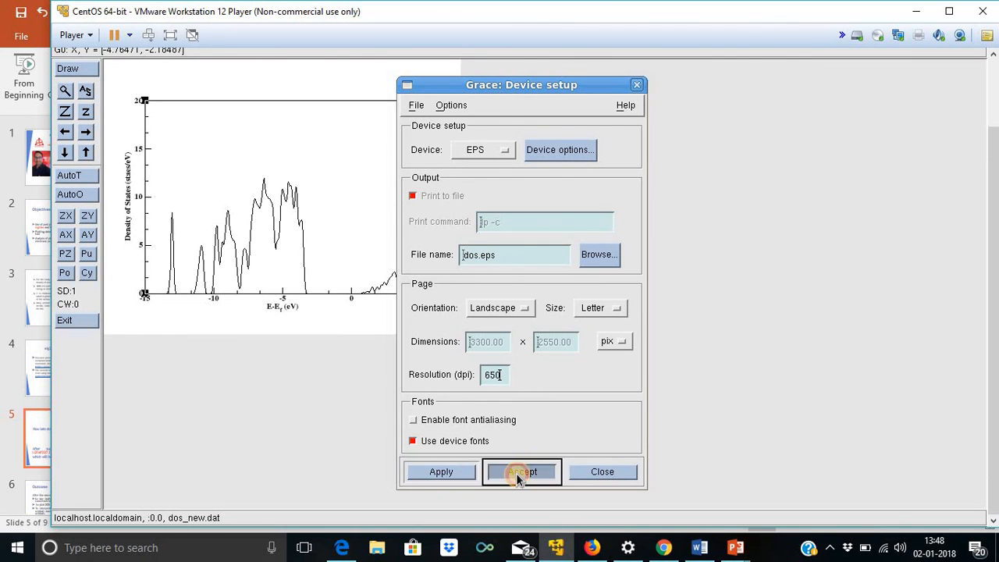
left_click(521, 472)
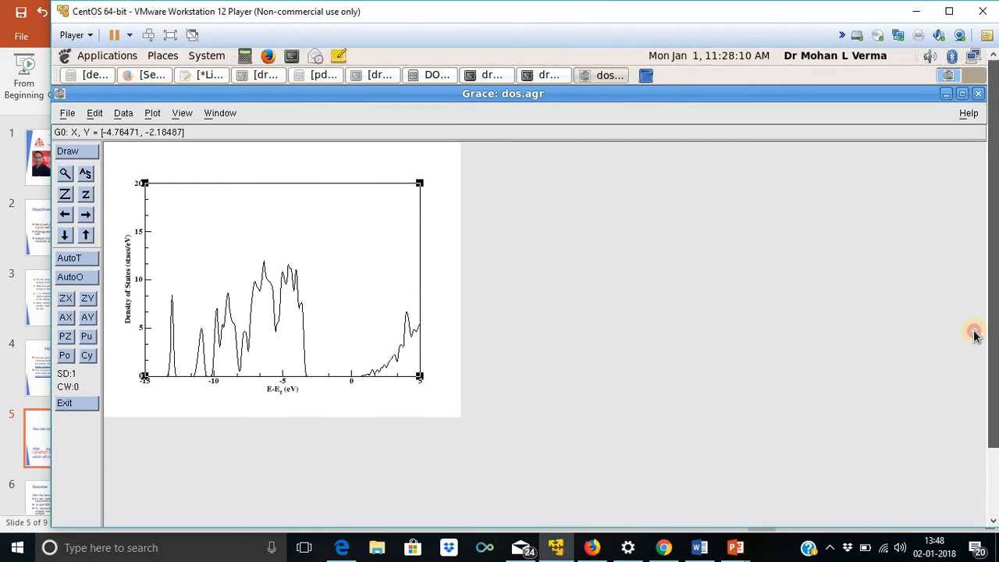
left_click(67, 112)
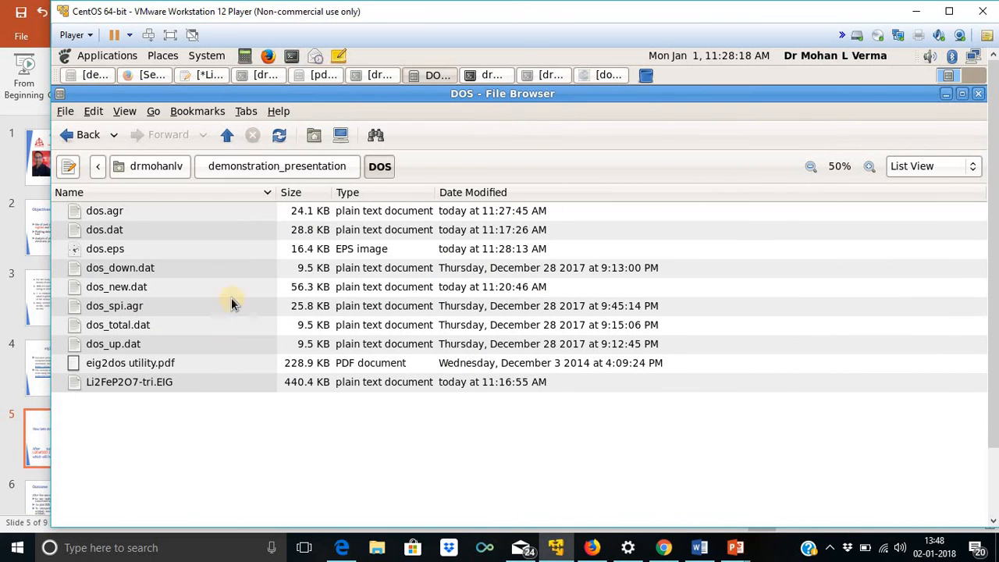
mouse_move(167, 412)
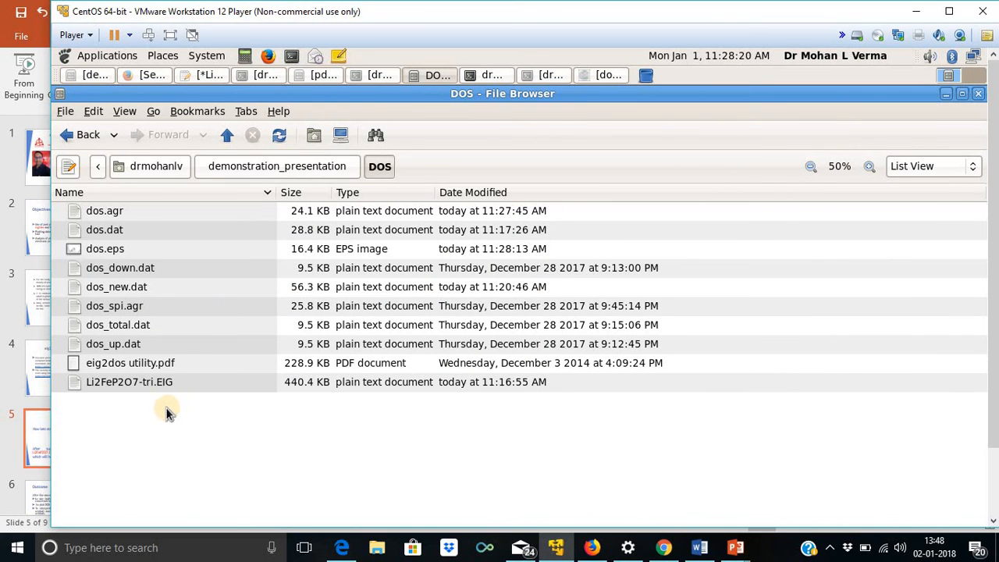
- Open dos.eps in Document Viewer and zoom to 150%
left_click(104, 248)
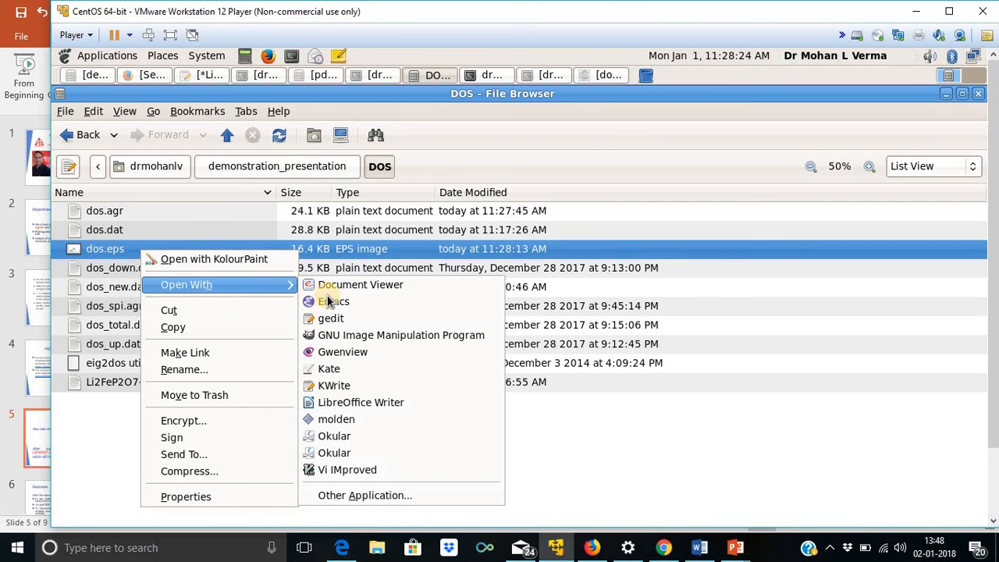
left_click(359, 284)
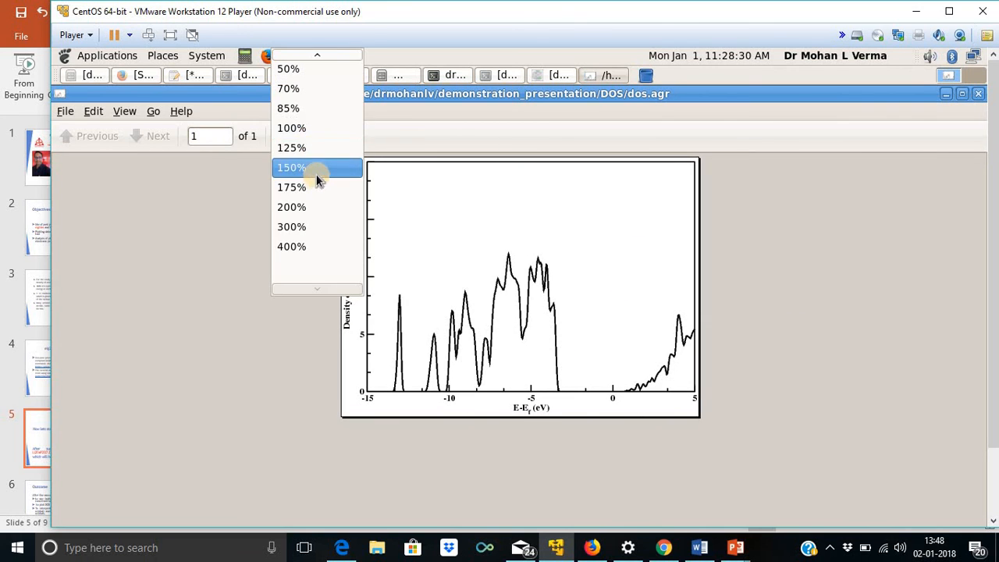
left_click(291, 167)
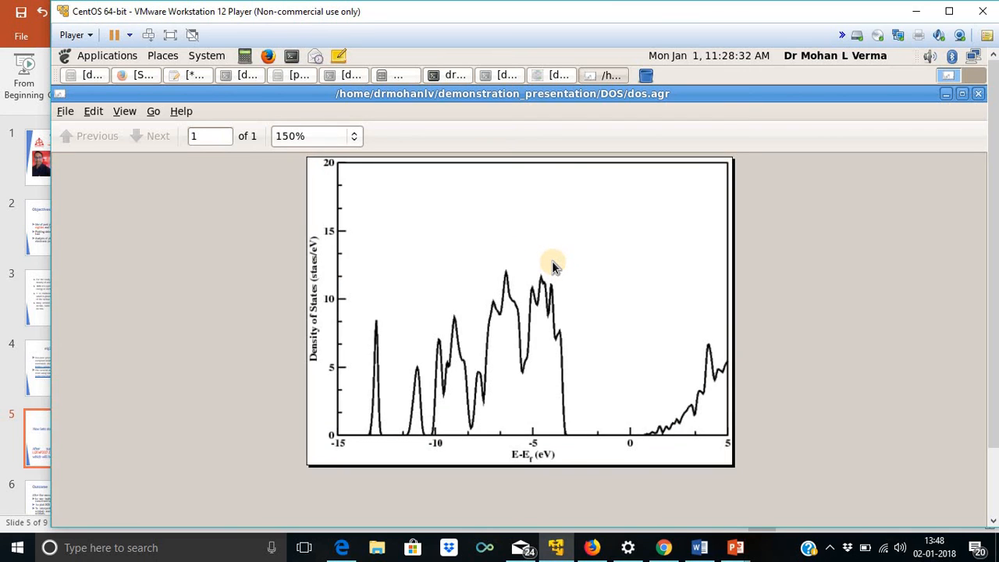
mouse_move(615, 209)
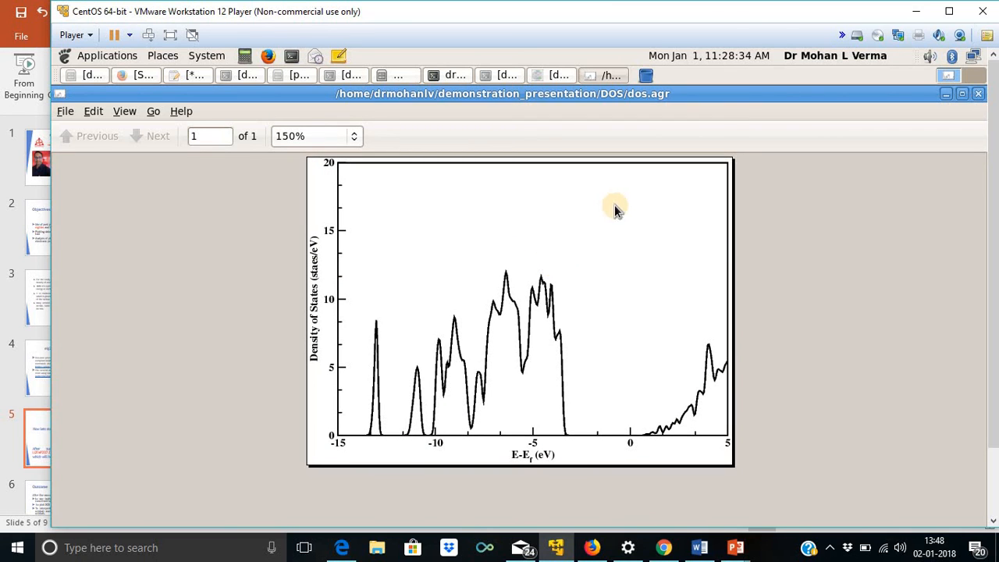
mouse_move(855, 184)
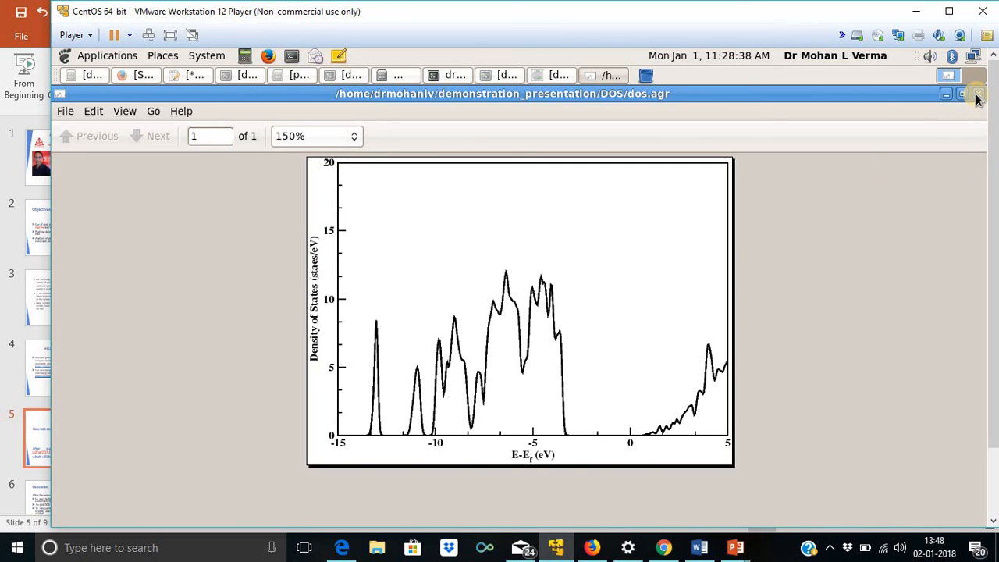
mouse_move(977, 93)
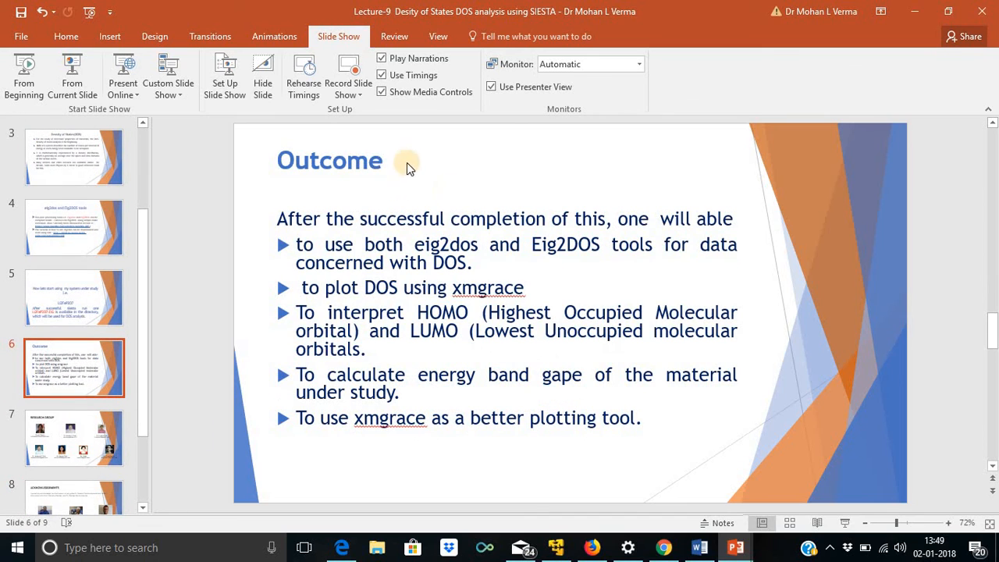
mouse_move(746, 292)
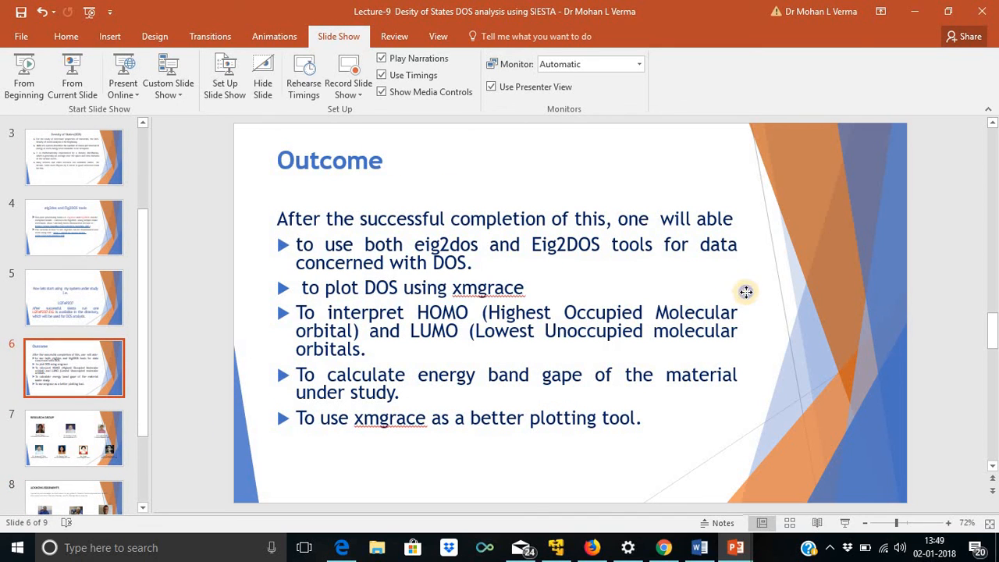
- Switch to PowerPoint's Outcome slide (slide 6)
right_click(746, 294)
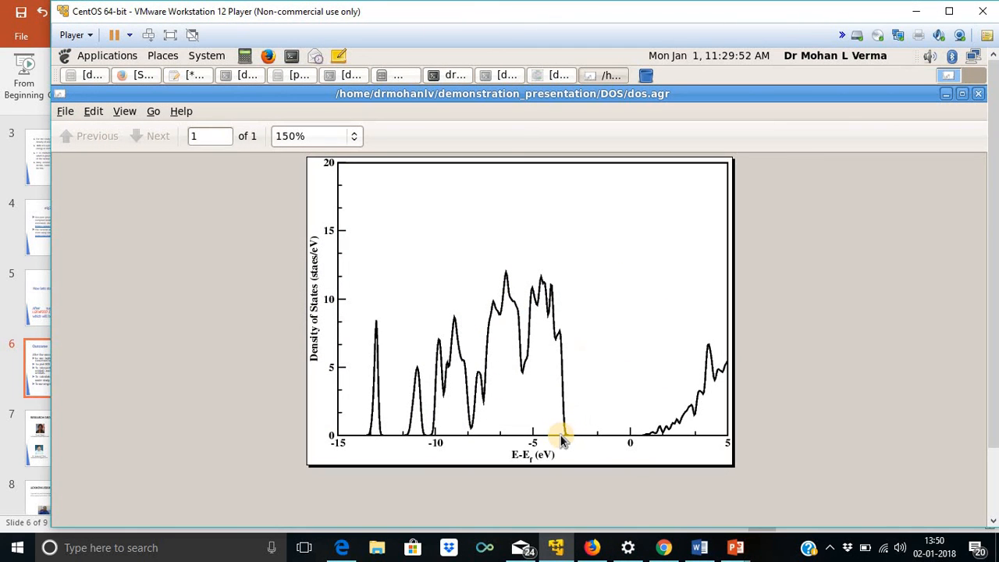
mouse_move(654, 437)
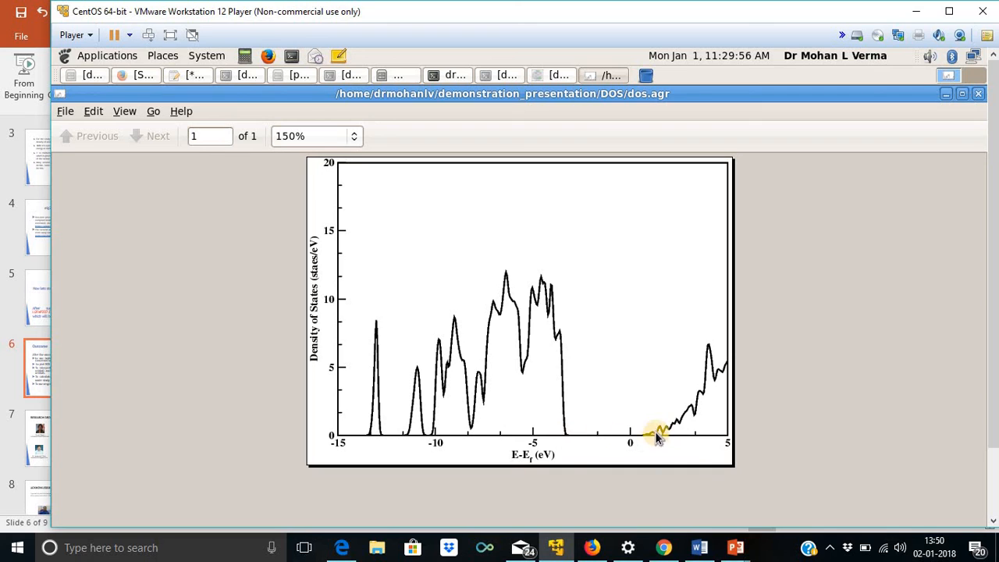
mouse_move(659, 440)
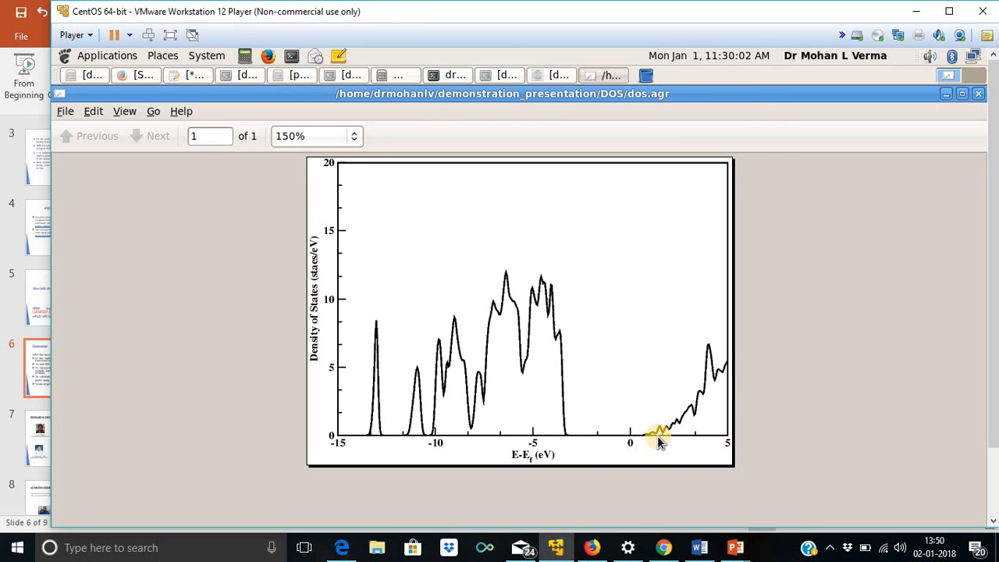
mouse_move(565, 440)
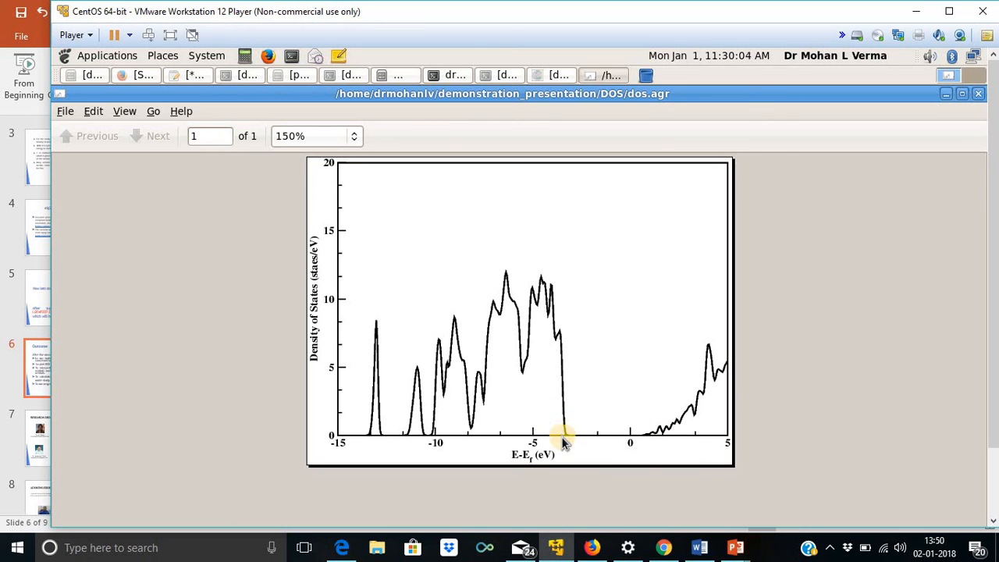
mouse_move(654, 440)
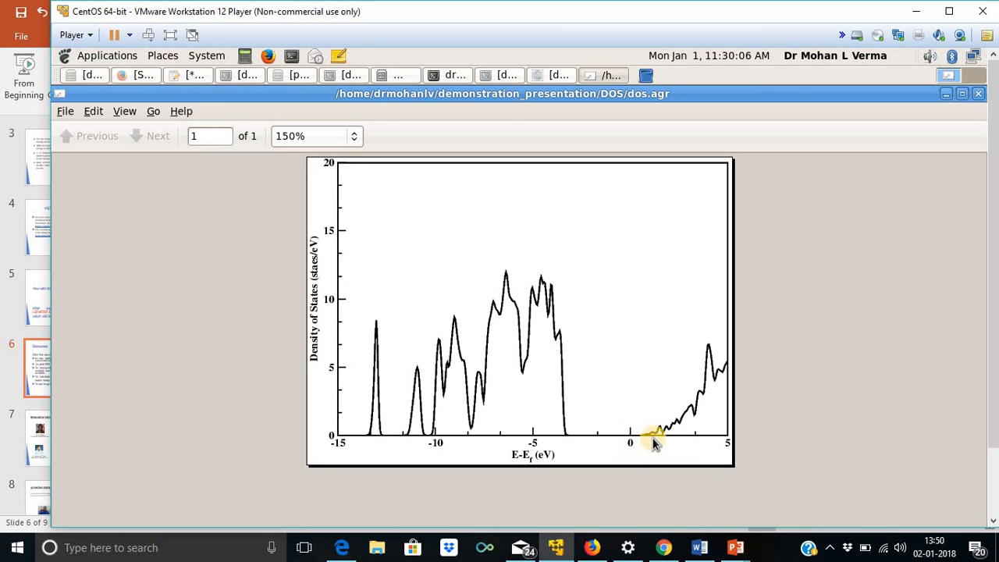
mouse_move(912, 143)
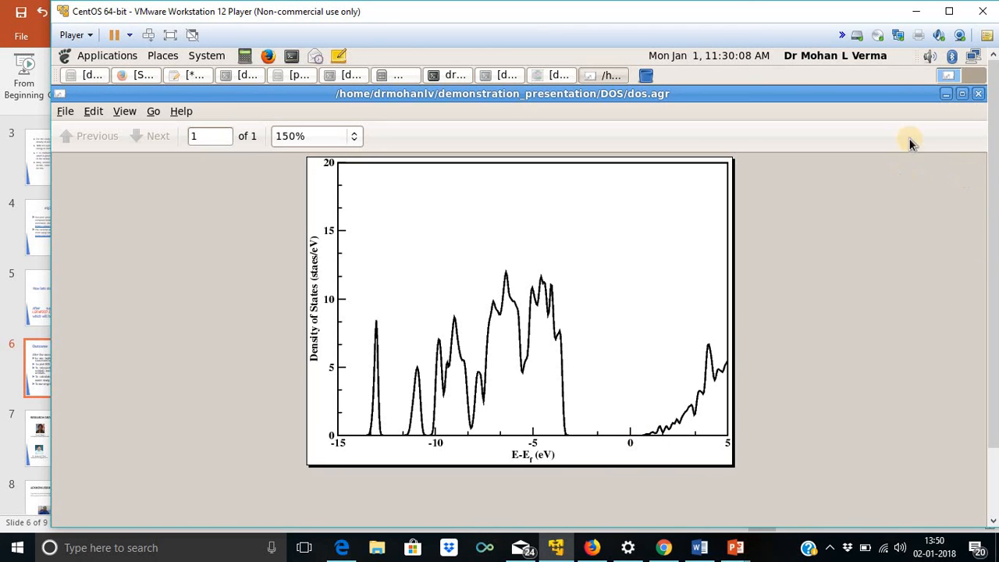
- Minimize the VM window to return to the PowerPoint slides
left_click(916, 12)
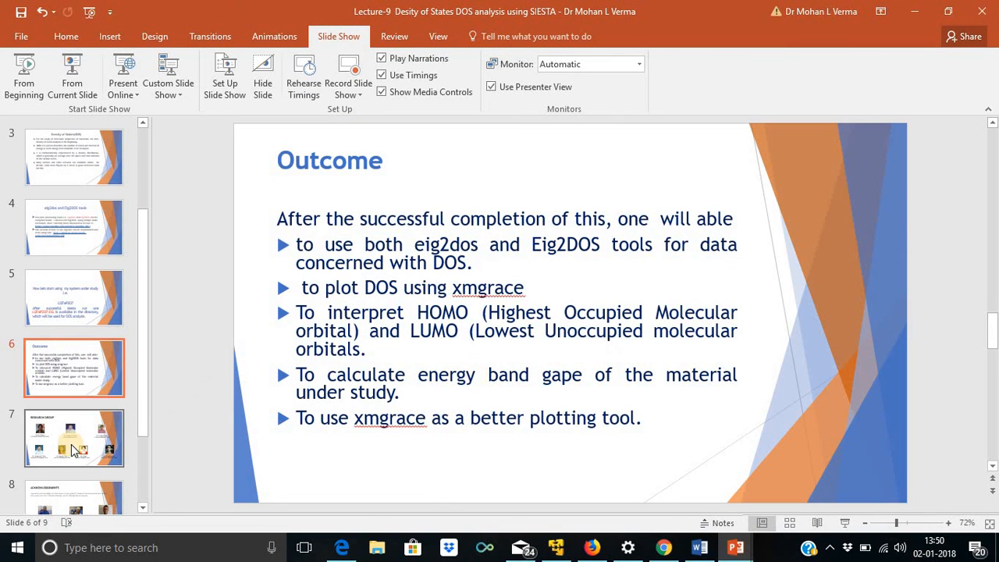
- Step through slide 7 (Research Group) to slide 8, the Acknowledgements slide
left_click(75, 437)
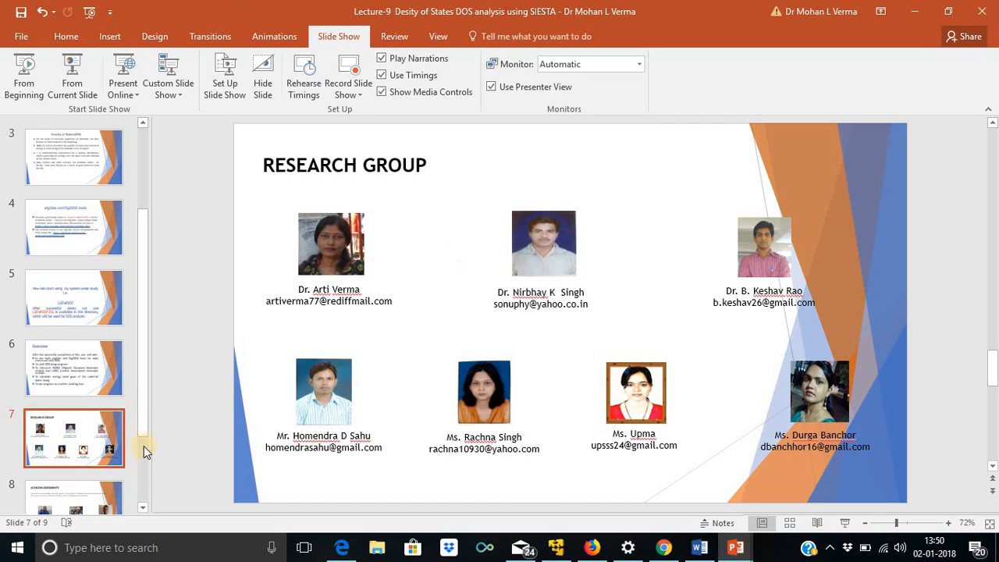
scroll("down", 3)
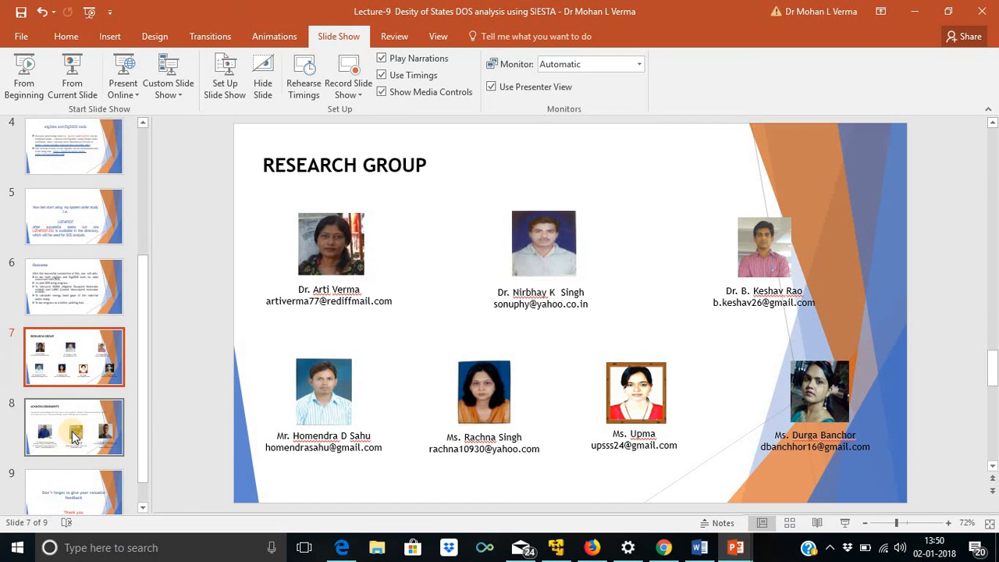
left_click(75, 428)
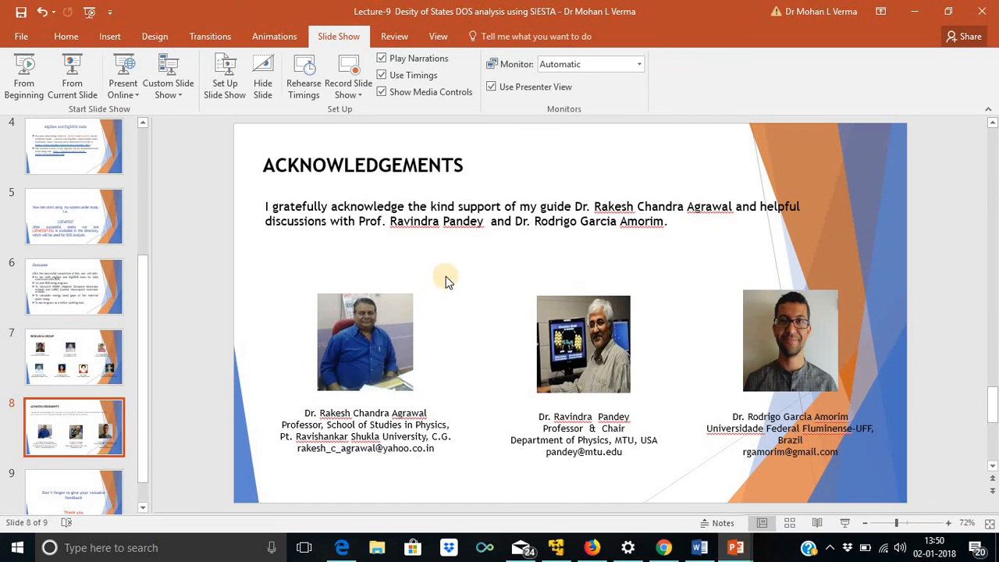
mouse_move(804, 530)
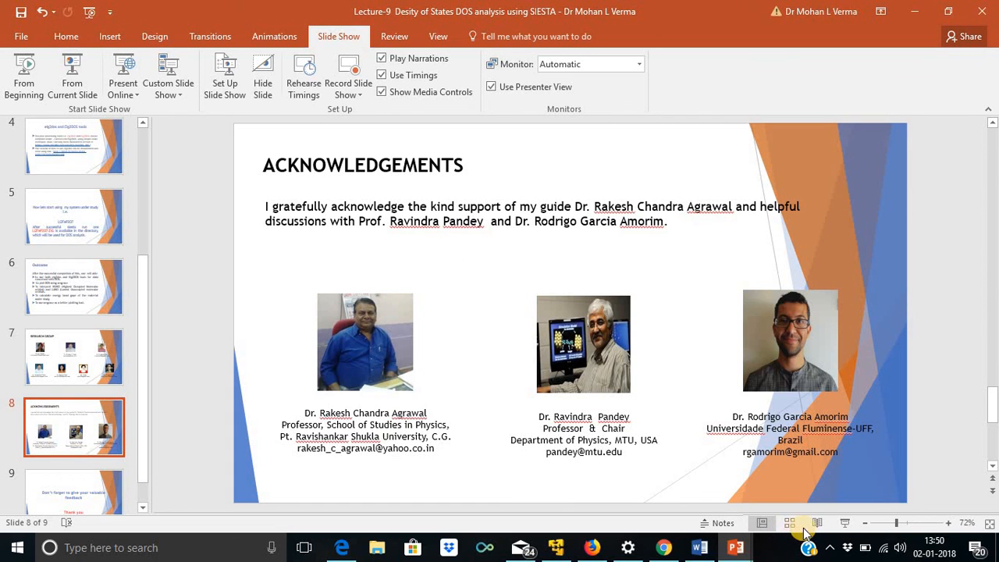